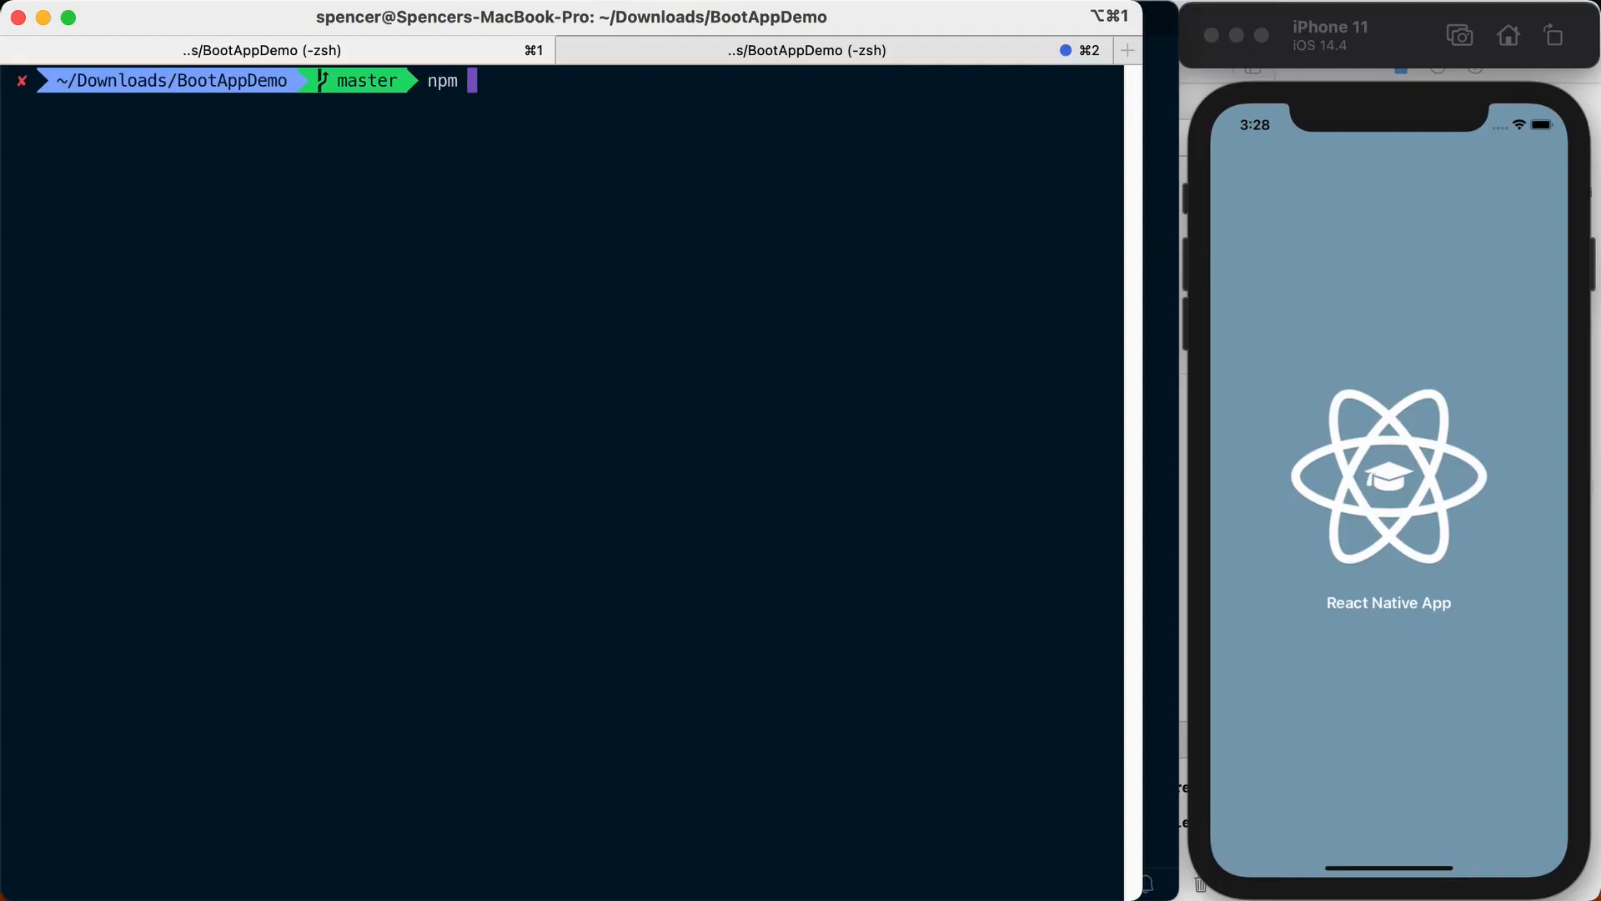
- Install the react-native-bootsplash package with 'npm install --save react-native-bootsplash'
type("install --save re")
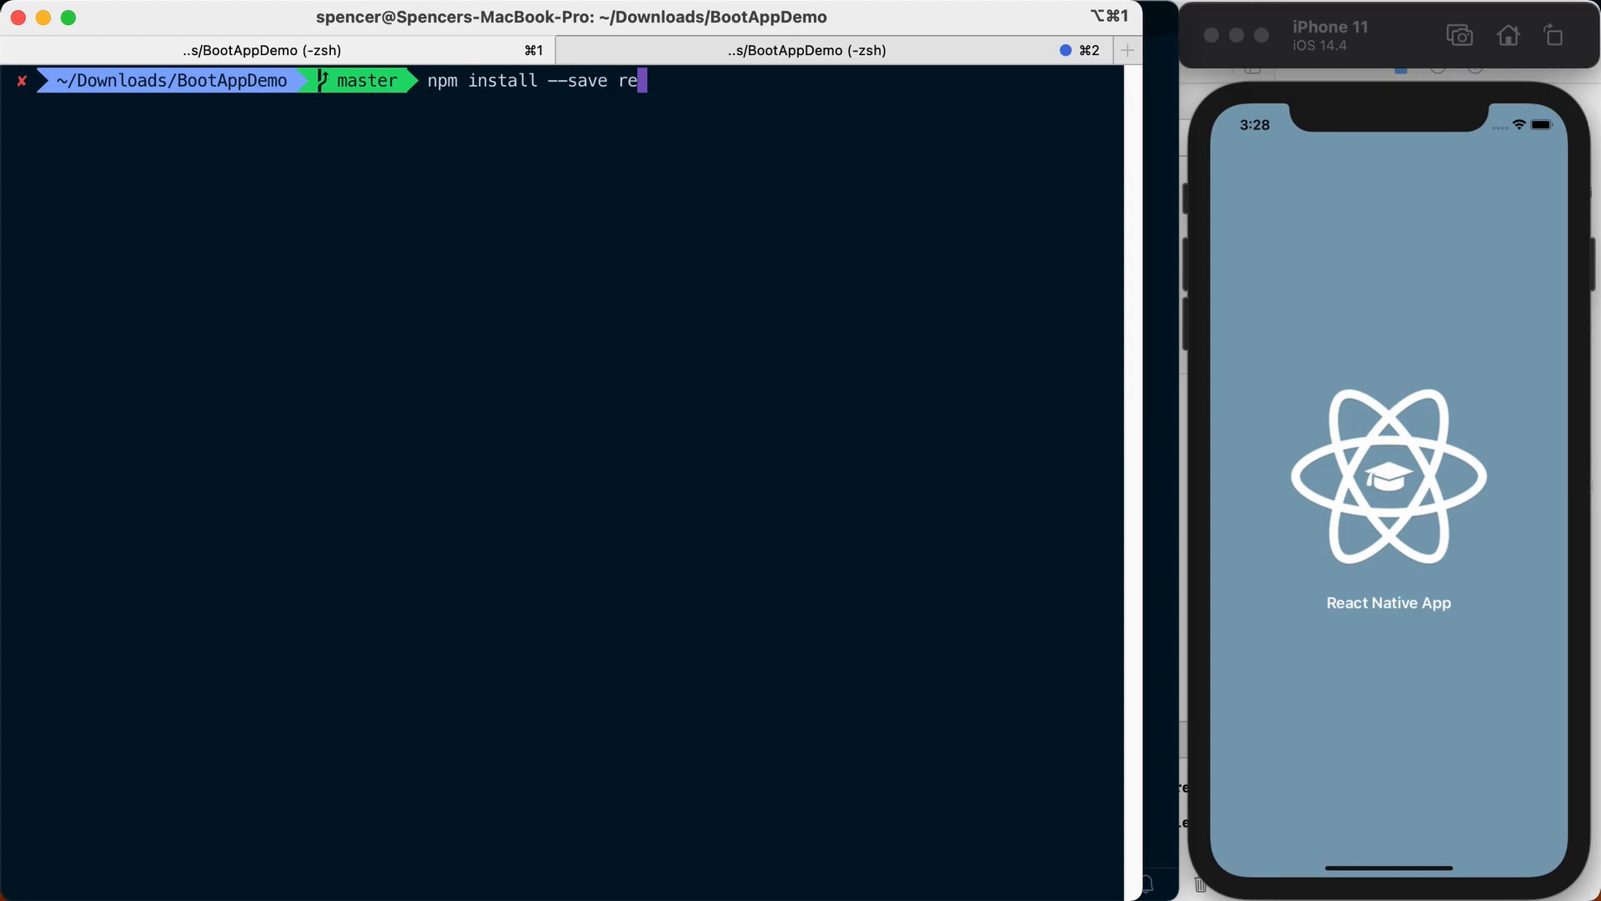
type("act-na")
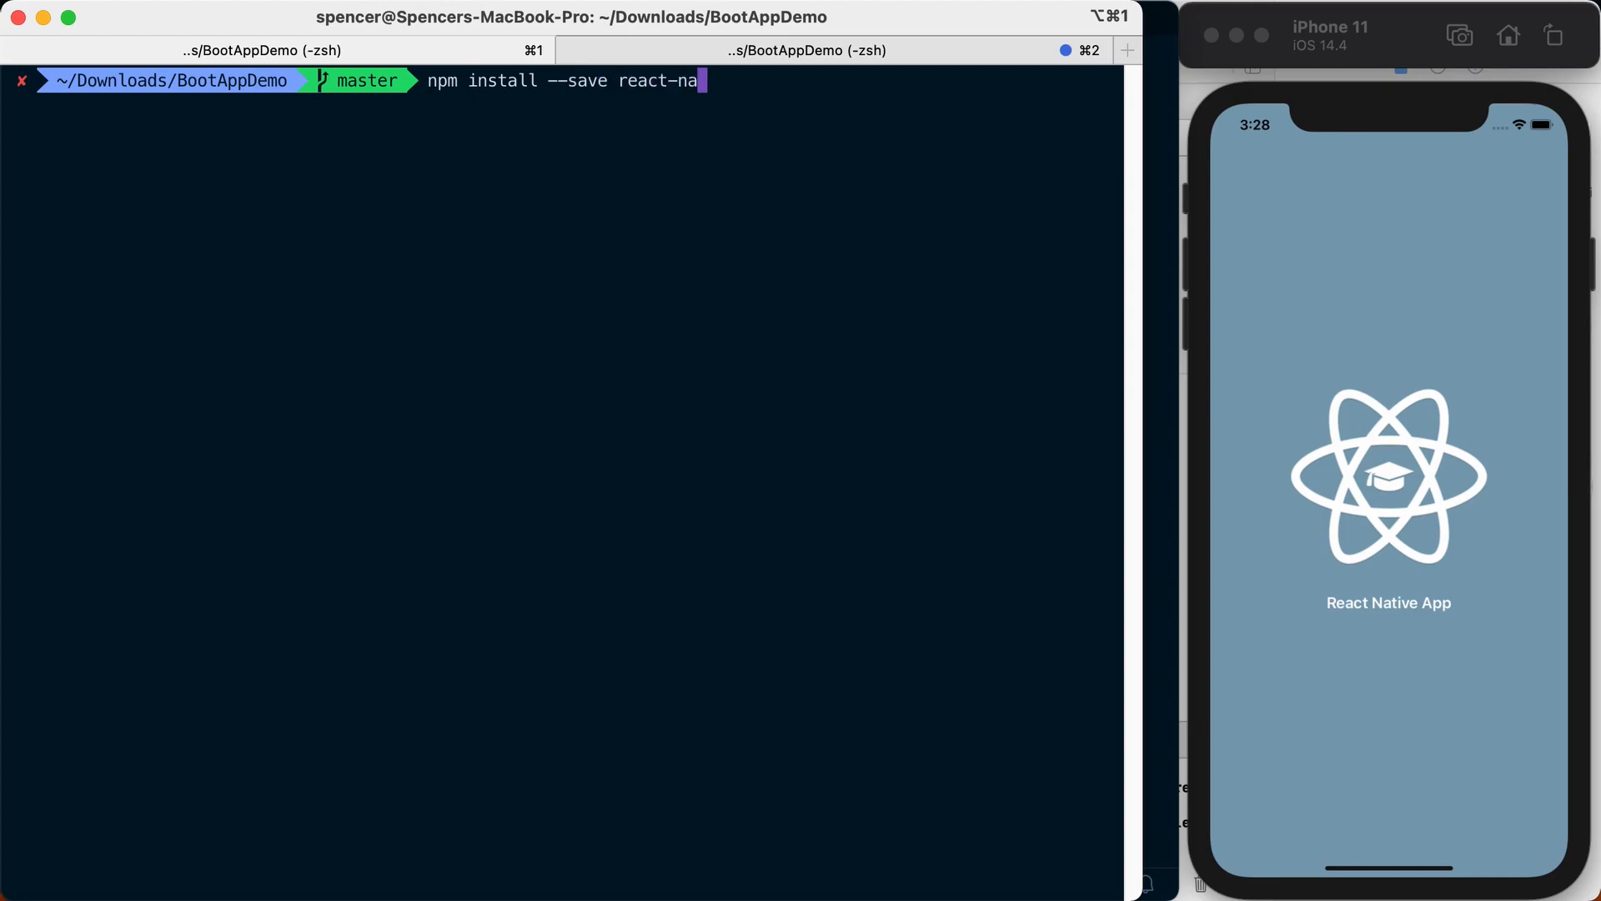
type("tive-bootsplash")
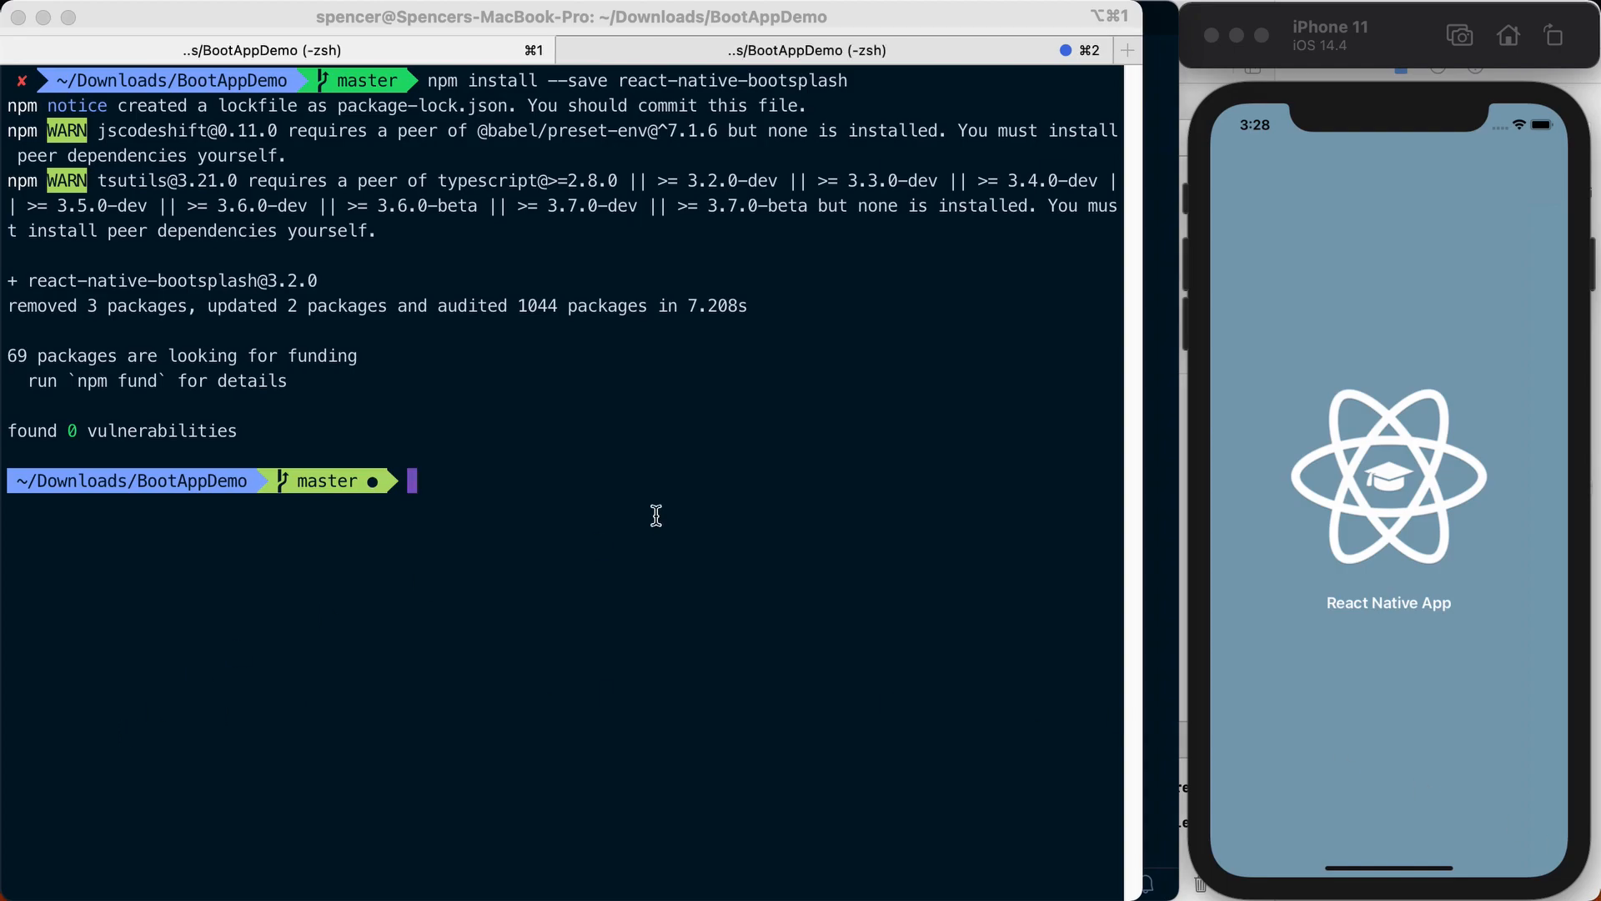
- Start the iOS pod install with 'npx pod-install ios'
type("npx")
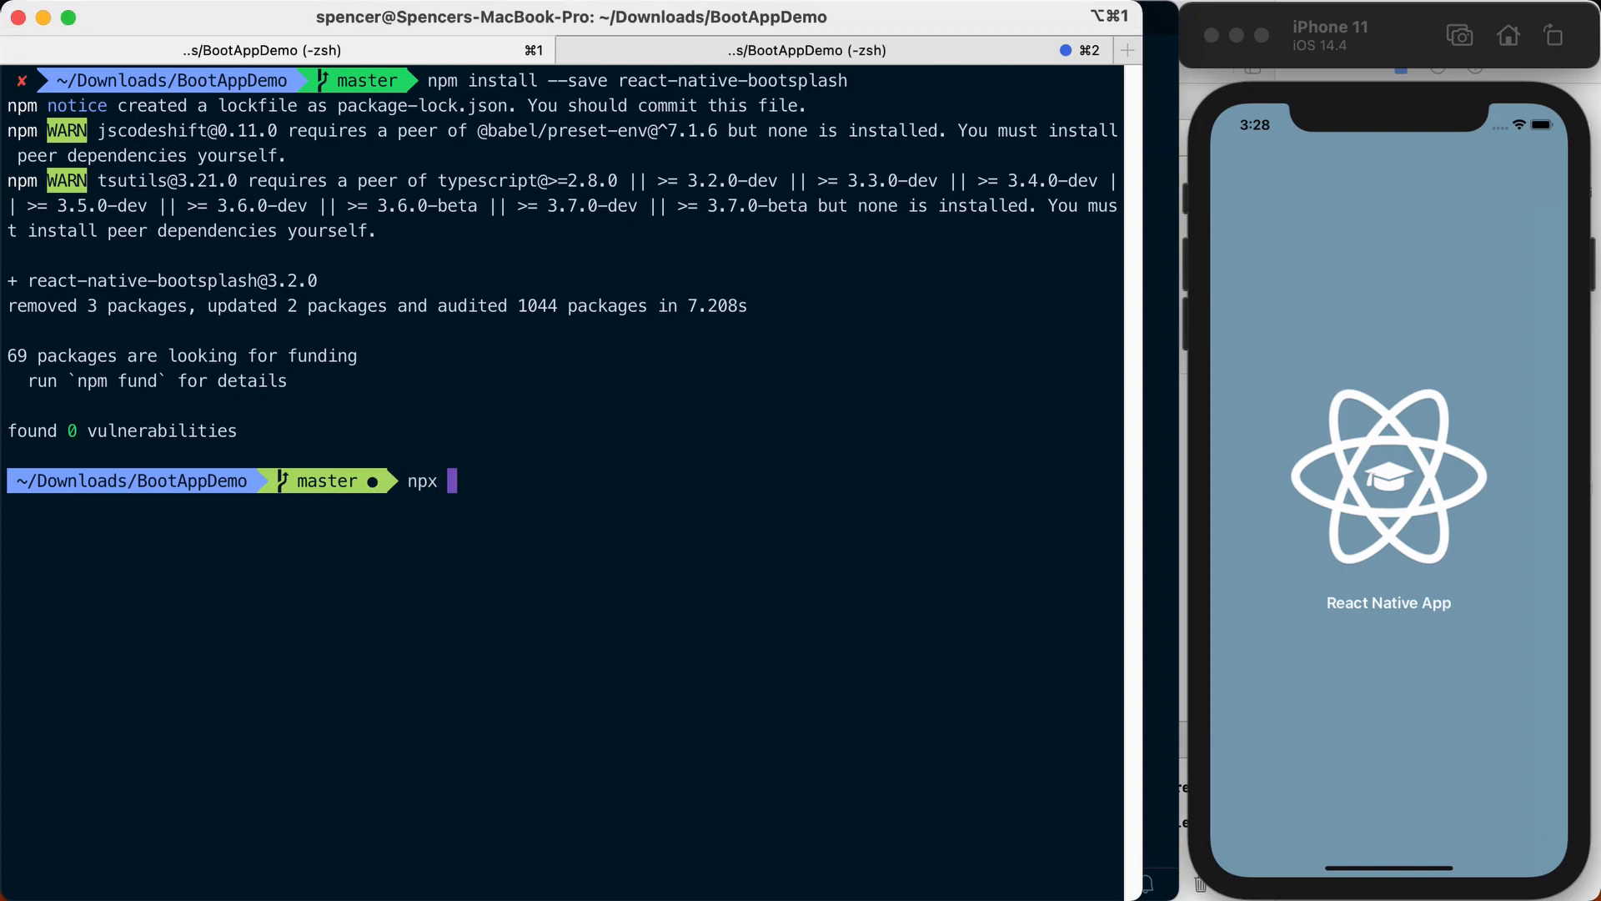
type("pod-install ios")
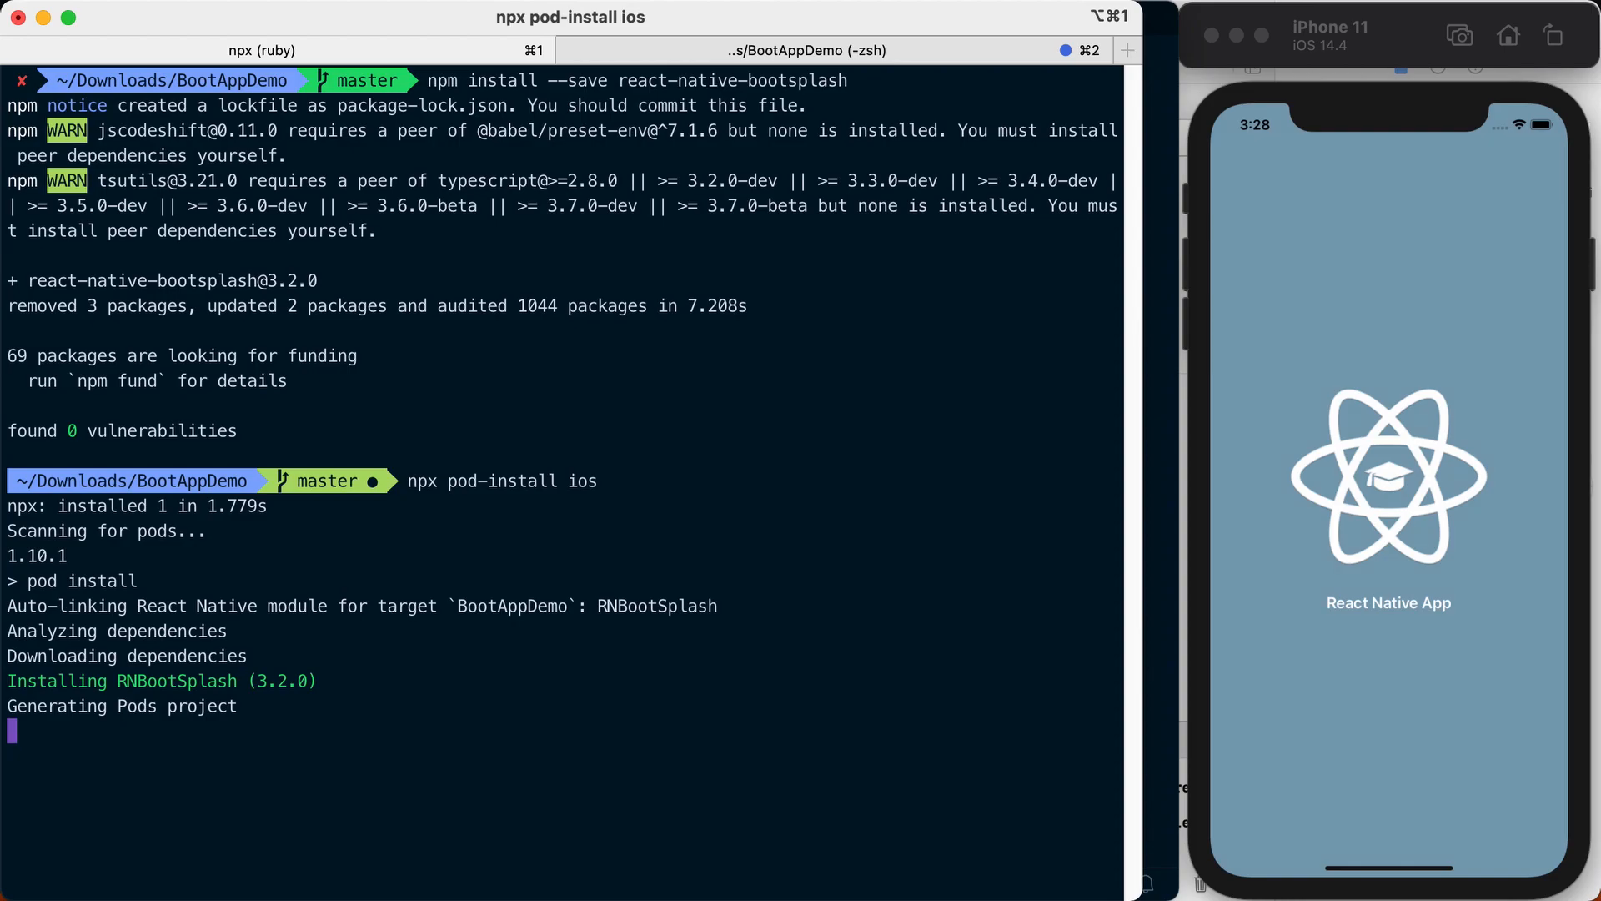
- Preview reactnativeschool.png from the assets folder in VS Code, then close it
left_click(262, 50)
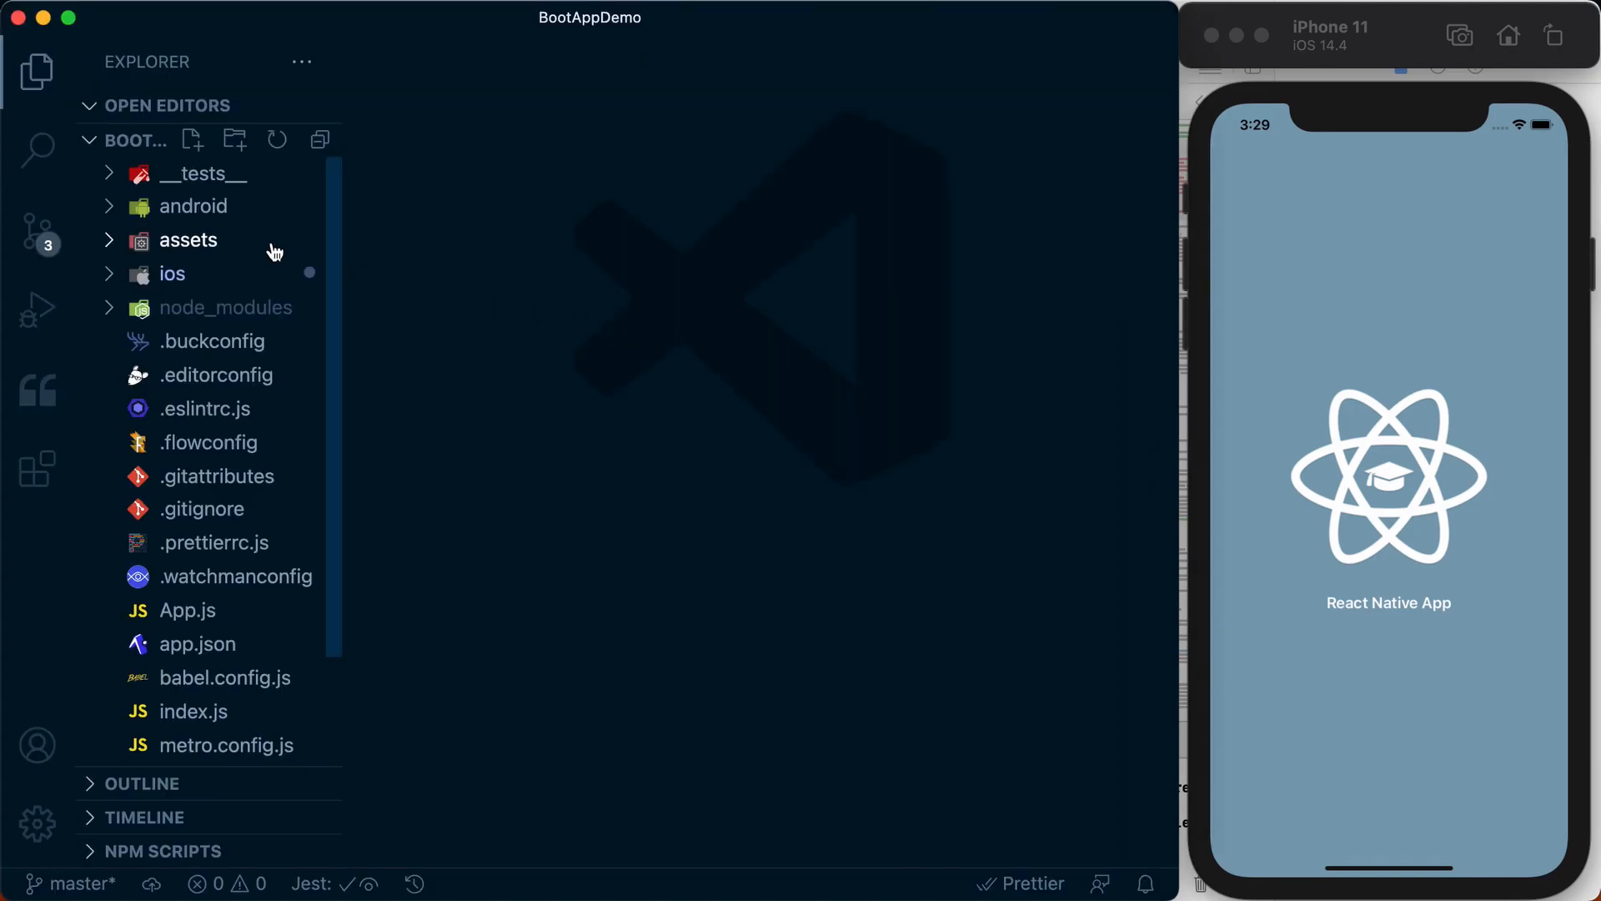
left_click(188, 240)
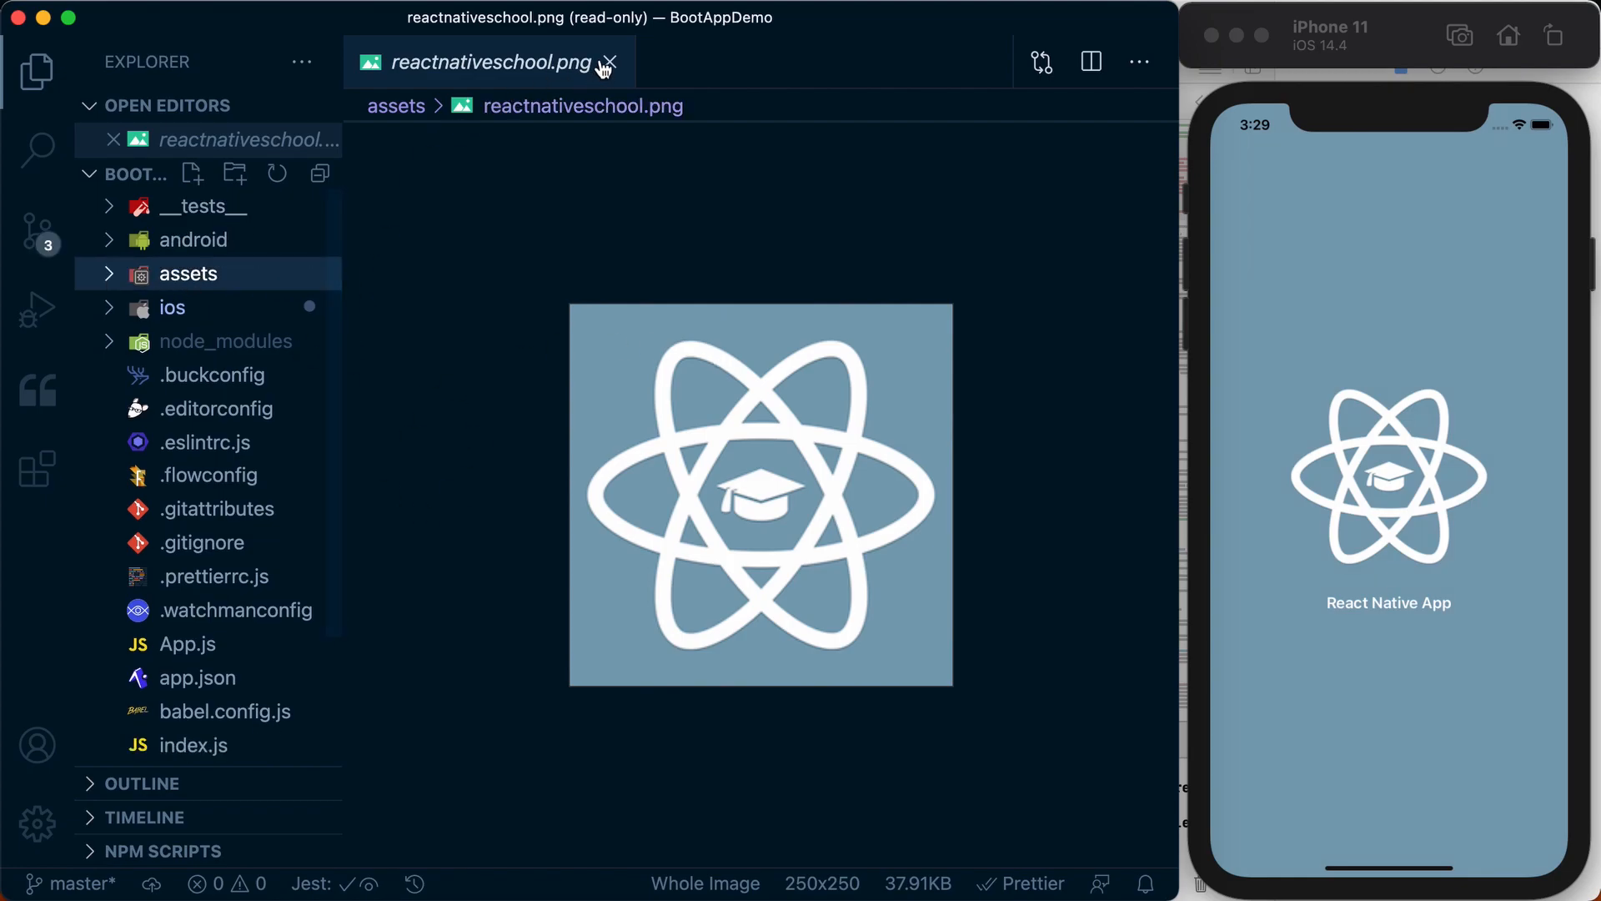
left_click(611, 62)
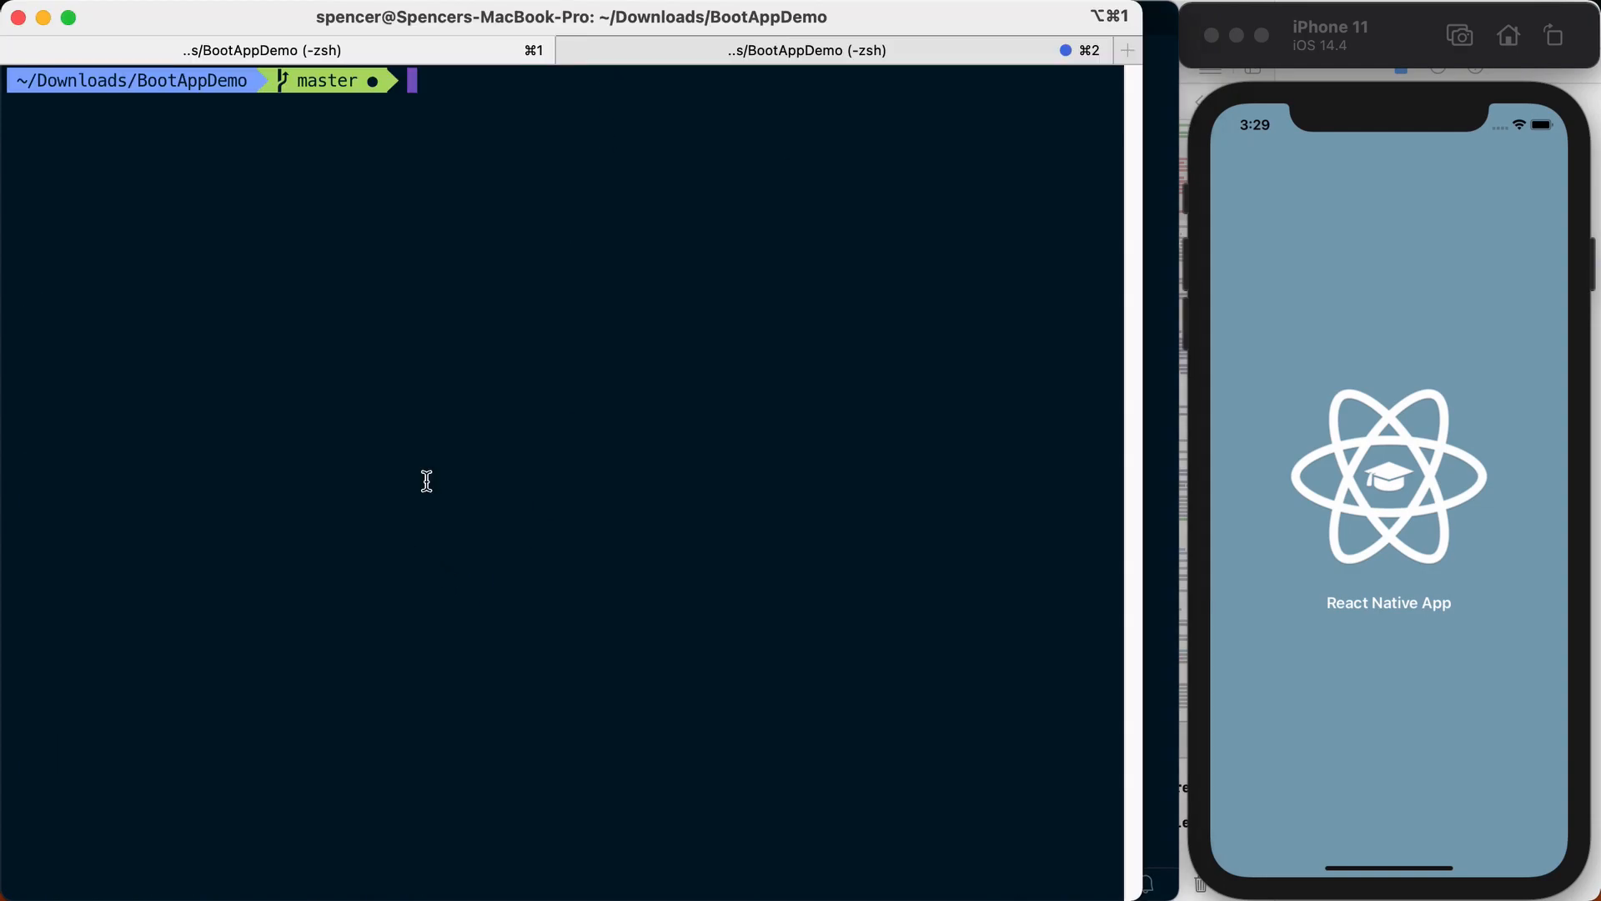
- Enter 'npx react-native generate-bootsplash ./assets/reactnativeschool.png' as the source image
type("npx react-native gen")
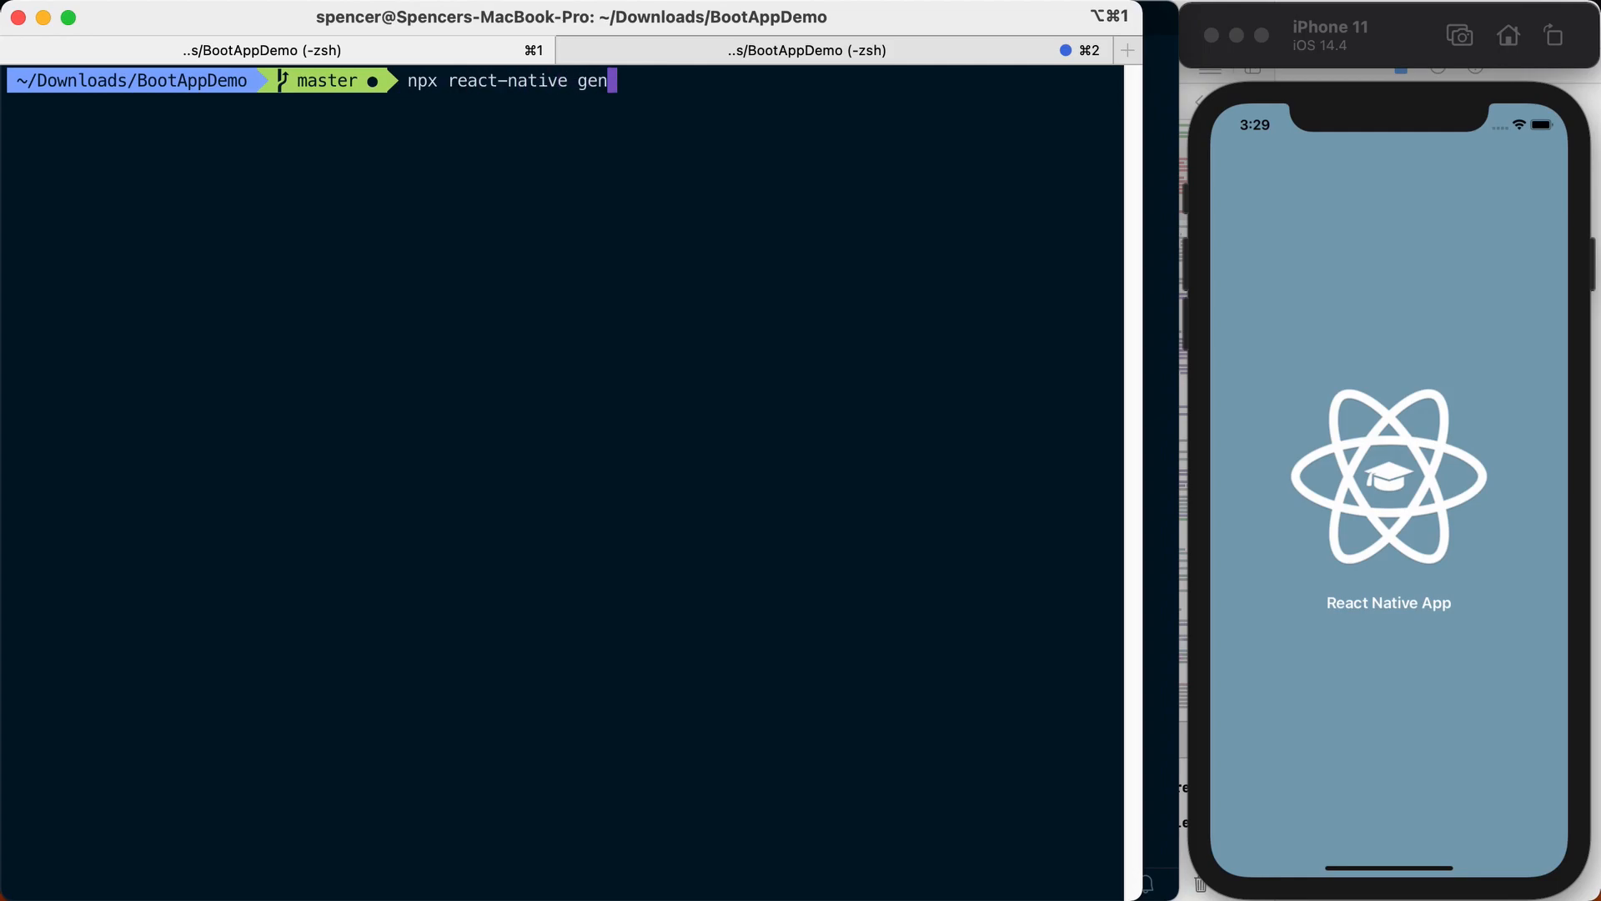
type("erate-boo")
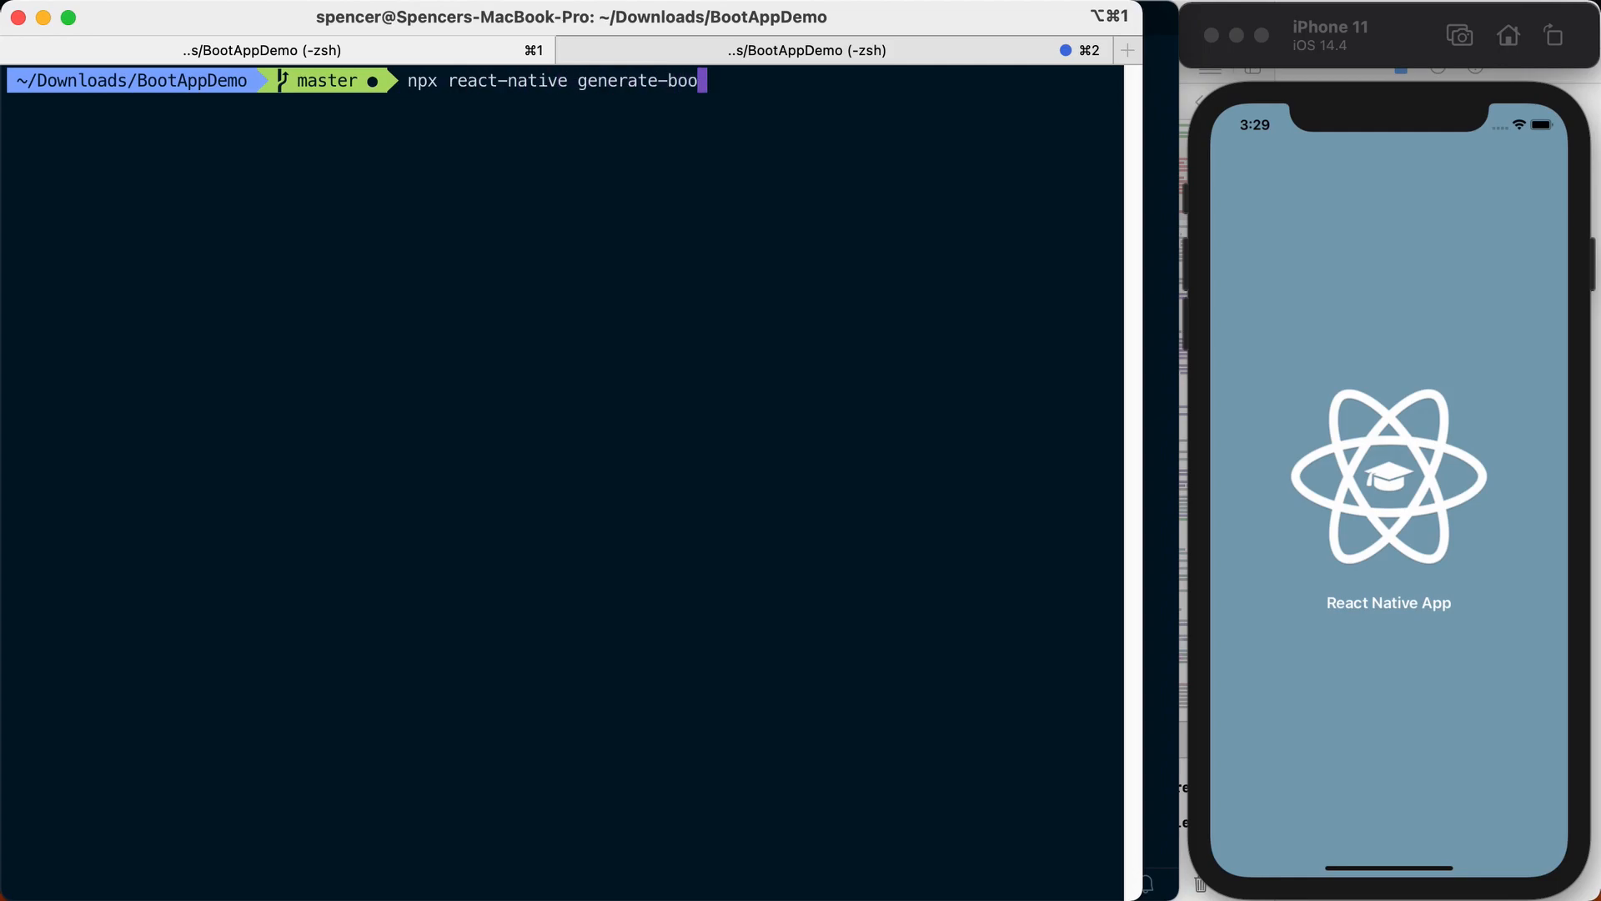
type("tsplash ./")
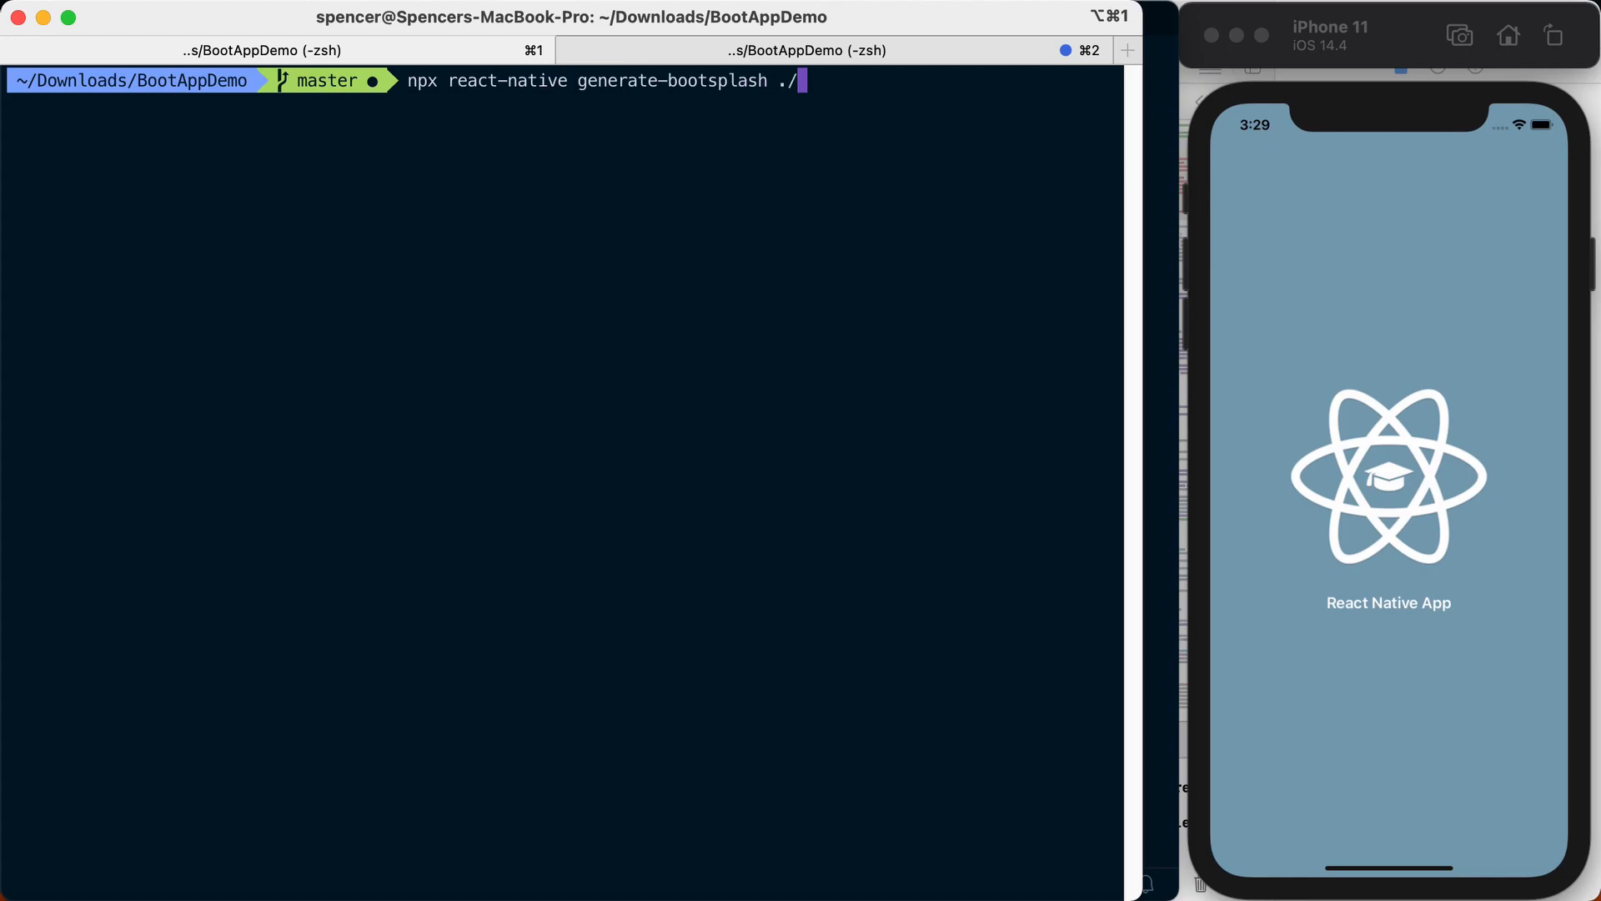
type("assets/")
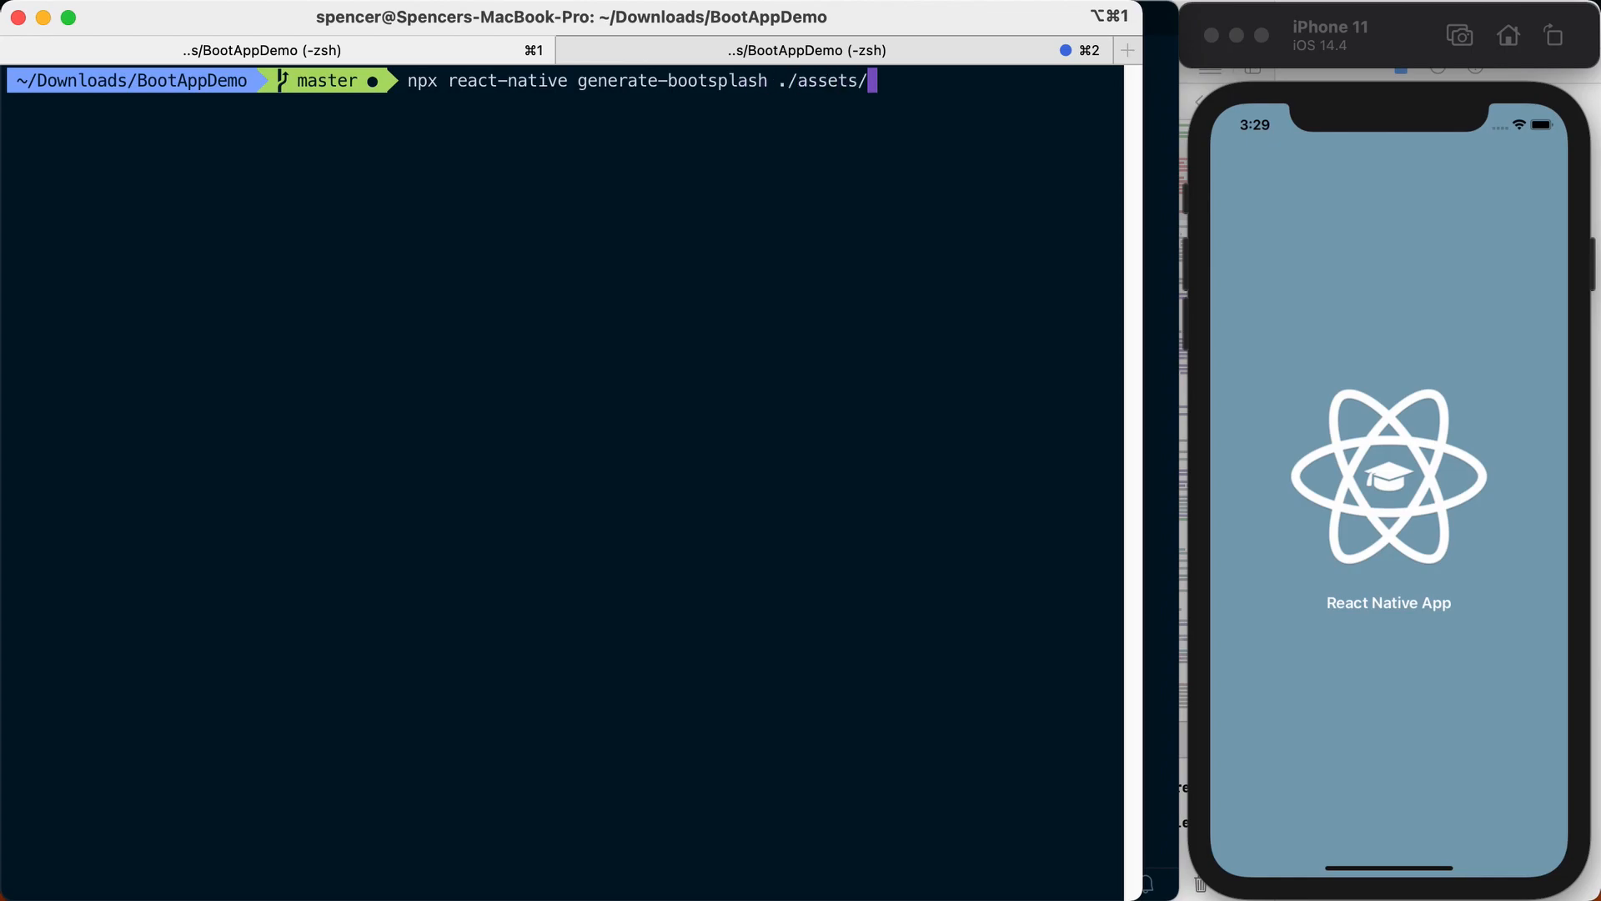
type("react")
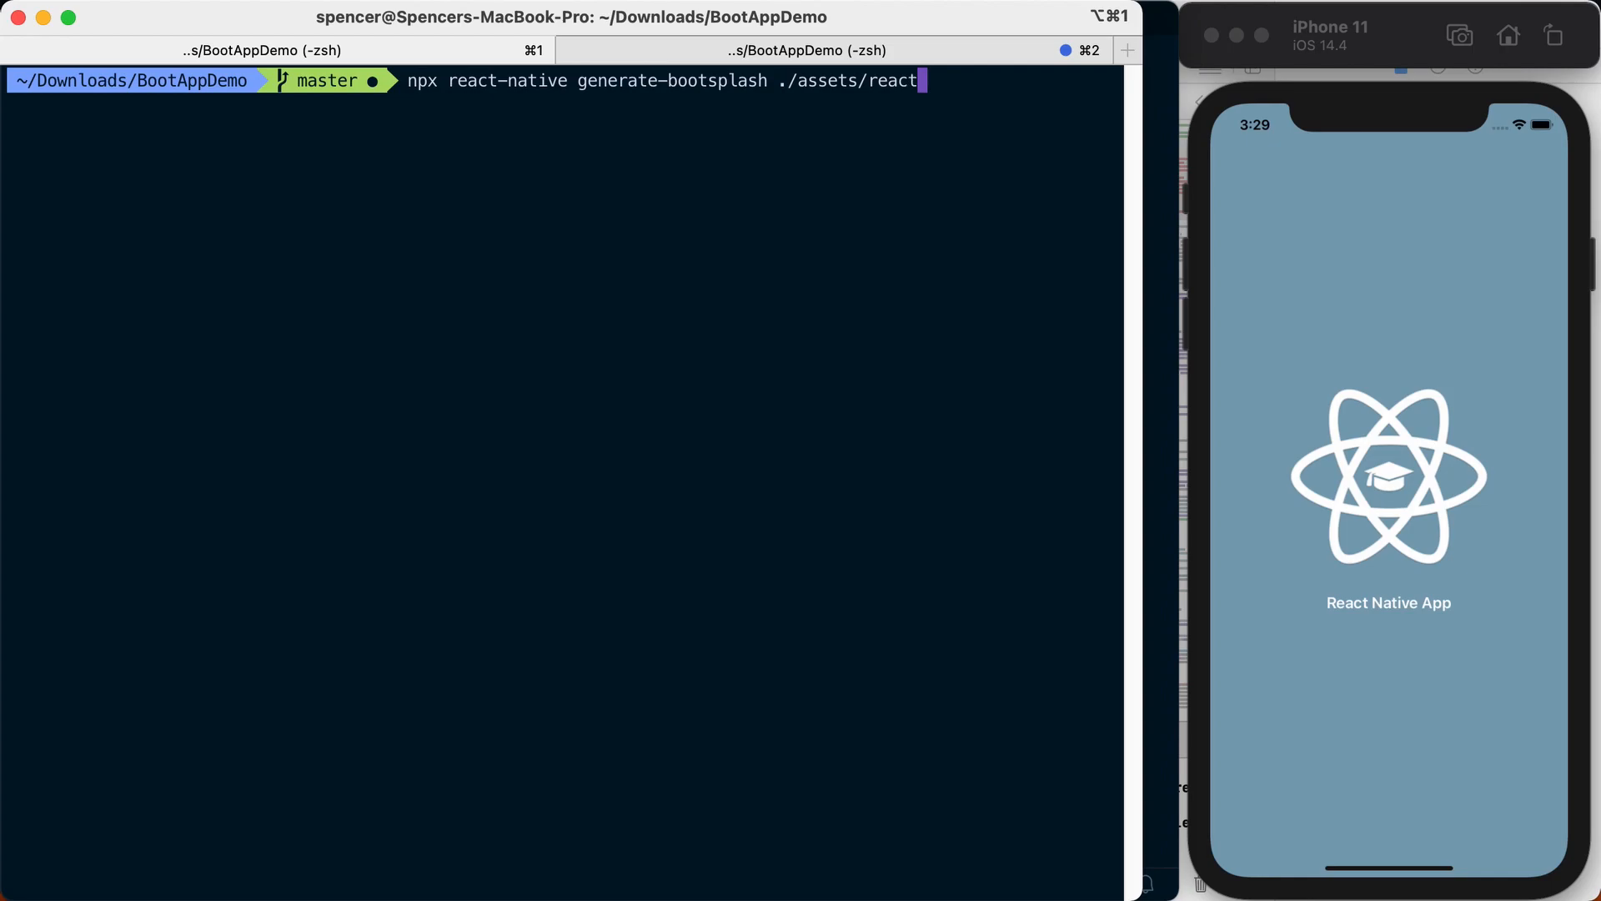
type("nativeschoo.")
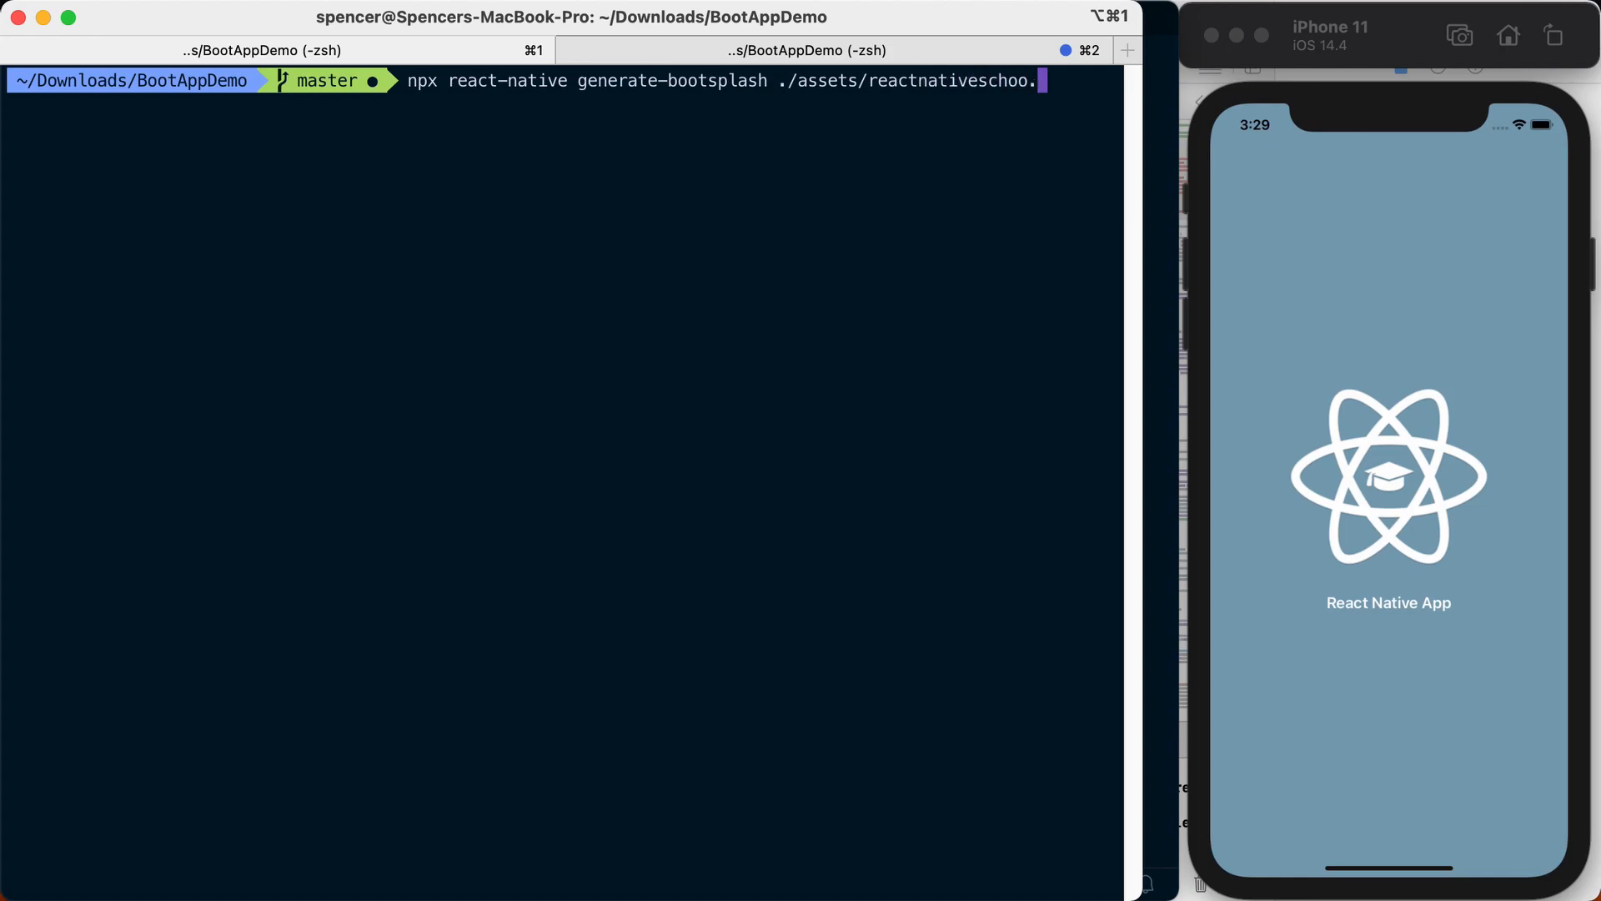
type("l.png")
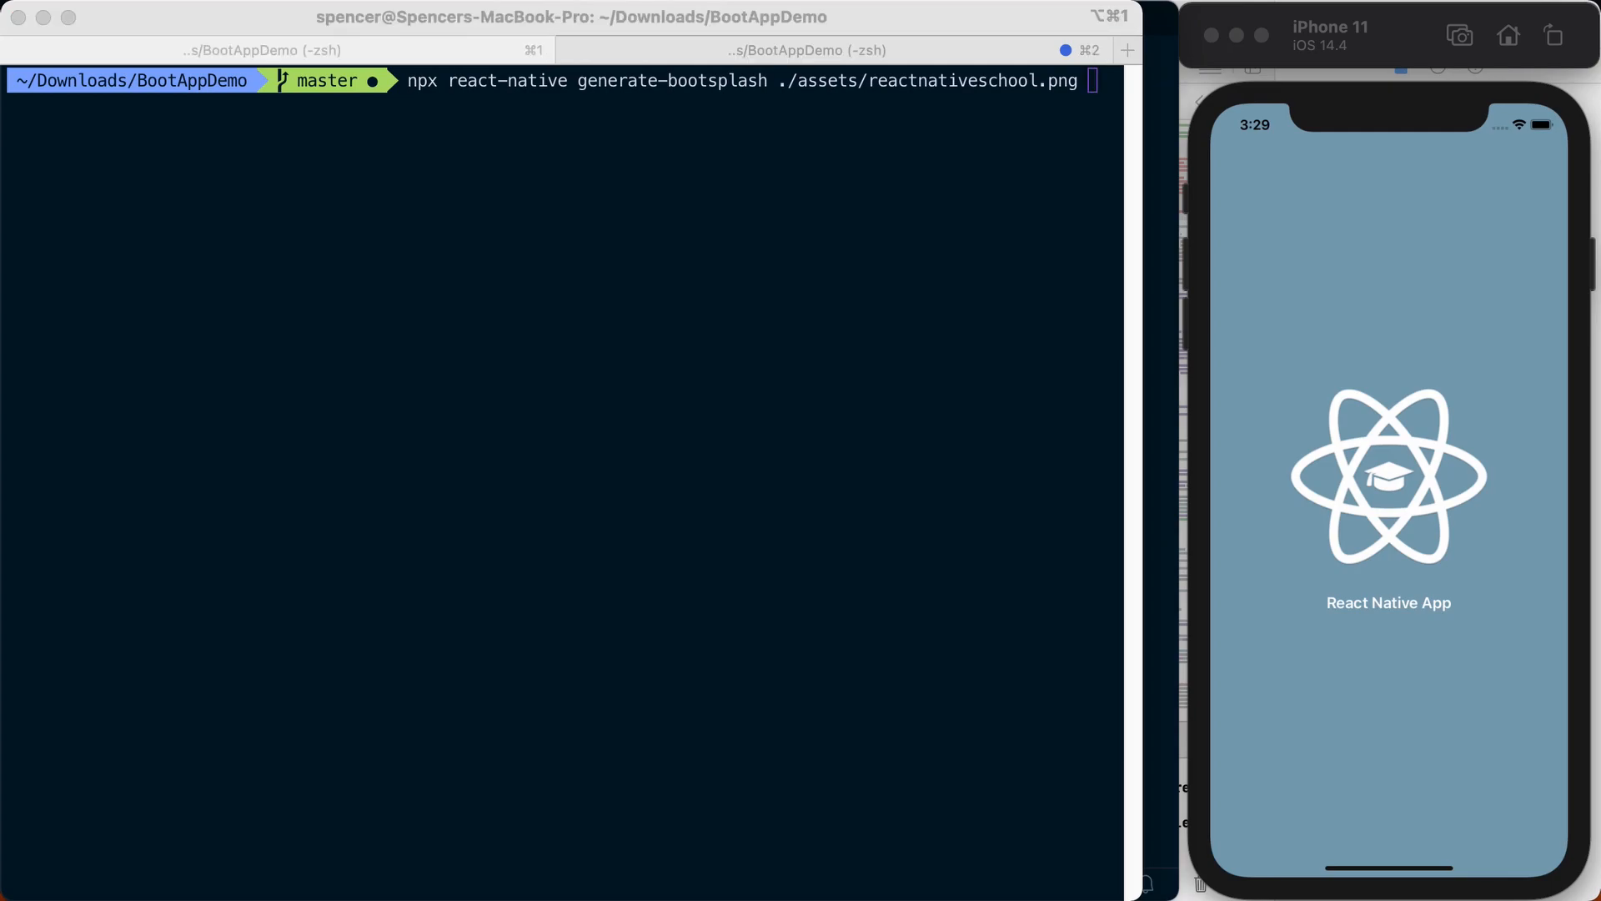
mouse_move(1314, 387)
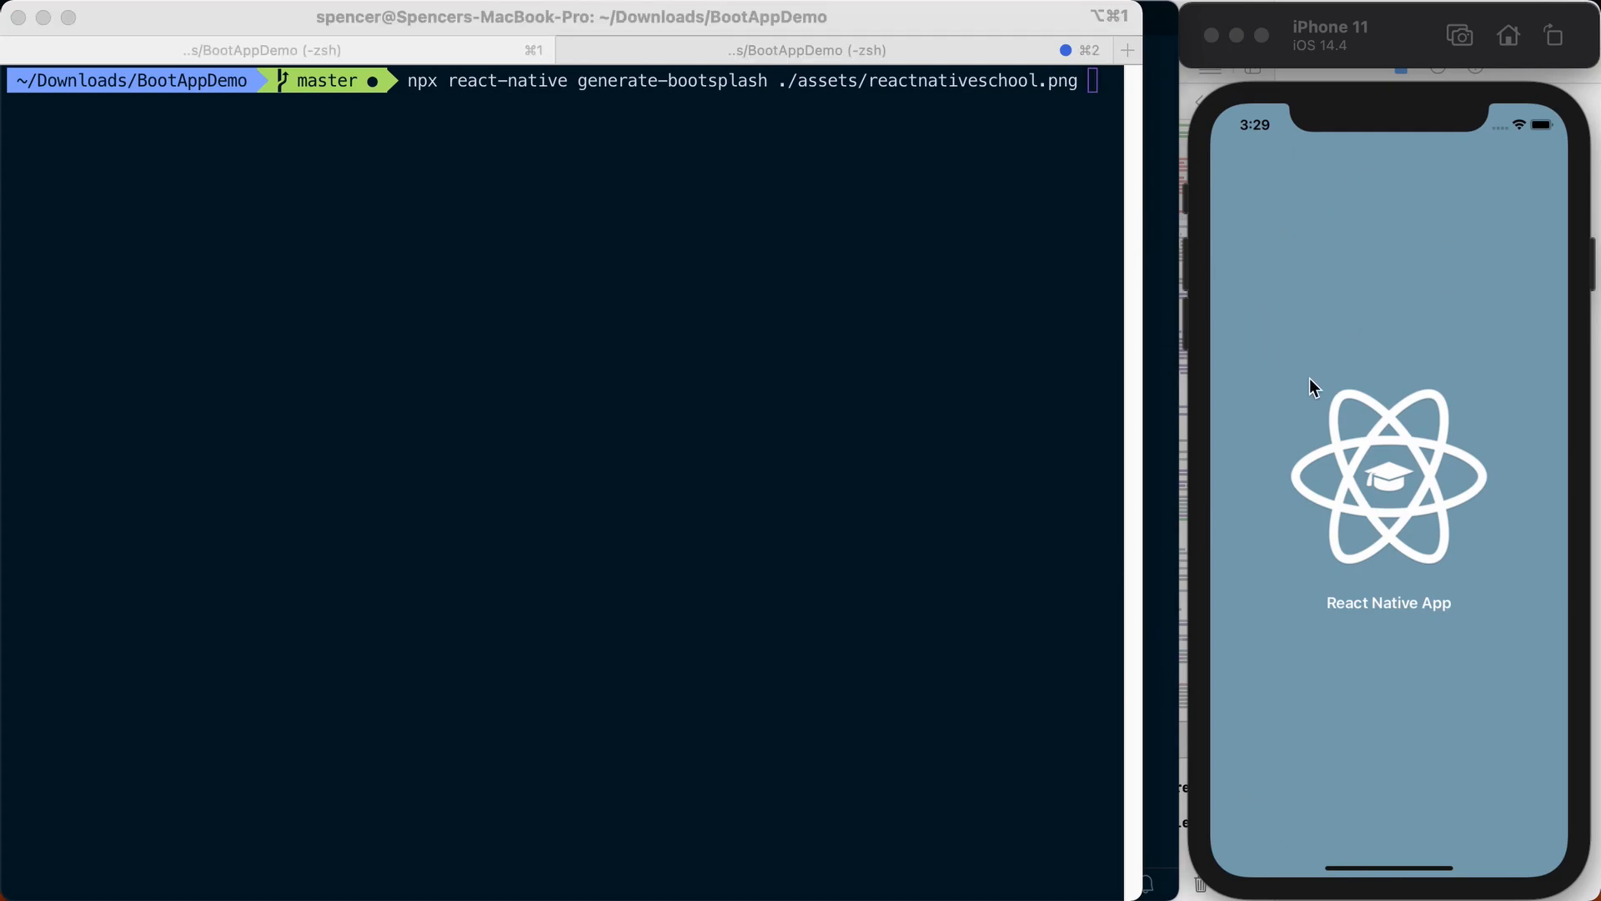
mouse_move(1396, 193)
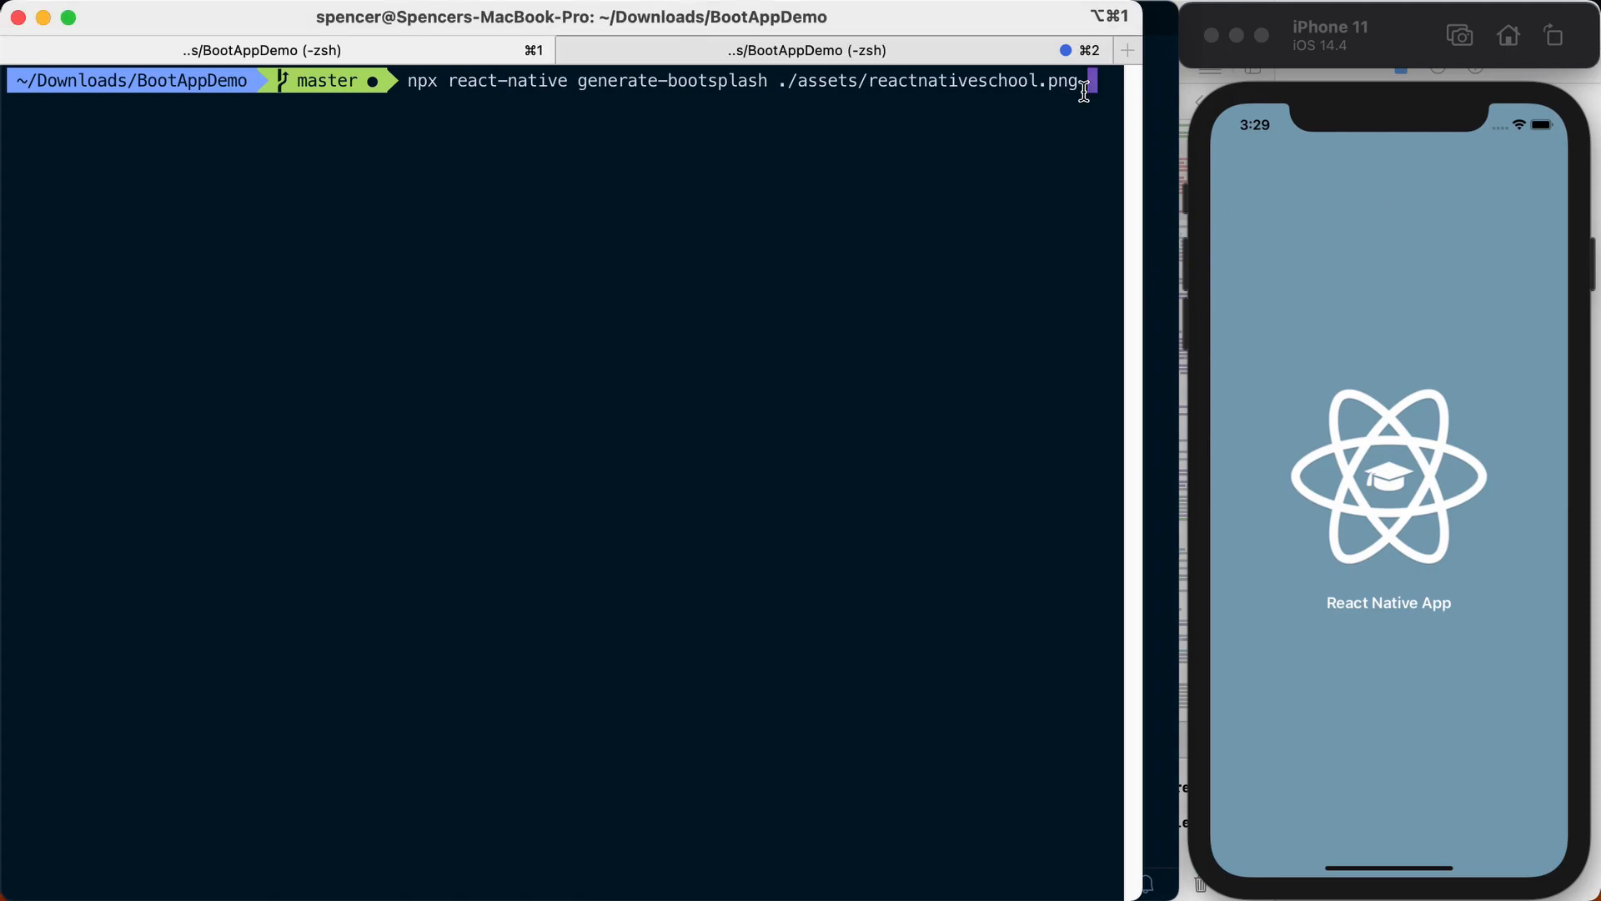
- Add the --background-color=7CA1B4 option and run the splash asset generation
type("--backg")
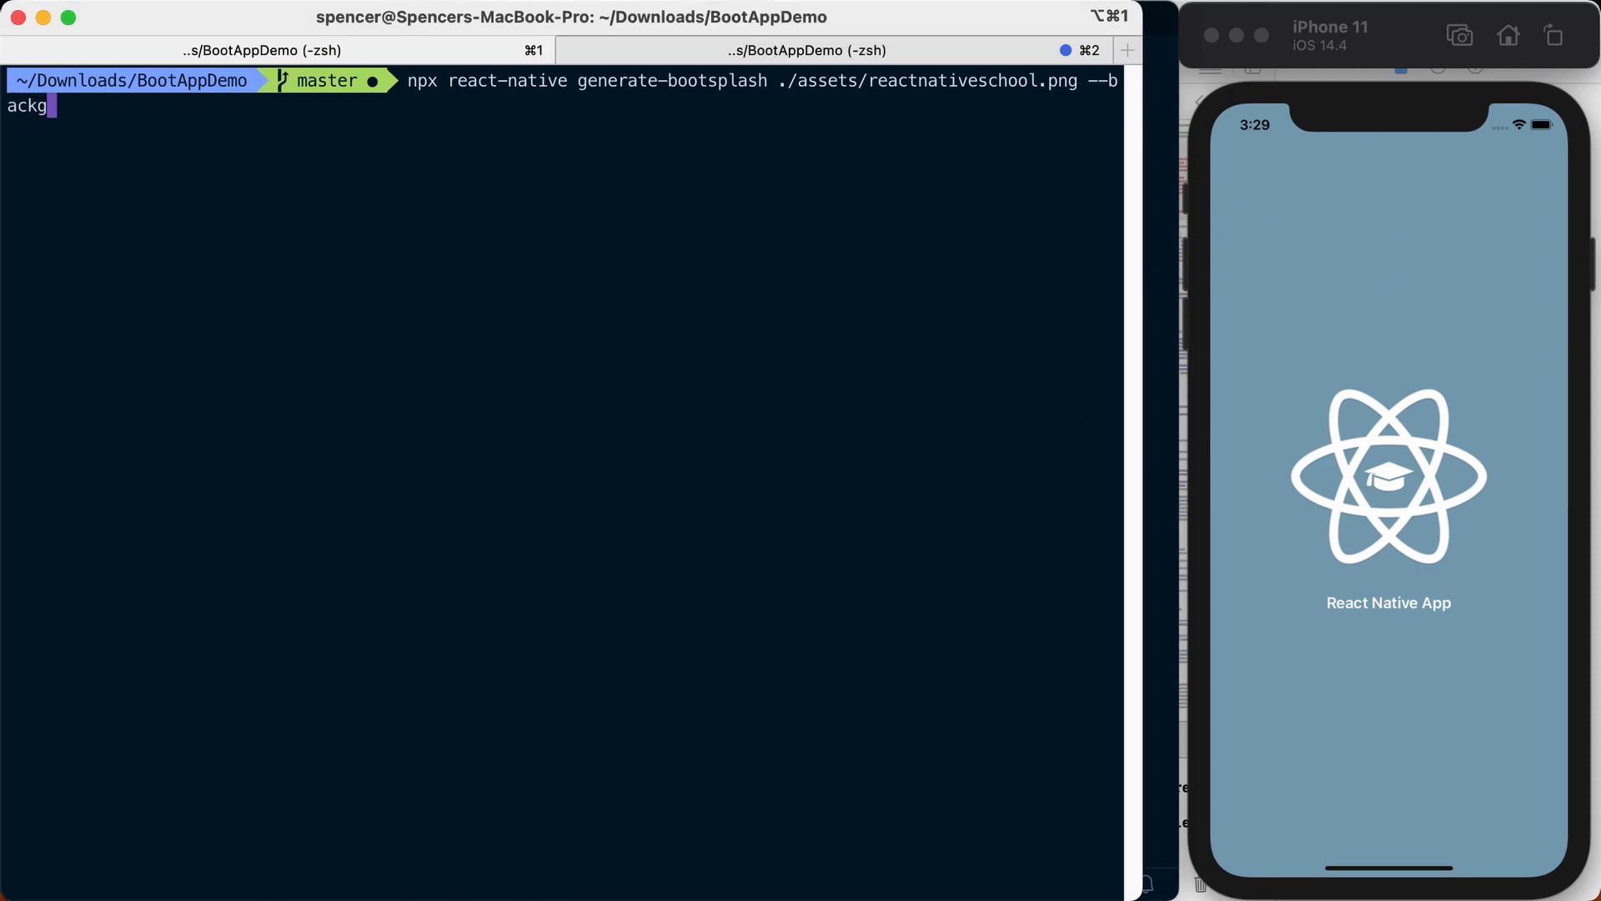
type("round-color")
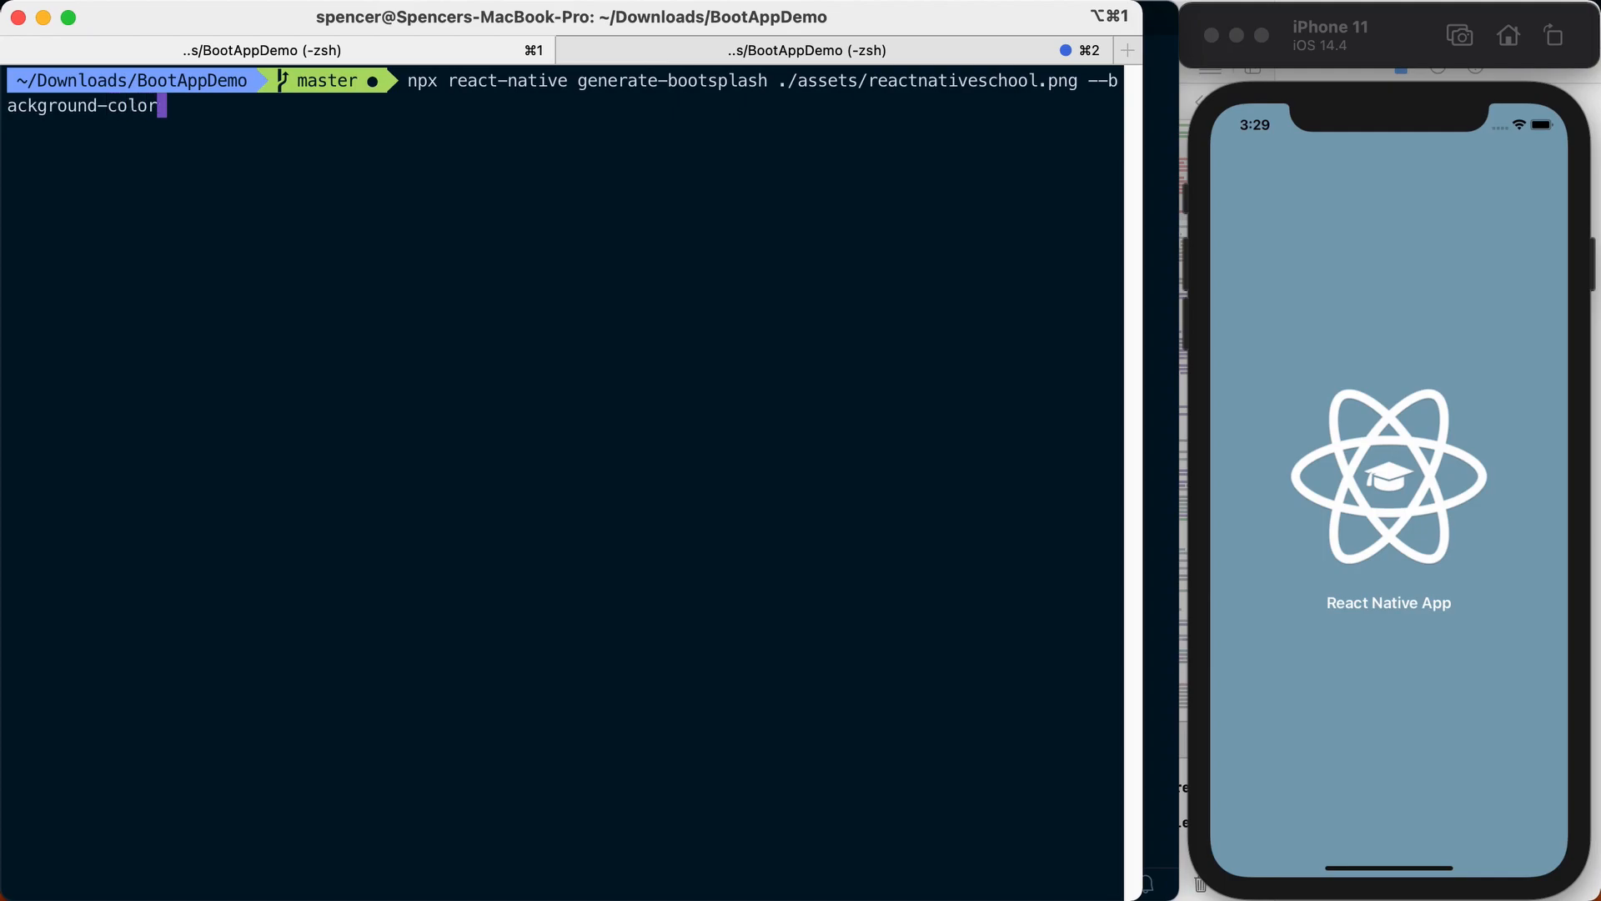
type("7C")
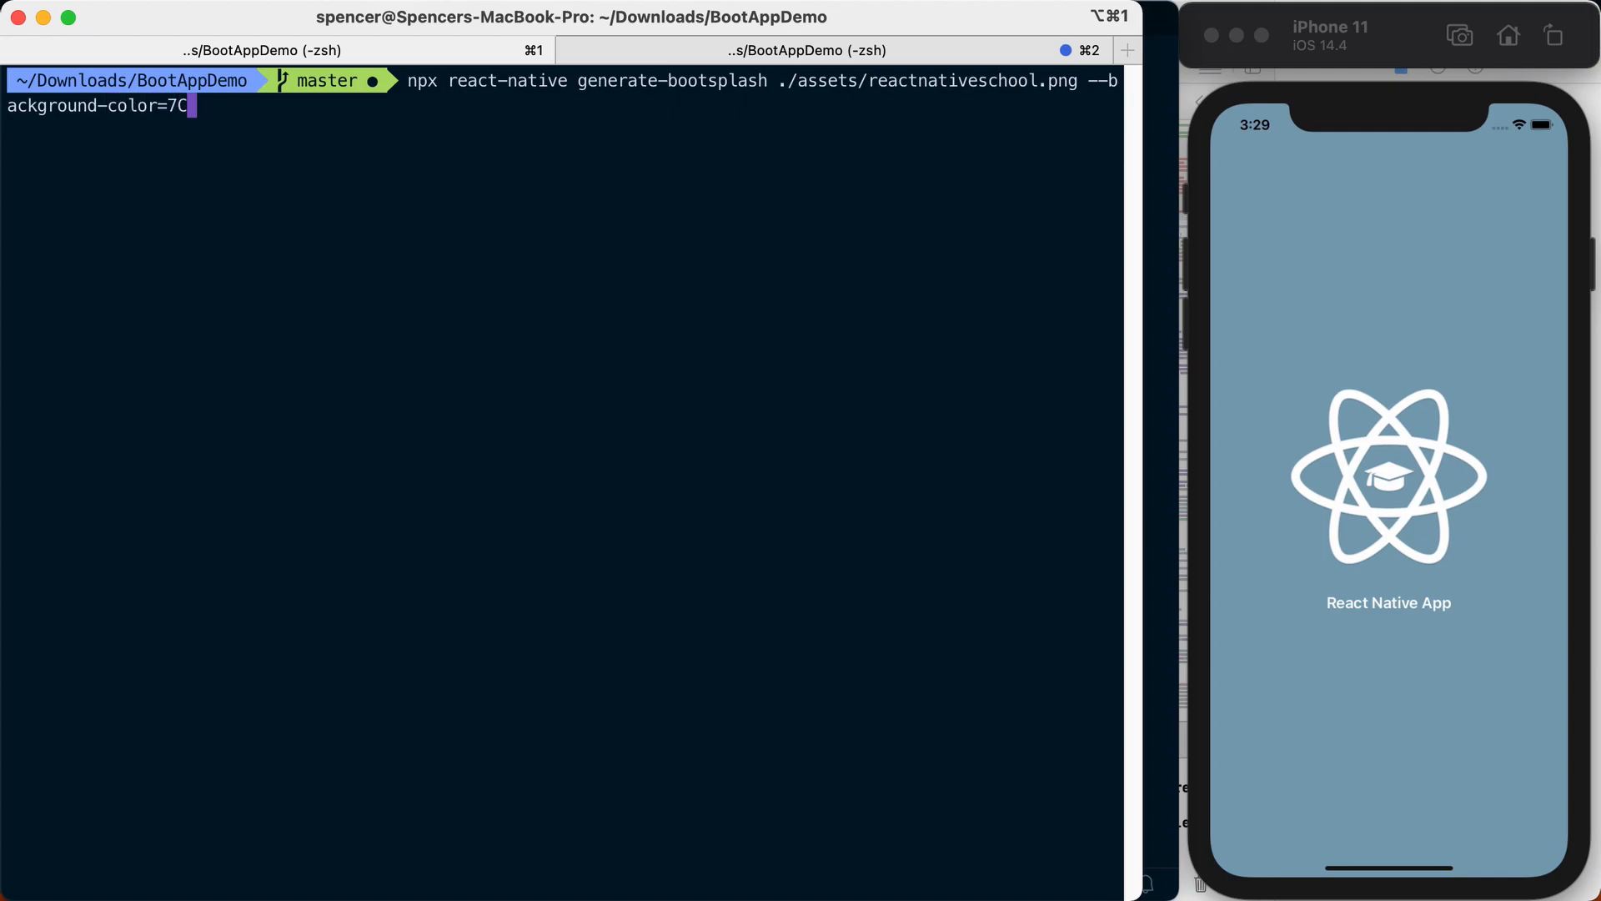
type("A1B4")
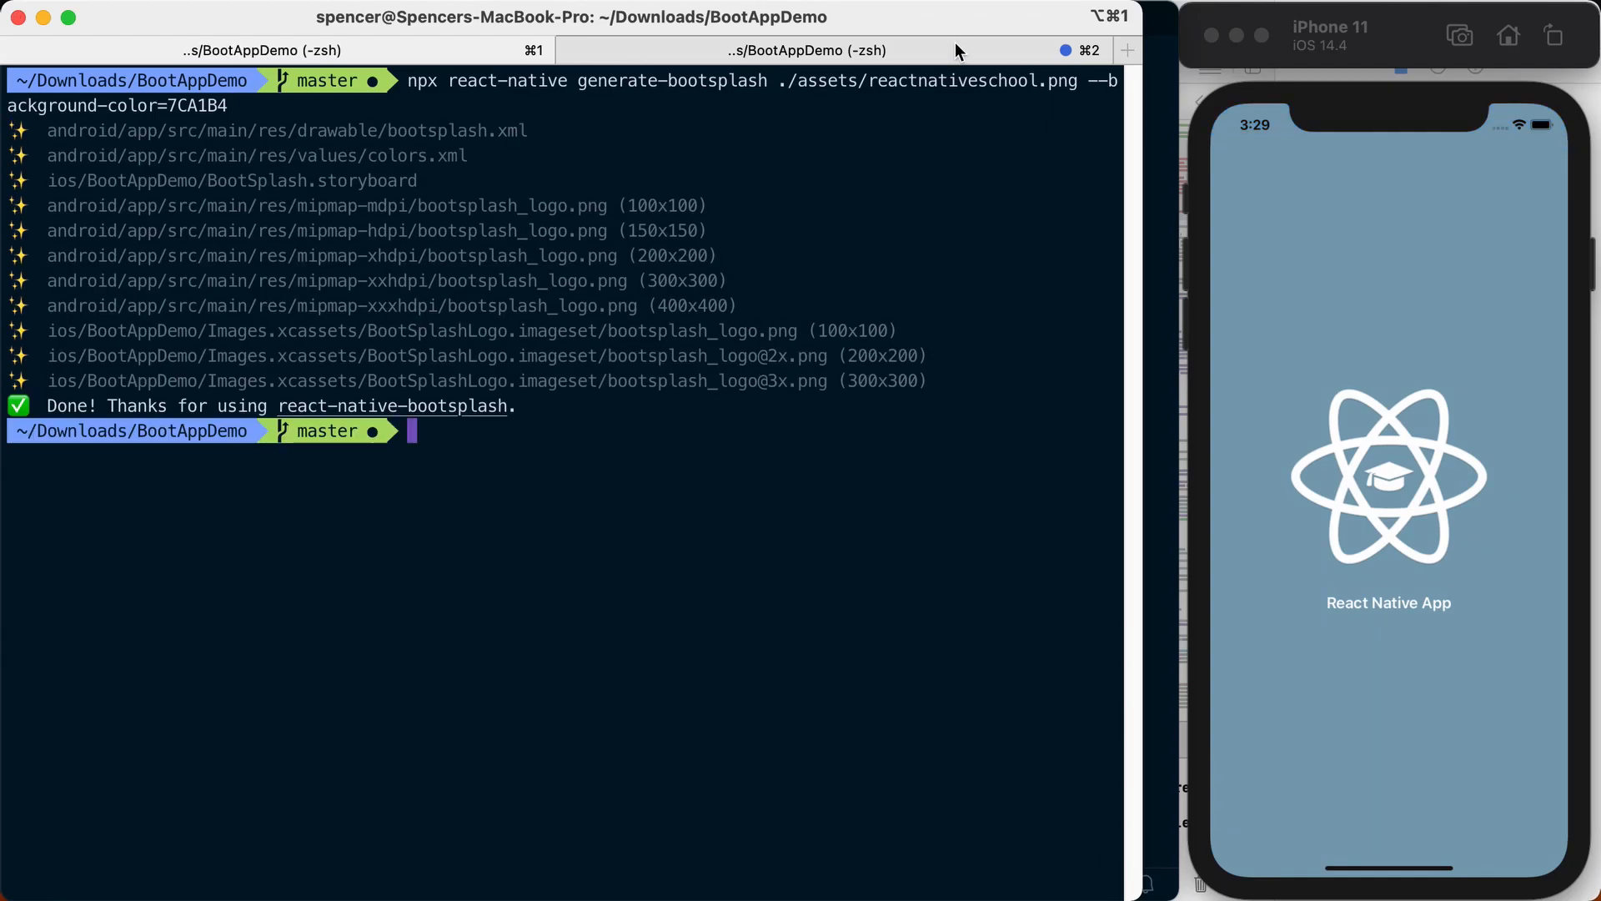
mouse_move(452, 279)
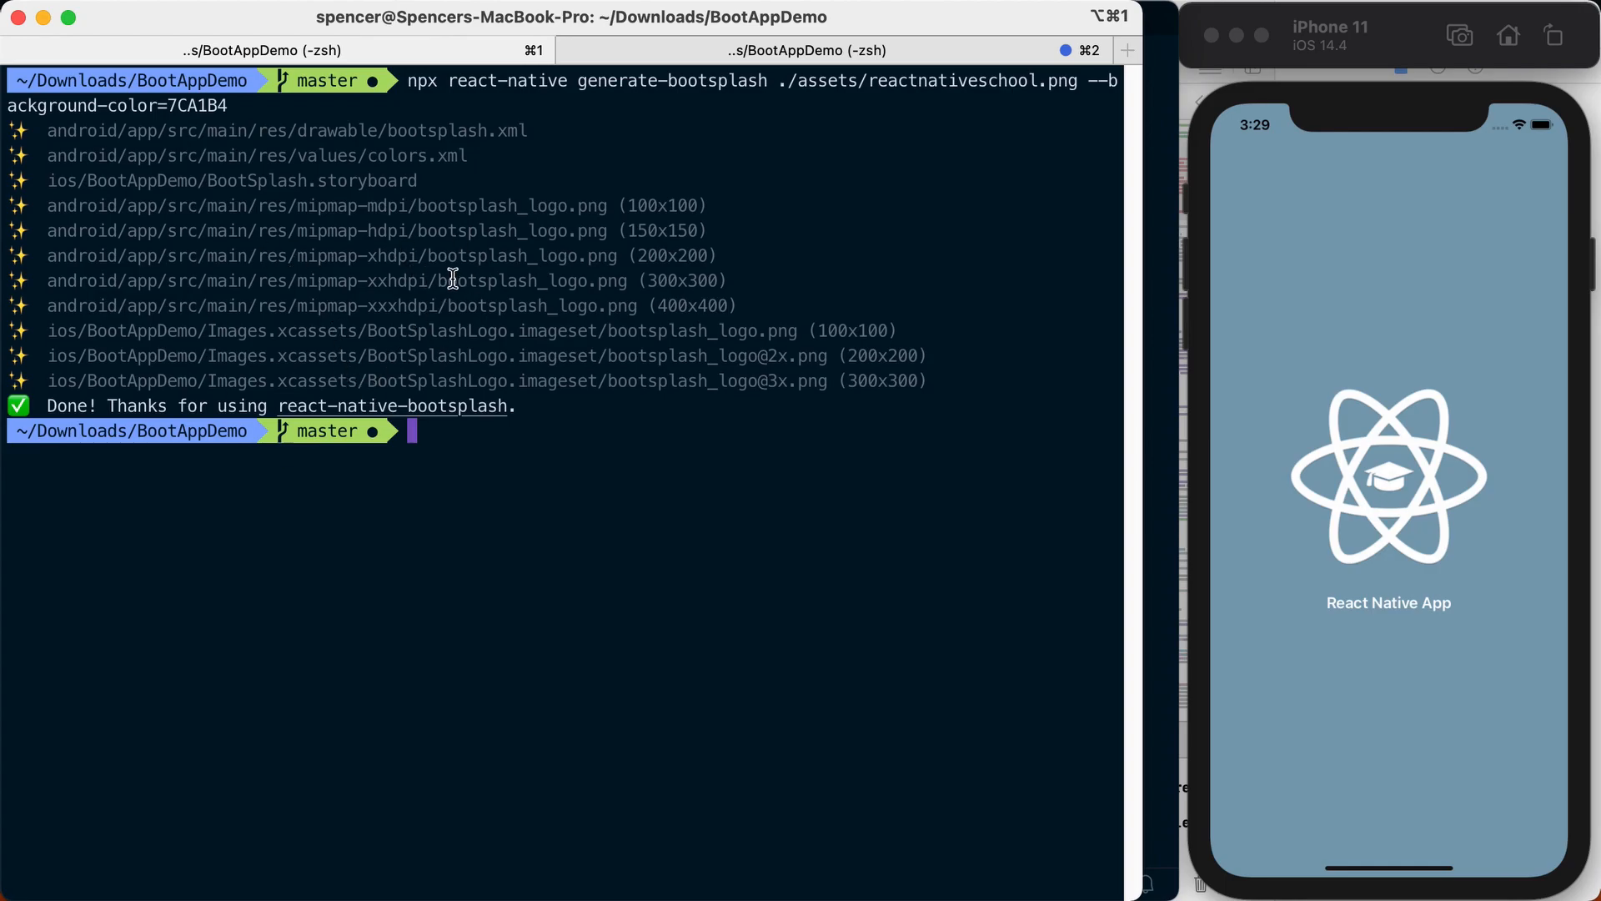
mouse_move(544, 263)
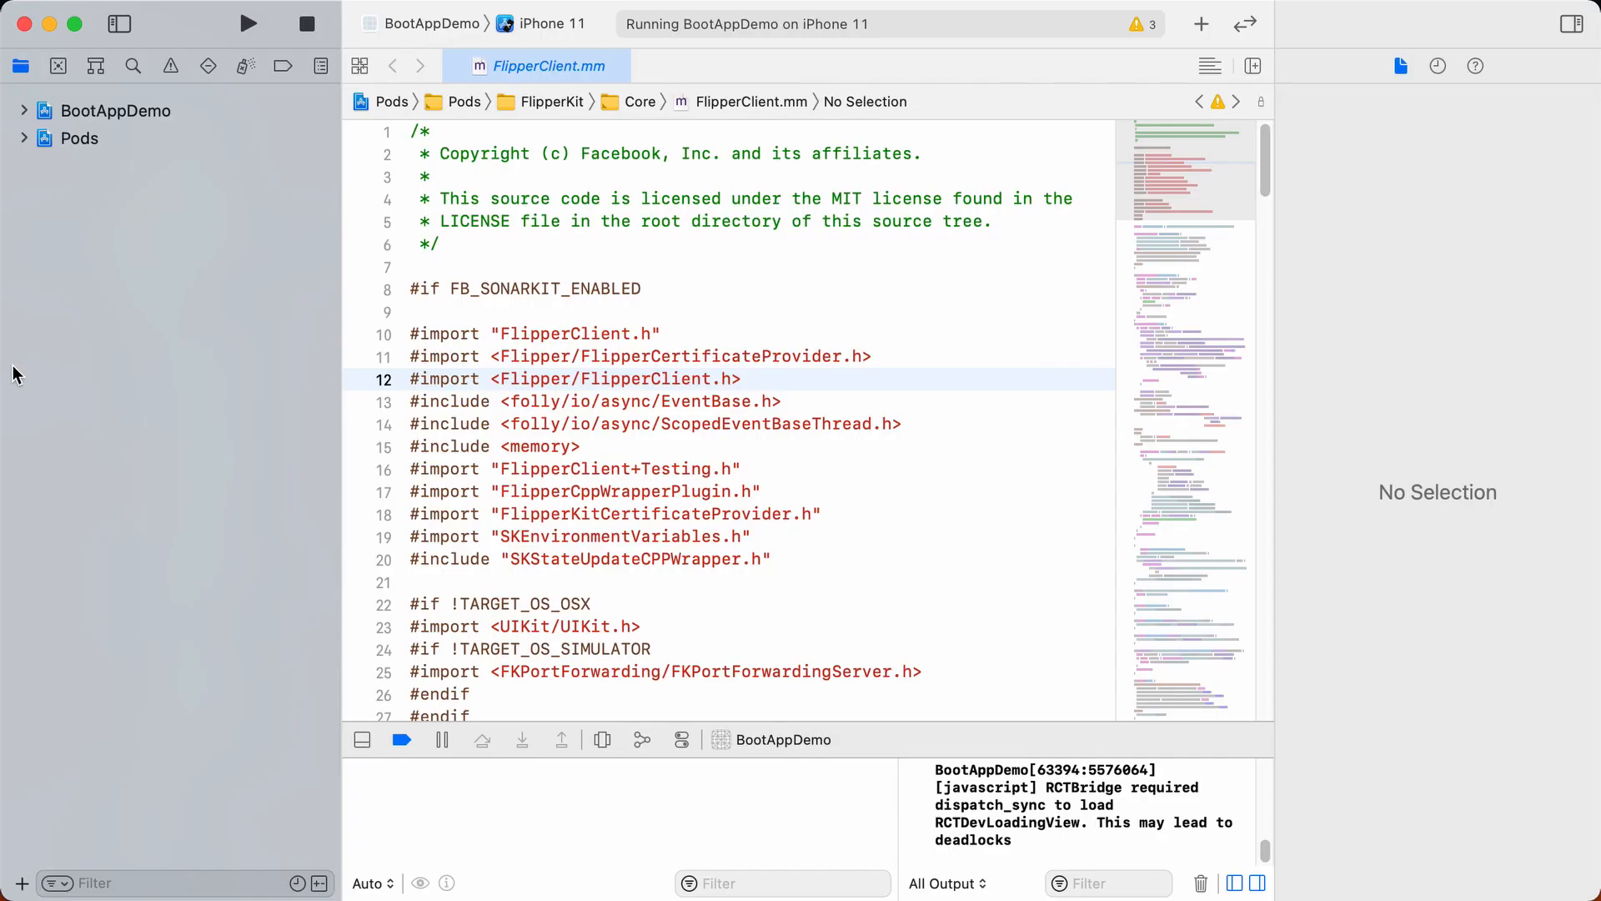
- In AppDelegate.m, import RNBootSplash.h
left_click(23, 110)
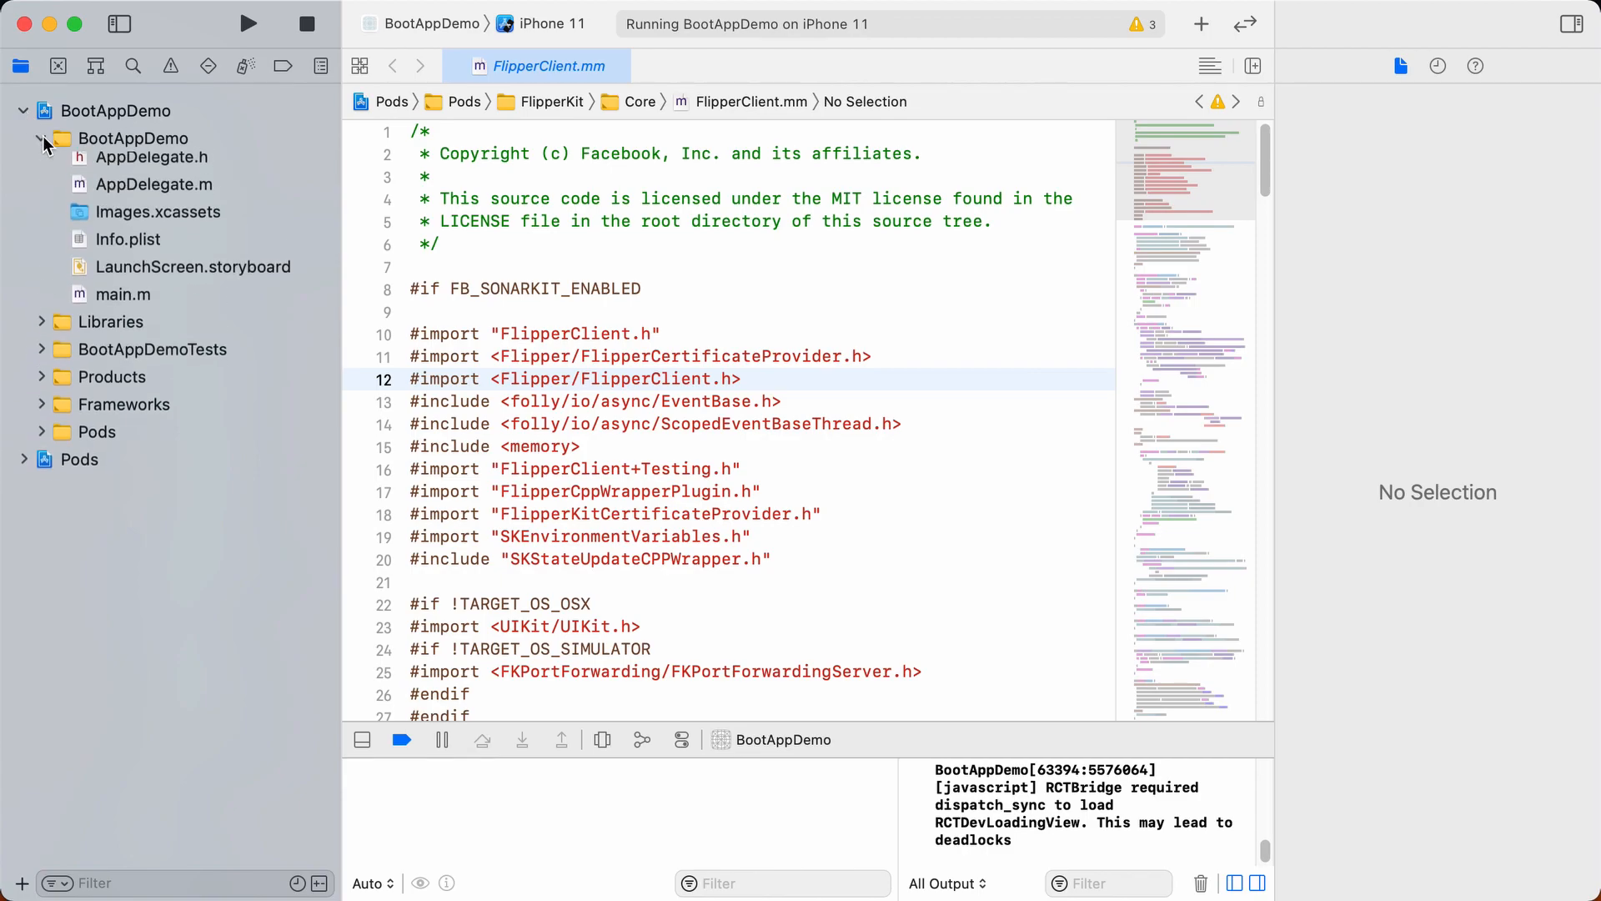
left_click(154, 194)
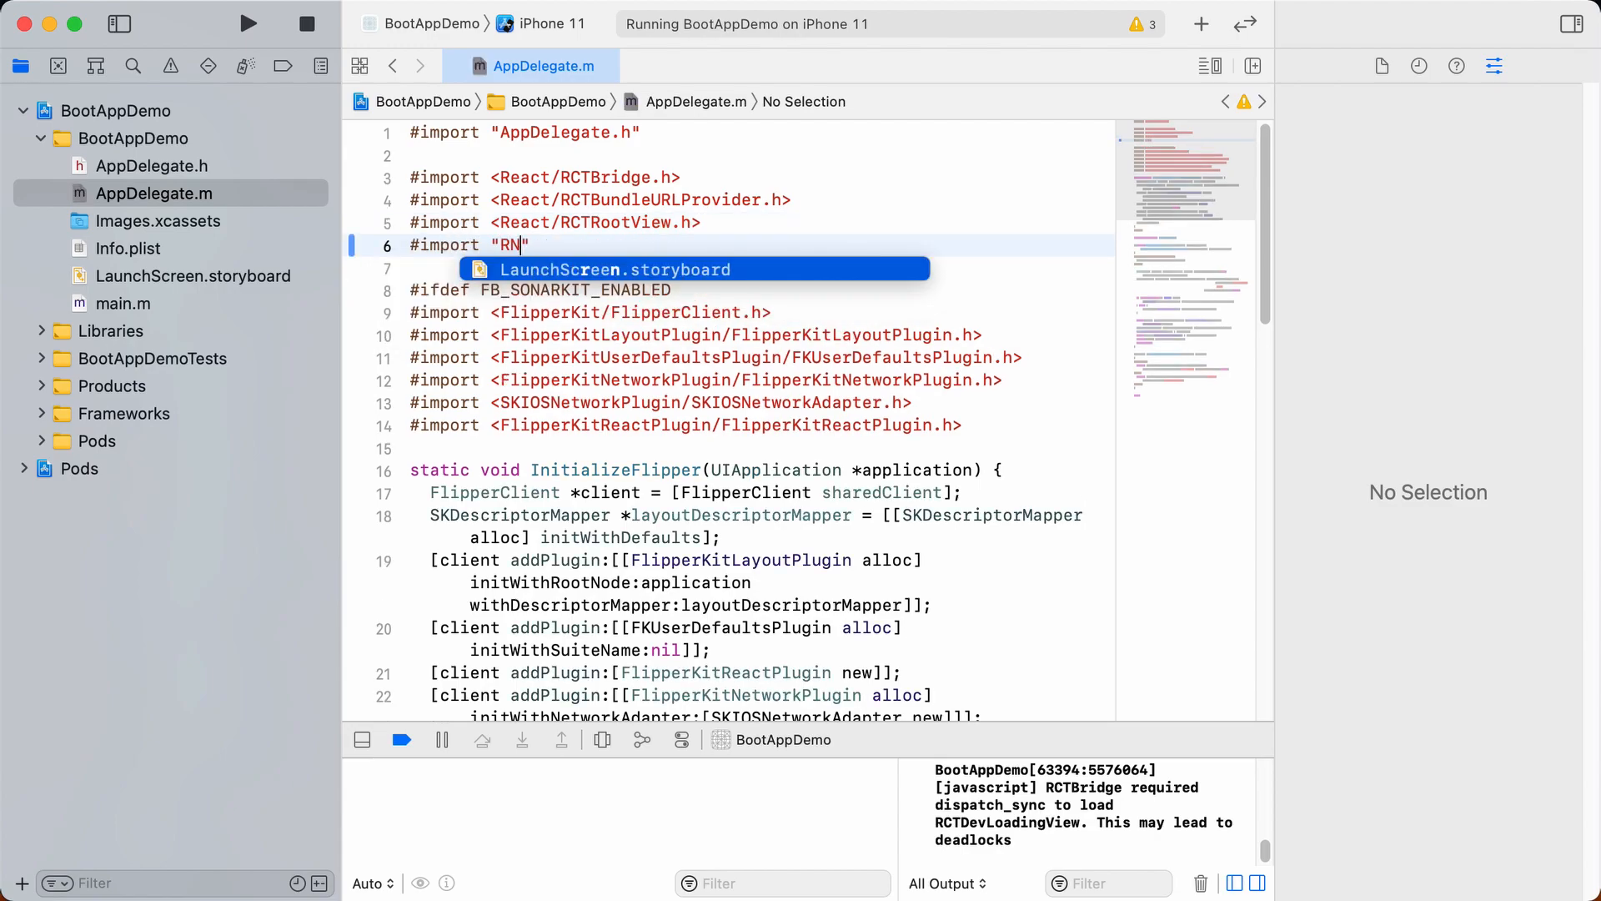
type("BootSplash")
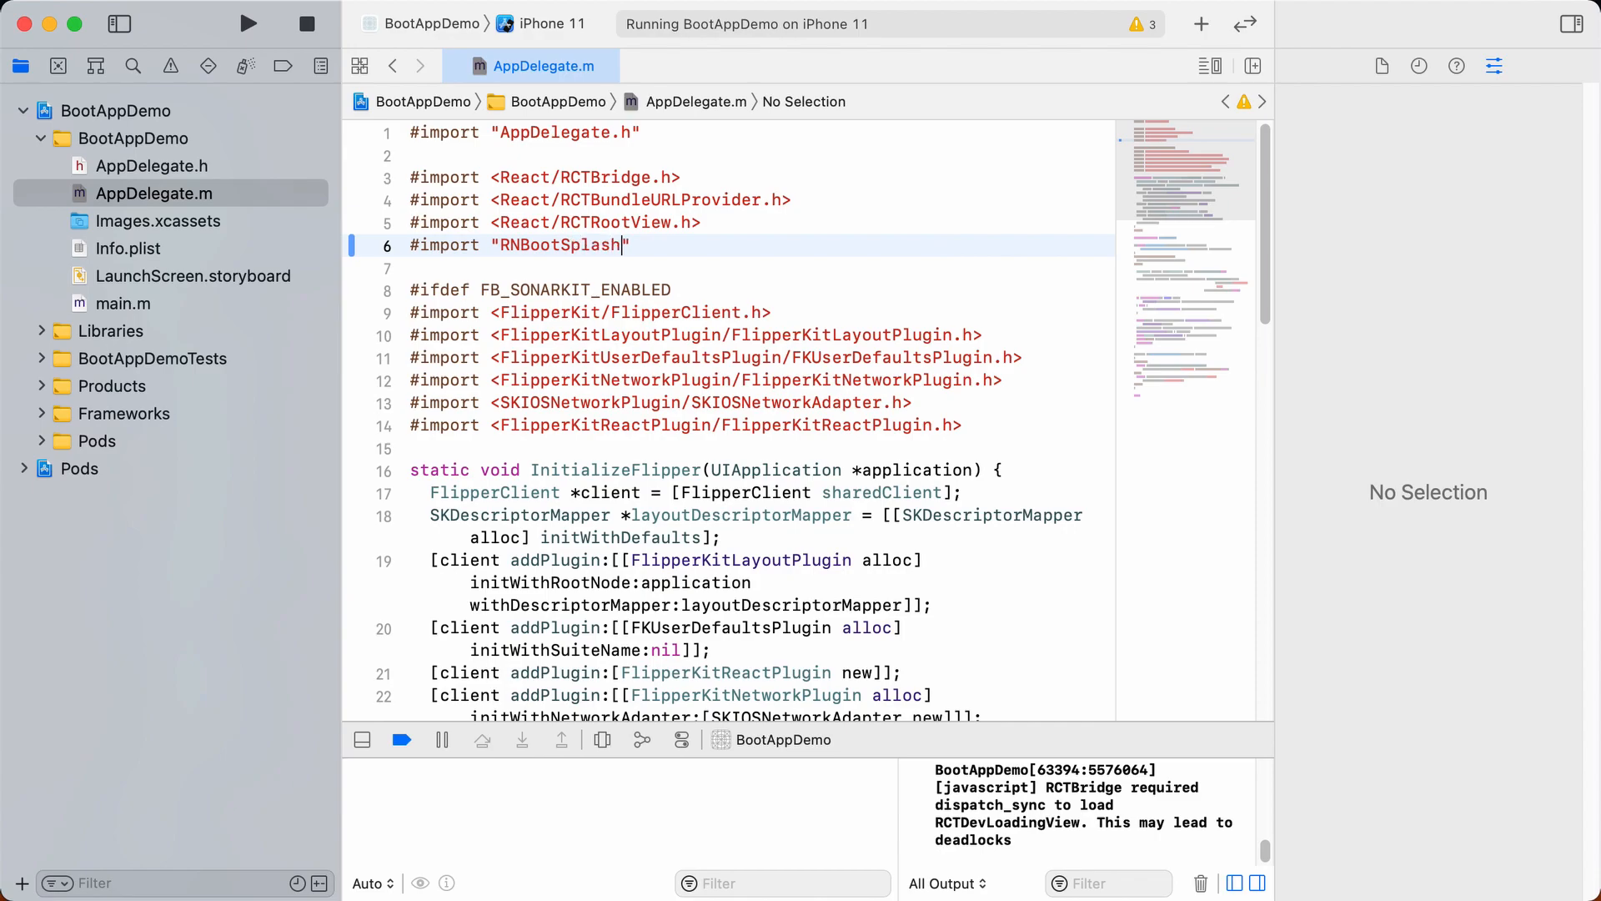
type(".h")
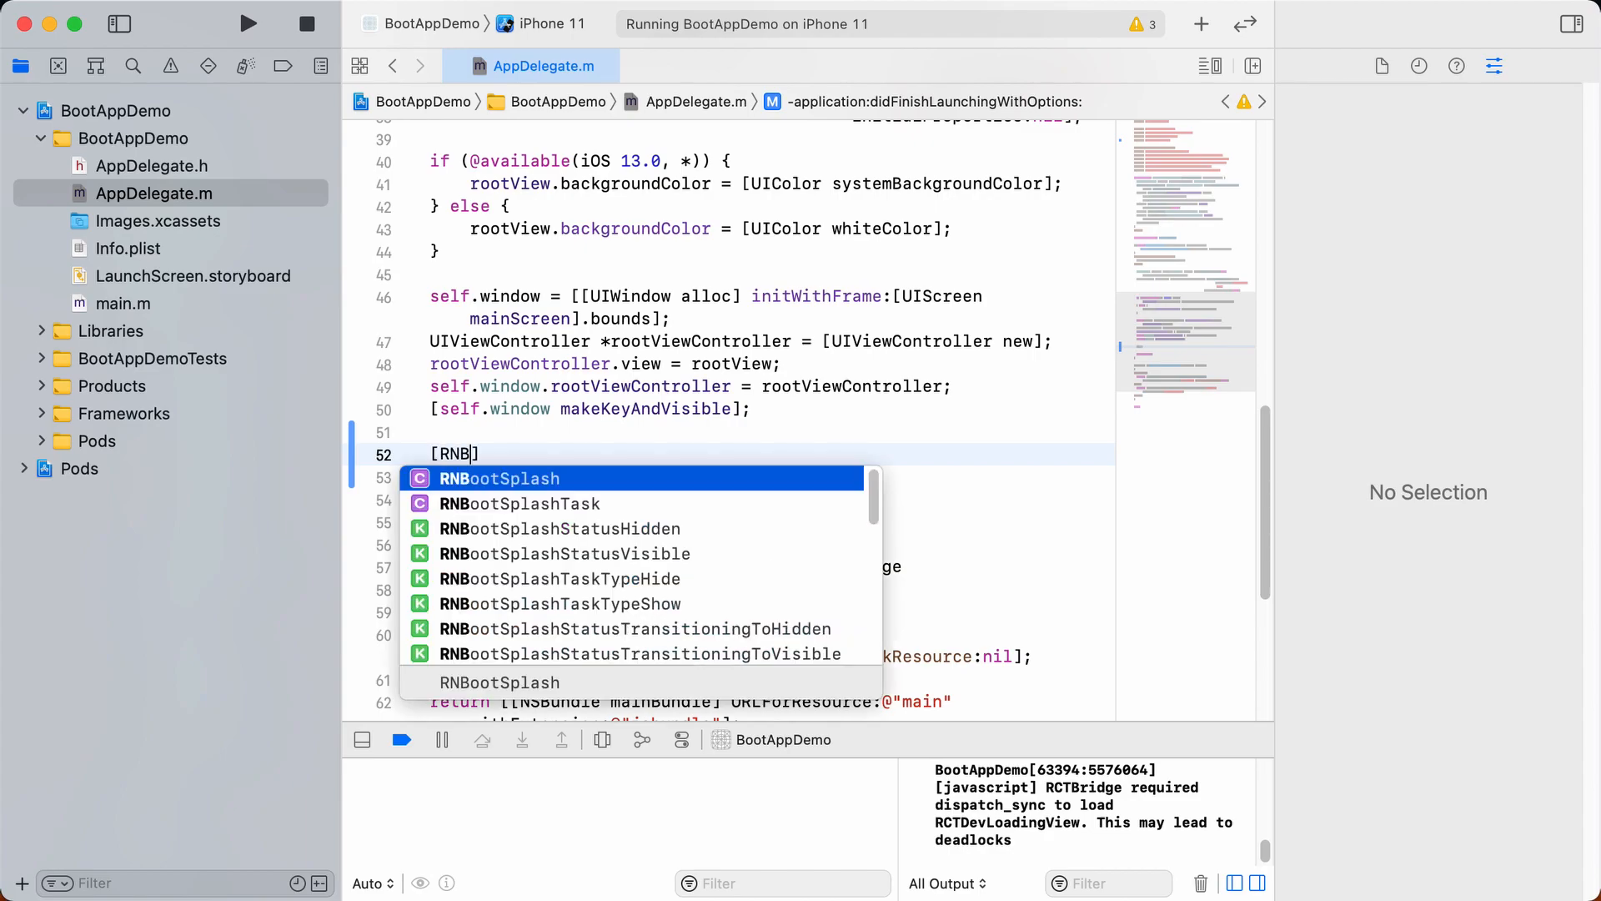
- Add [RNBootSplash initWithStoryboard:@"BootSplash" rootView:rootView] after makeKeyAndVisible
key("return")
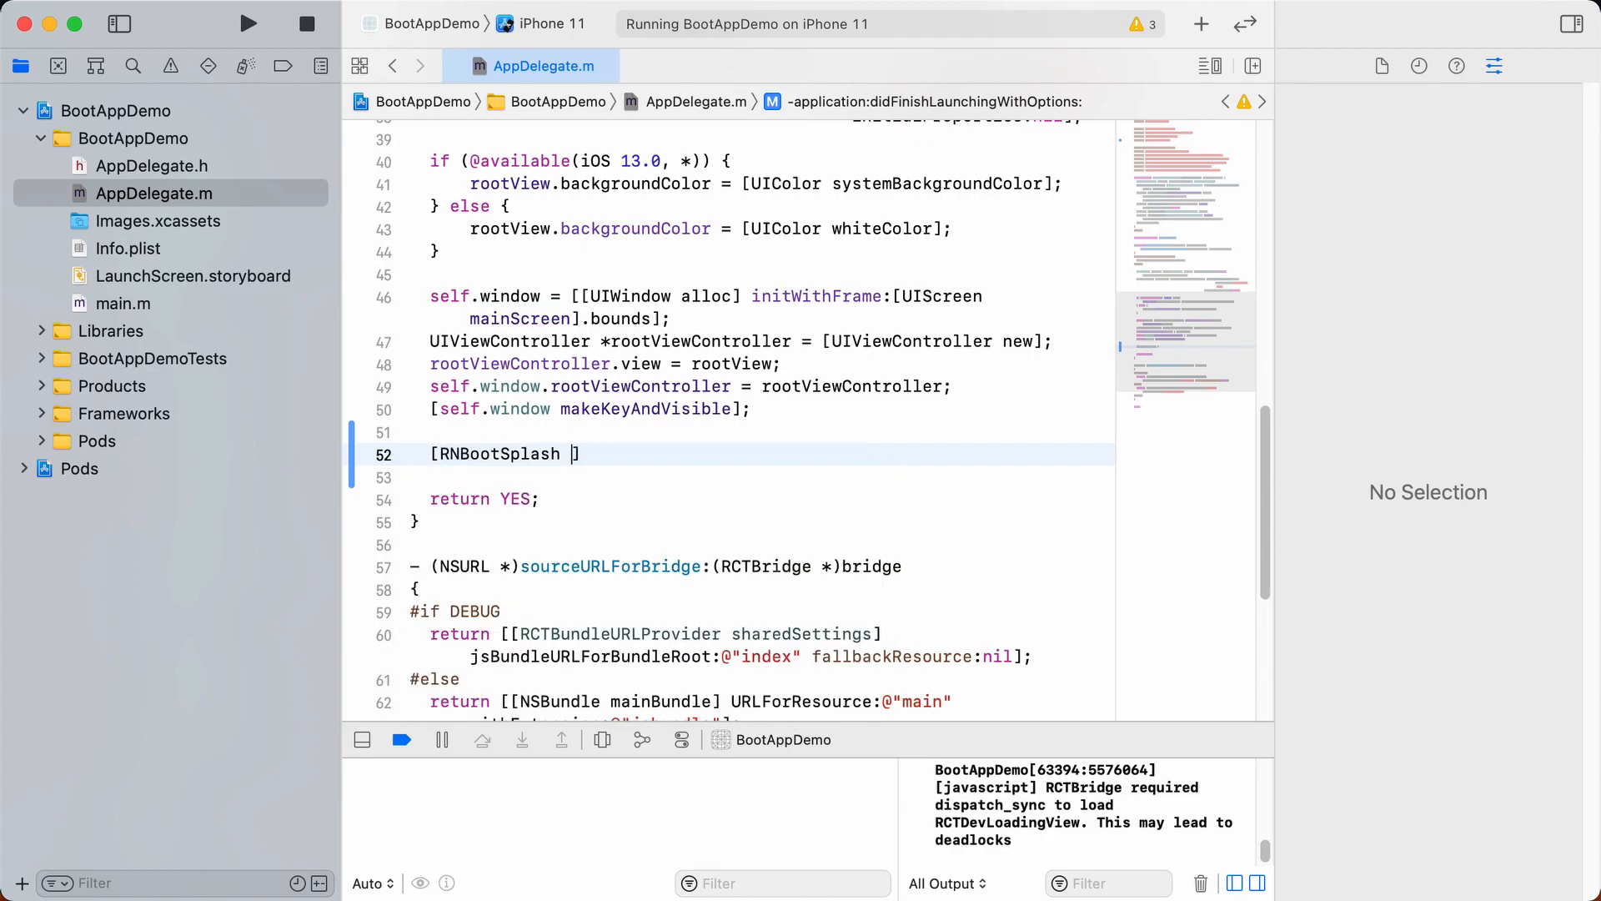
type("initWithStoryboard:B rootView:")
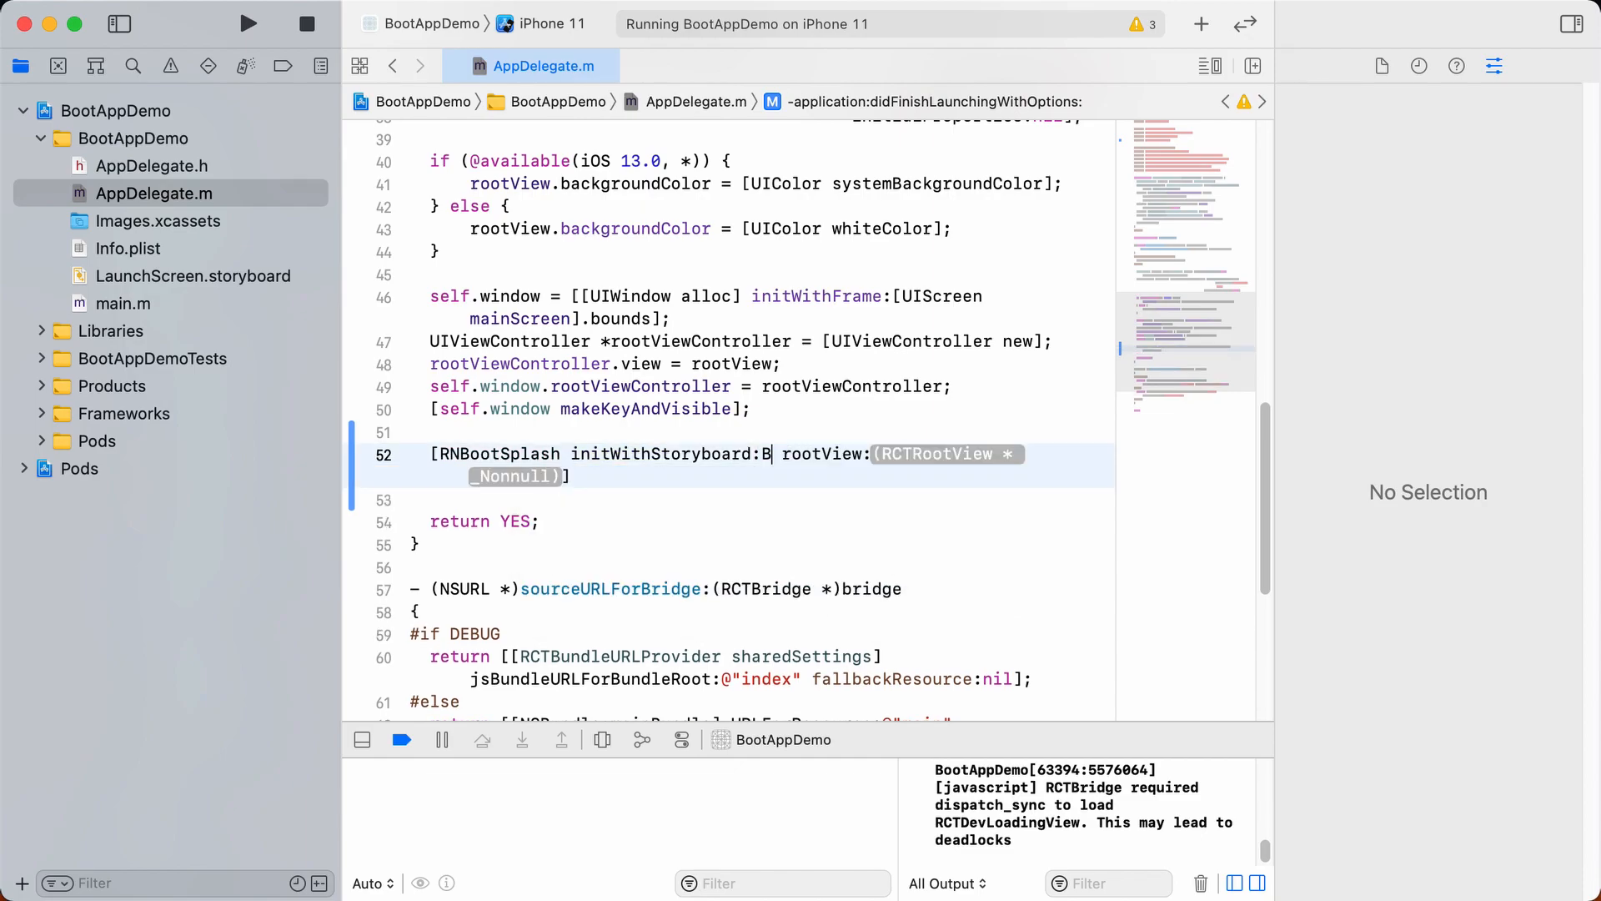
type("@\"BootSplash")
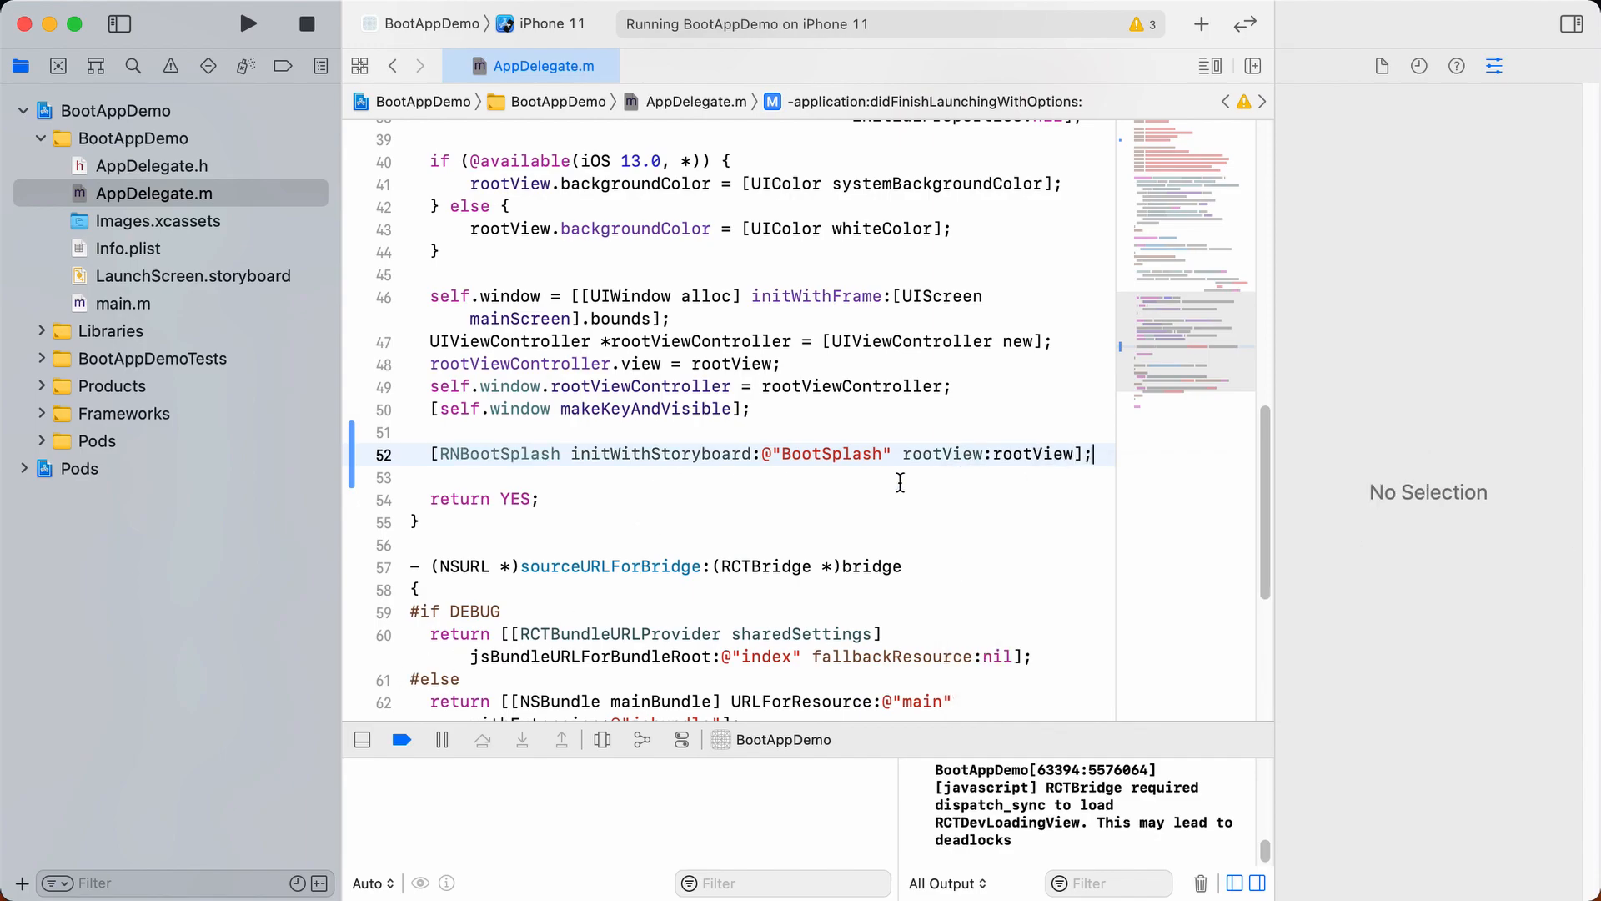
double_click(829, 454)
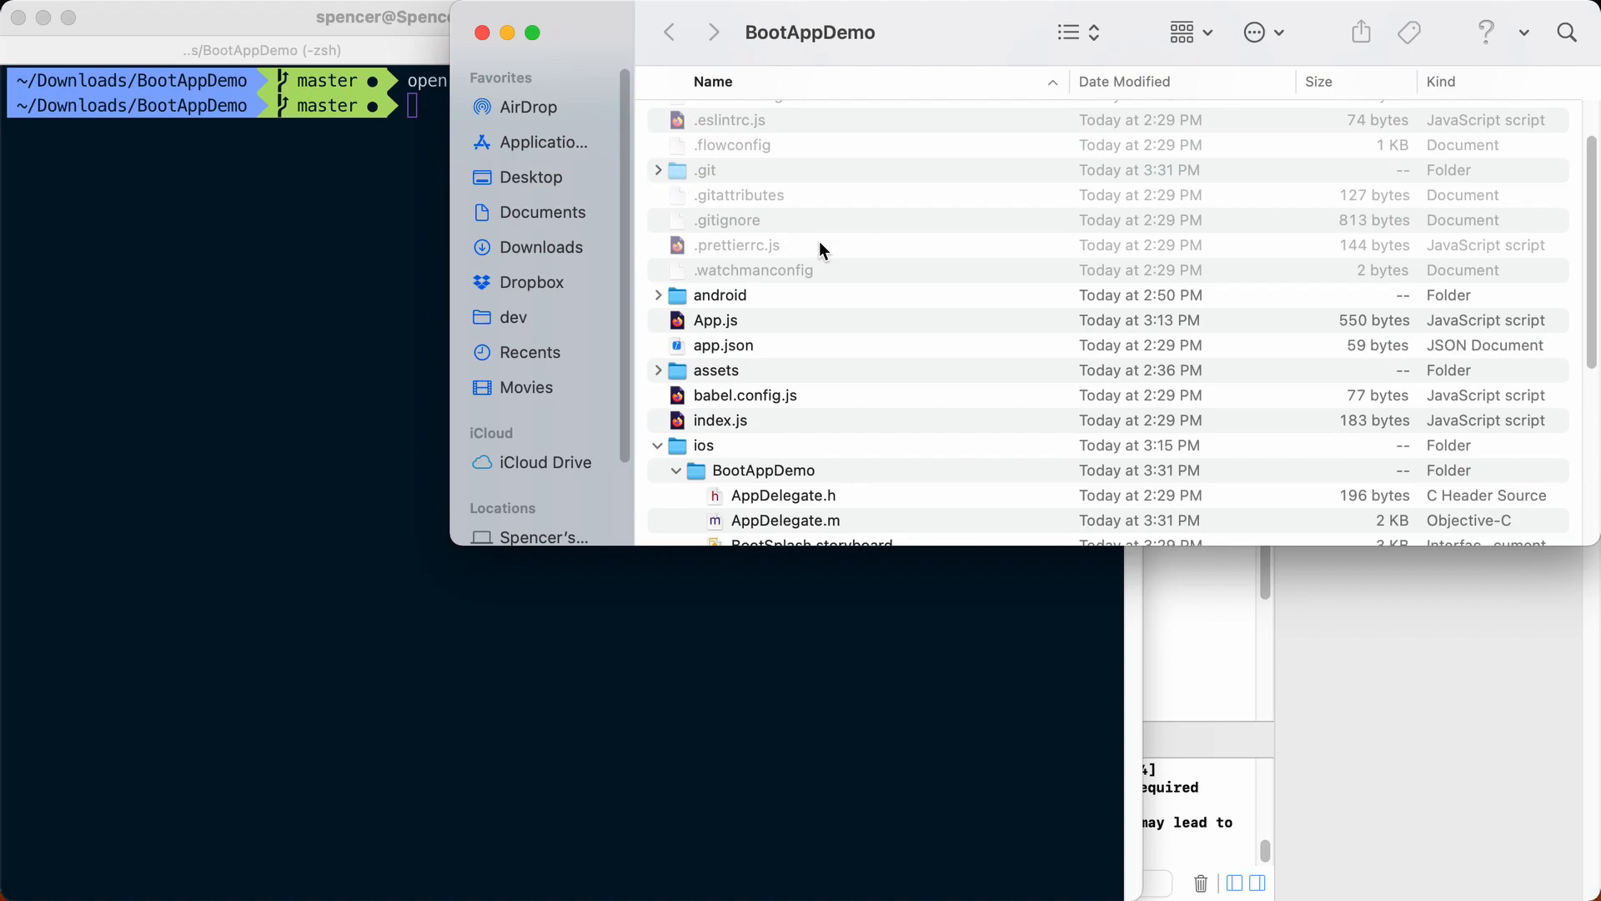
- Select BootSplash.storyboard in ios/BootAppDemo and drag it into Xcode's navigator
scroll("down", 3)
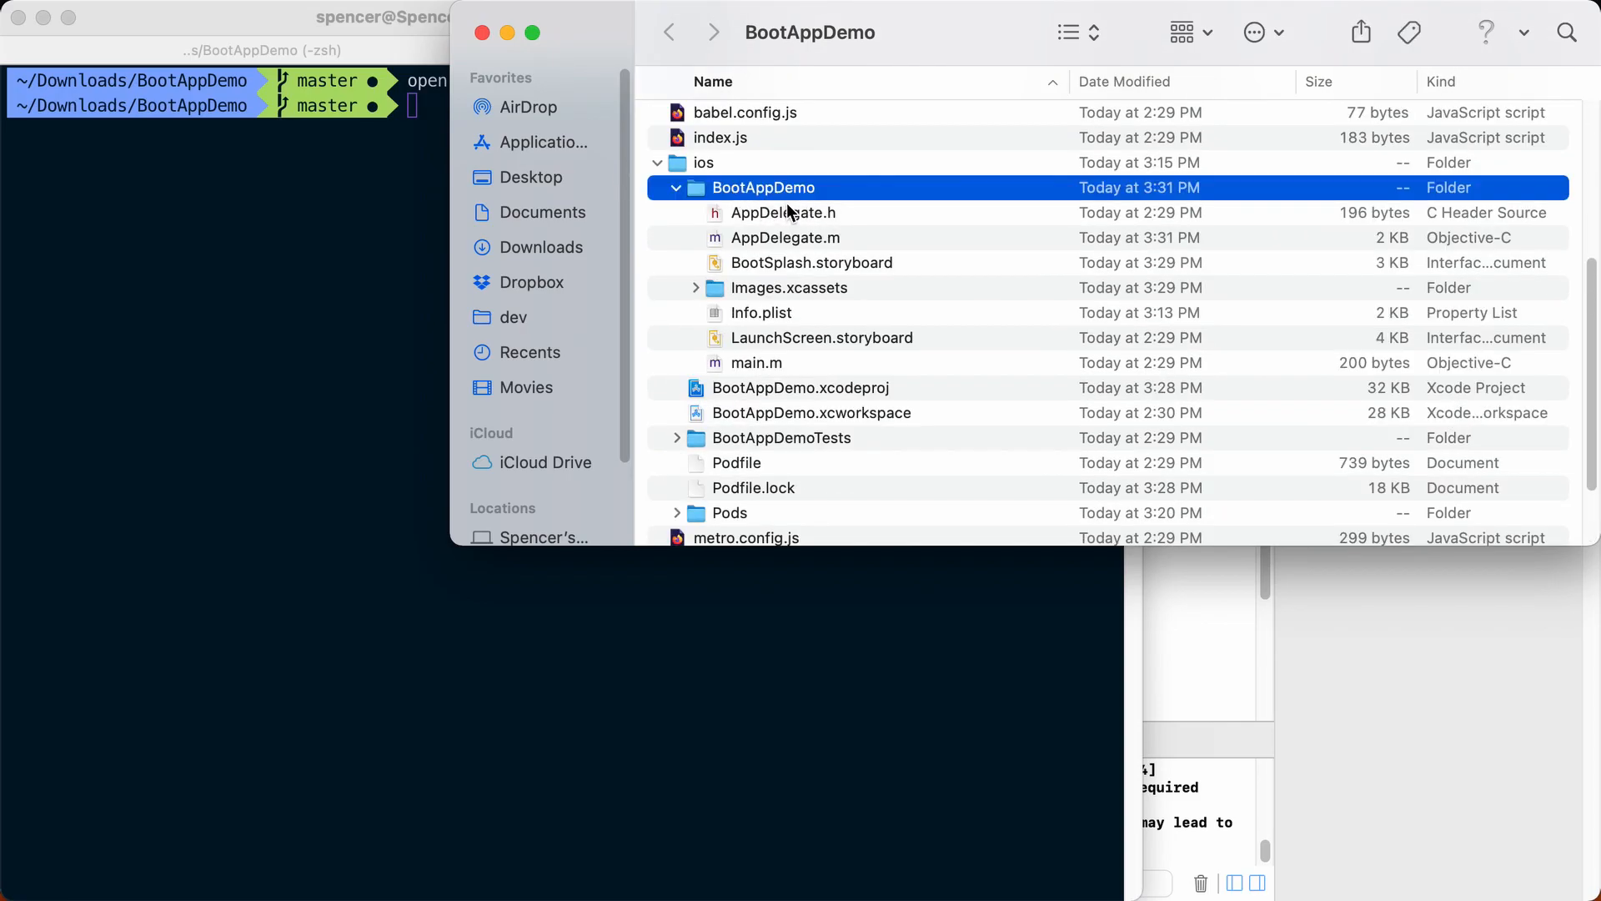
left_click(813, 262)
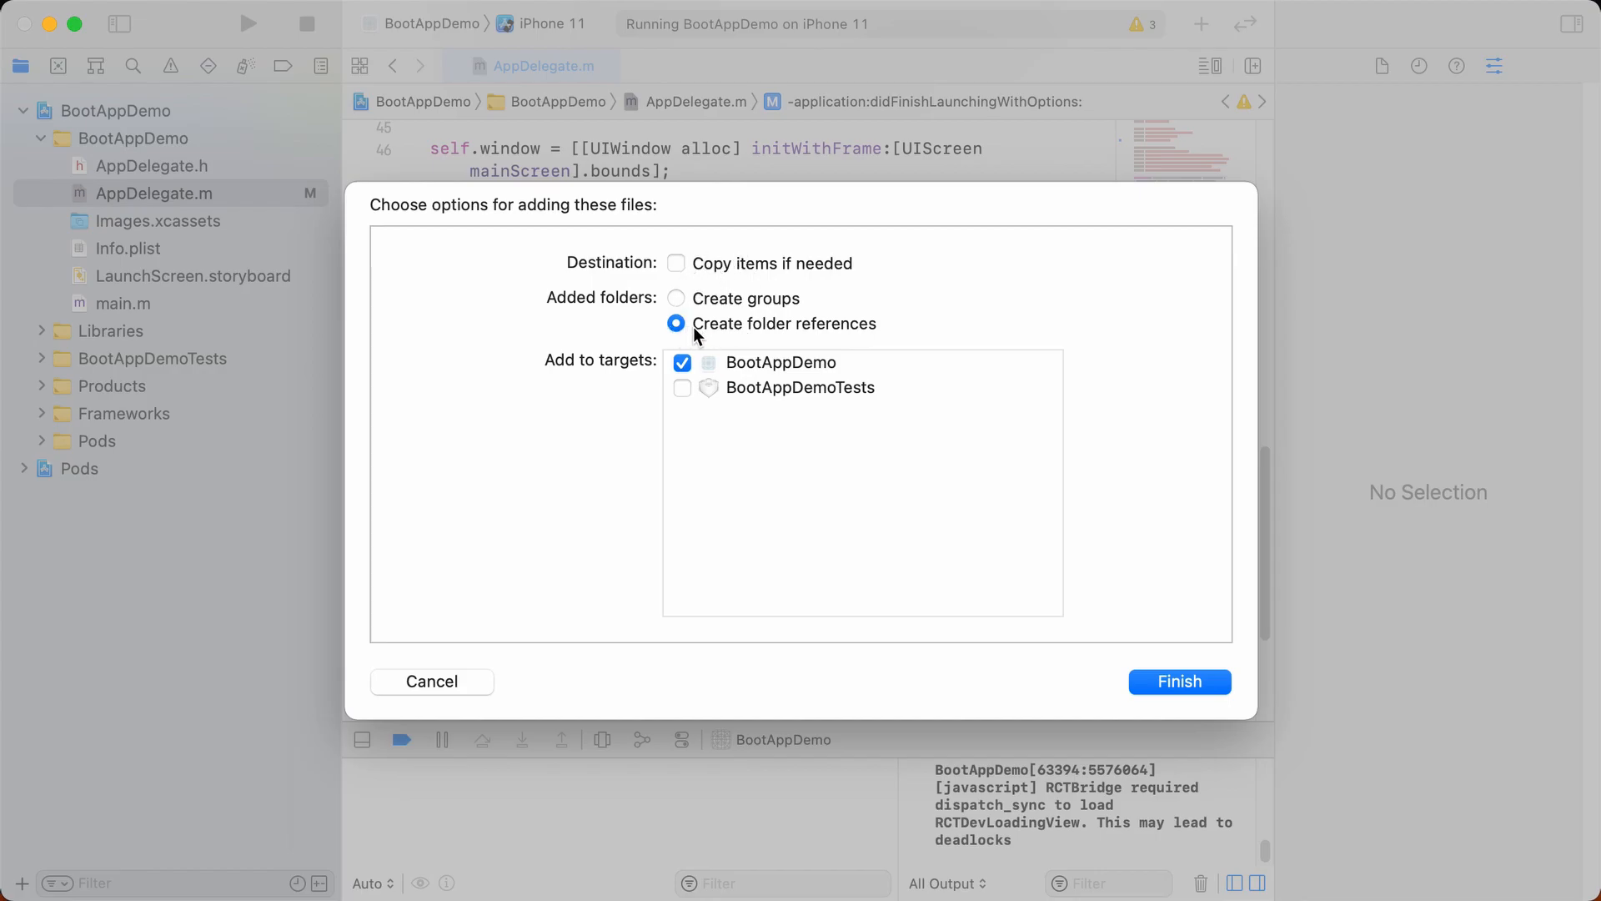
- Finish adding BootSplash.storyboard to the BootAppDemo target
left_click(1180, 681)
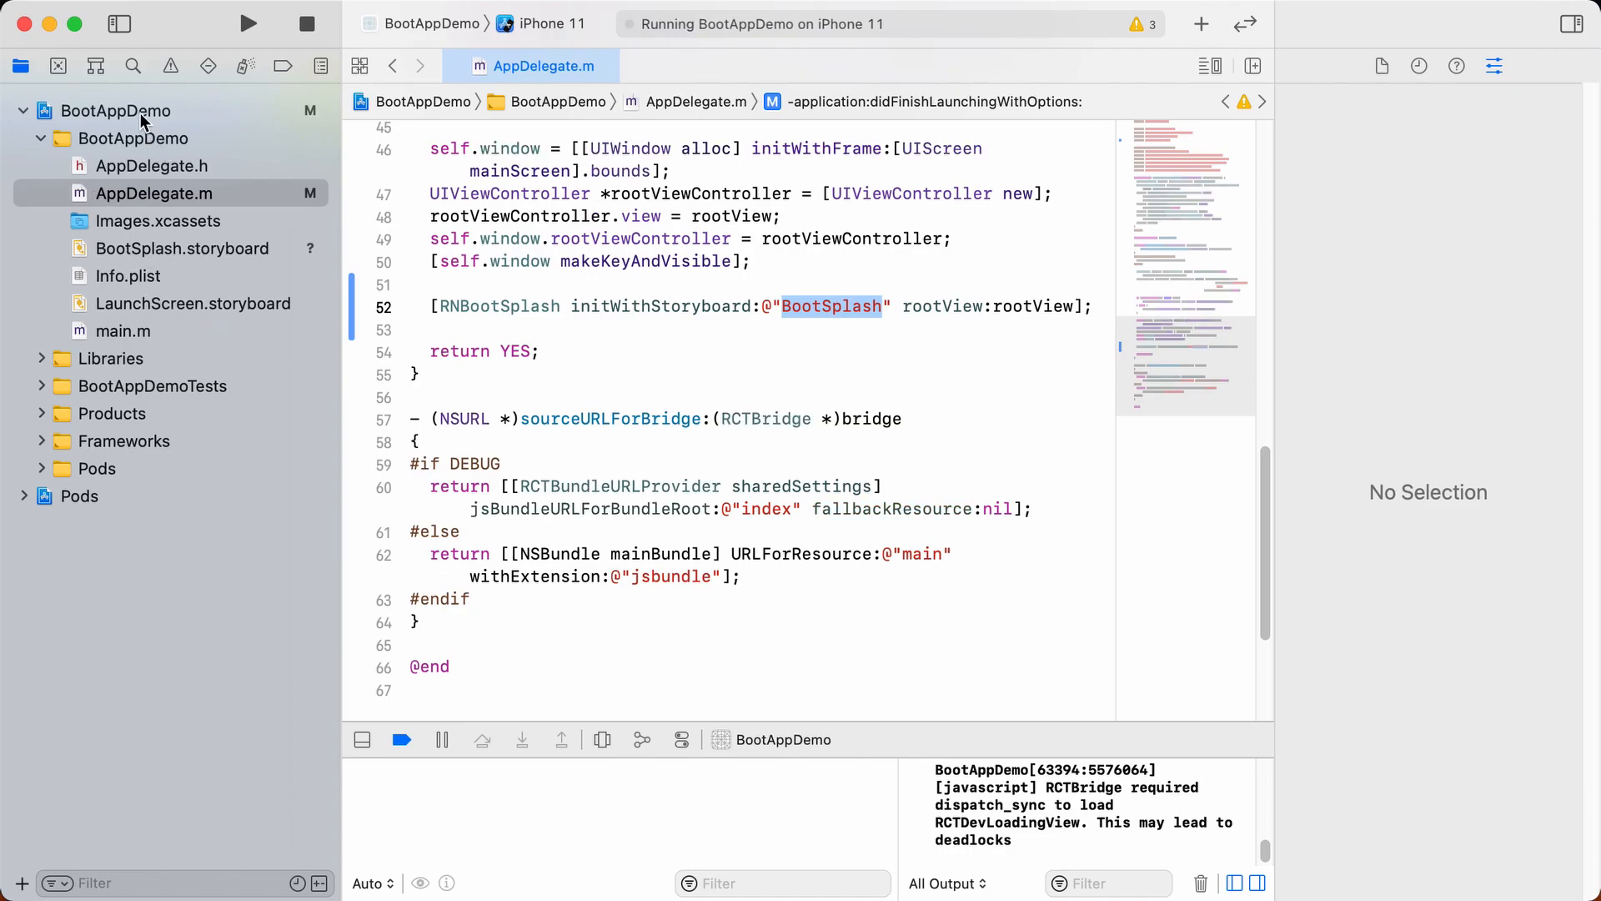
- Set the BootAppDemo target's Launch Screen File to BootSplash
left_click(112, 110)
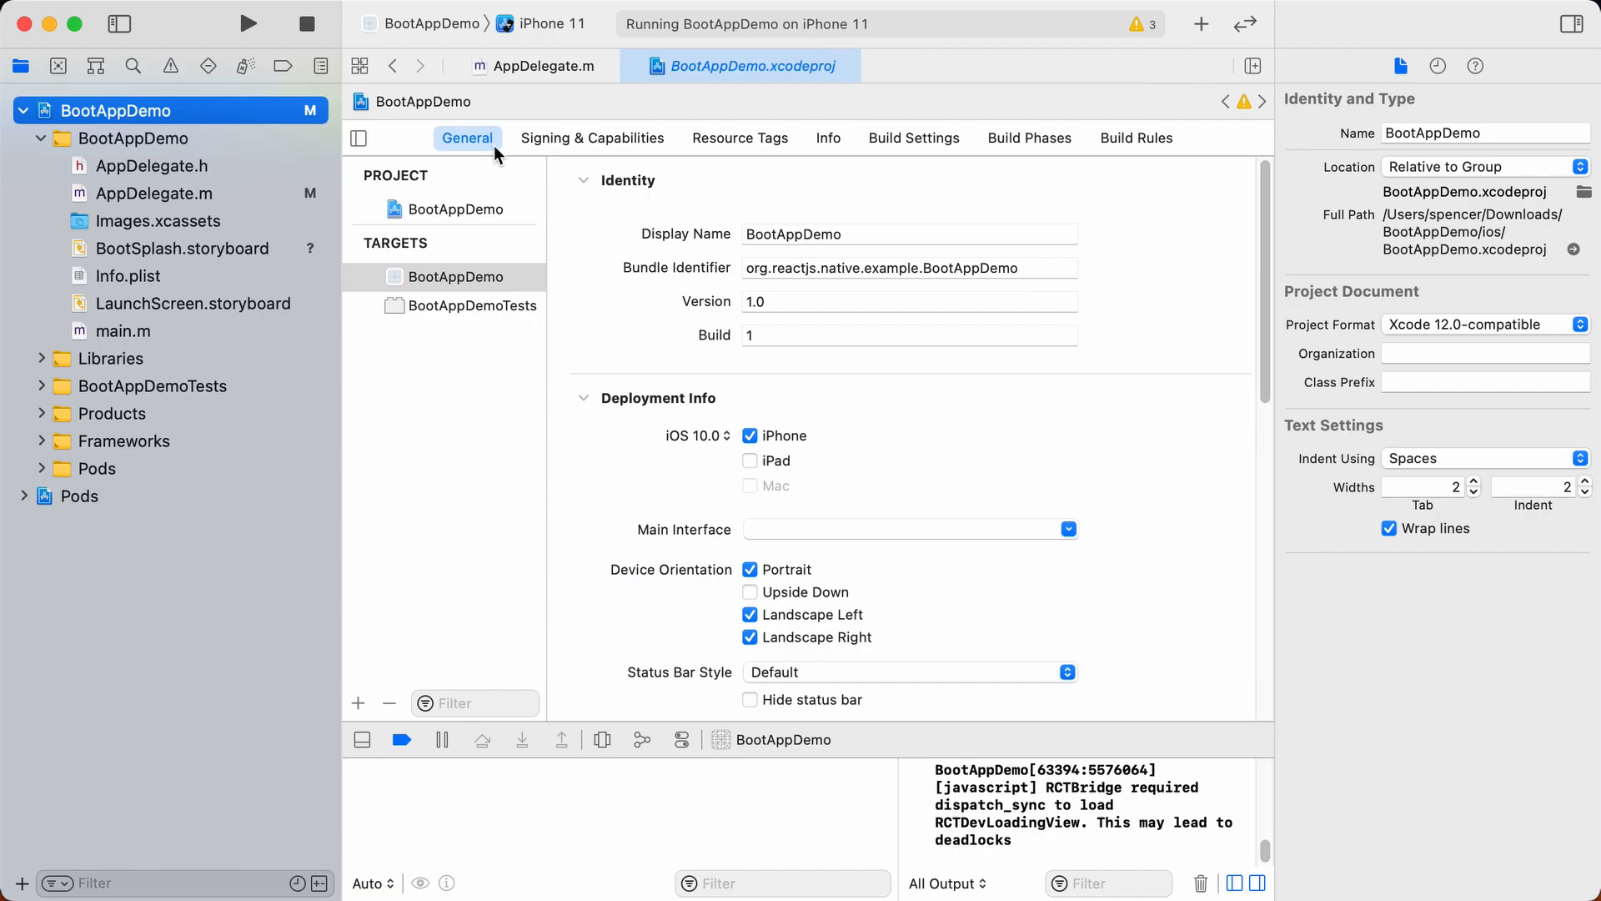
scroll("down", 3)
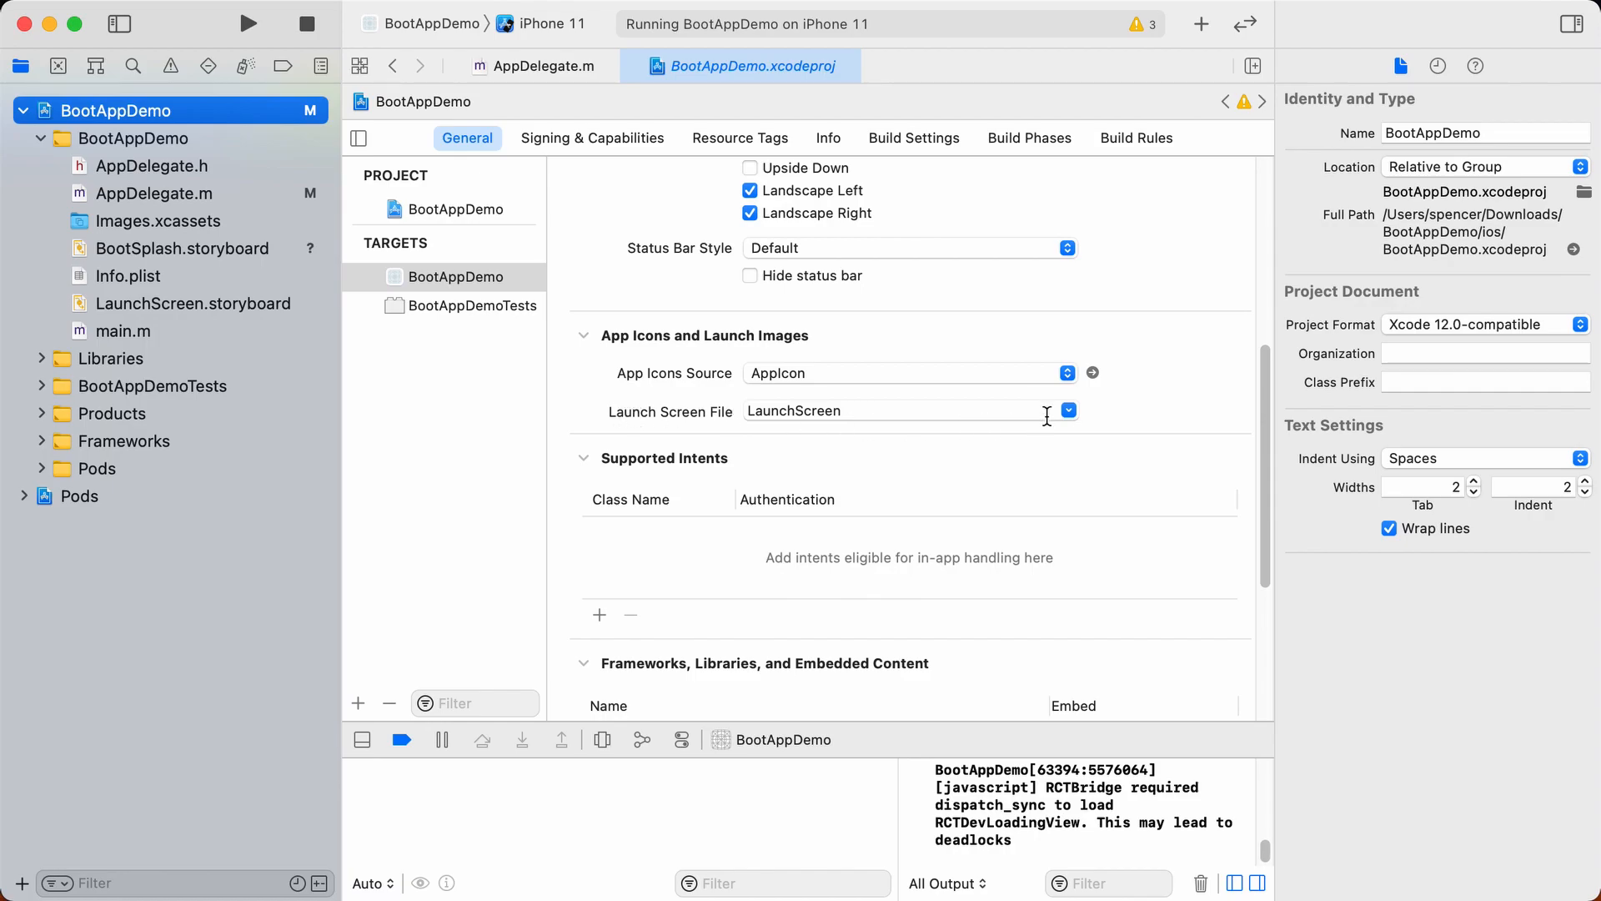
left_click(1068, 411)
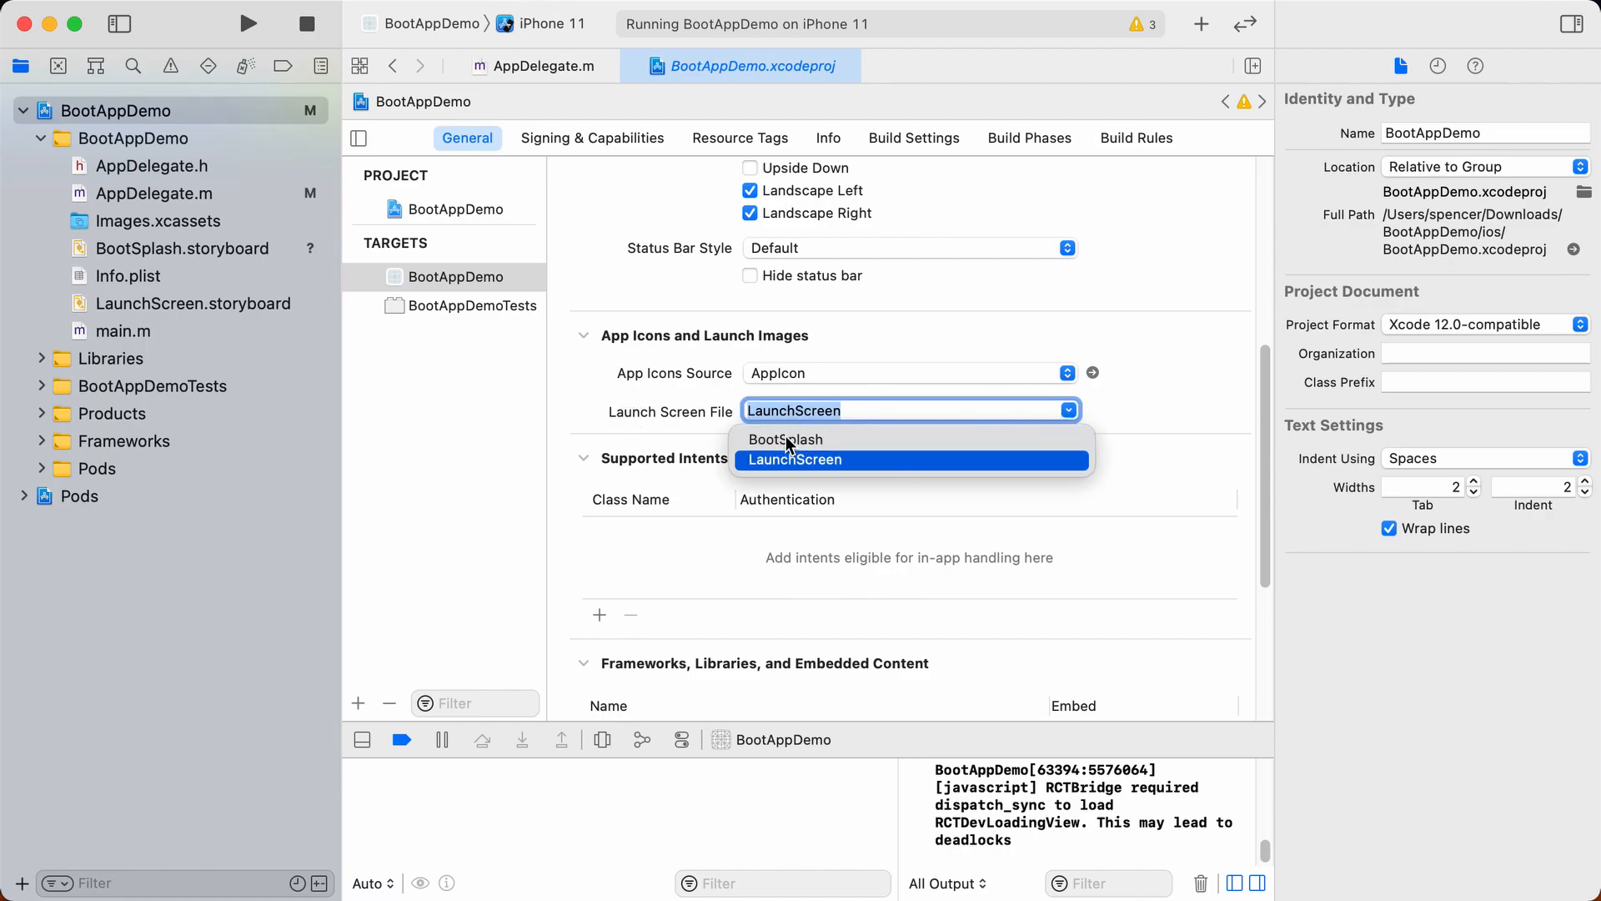
left_click(785, 439)
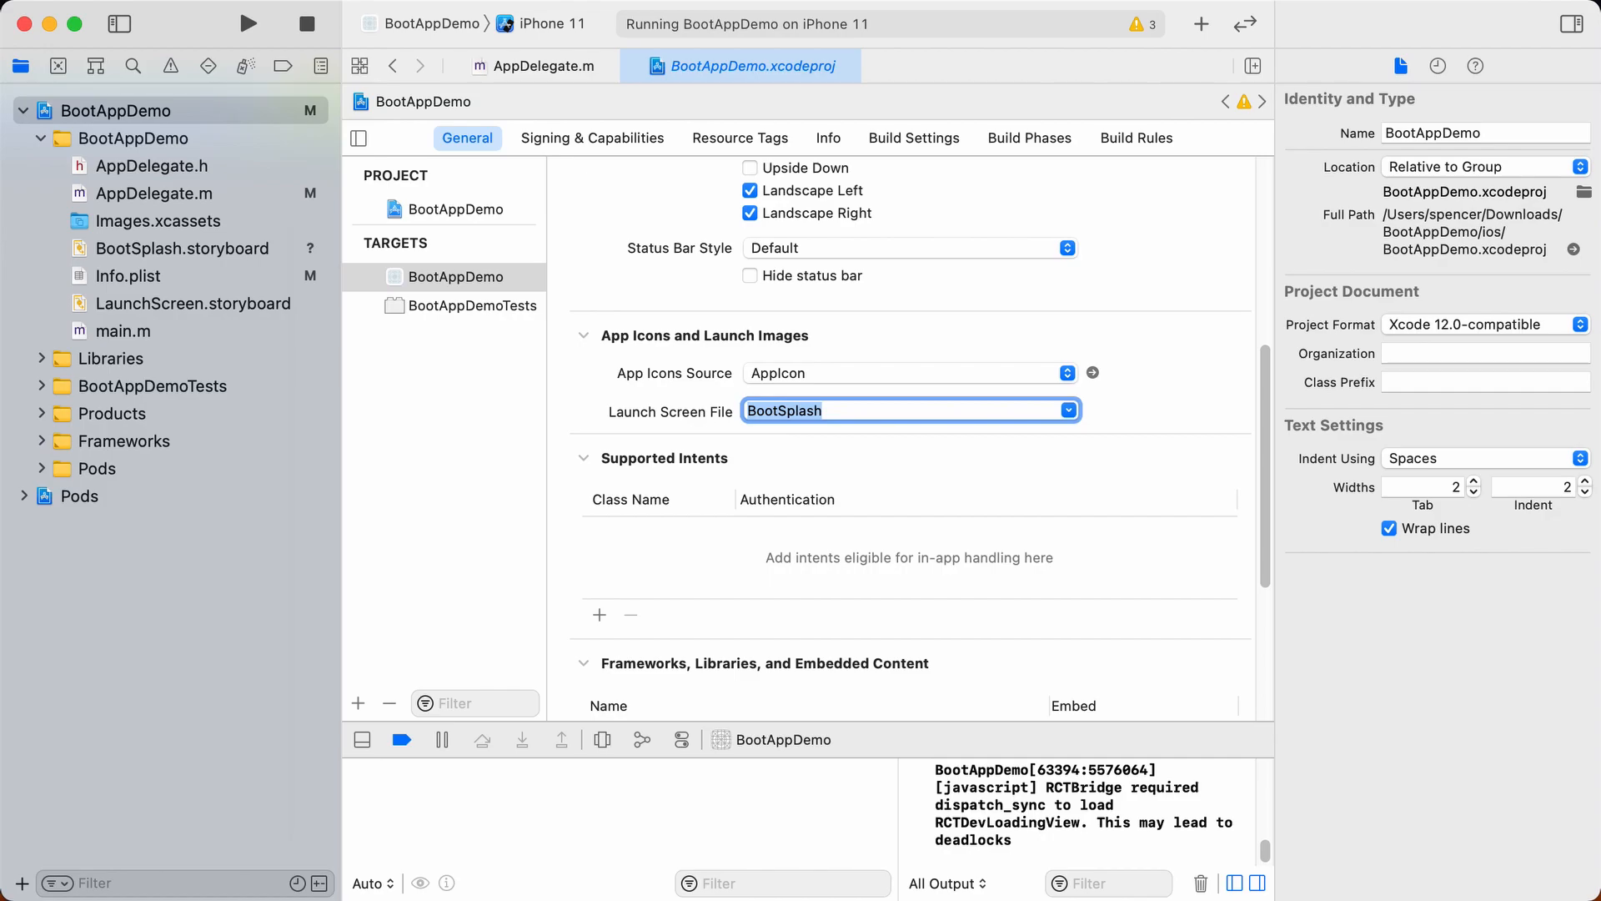
mouse_move(334, 566)
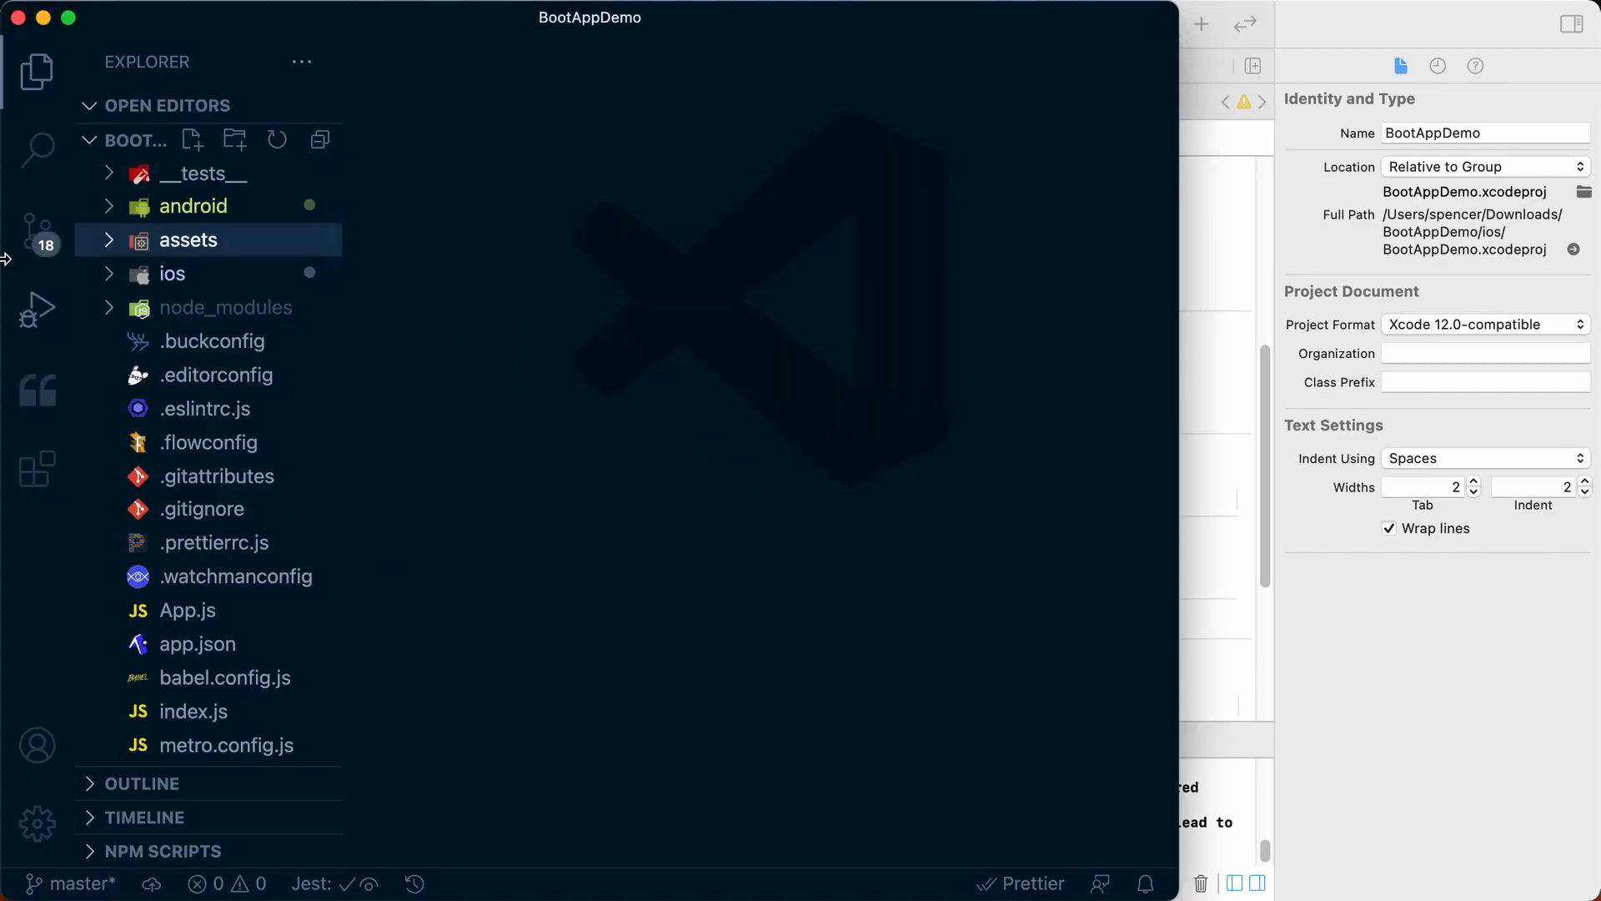
- Open MainActivity.java under android/app/src/main/java/com/bootappdemo
left_click(194, 205)
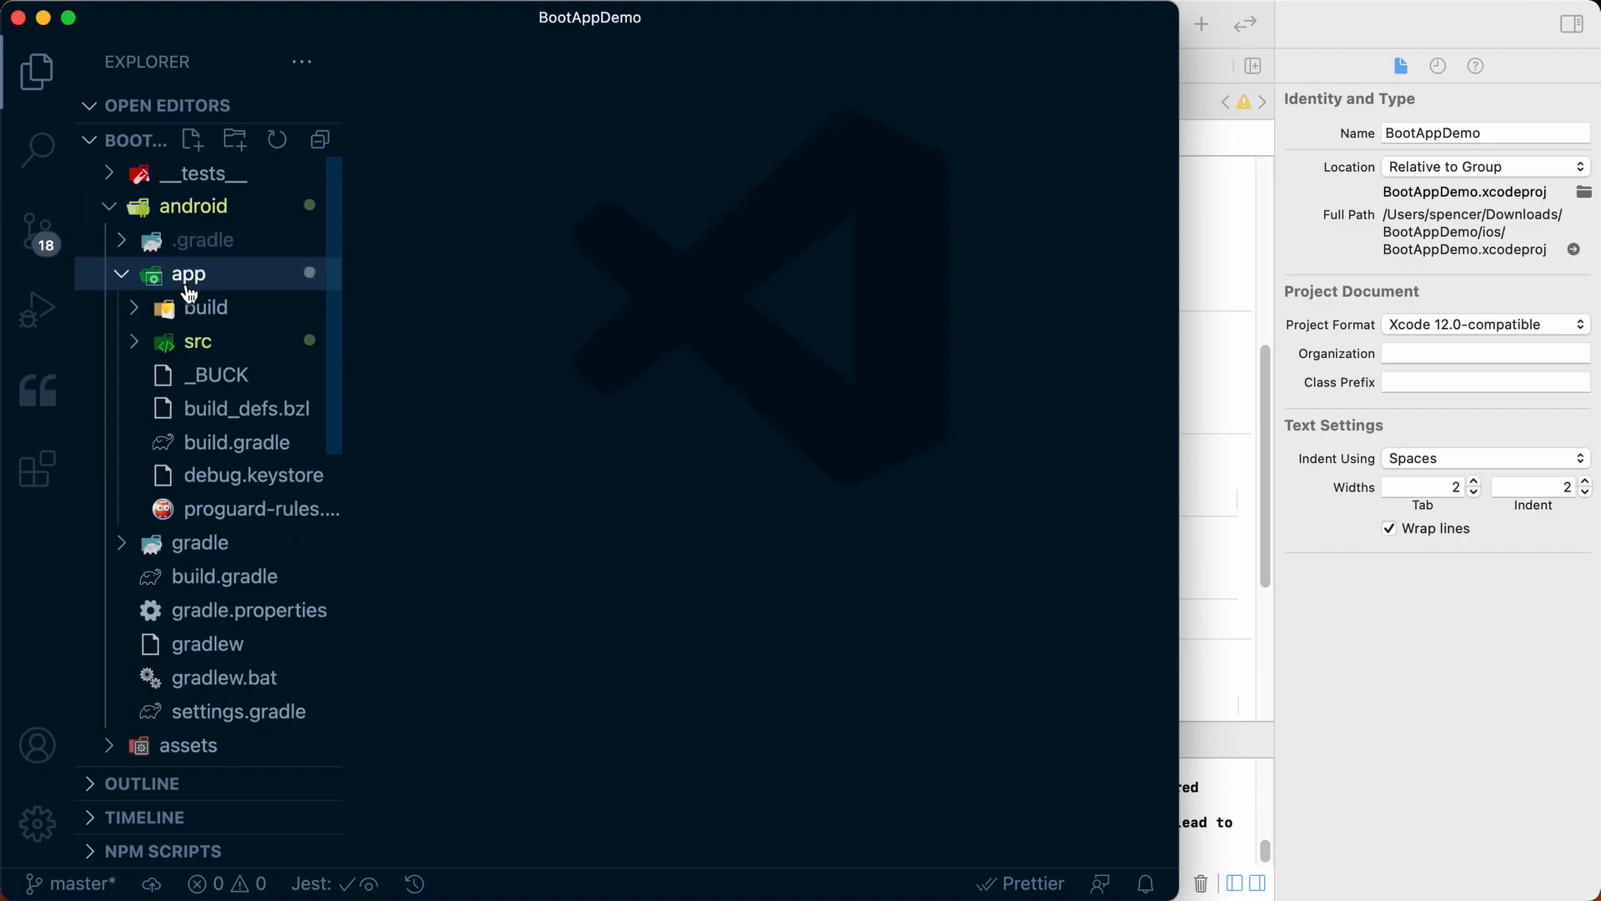
left_click(197, 340)
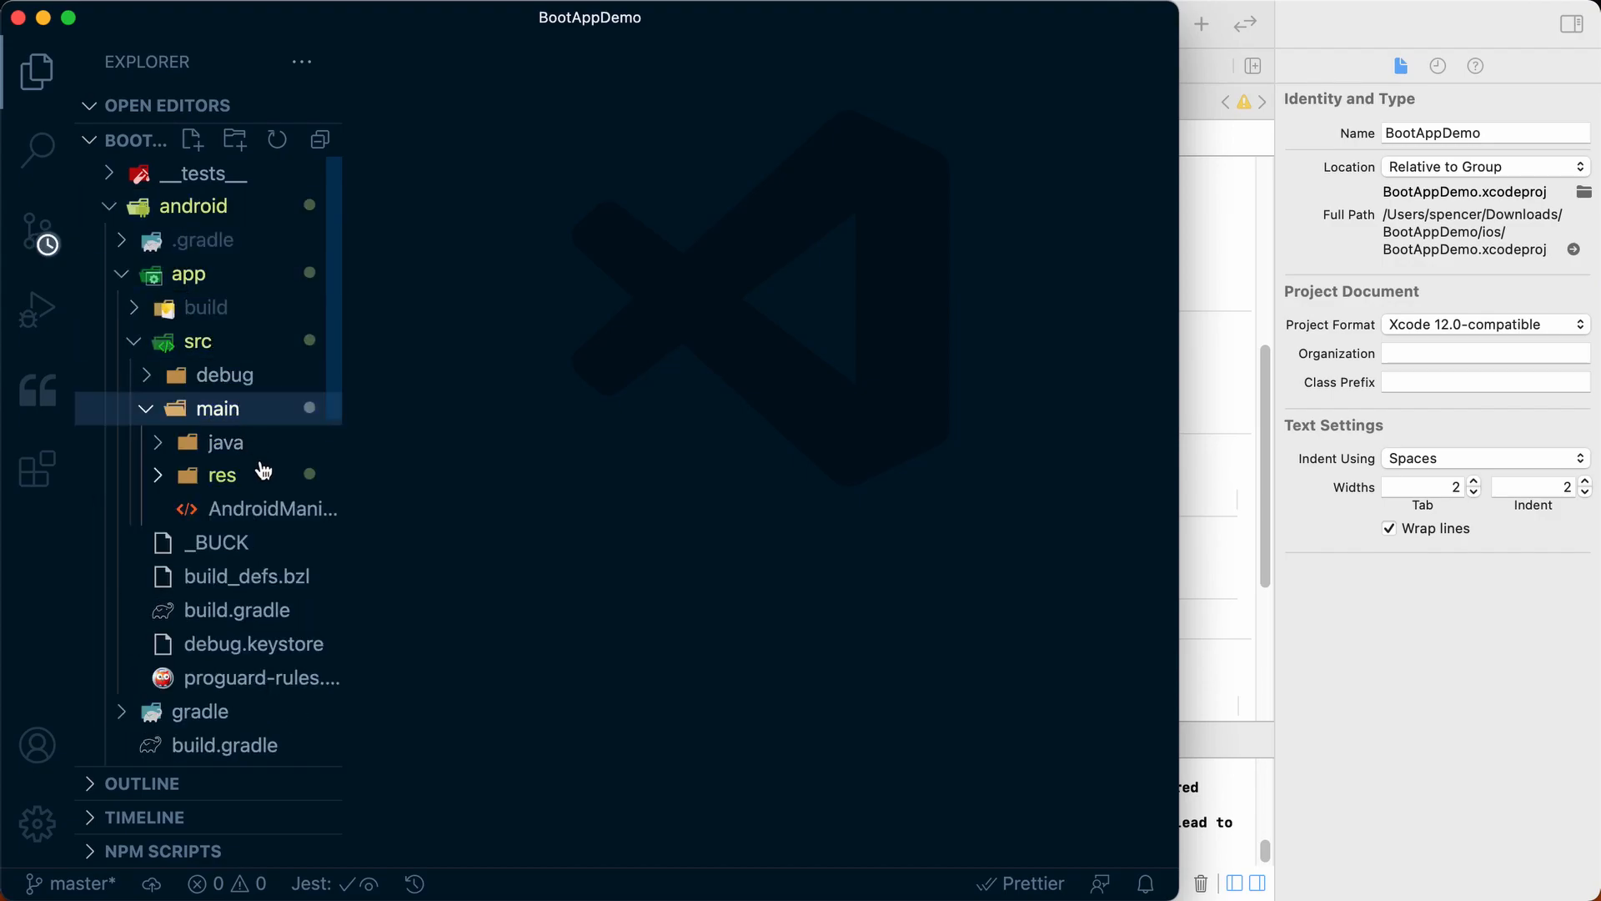
left_click(227, 442)
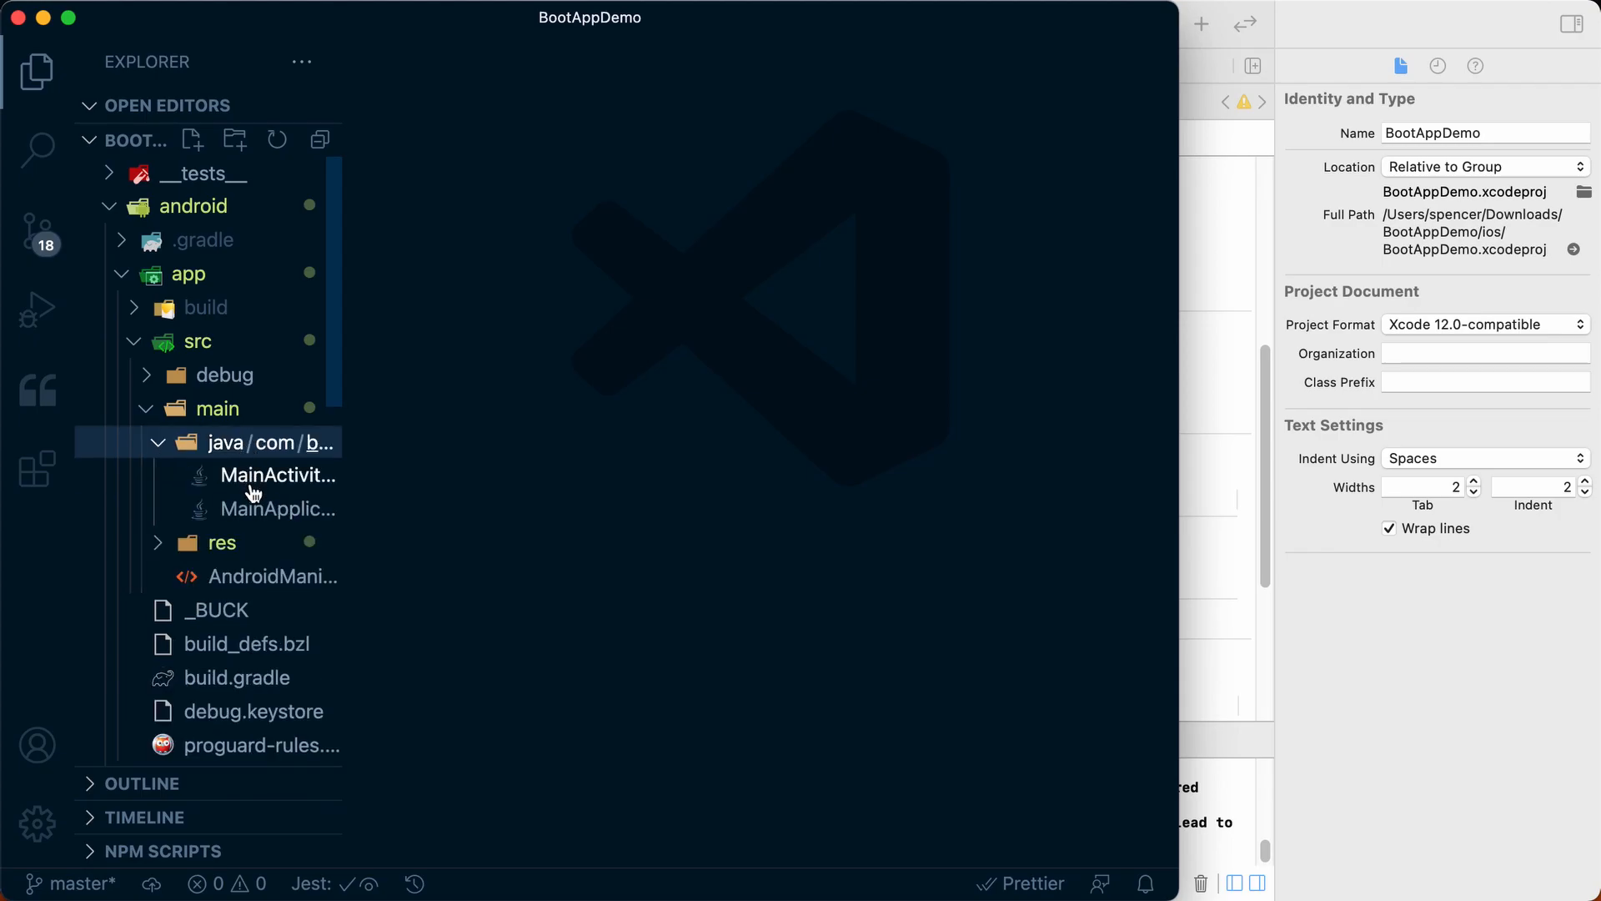
left_click(278, 476)
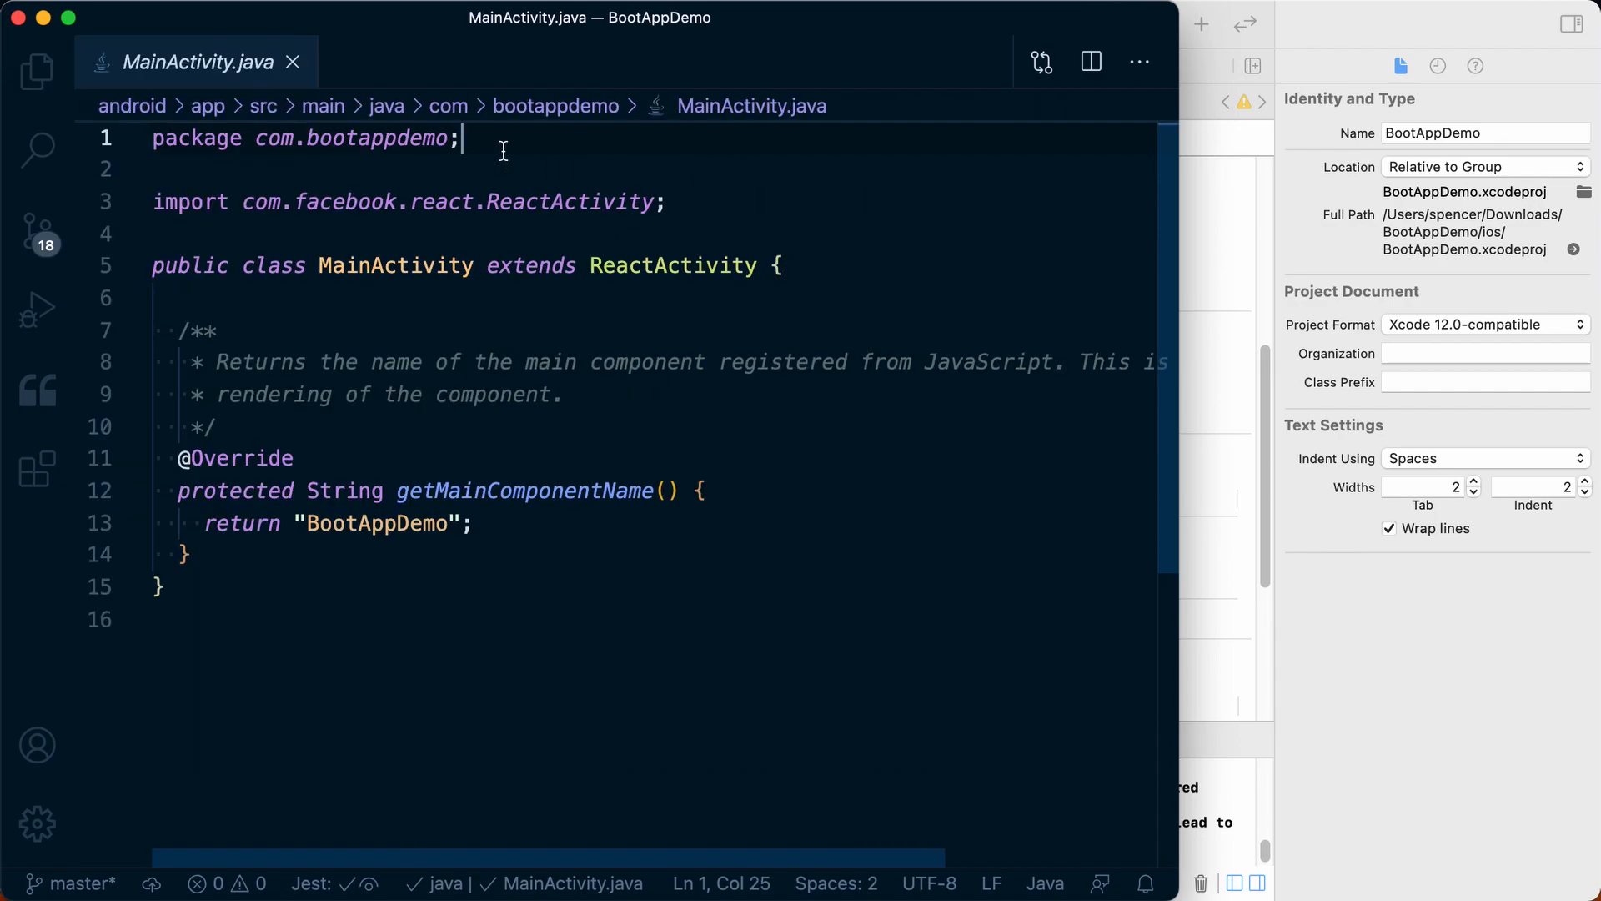
- Add imports for android.os.Bundle and com.zoontek.rnbootsplash.RNBootSplash
type("import")
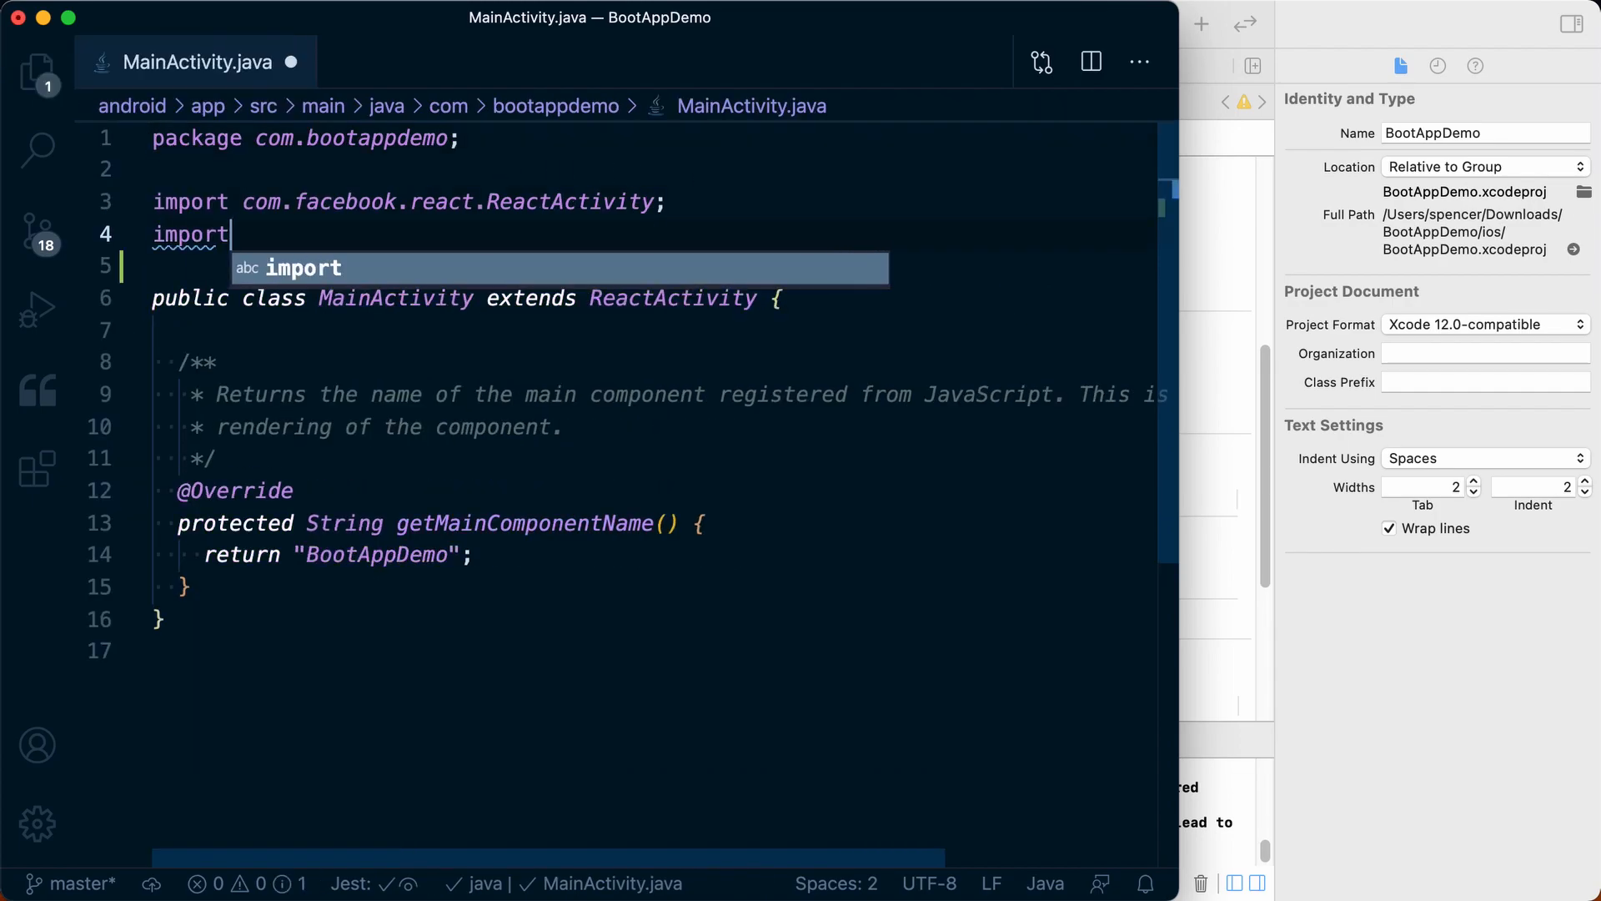
type("android.os.Bundle;")
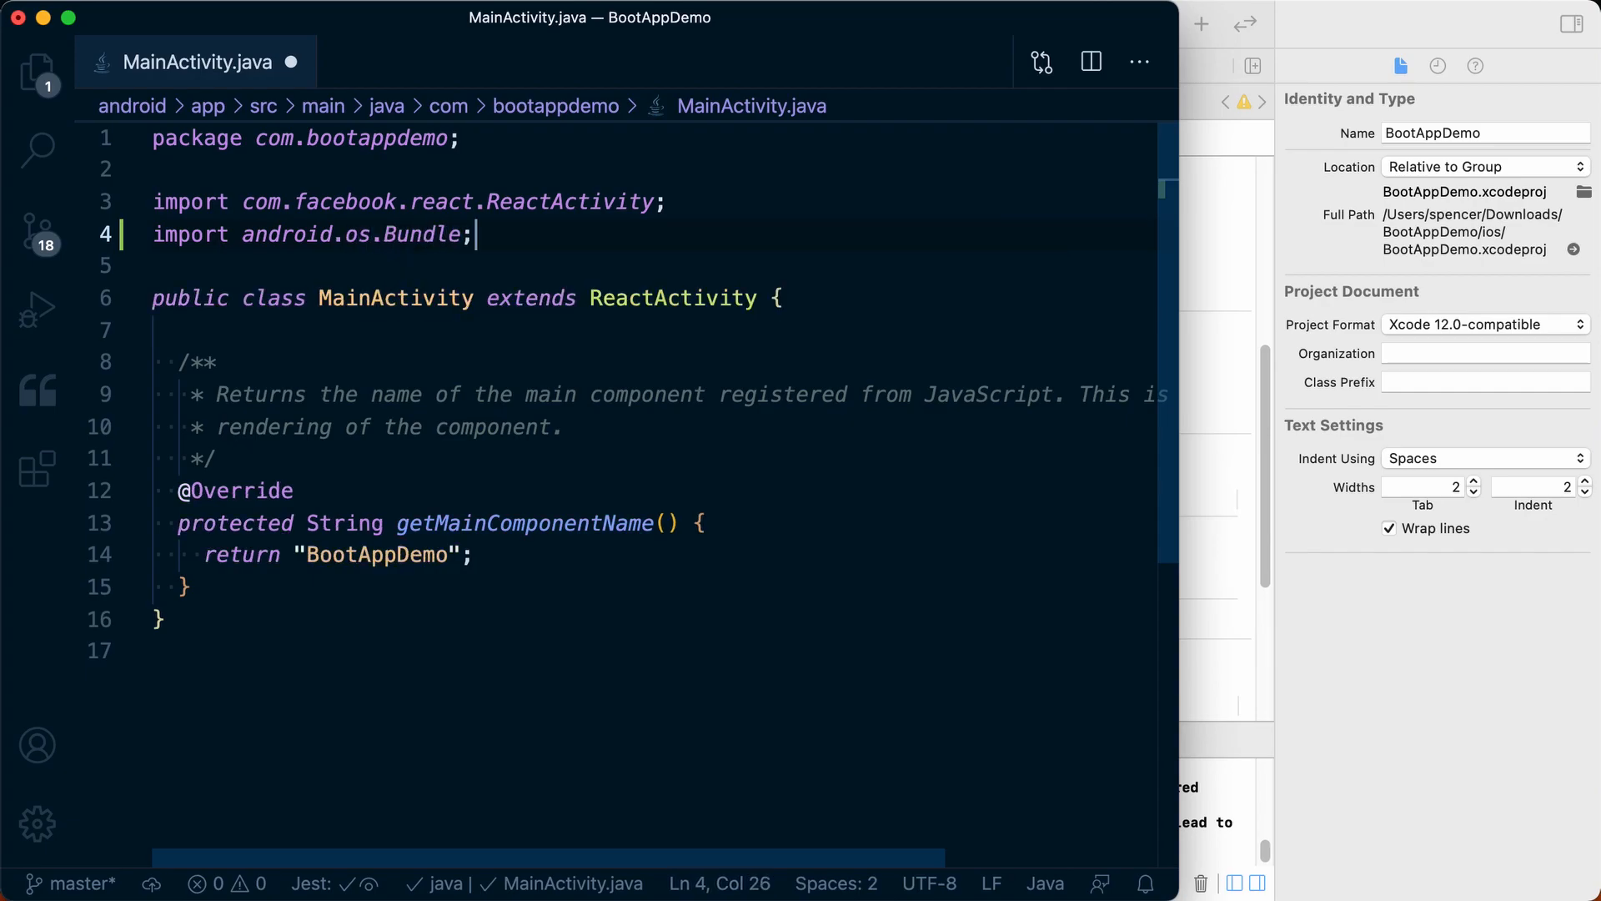
type("import com")
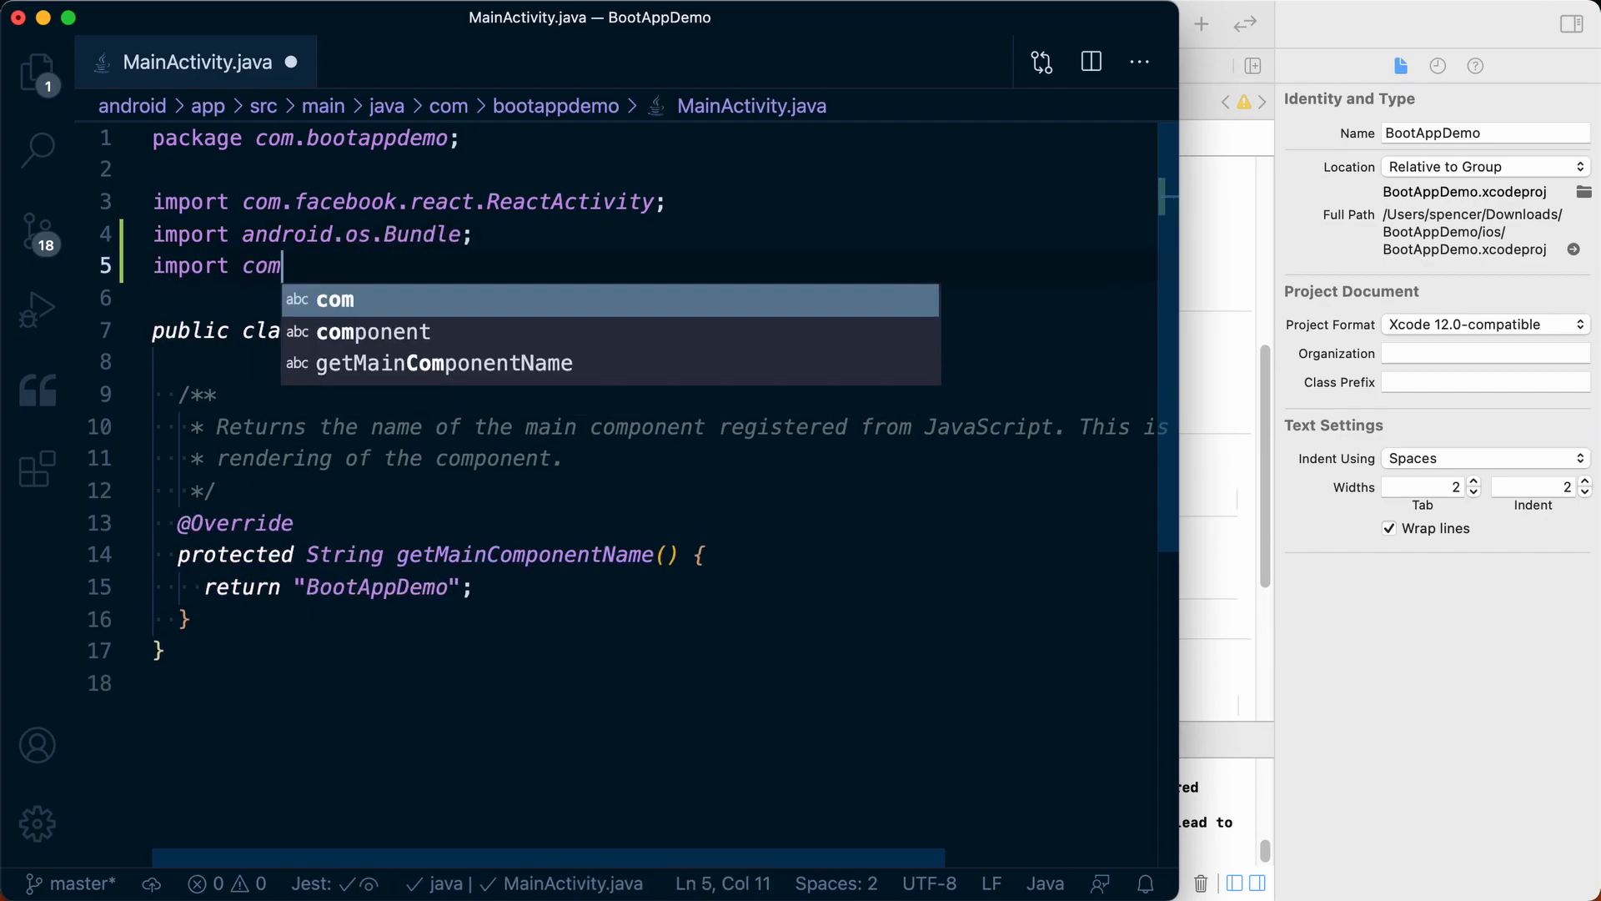
type(".zoontk")
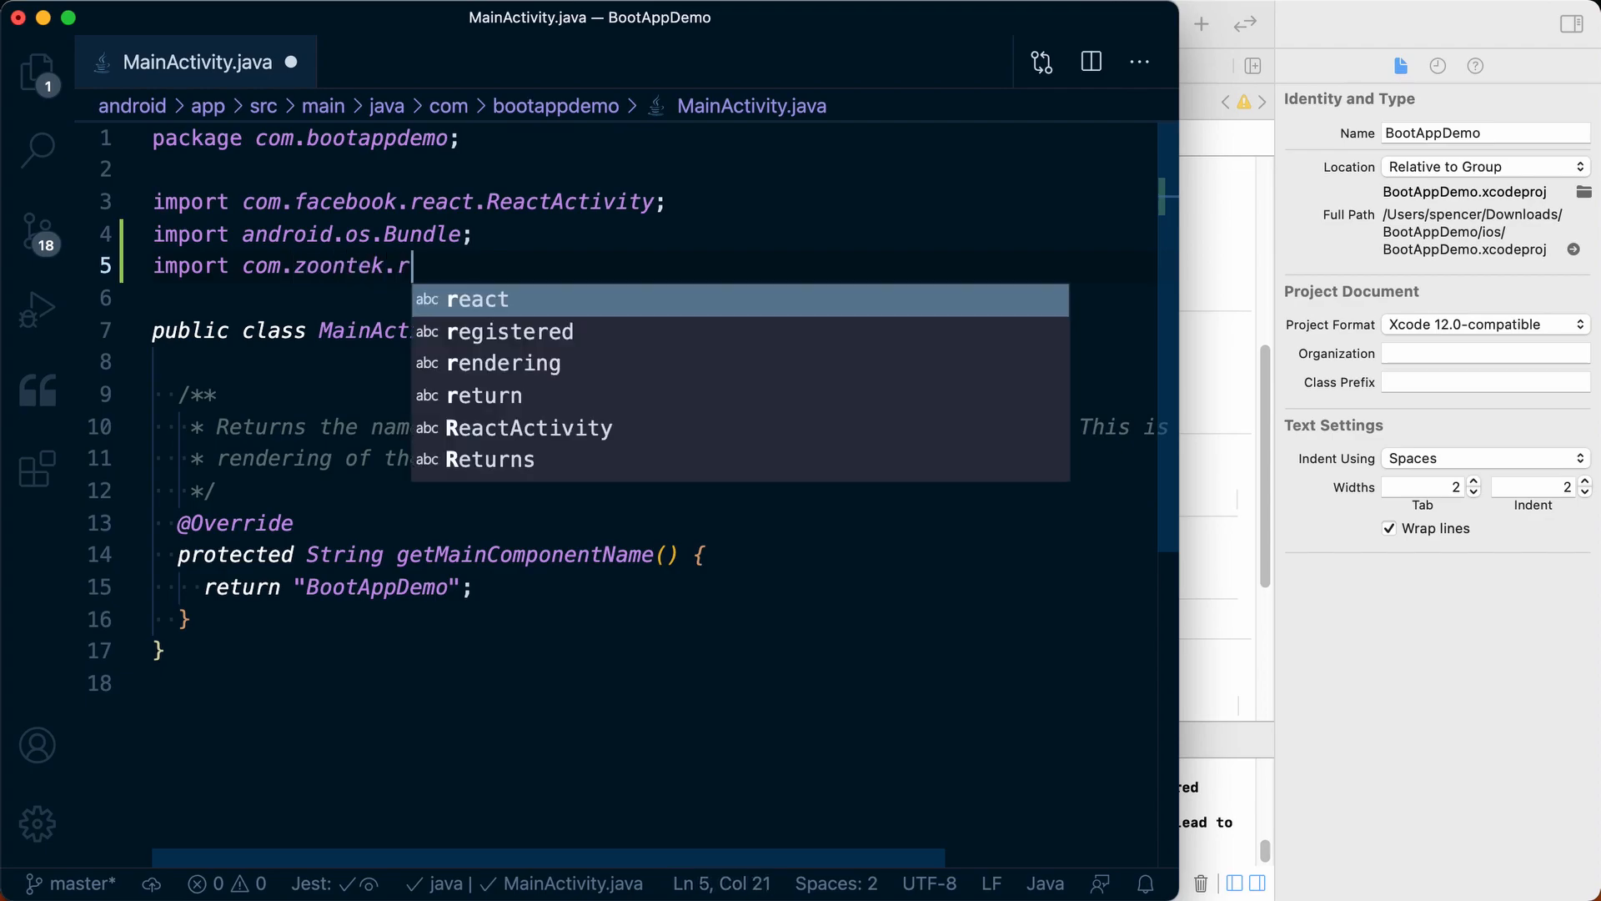
type("nbootsplash.")
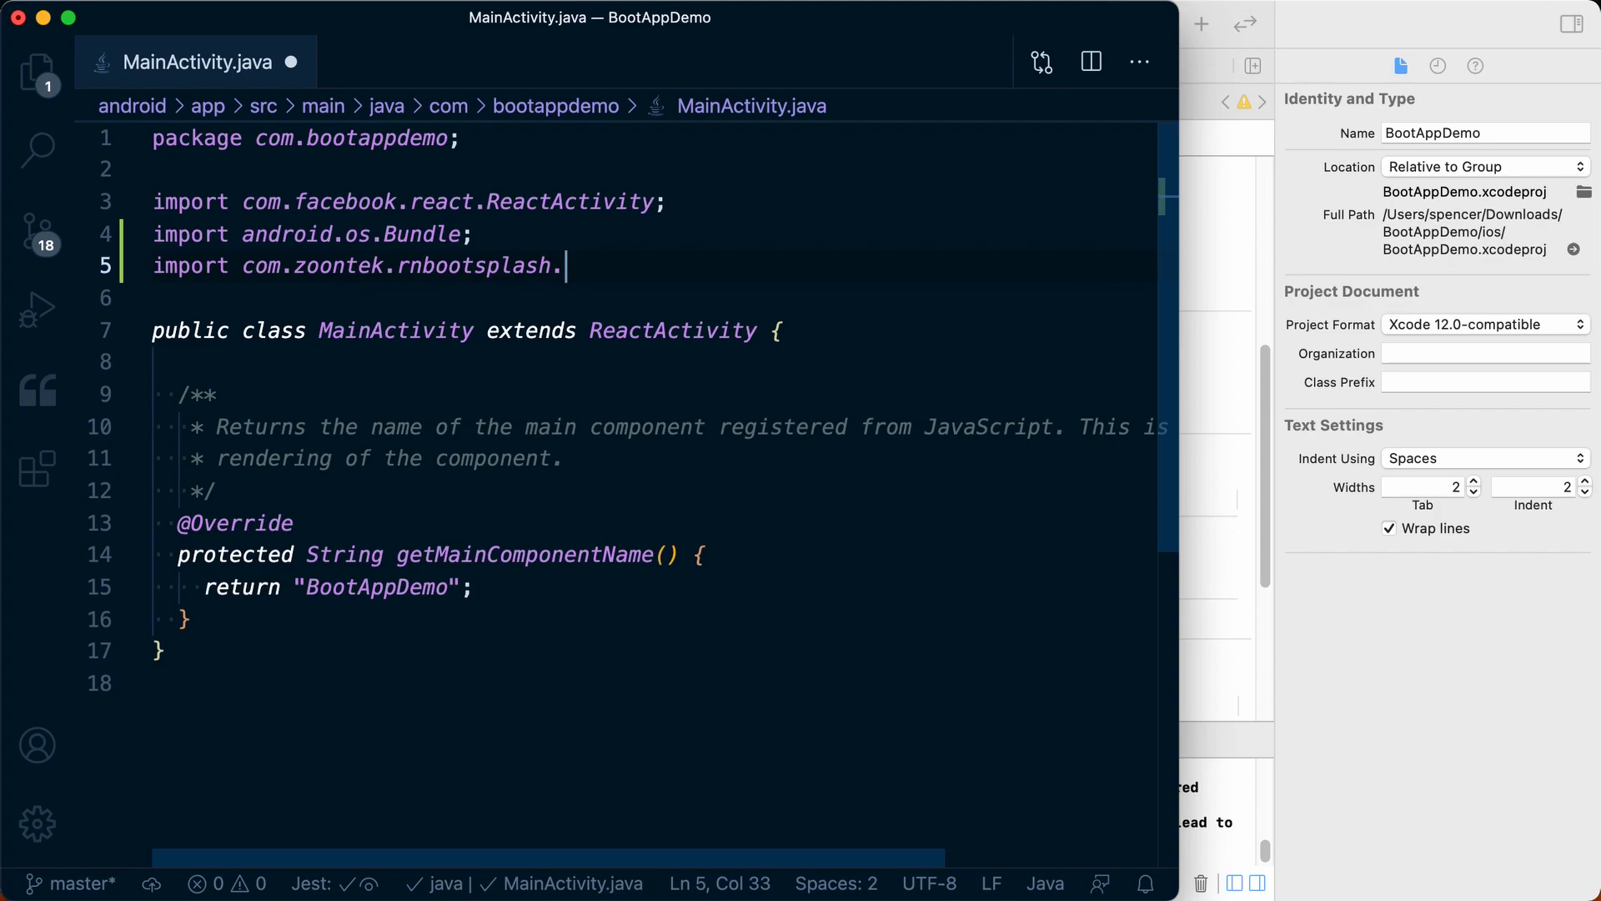
type("RNBootSplash;")
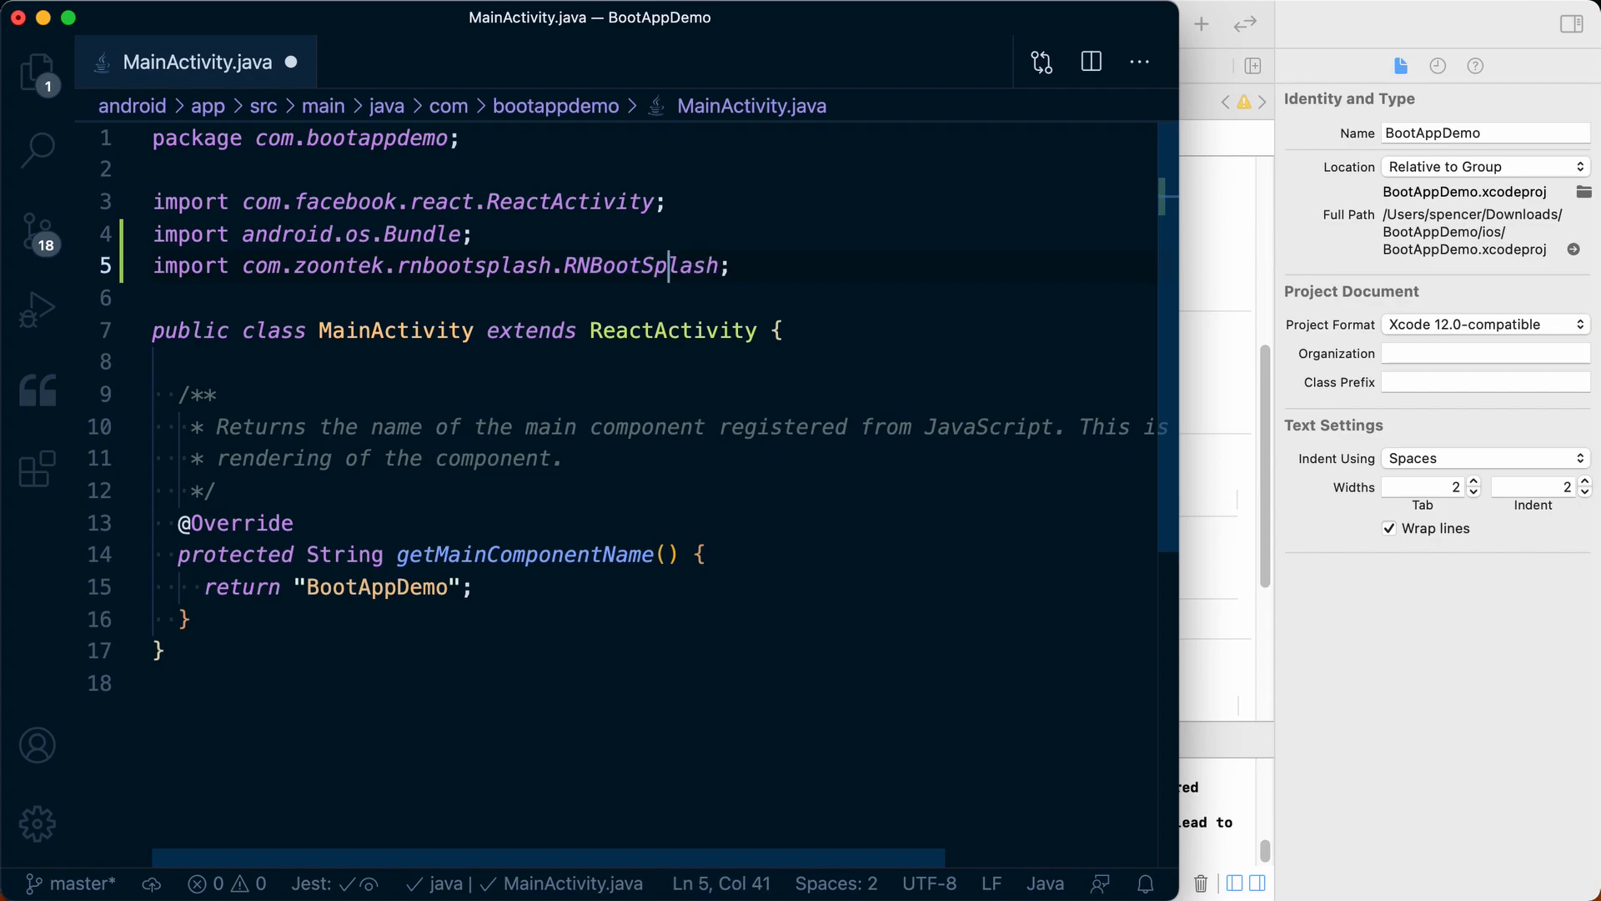
key("Return")
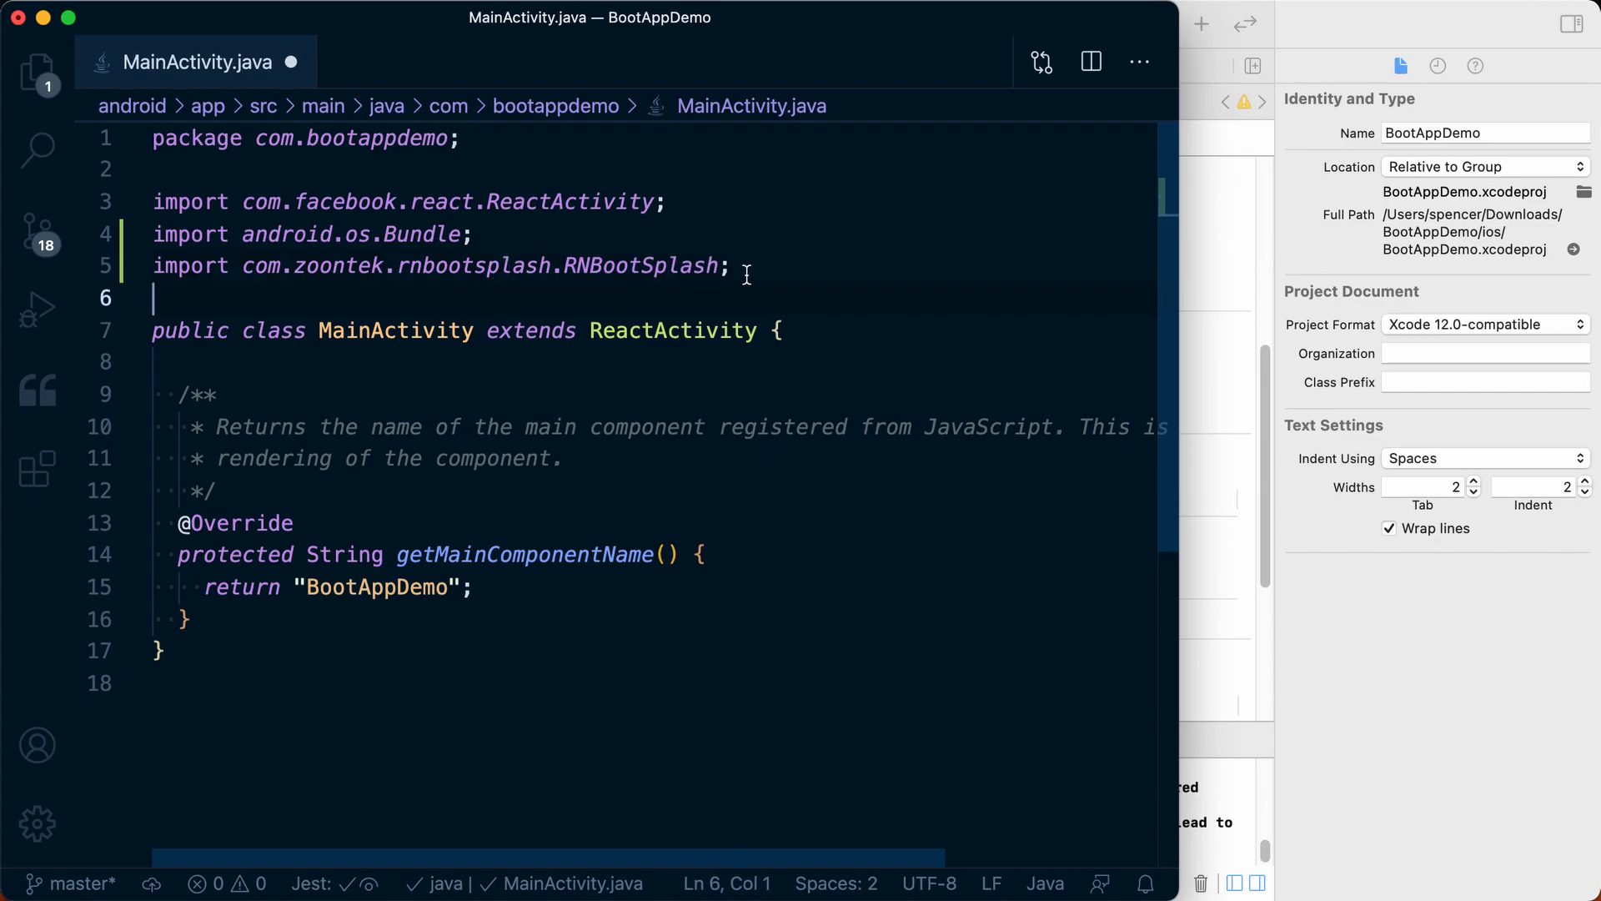
mouse_move(457, 526)
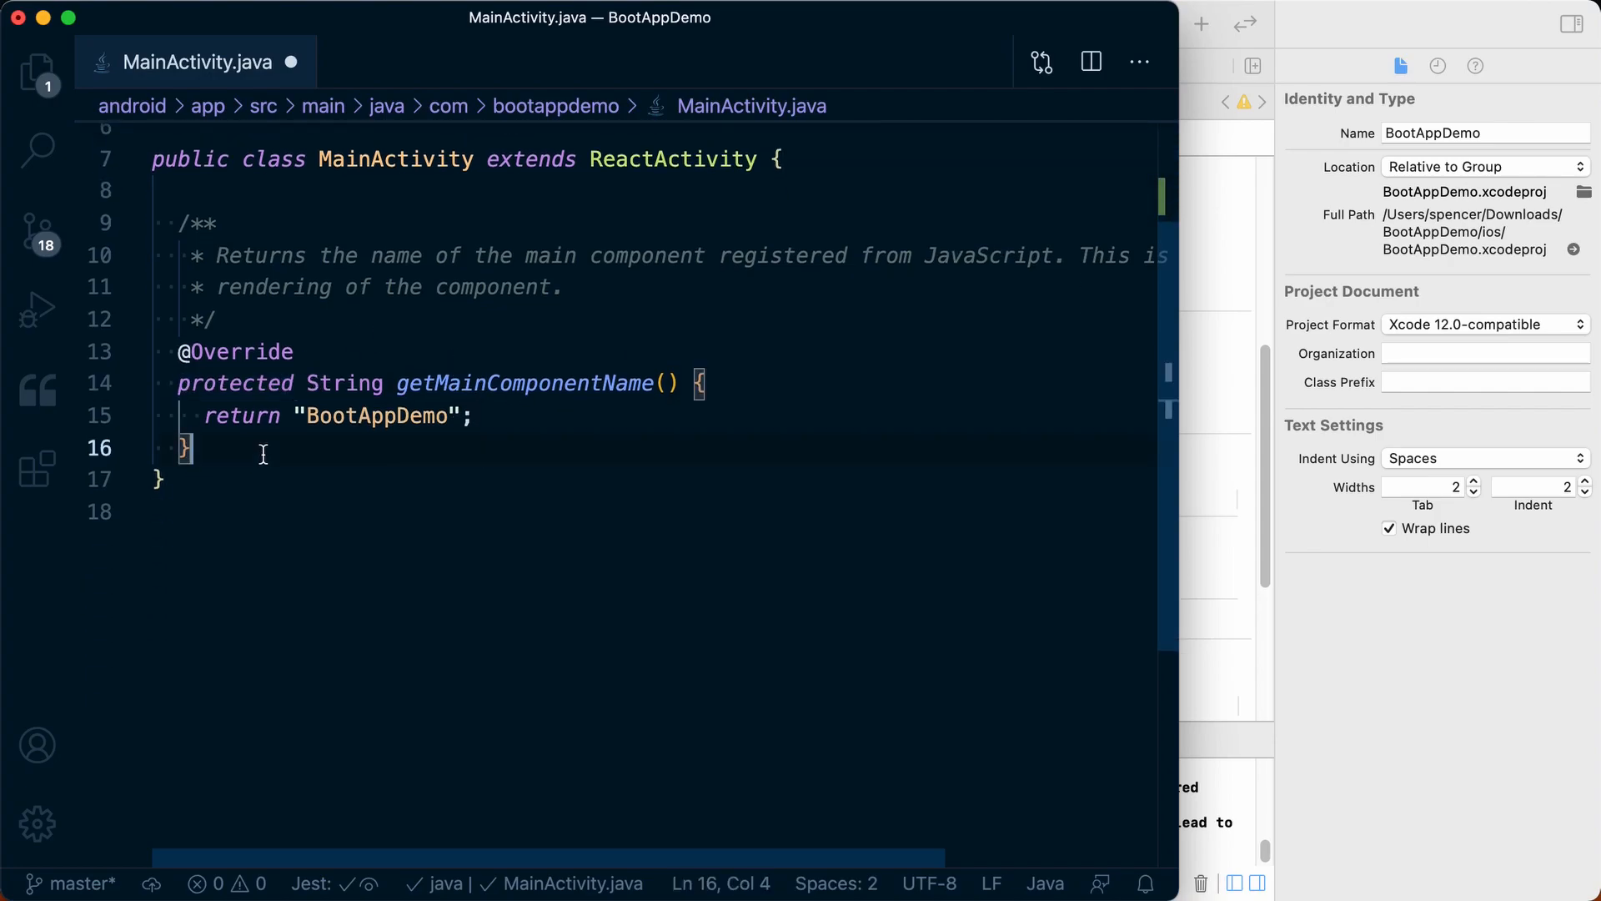
- Override onCreate(Bundle savedInstanceState) calling super.onCreate(savedInstanceState)
type("@Override")
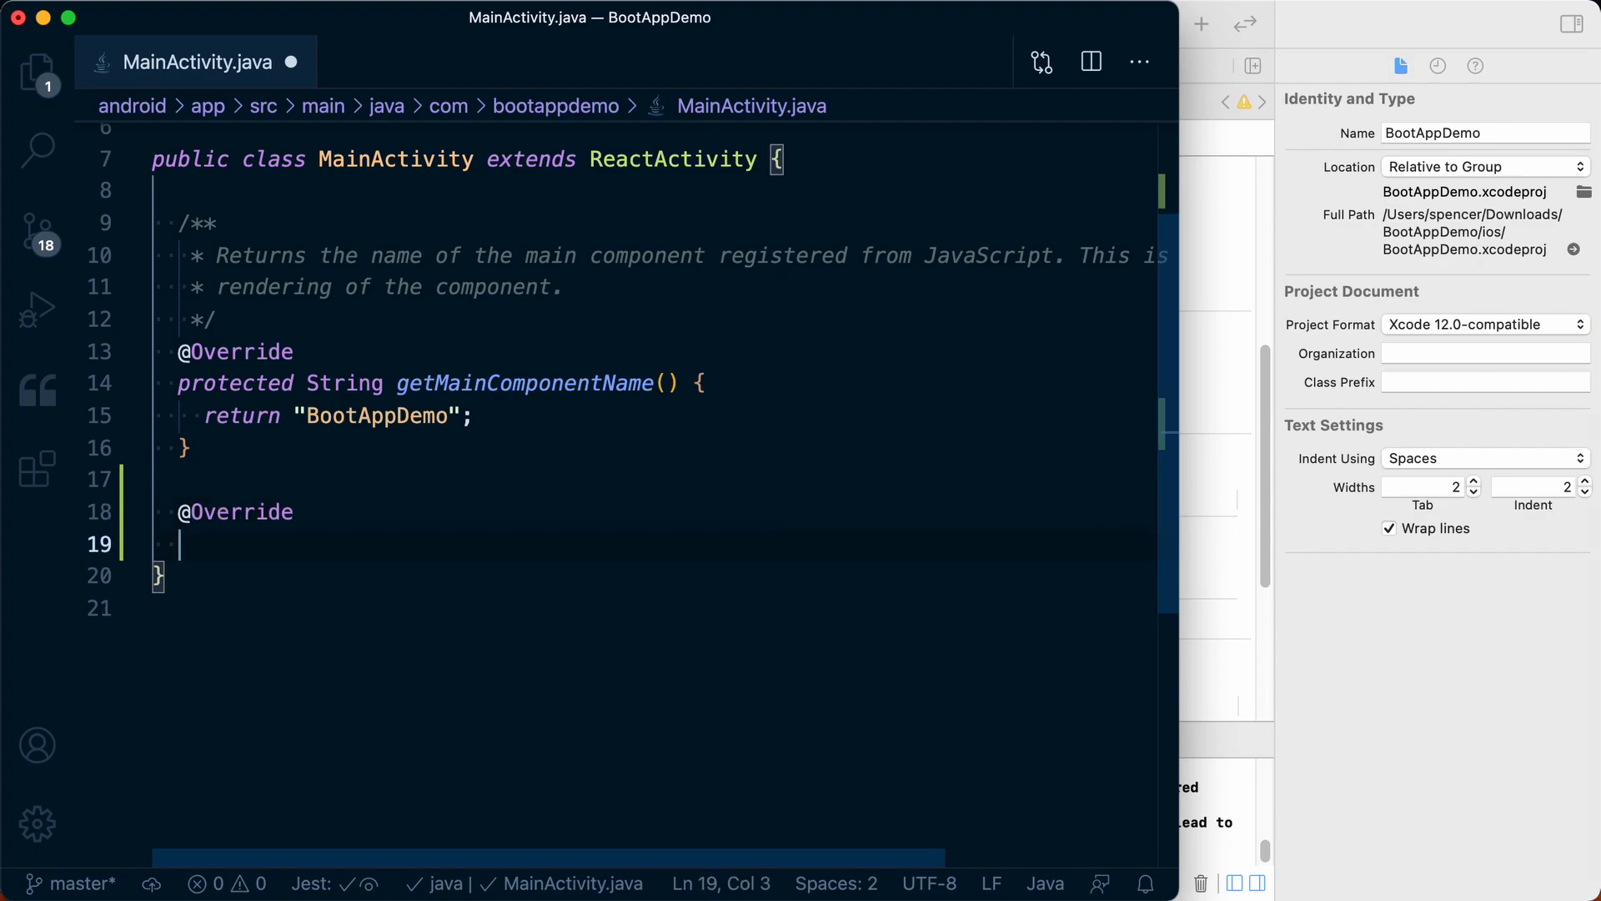
type("protected v")
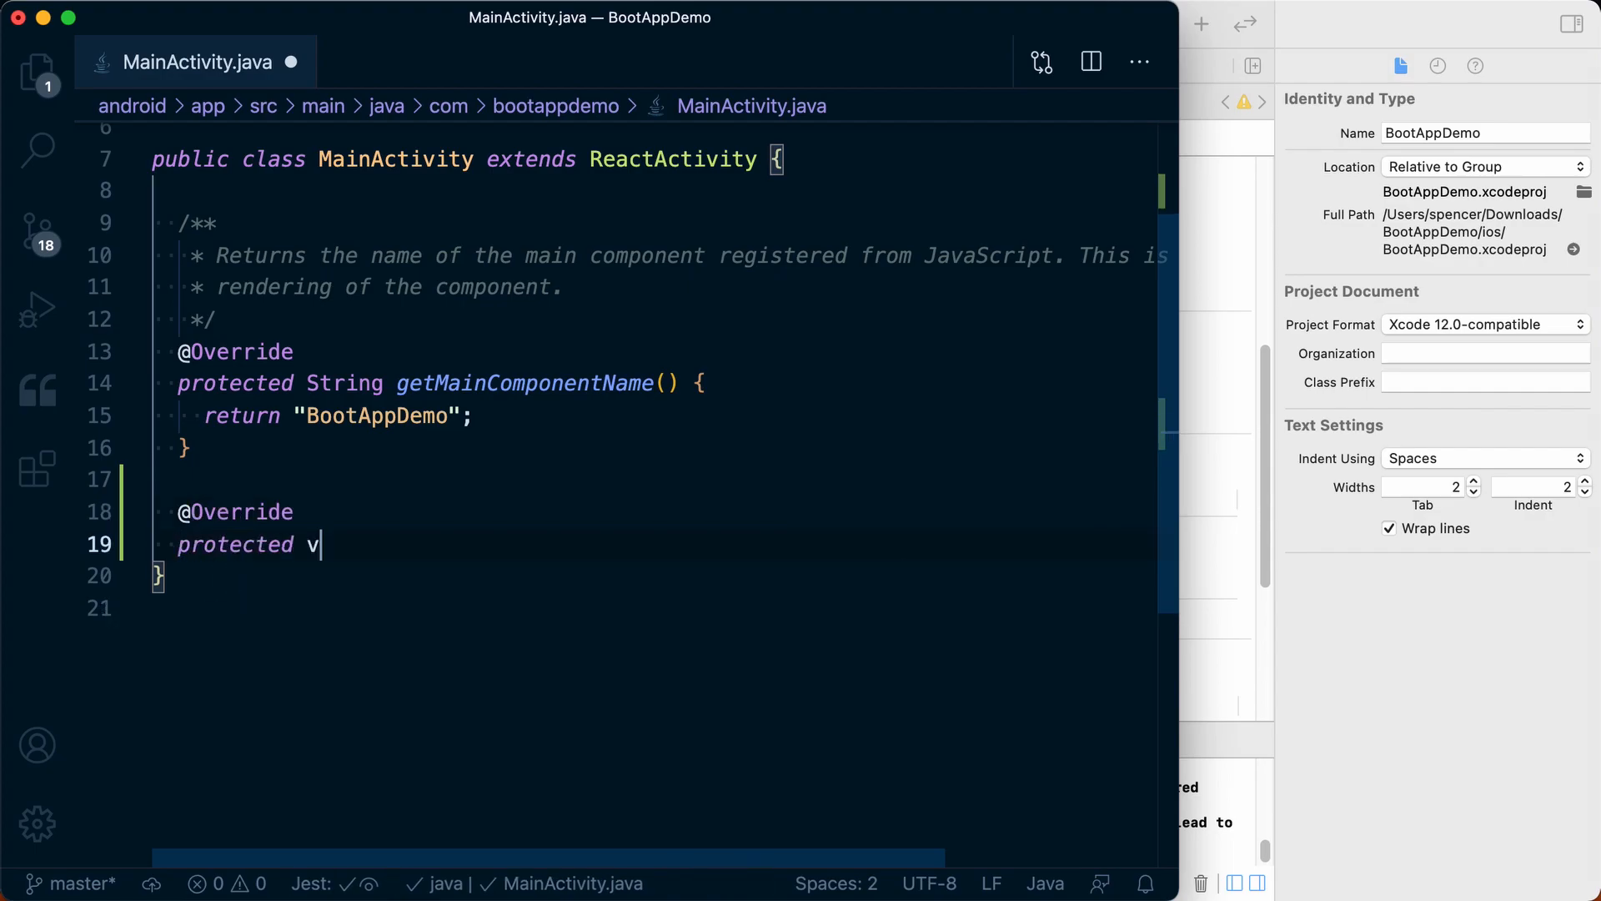
type("oid onCreate")
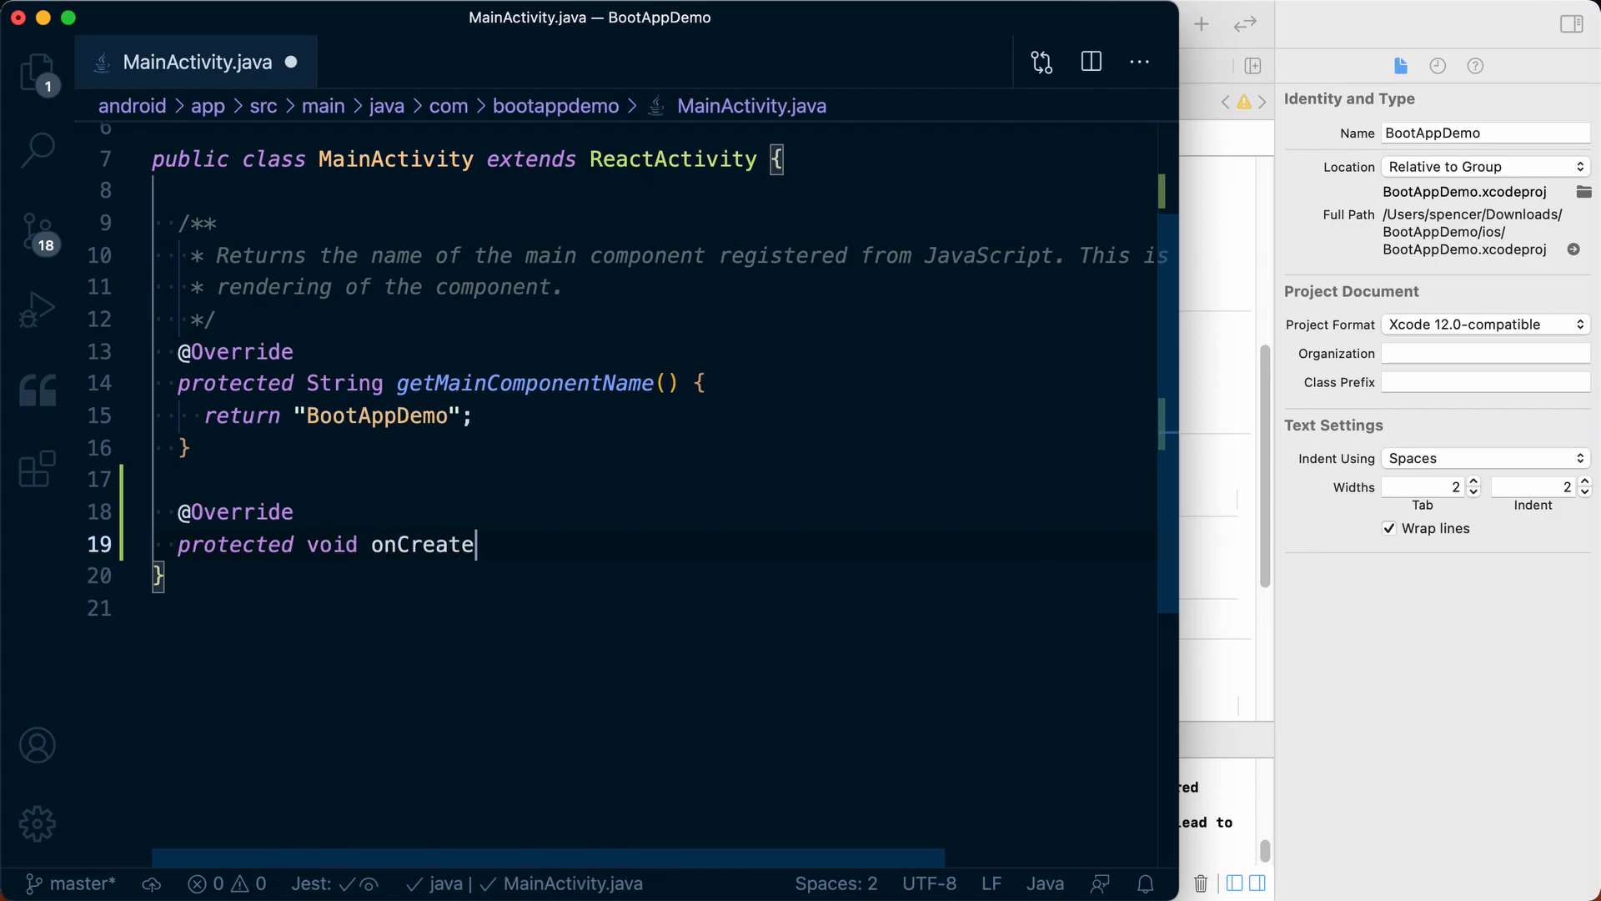
type("()")
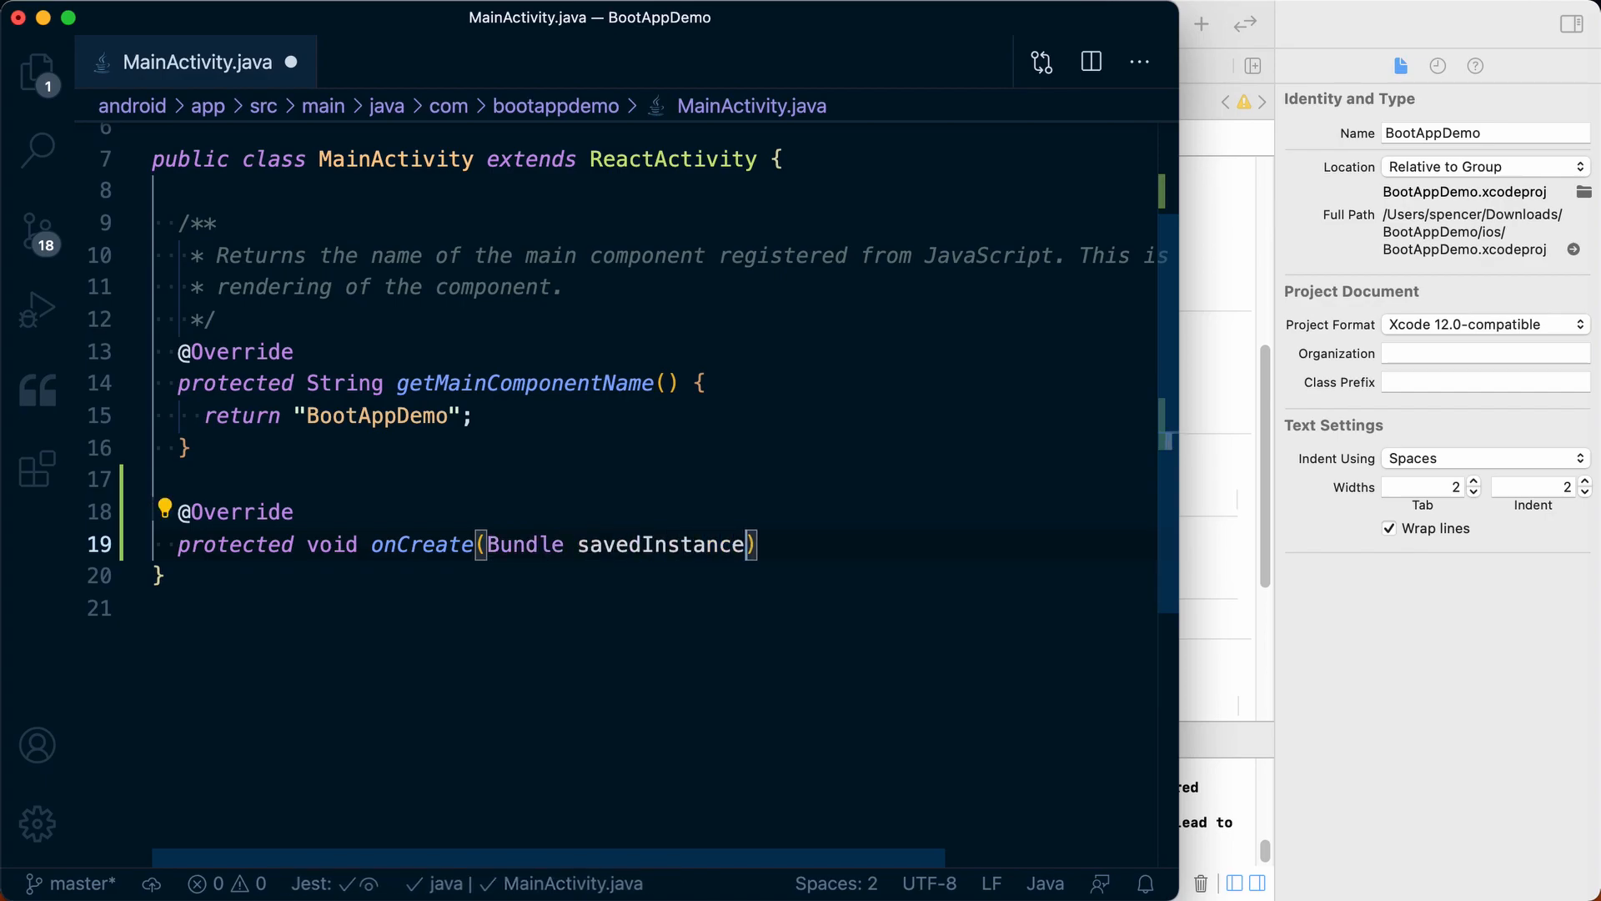
type("State) {")
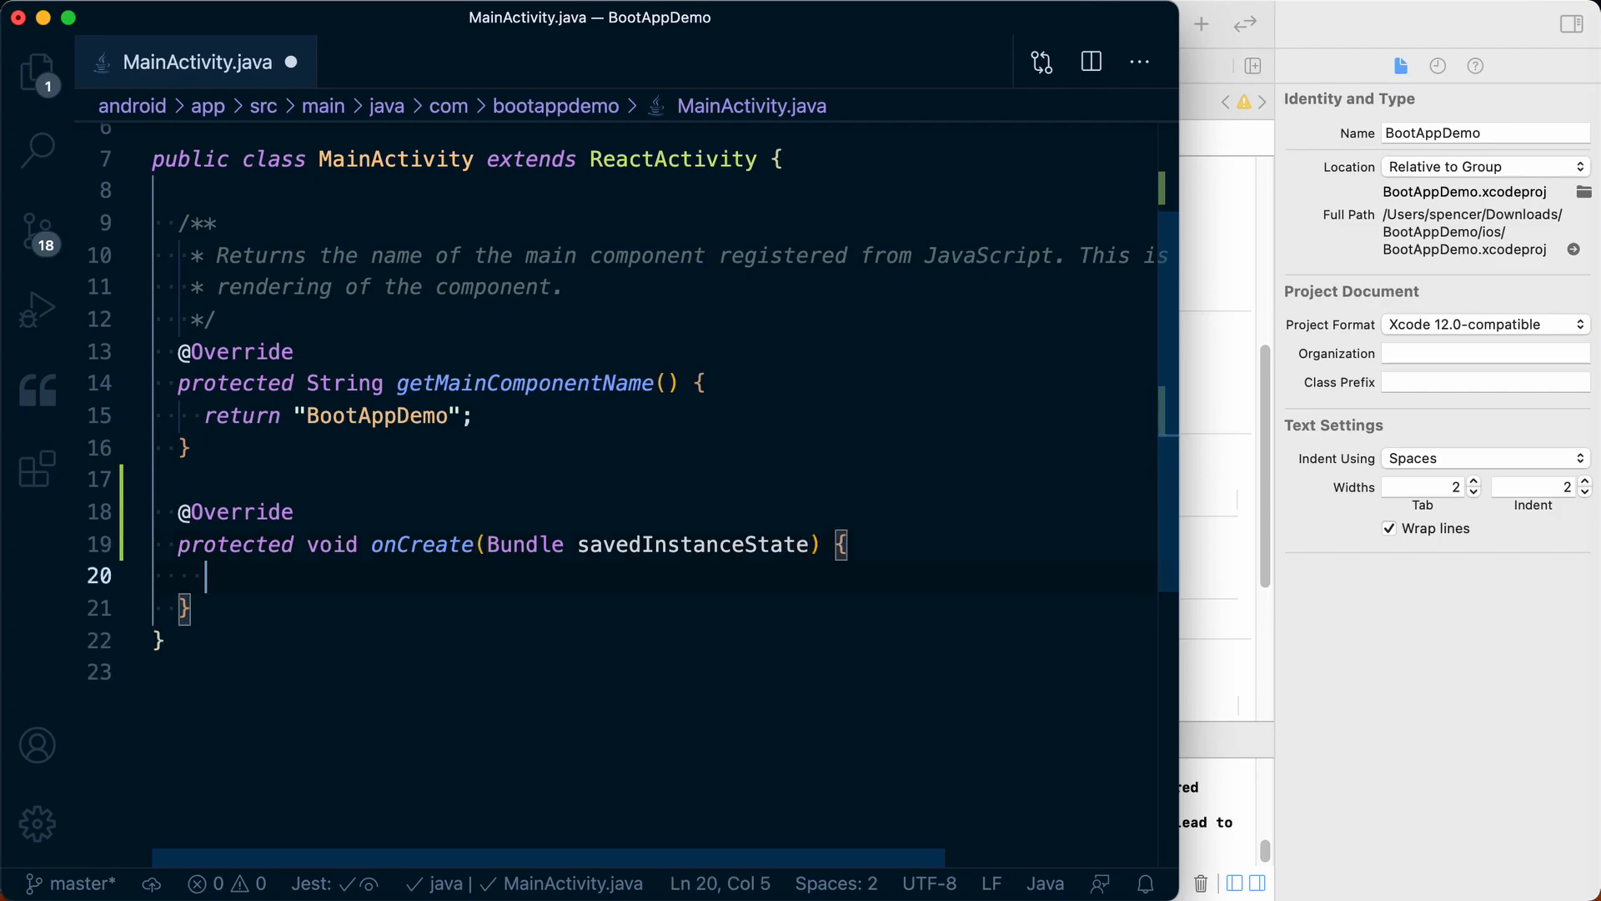
type("super.onc")
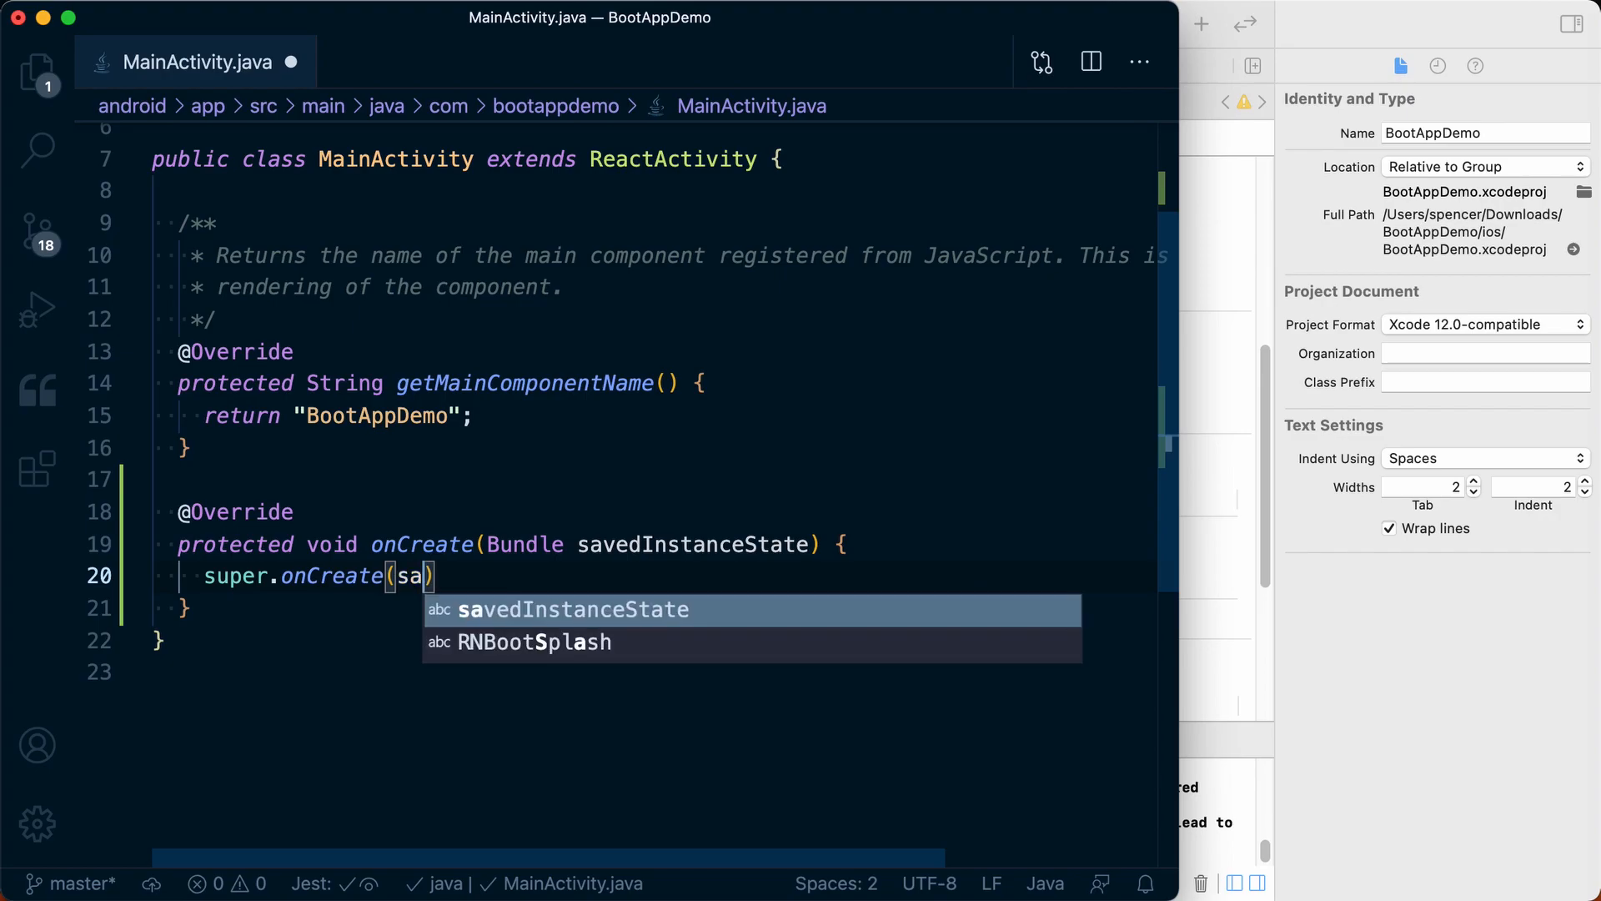
key("Tab")
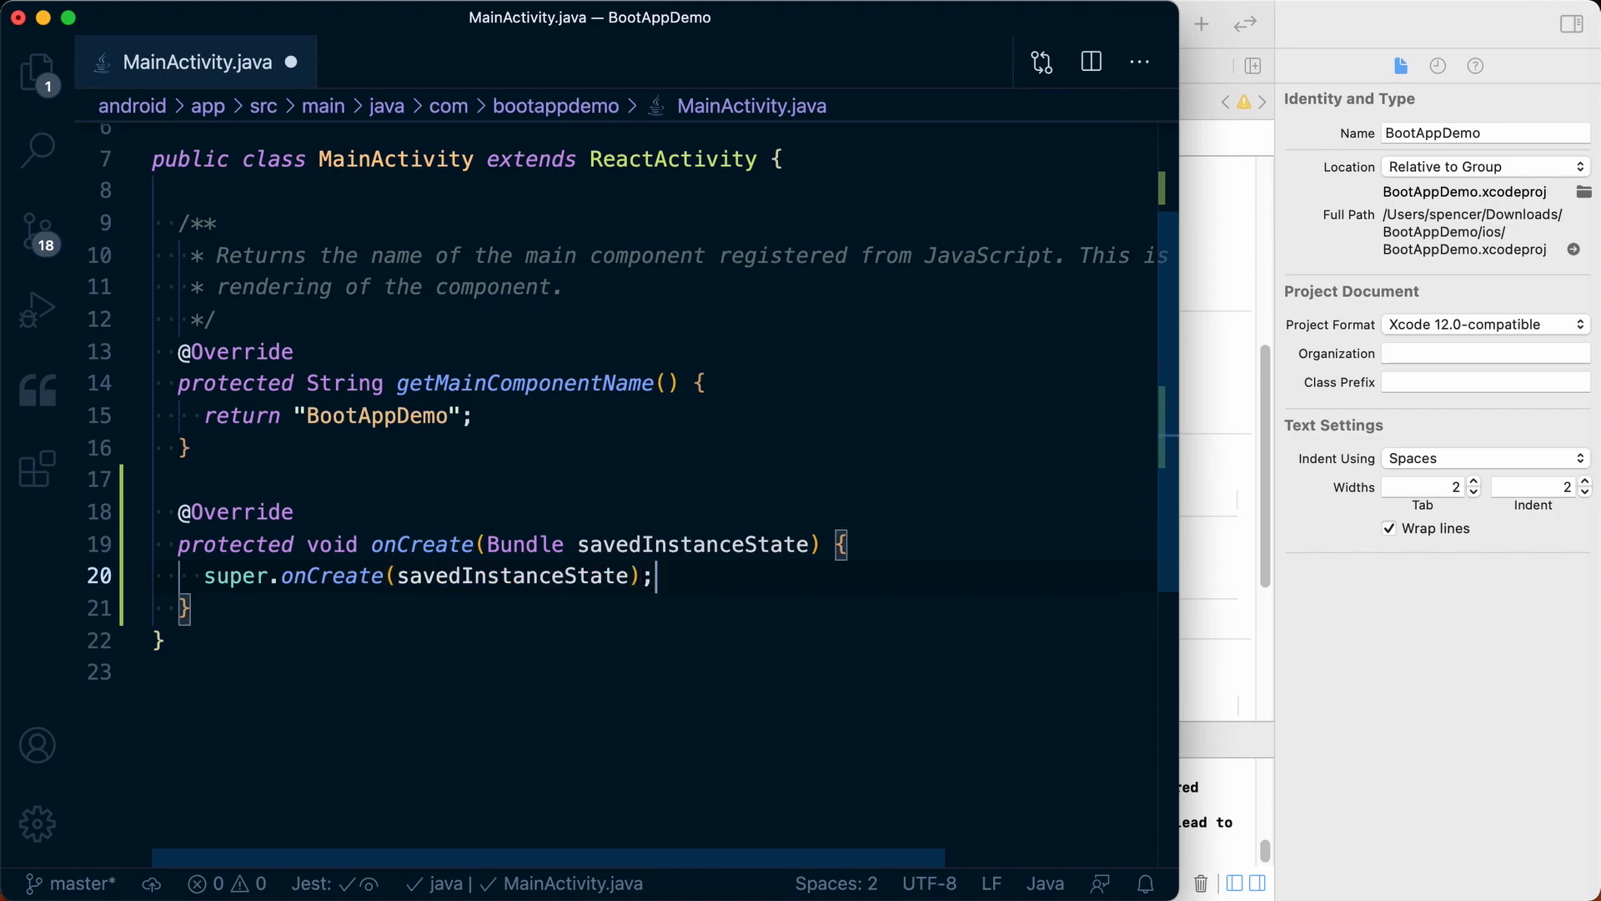
- Call RNBootSplash.init(R.drawable.bootsplash, MainActivity.this) inside onCreate
type("RNBootSplash.init")
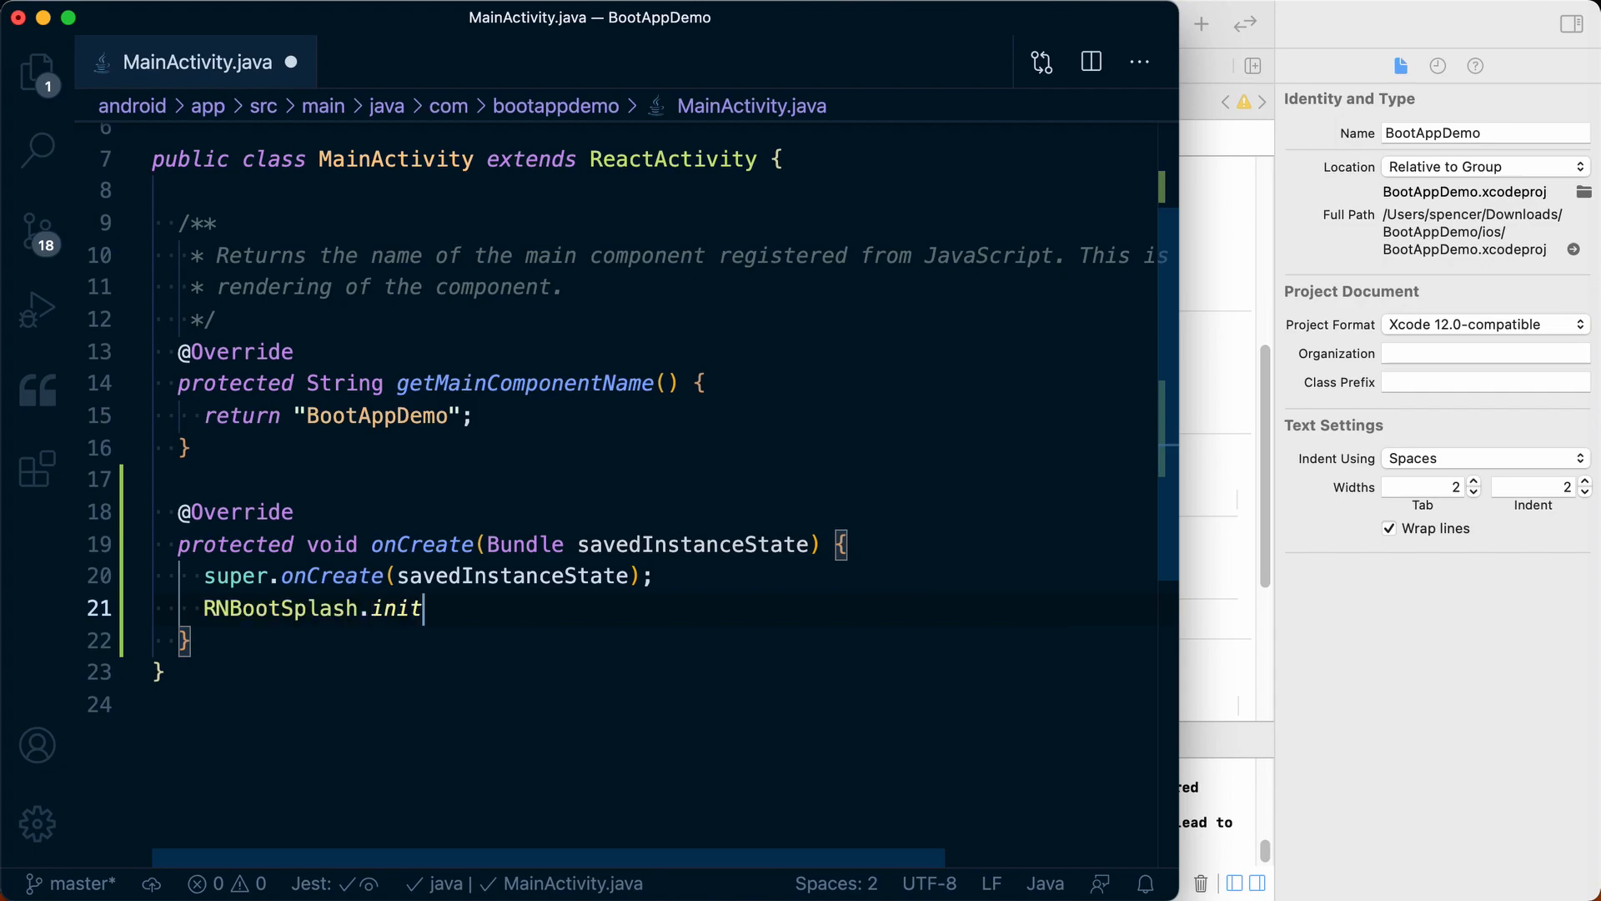
type("(R.")
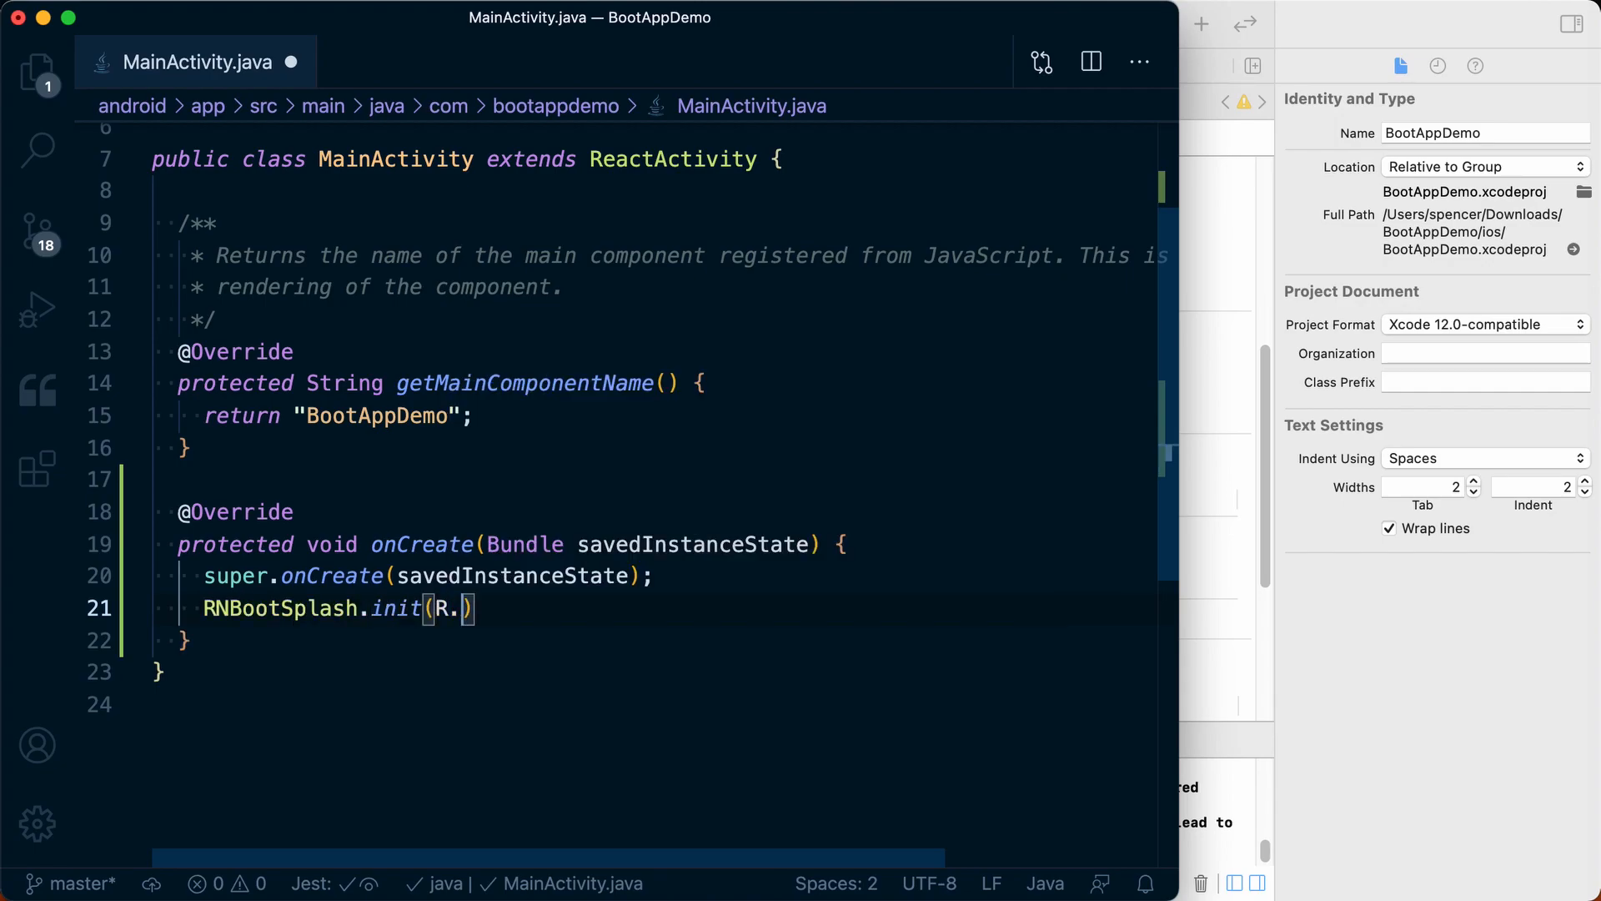
type("drawable")
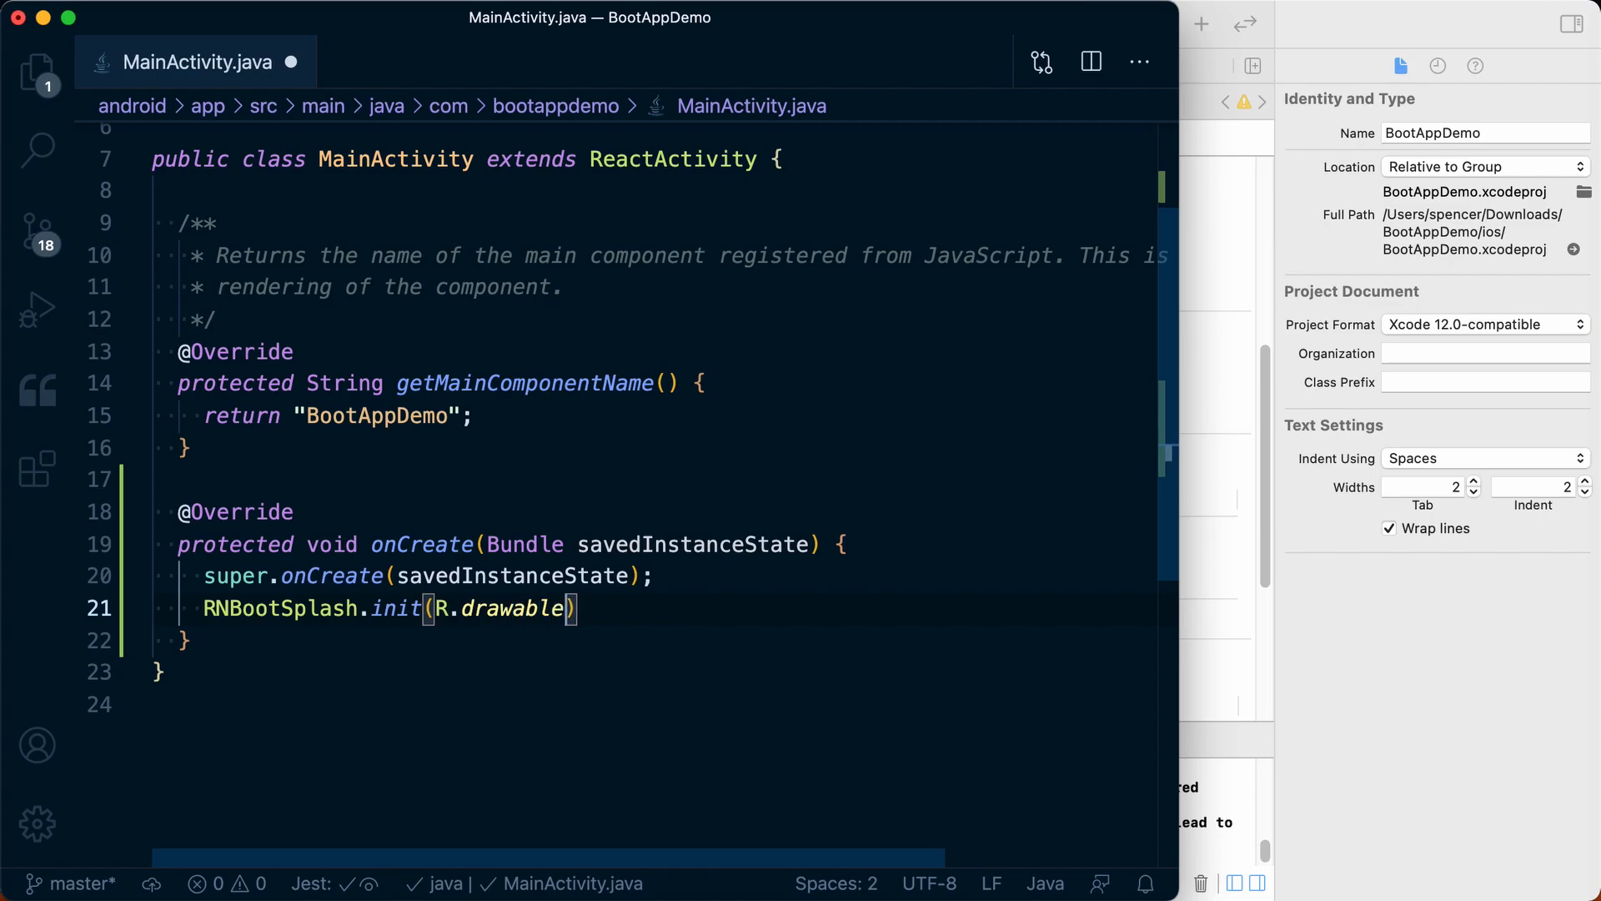
type(".bootsplash, MainActivity.this")
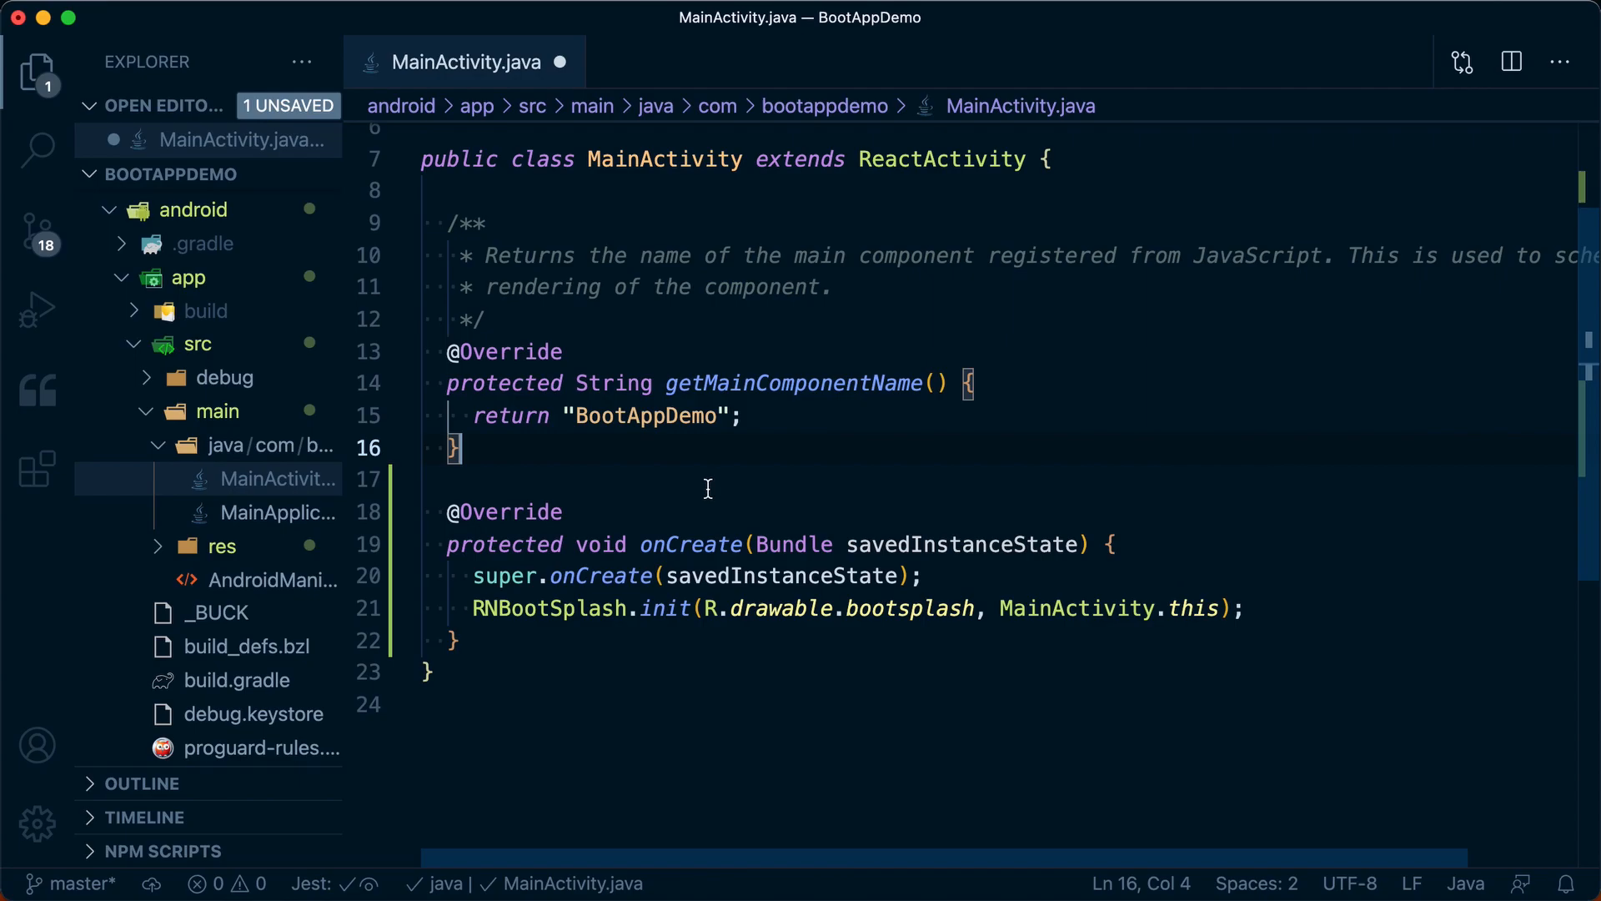
- Open android/app/src/main/res/values/styles.xml from the Explorer
left_click(37, 231)
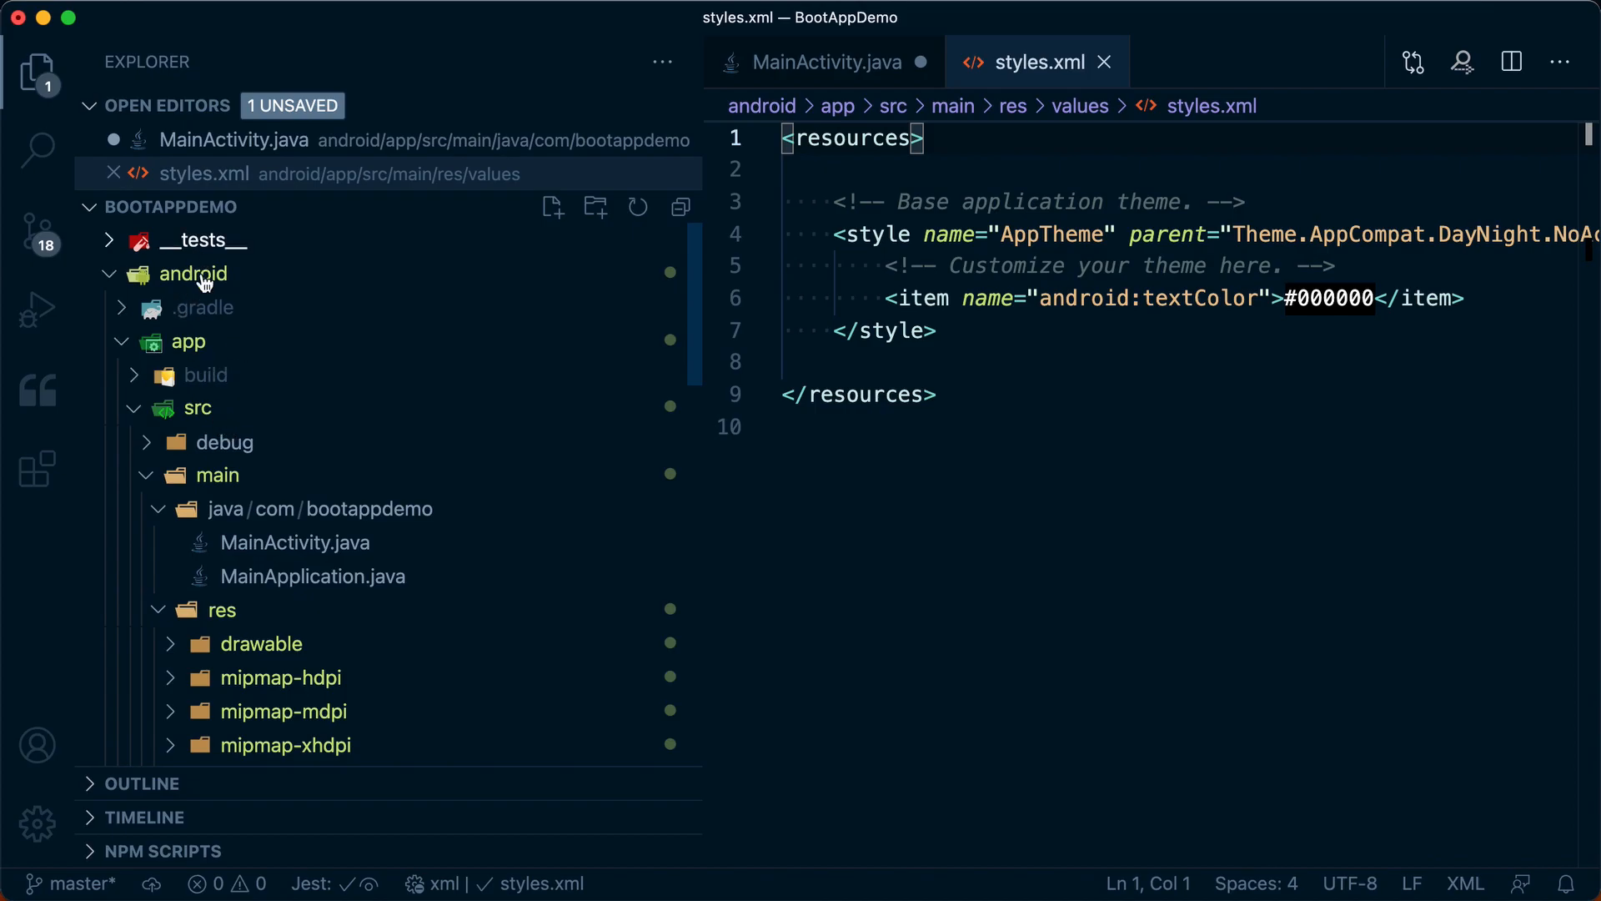
- Below AppTheme, add a new style BootTheme with parent AppTheme
left_click(294, 509)
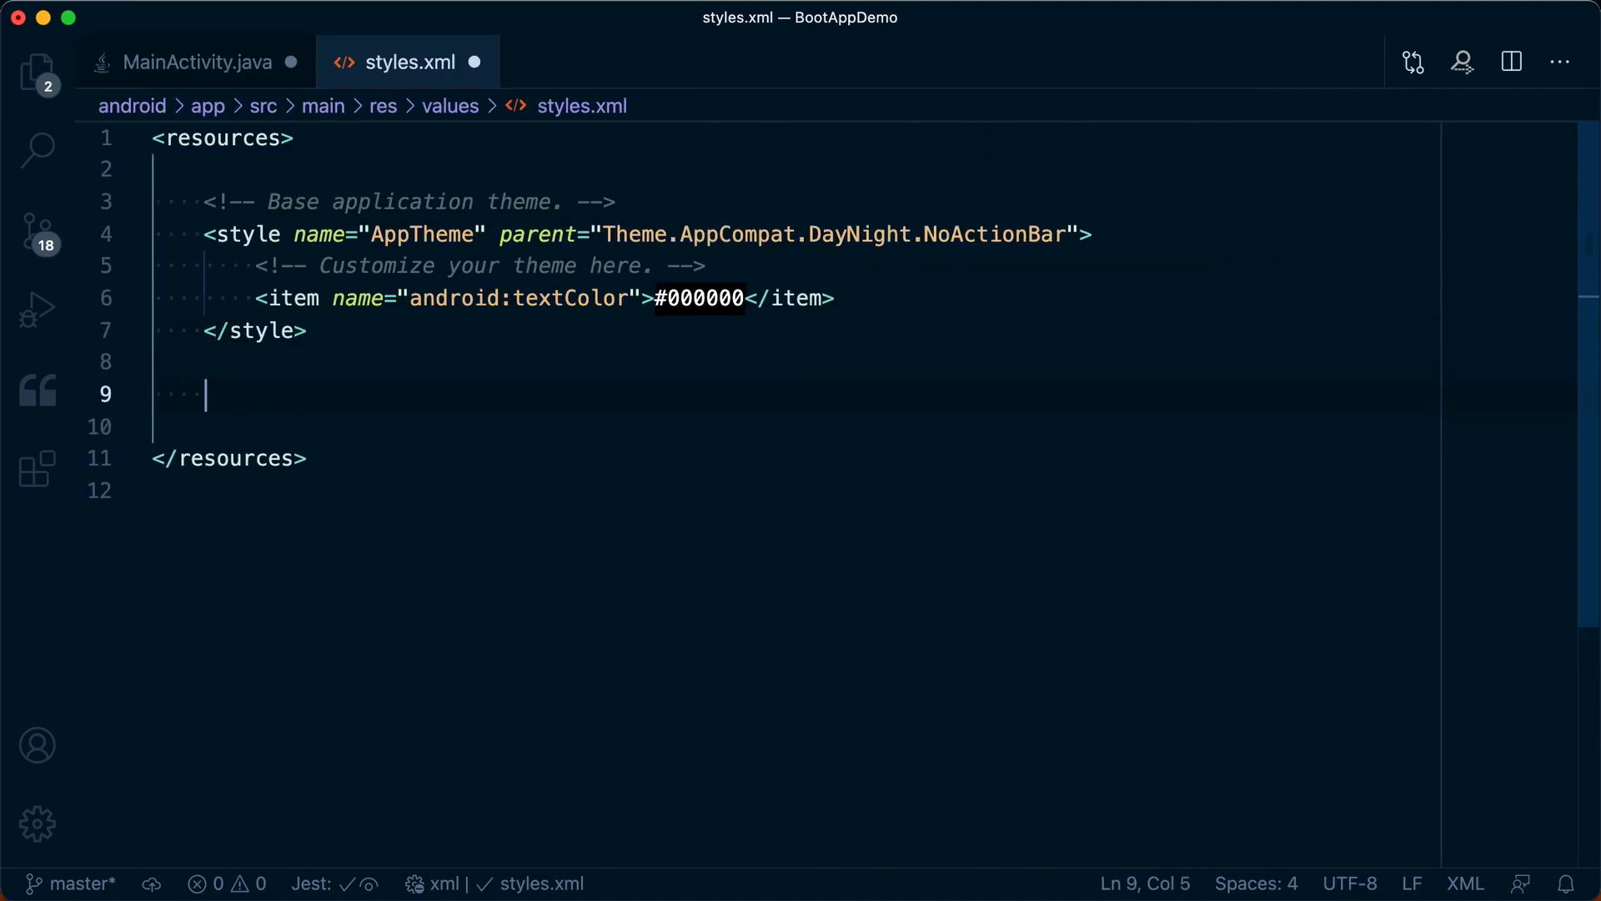
type("<style name")
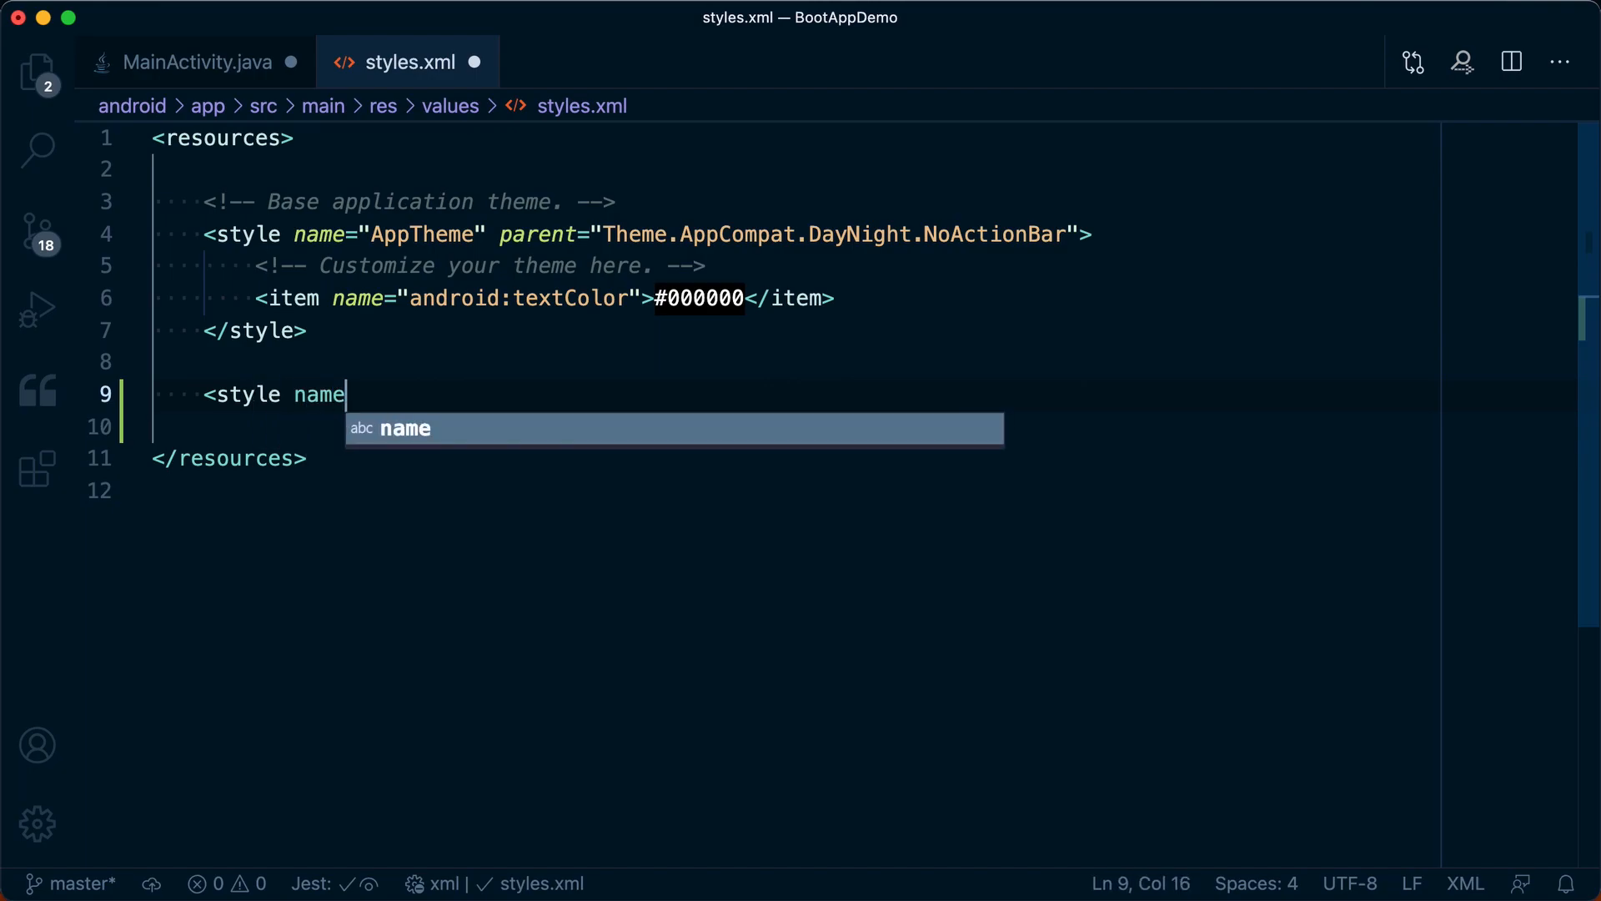
type("=\"Bo")
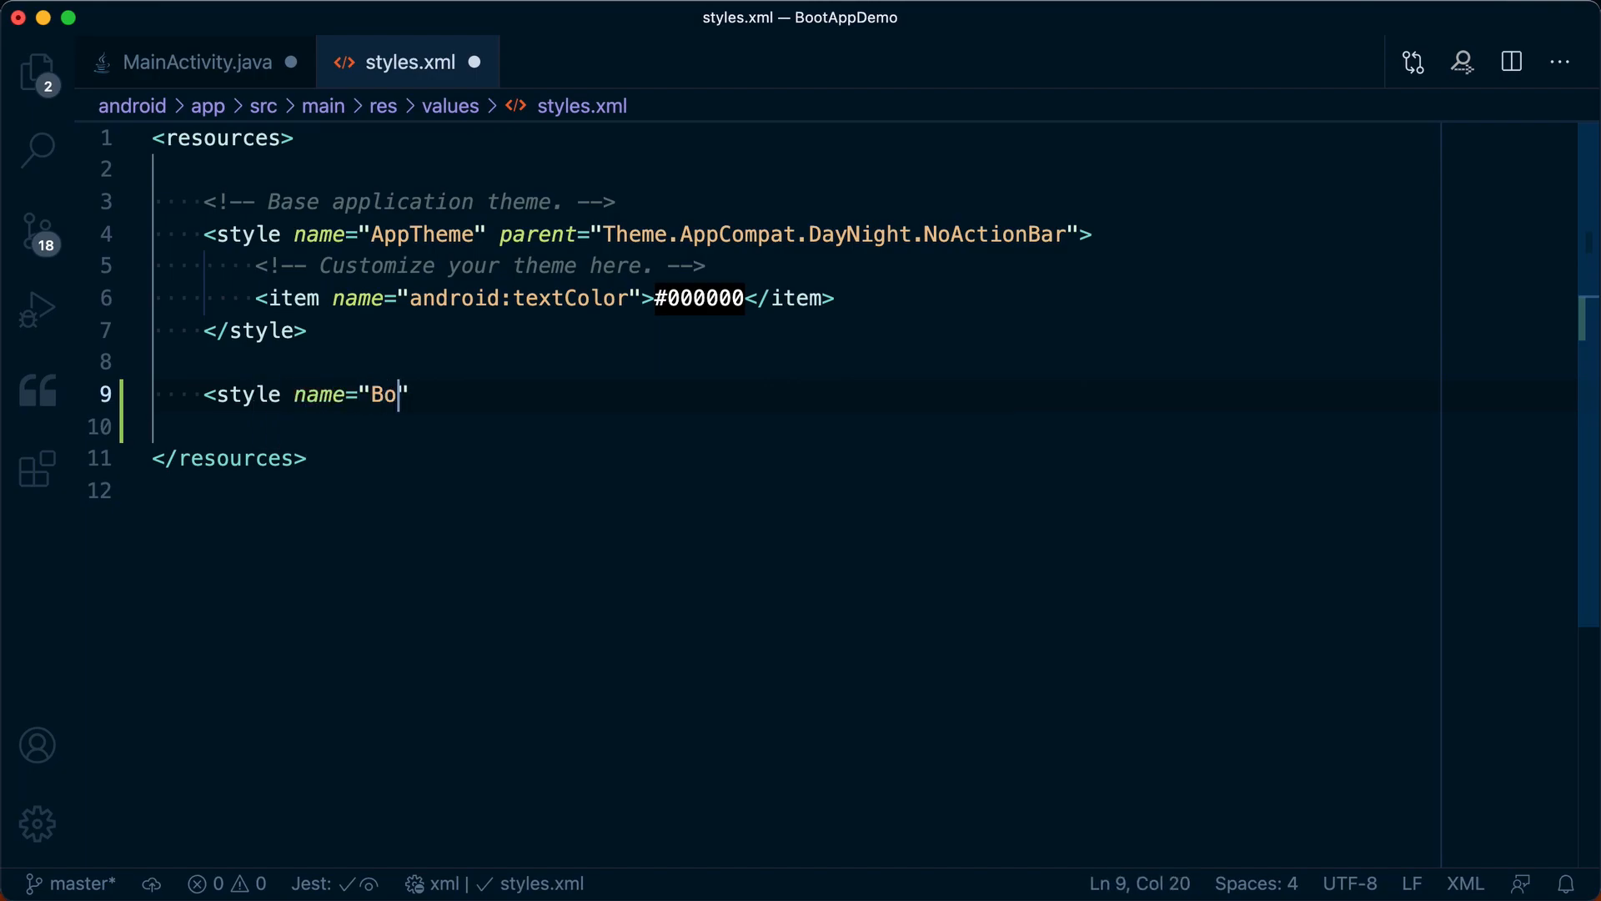
type("otTheme\"")
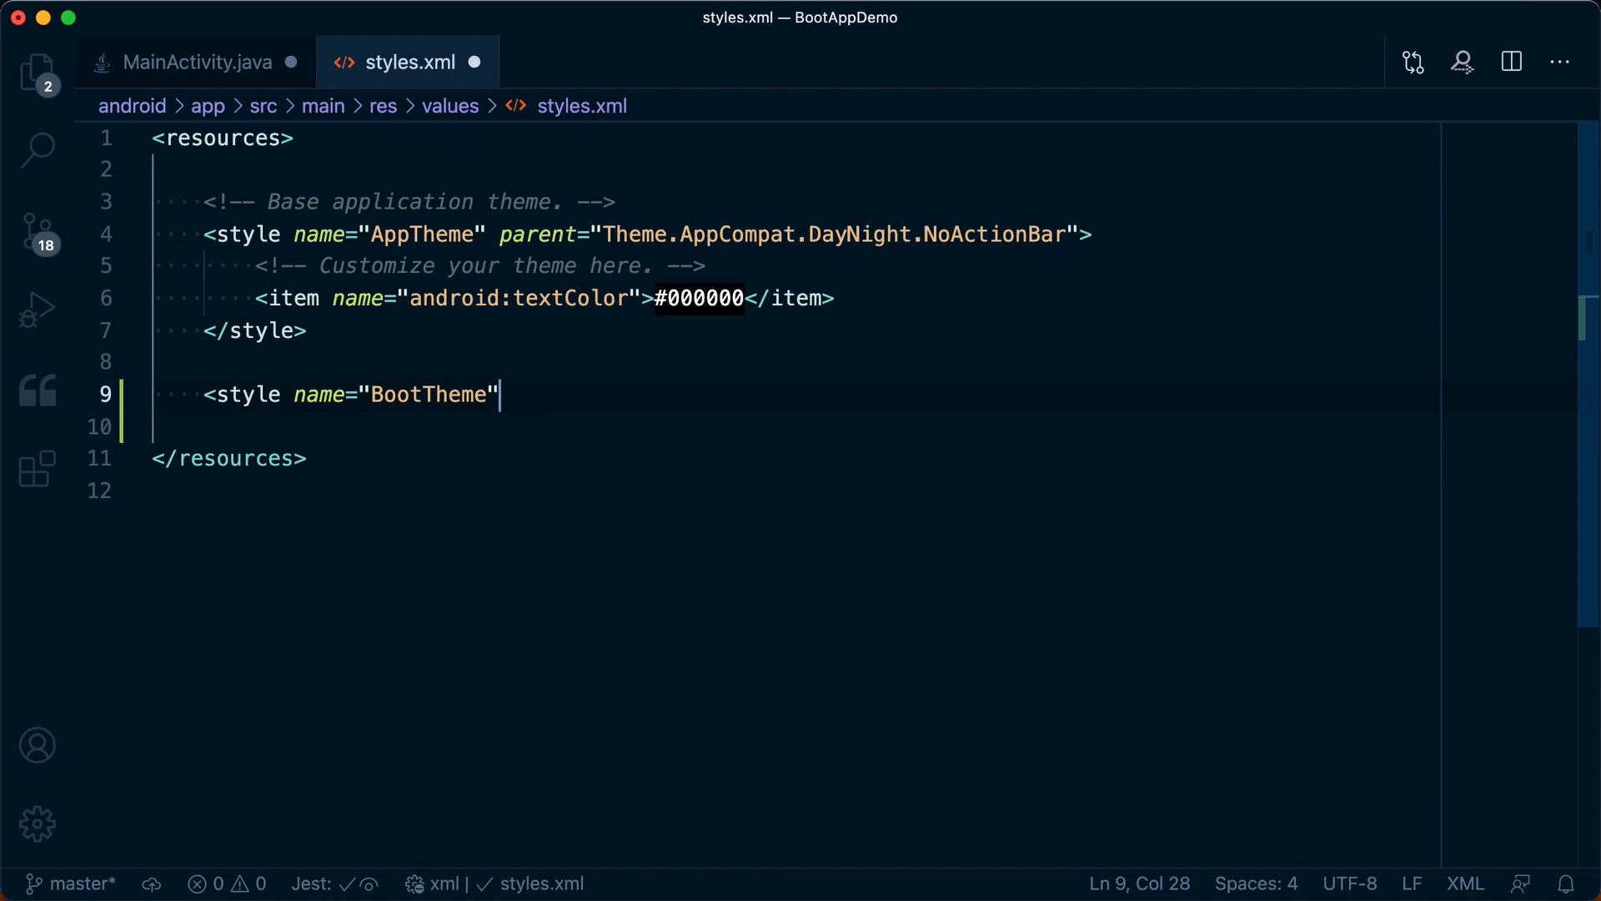
type("parent=\"")
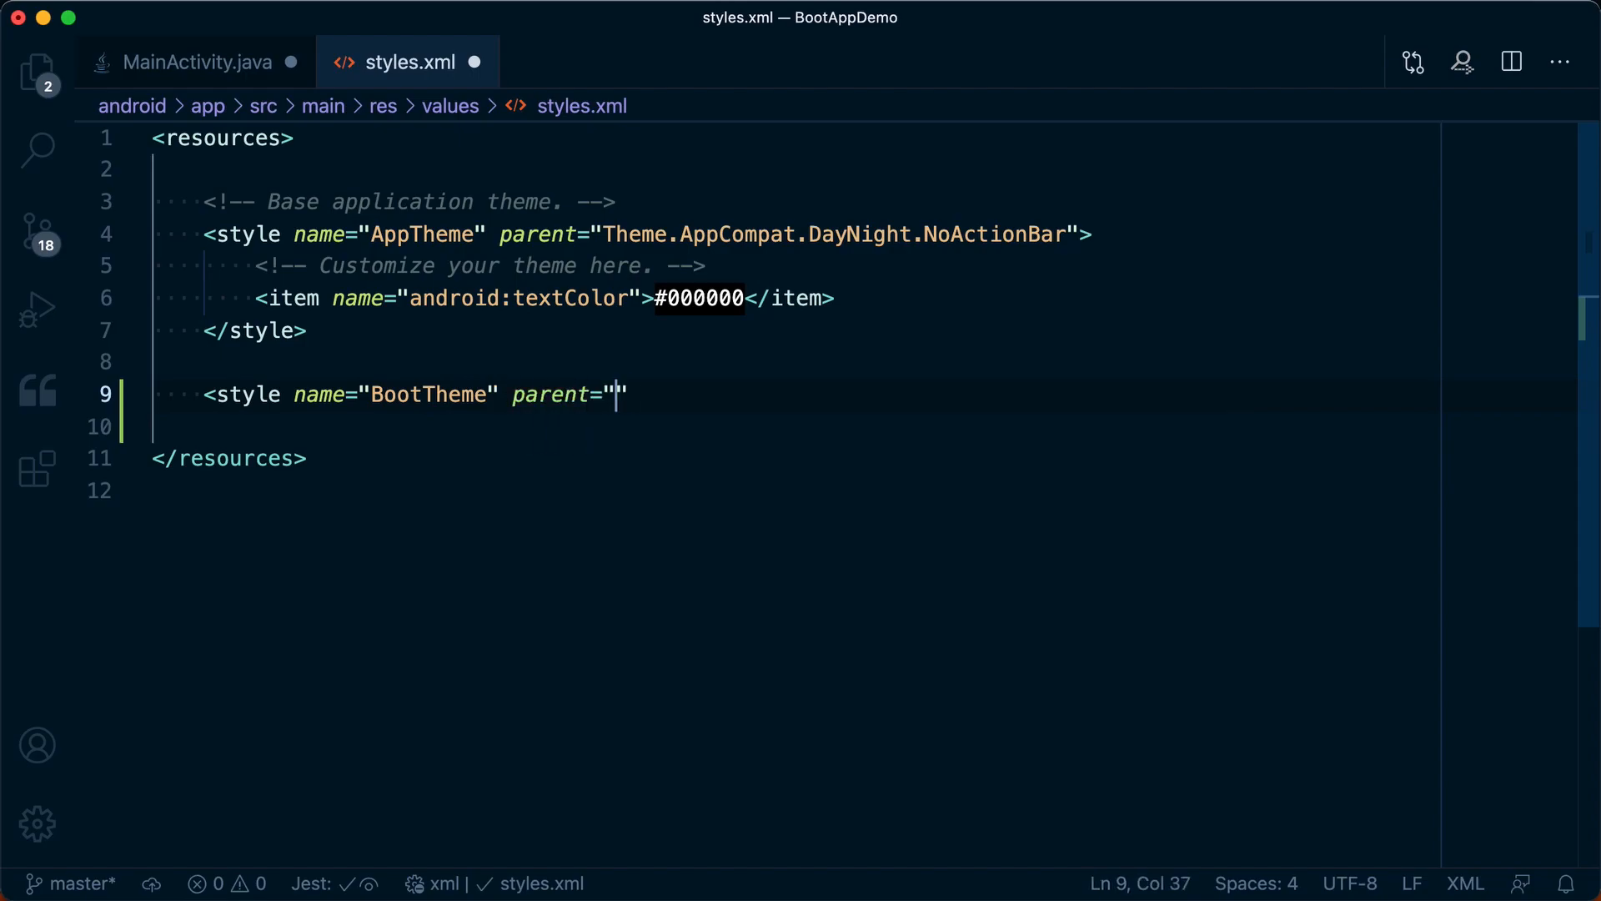
type("AppTheme\">")
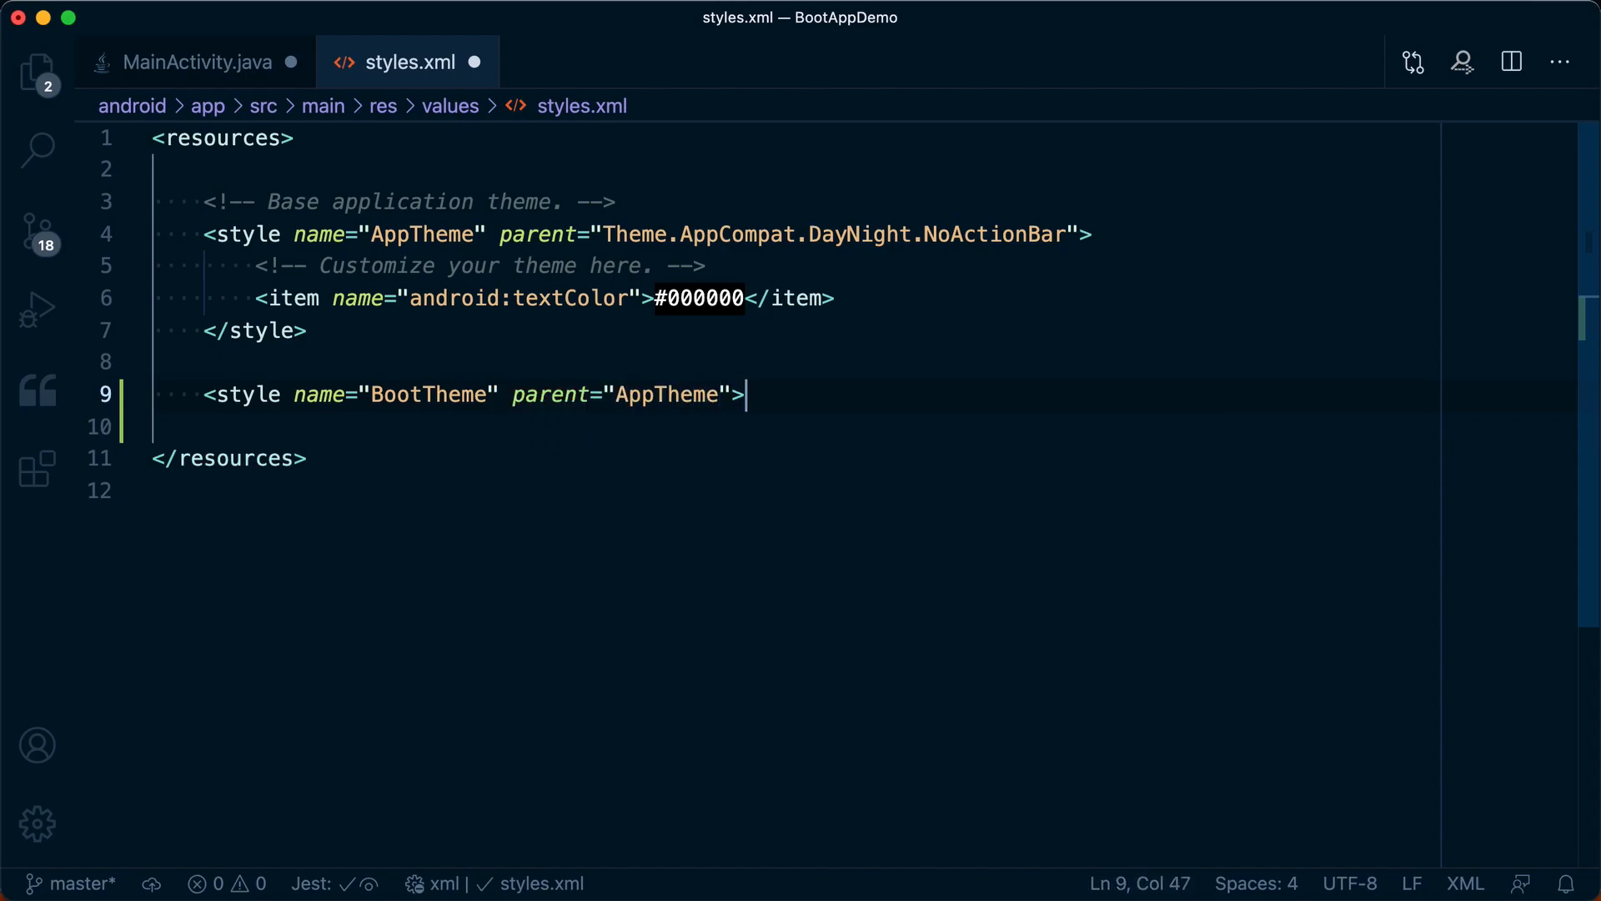
type("<")
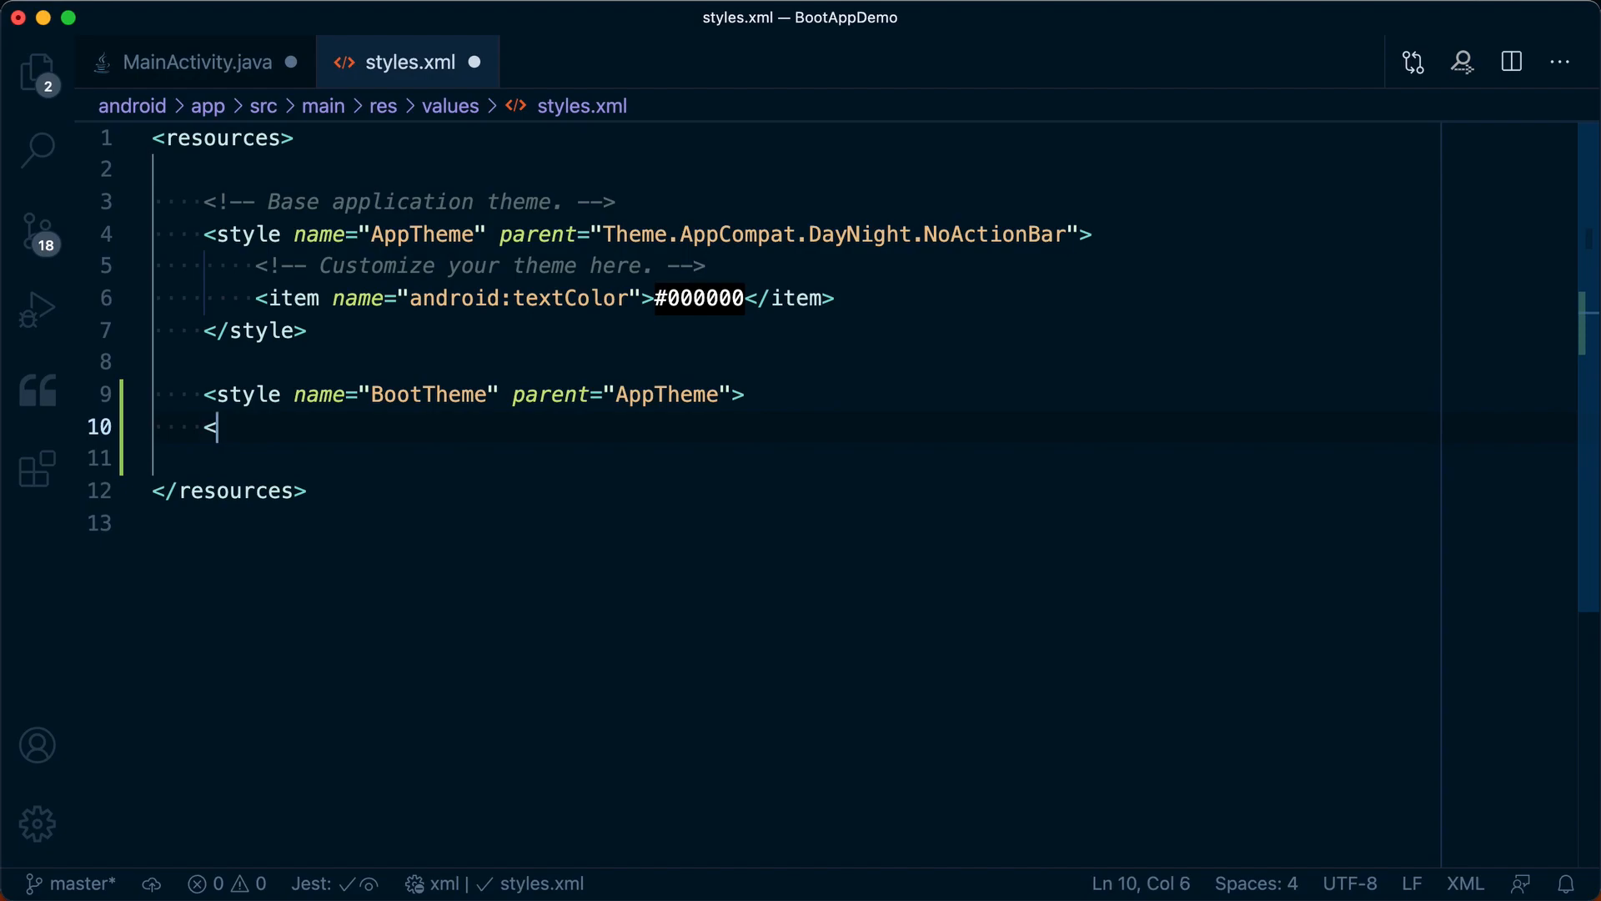
type("item n")
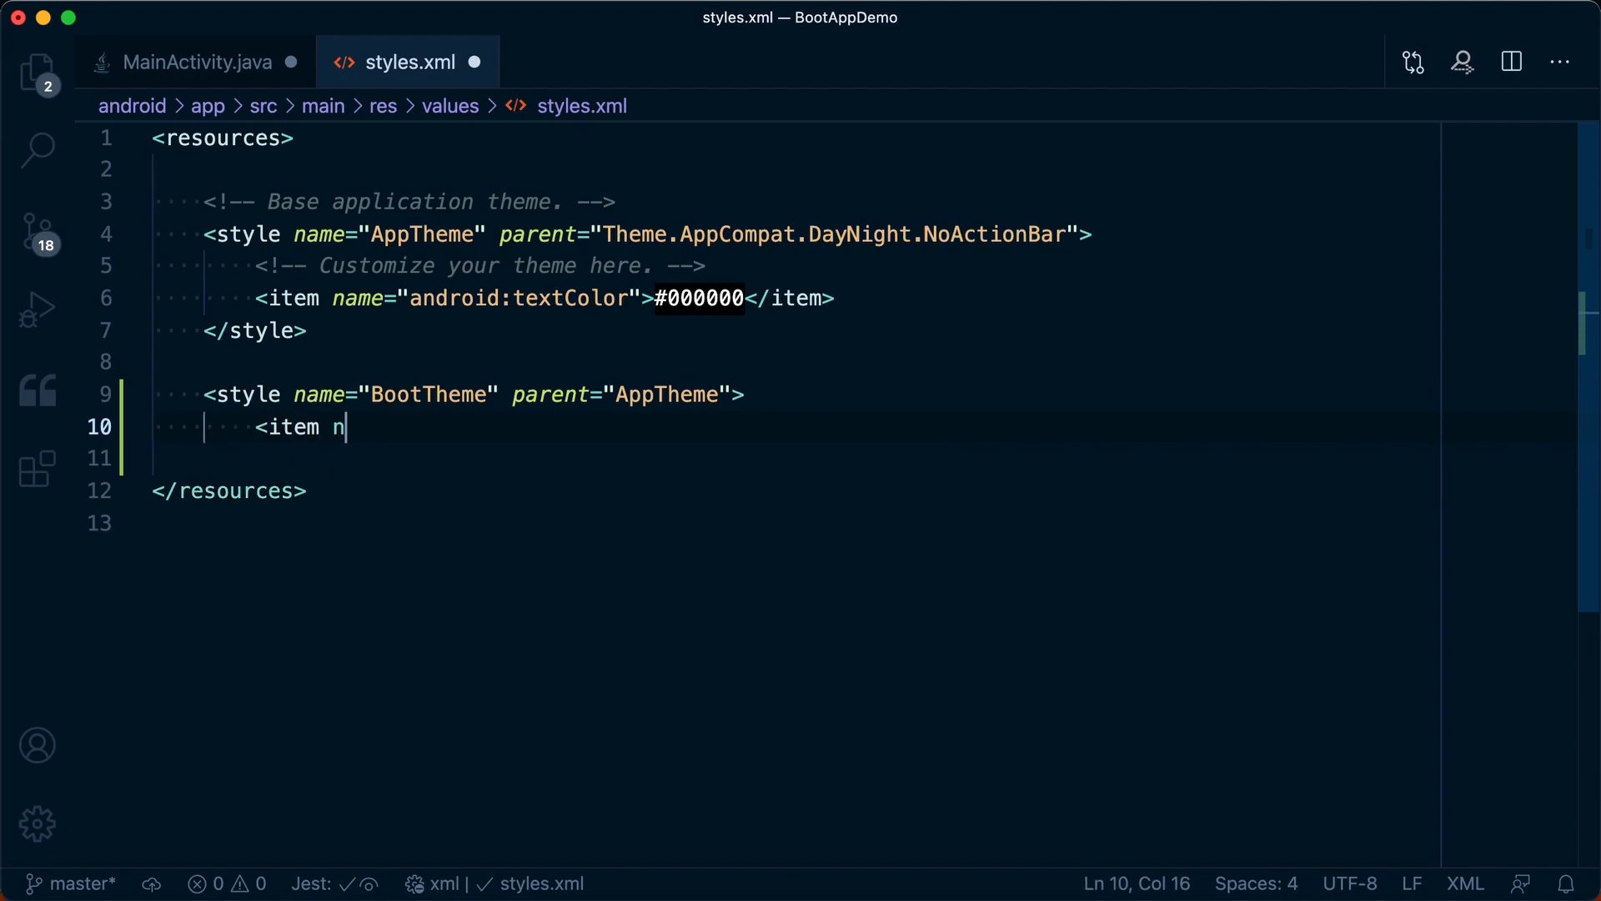
type("ame=\"android\"")
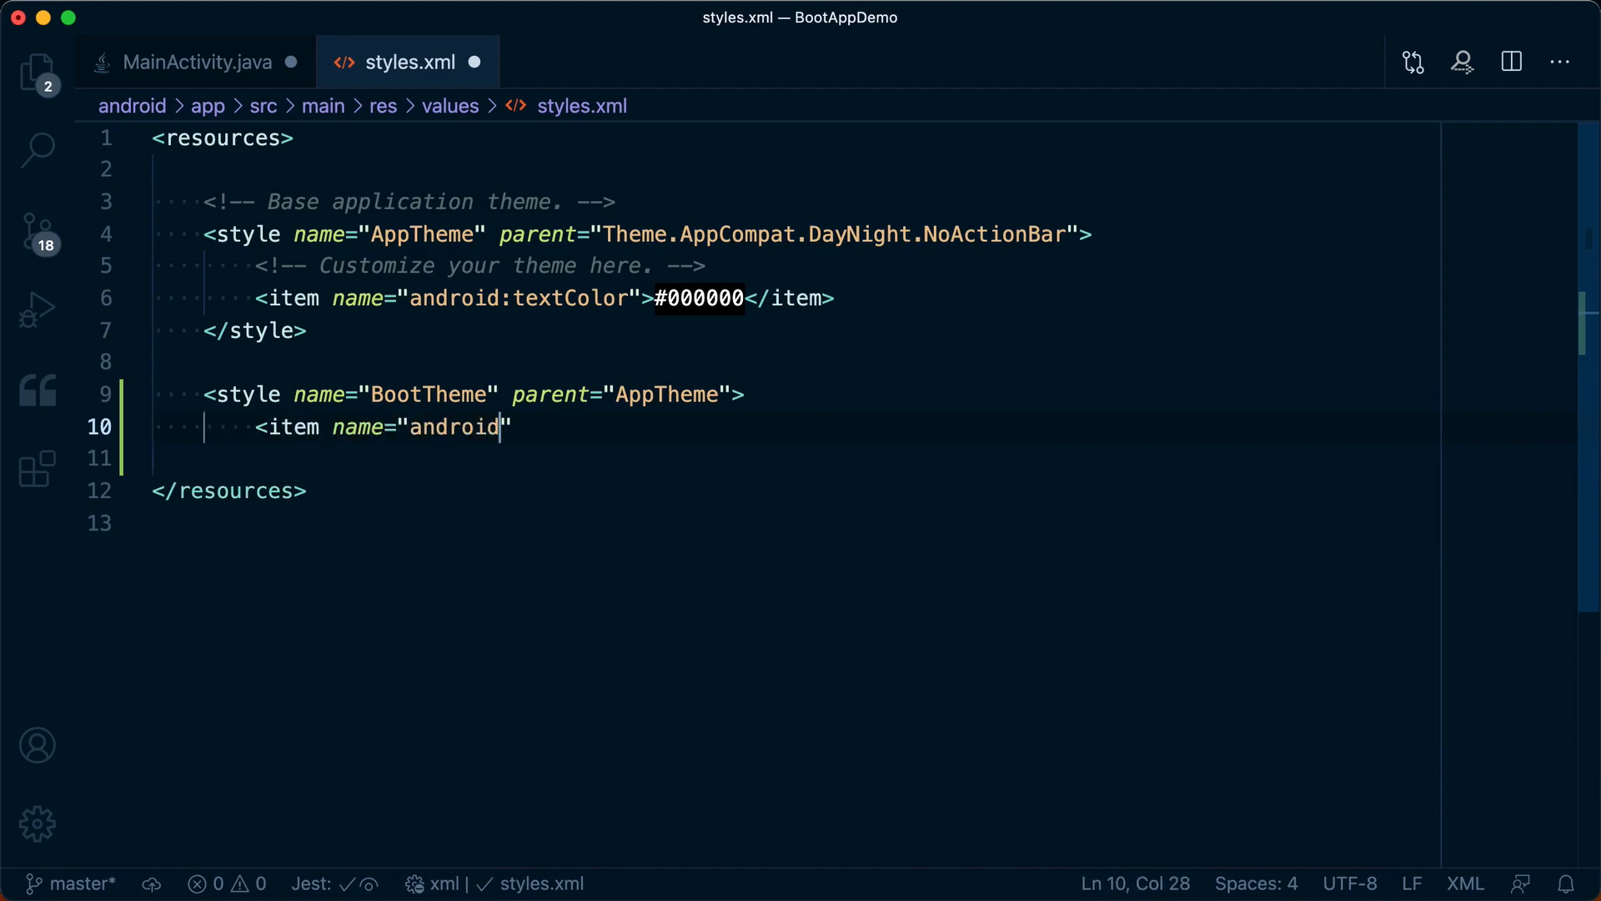
type(":background")
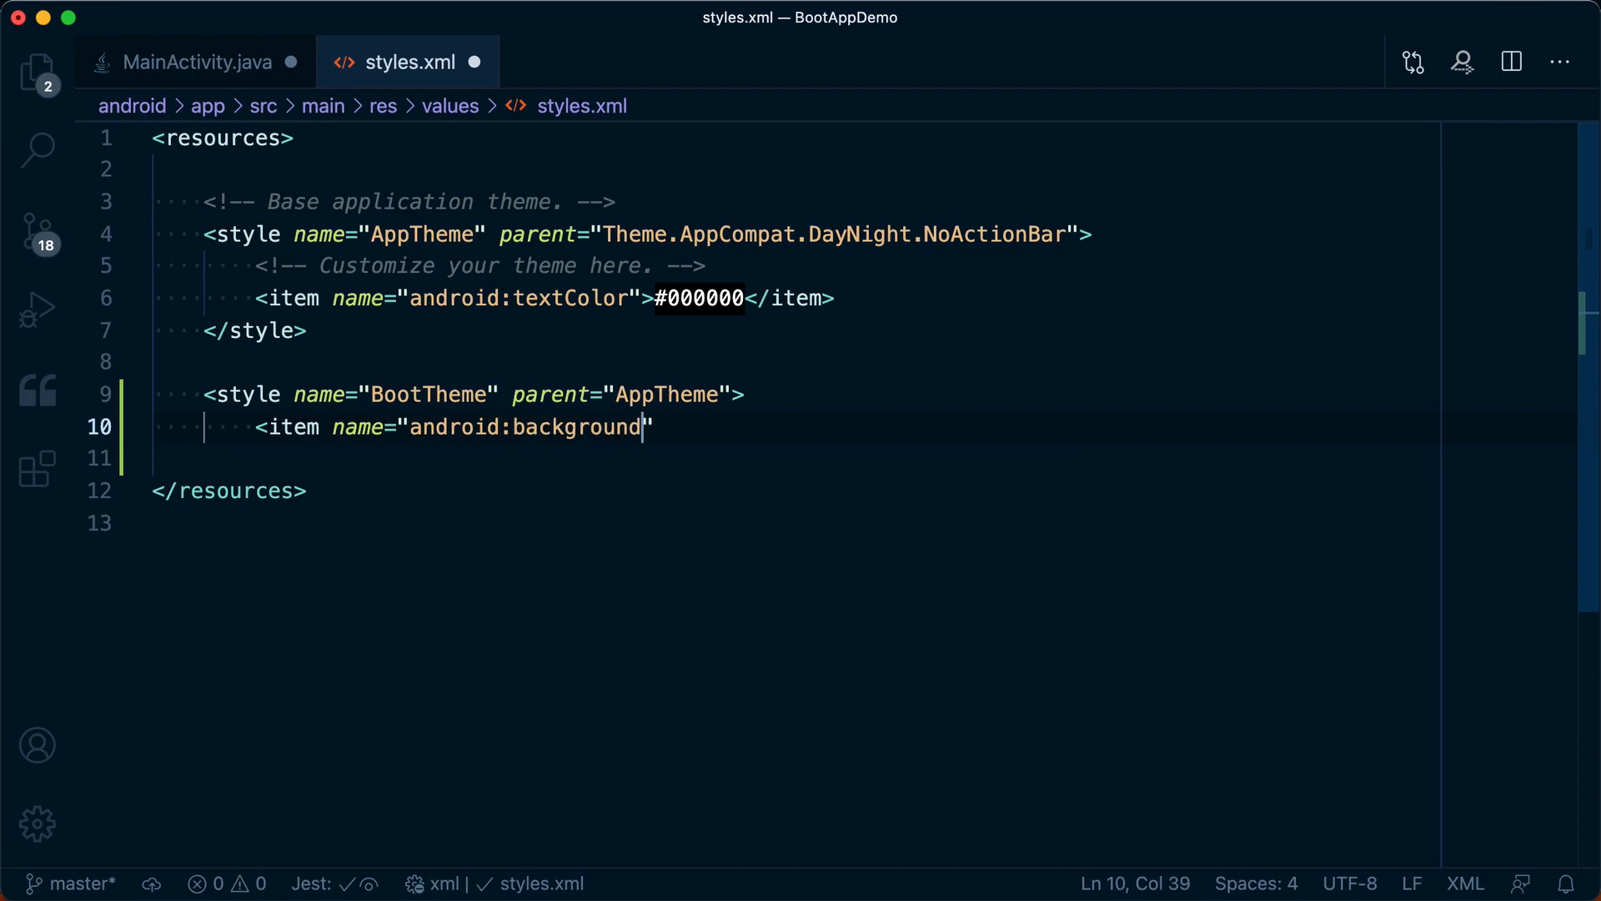
type(">@dr")
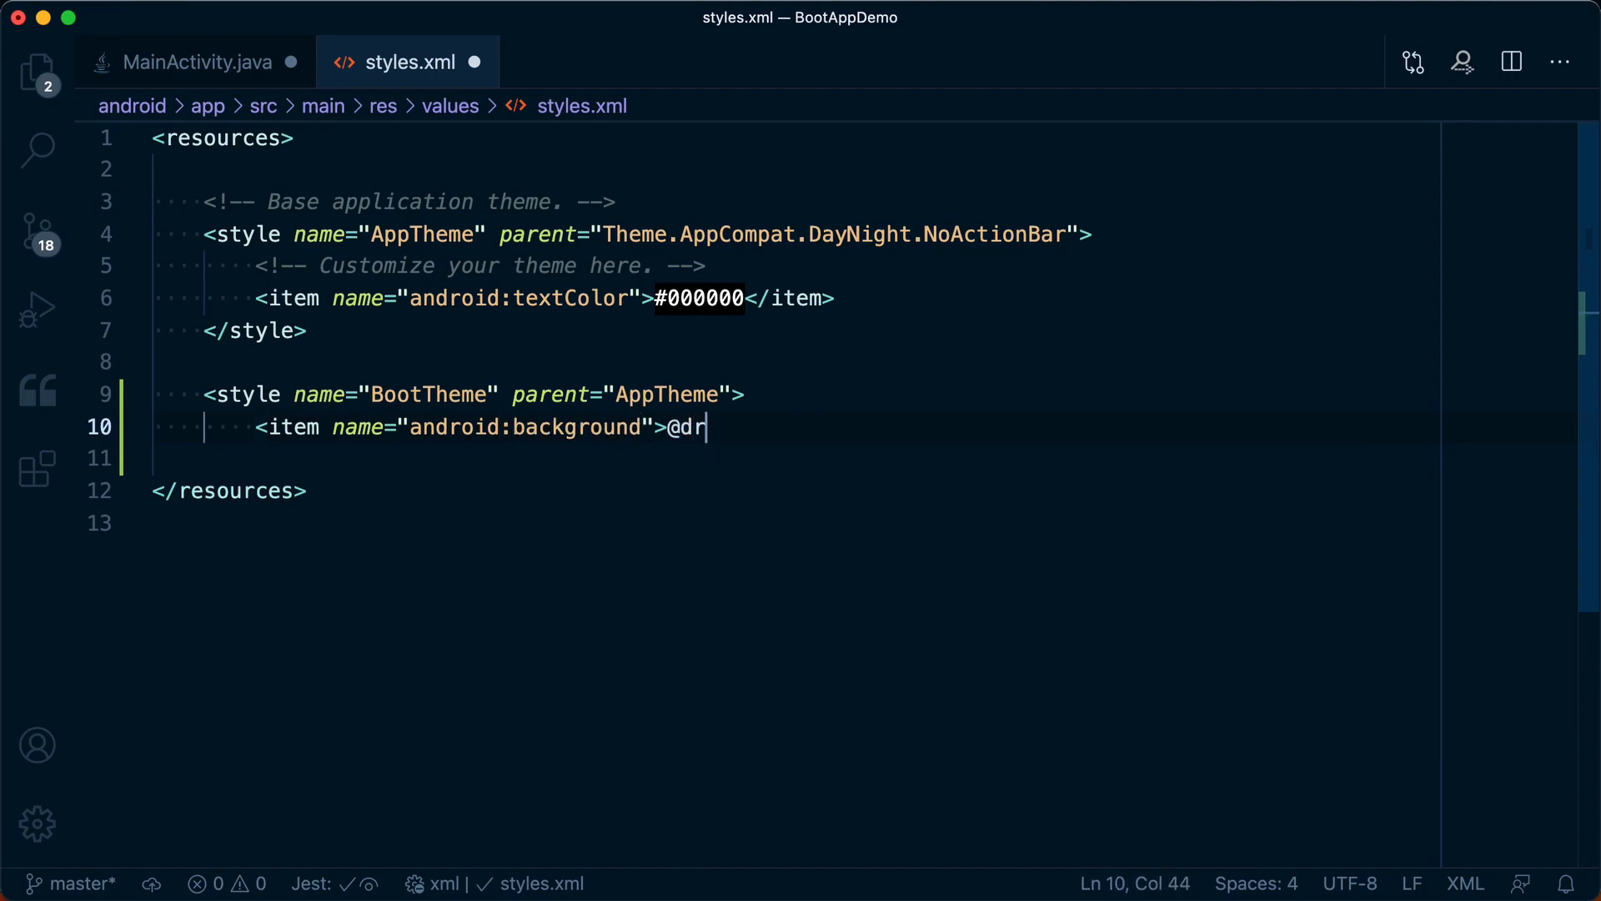
type("awable/bootslplash")
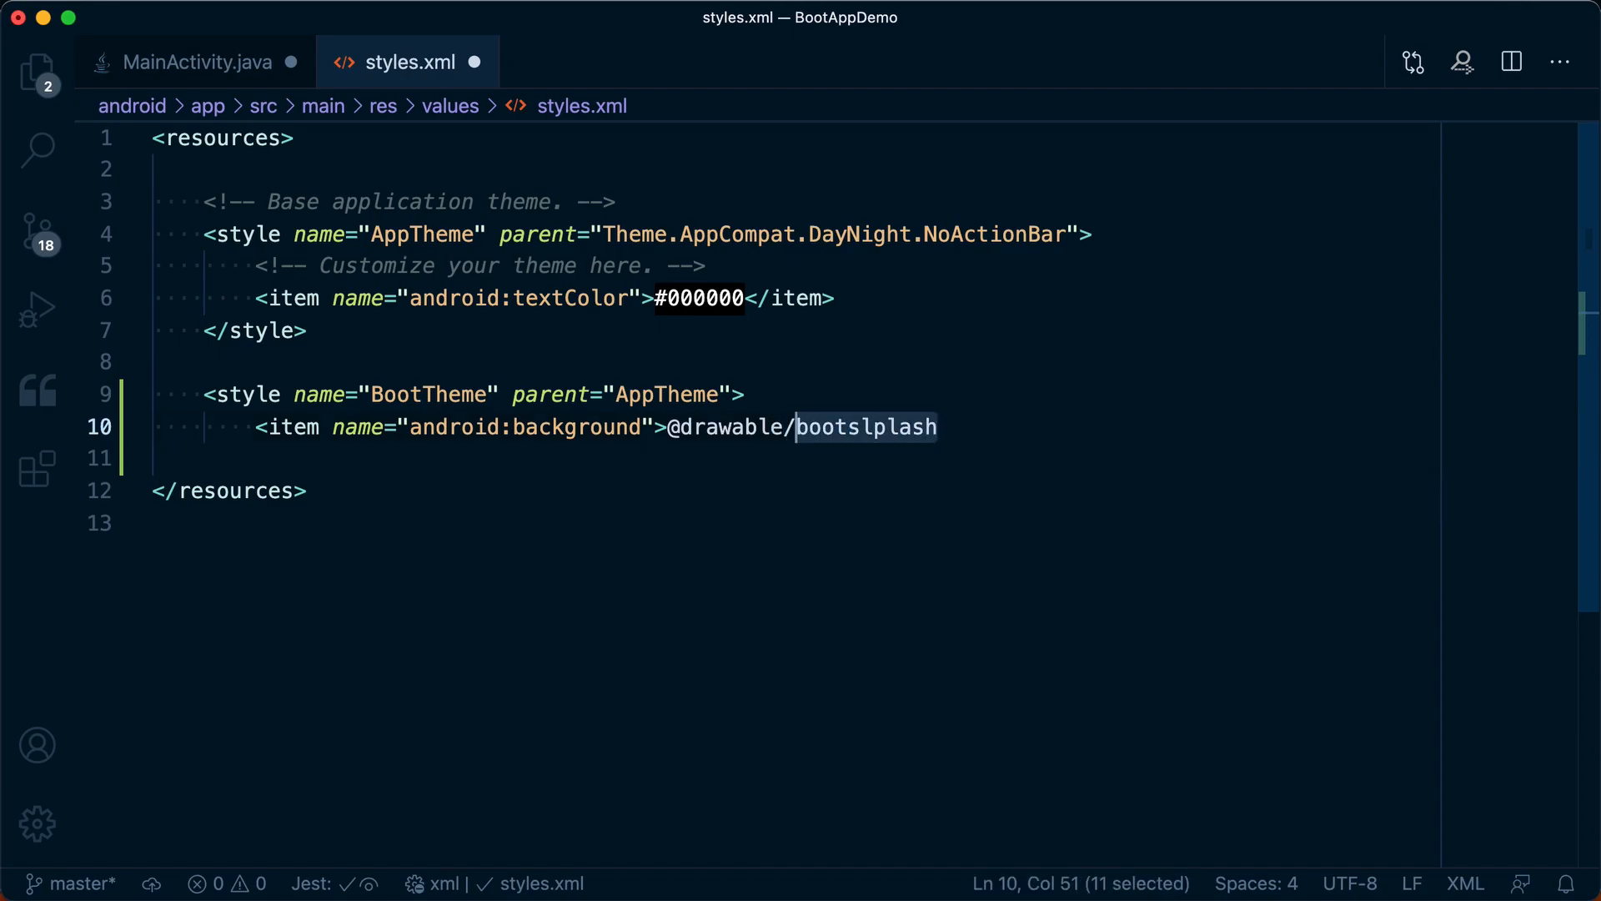
type("bootsplas")
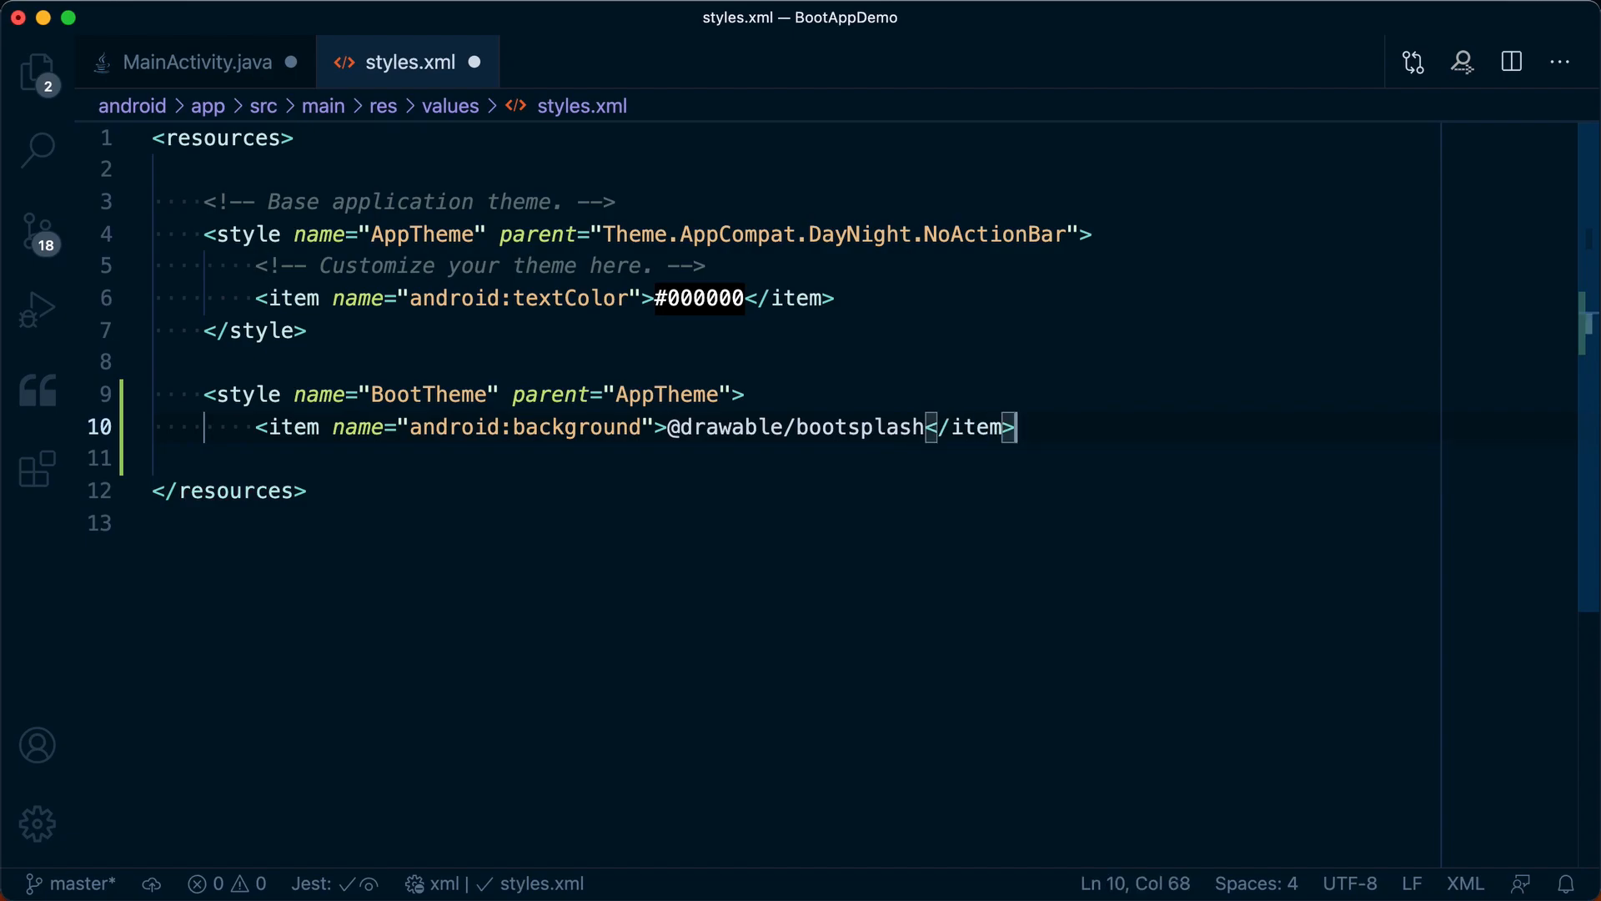
key("enter")
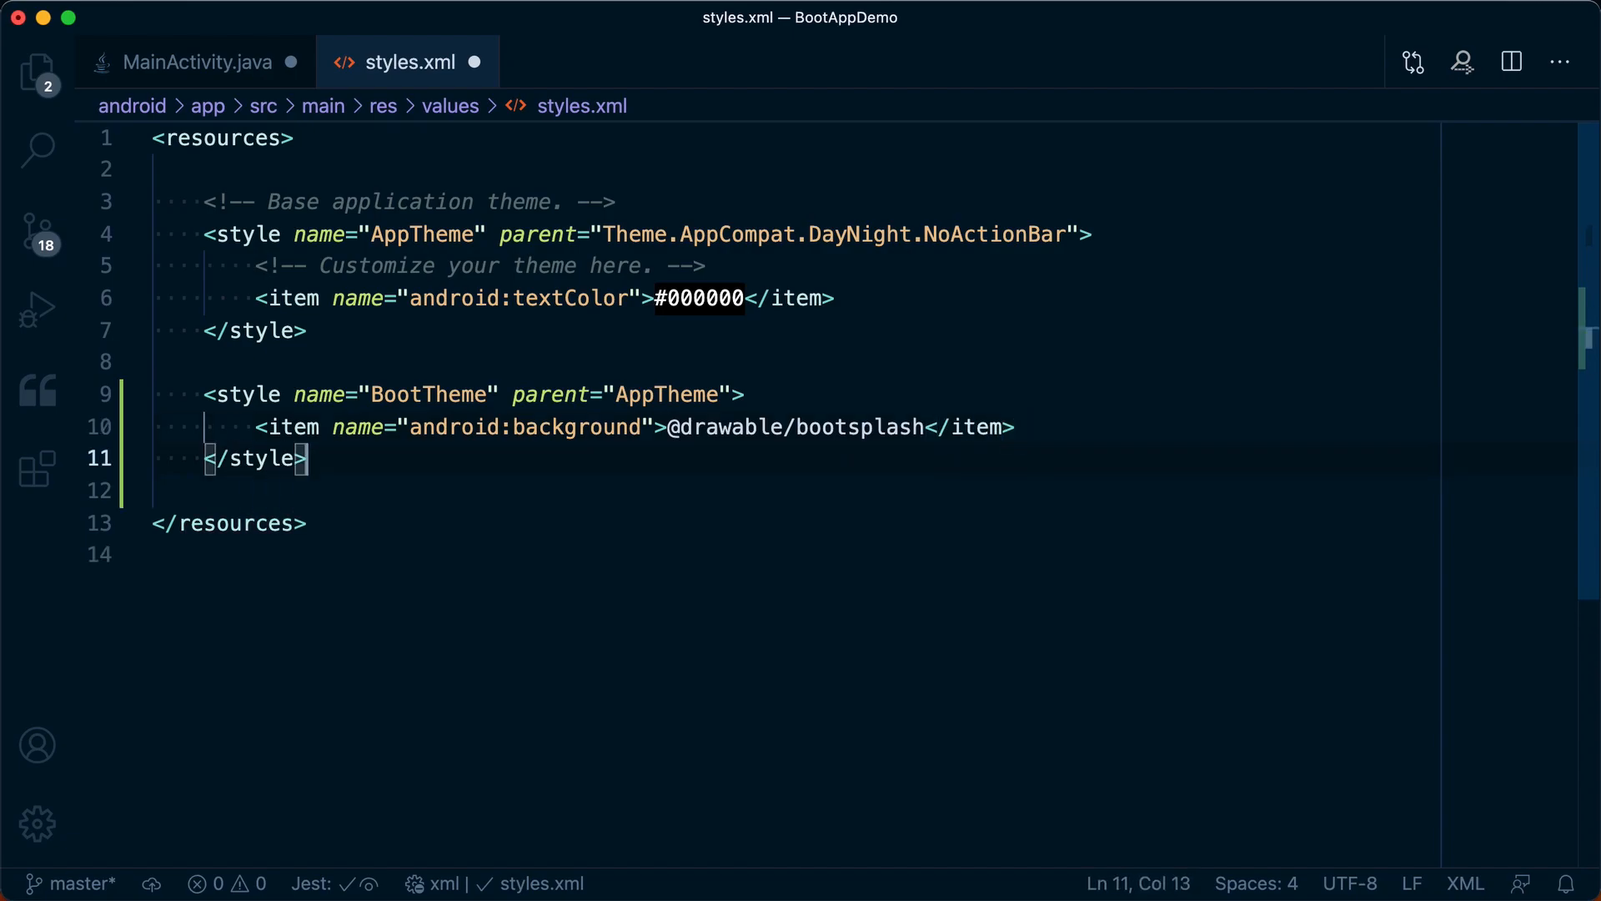
- Return to MainActivity.java and save, showing the Explorer file list
left_click(194, 62)
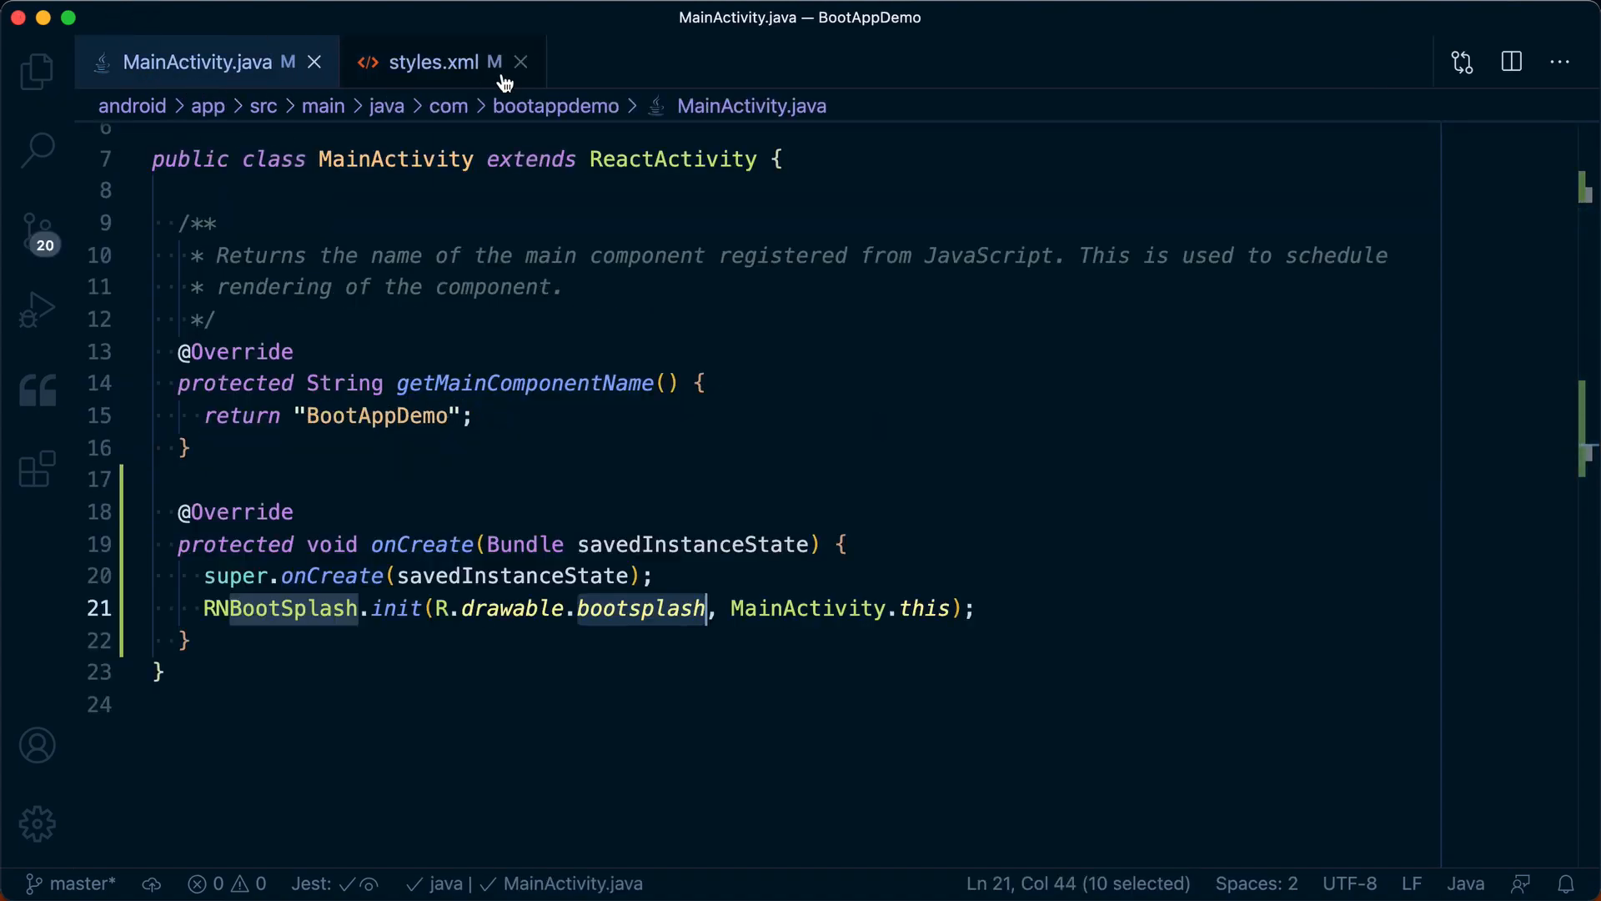
left_click(37, 71)
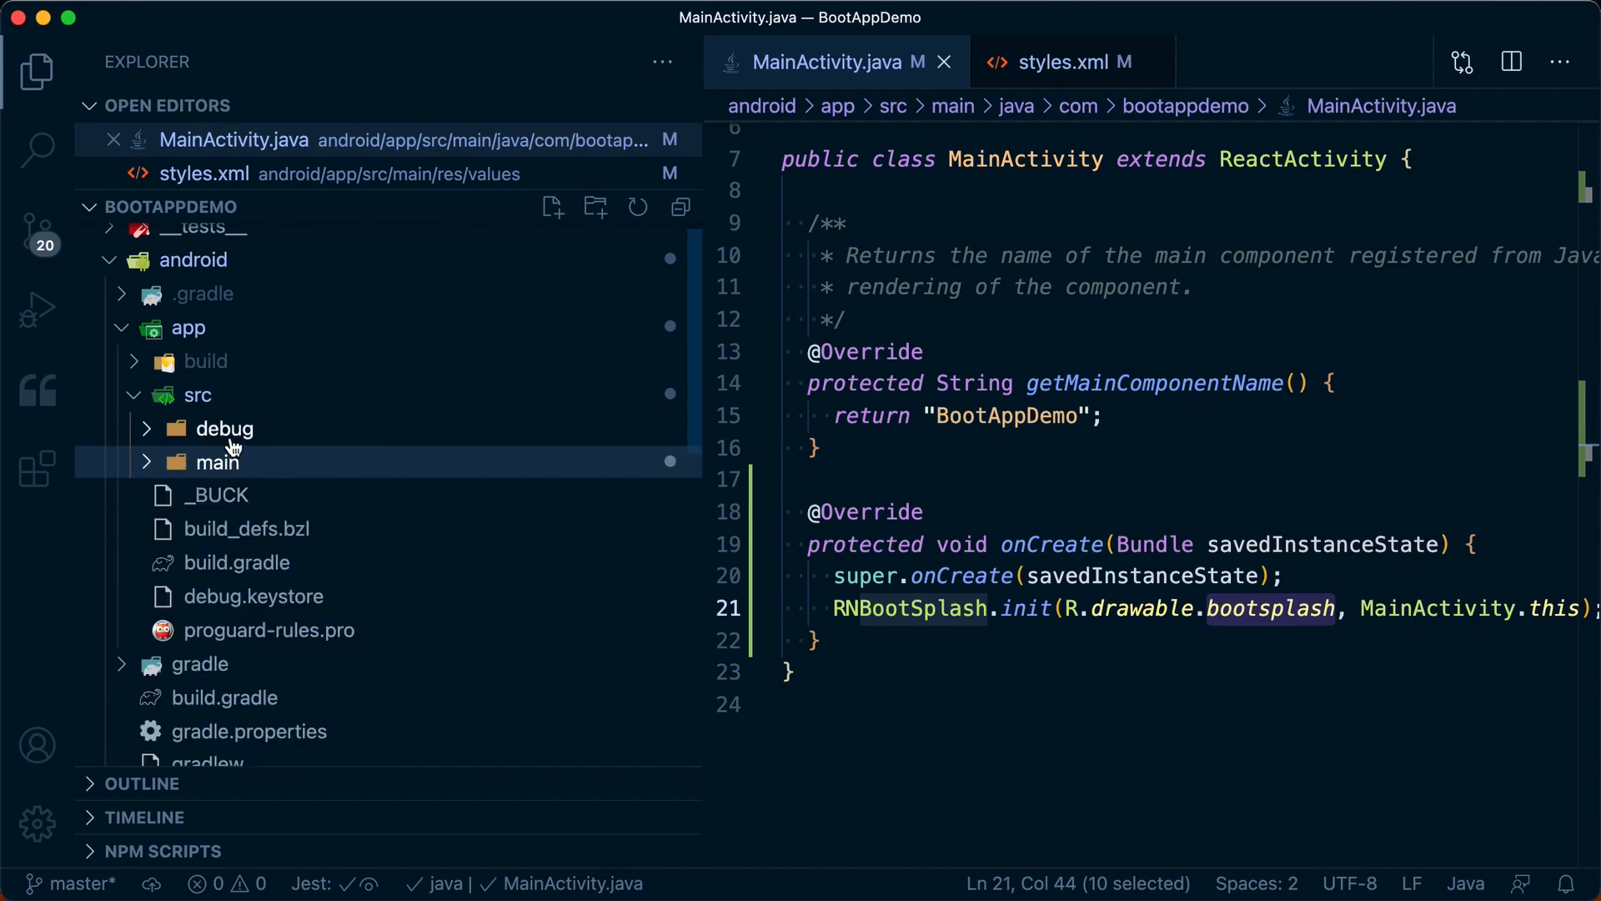
- Quick-open android/app/src/main/AndroidManifest.xml by searching 'androi'
type("androi")
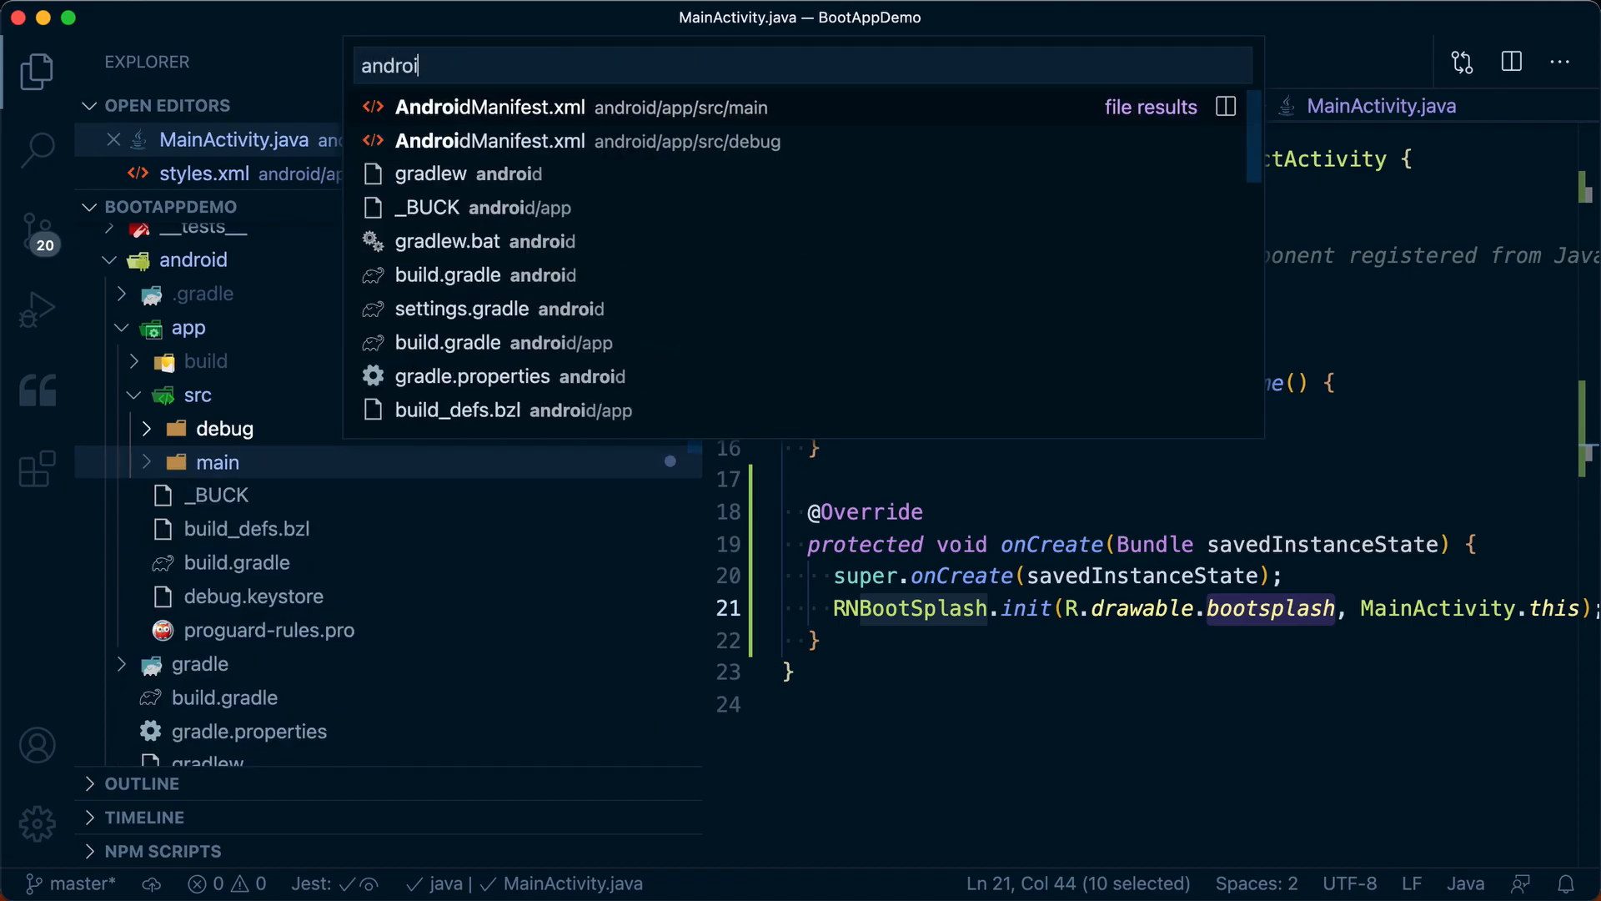
left_click(490, 107)
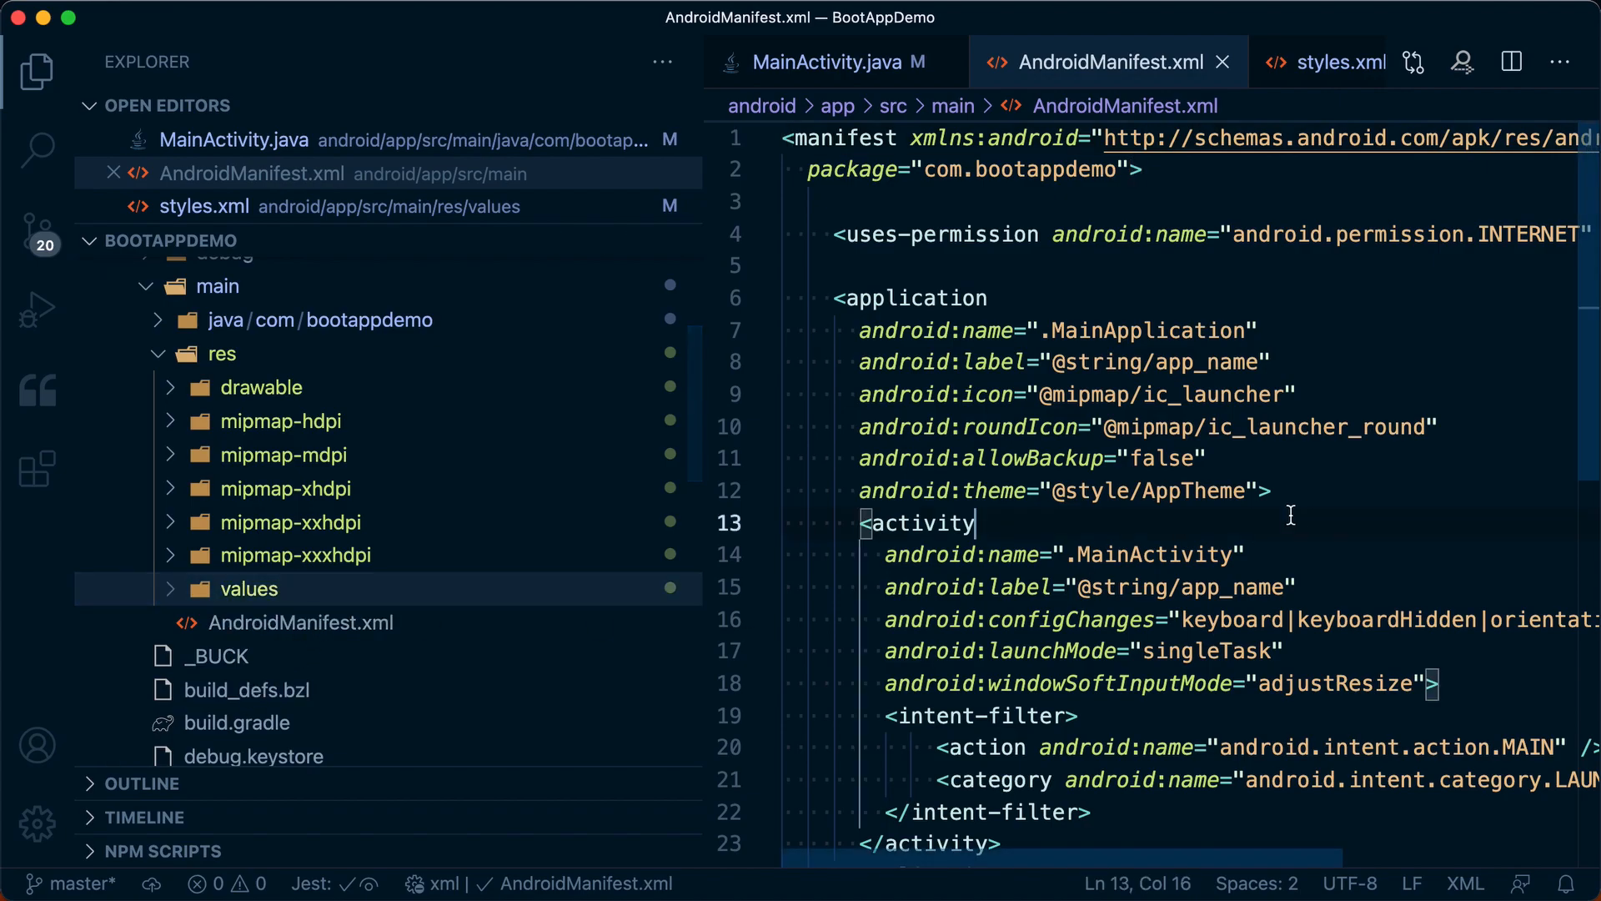
- Select the main activity's intent-filter block and add a new <activity> element
left_click(39, 72)
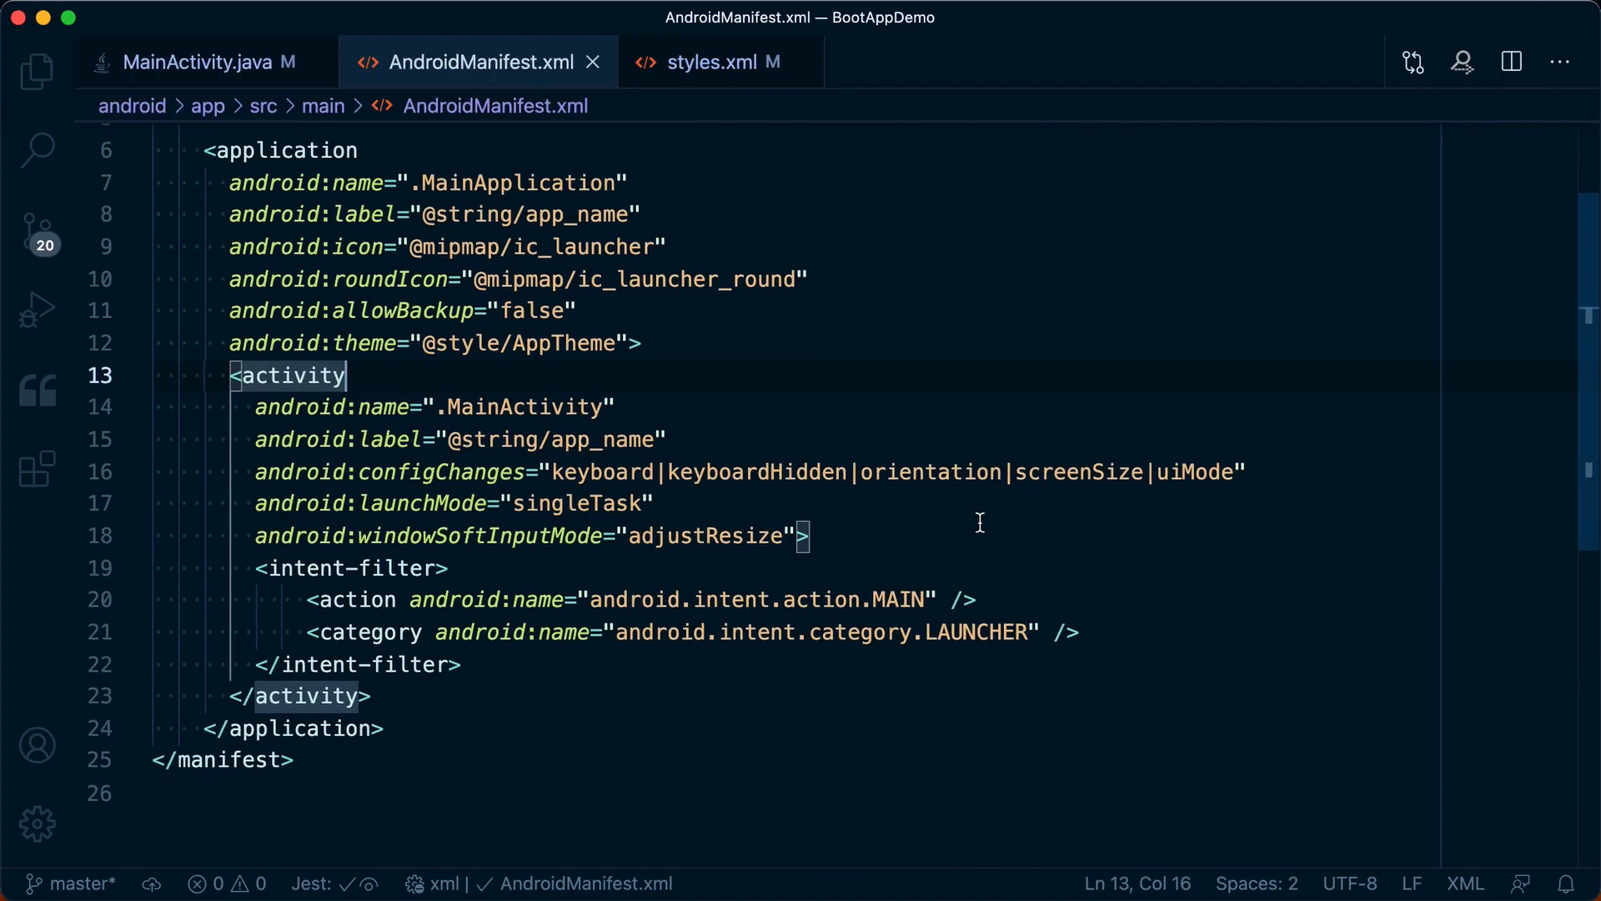
left_click_drag(257, 567, 460, 664)
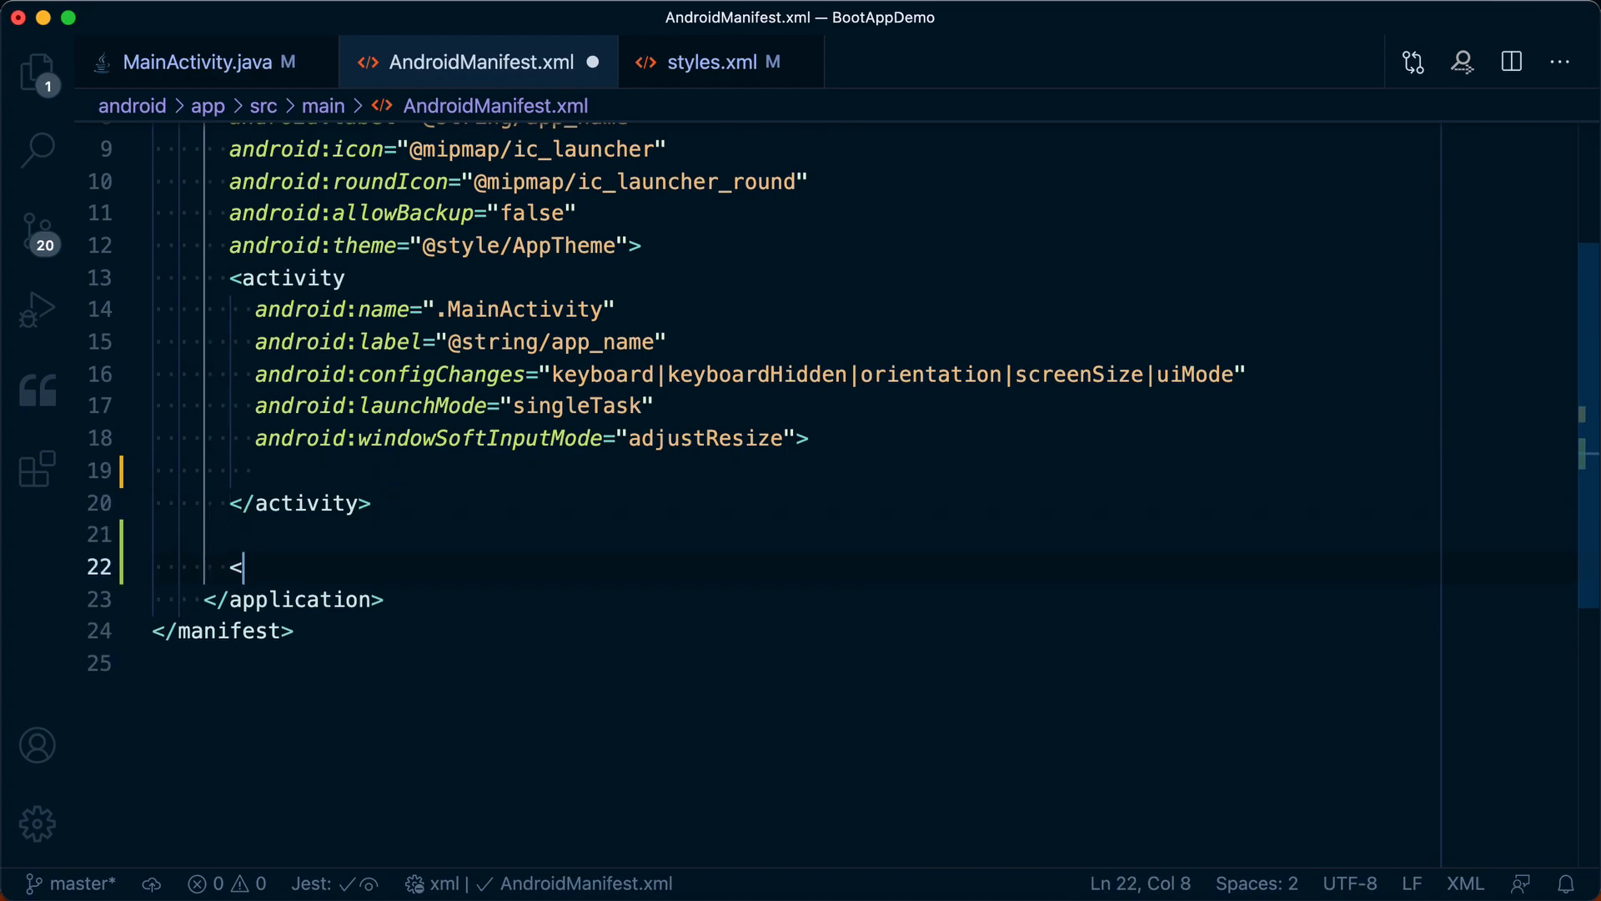
type("activity")
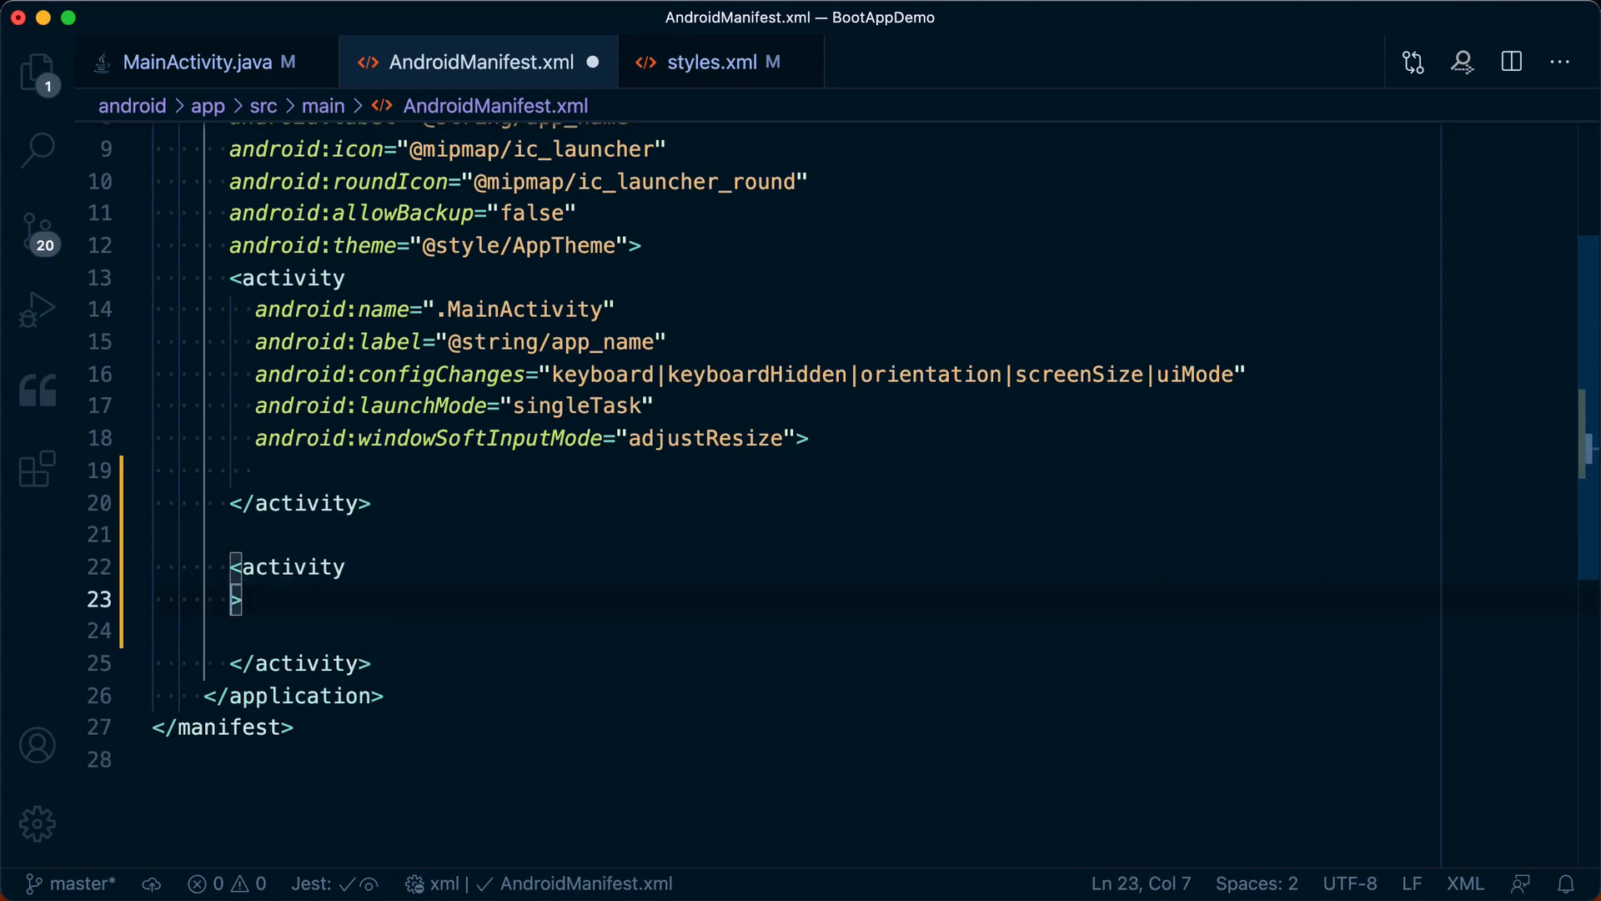
key("enter")
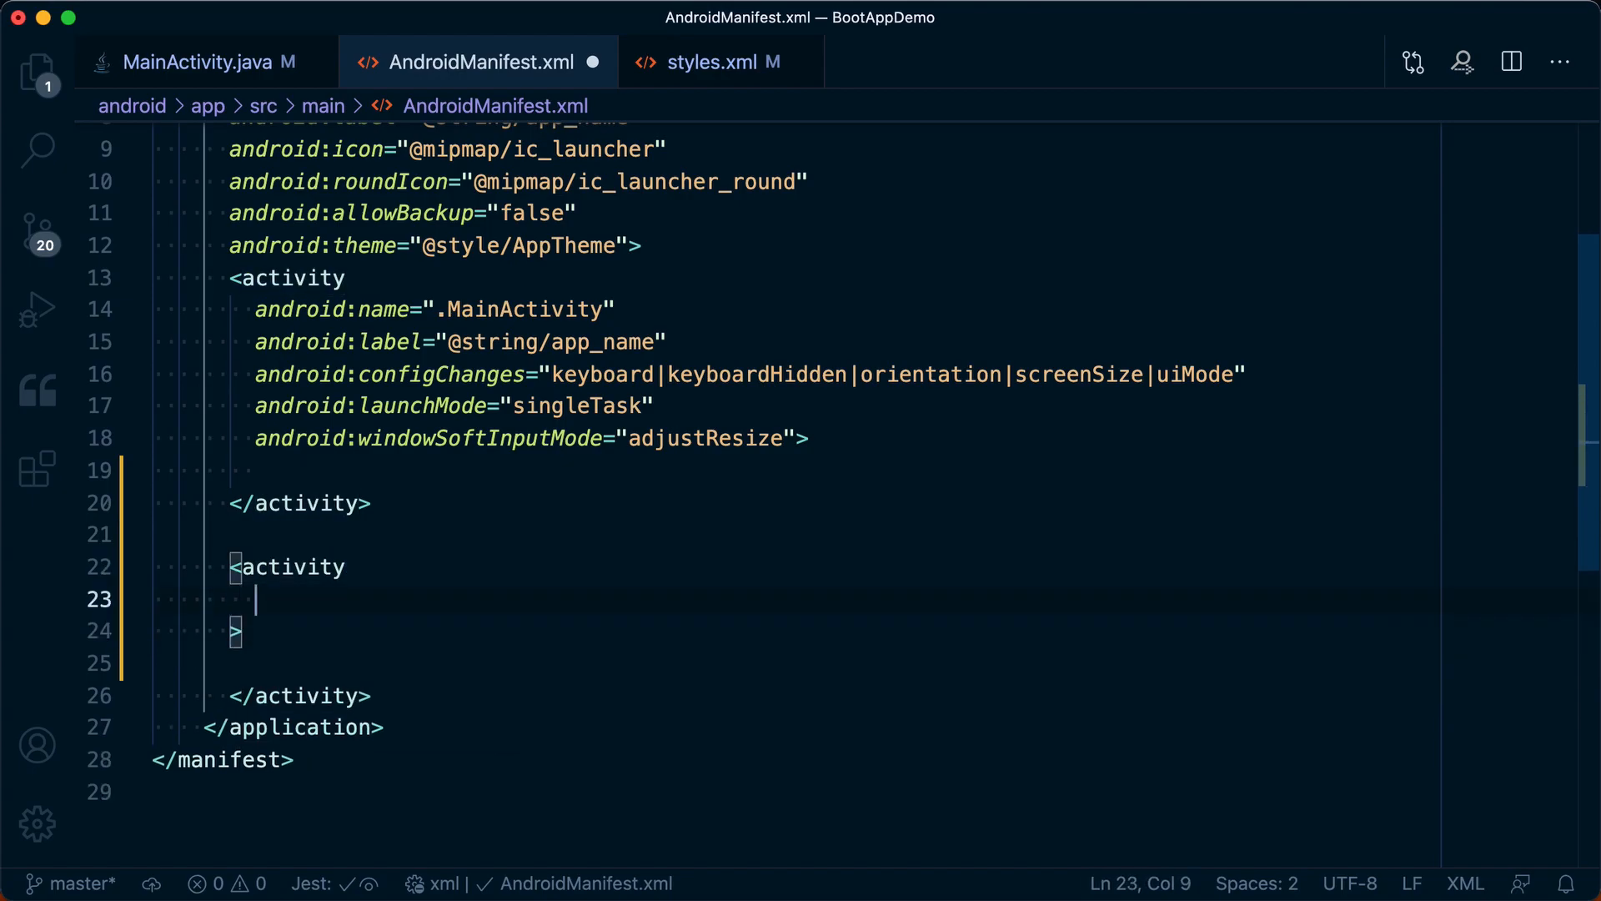
- Name the new activity com.zoontek.rnbootsplash.RNBootSplashActivity
type("android:name=\"com")
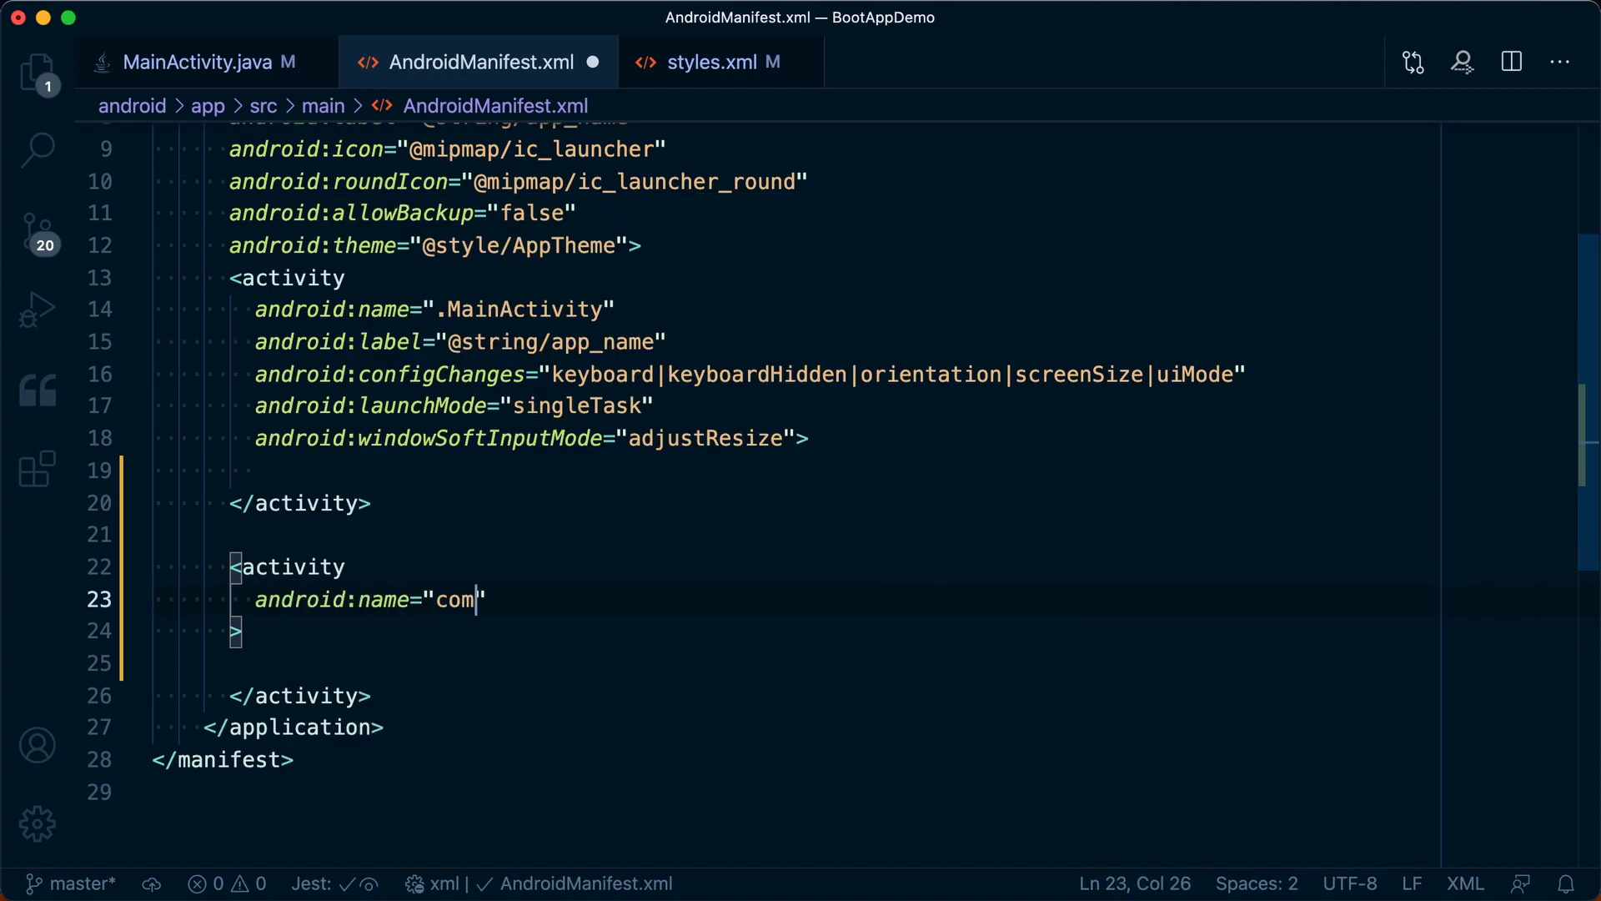
type(".zoontek.")
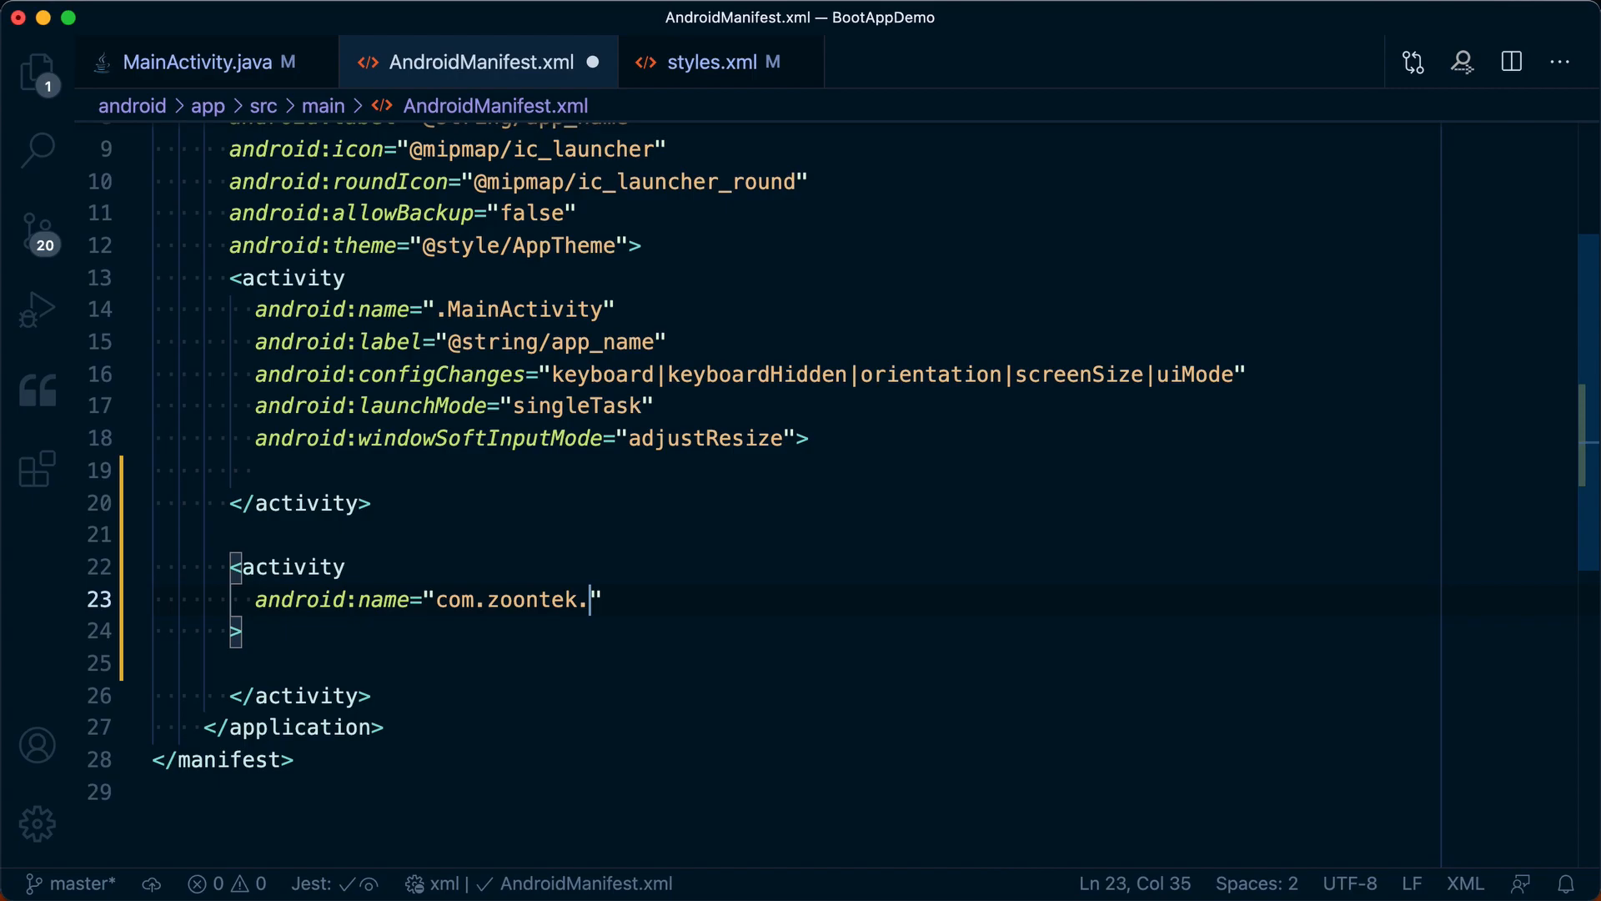
type("rnboot")
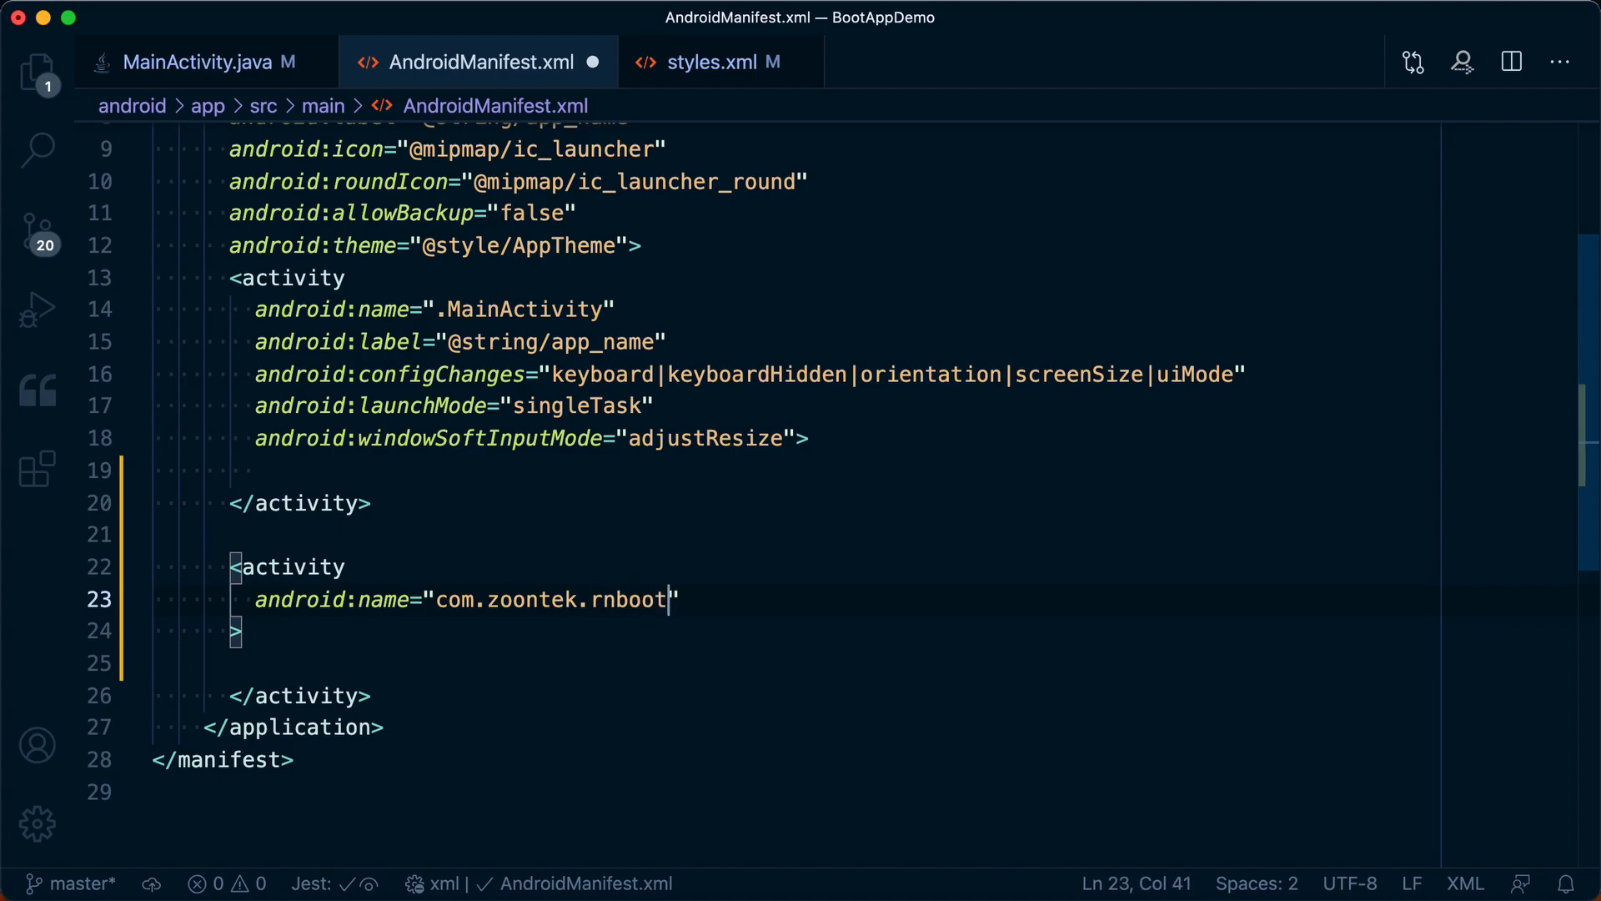
type("splash.RNB")
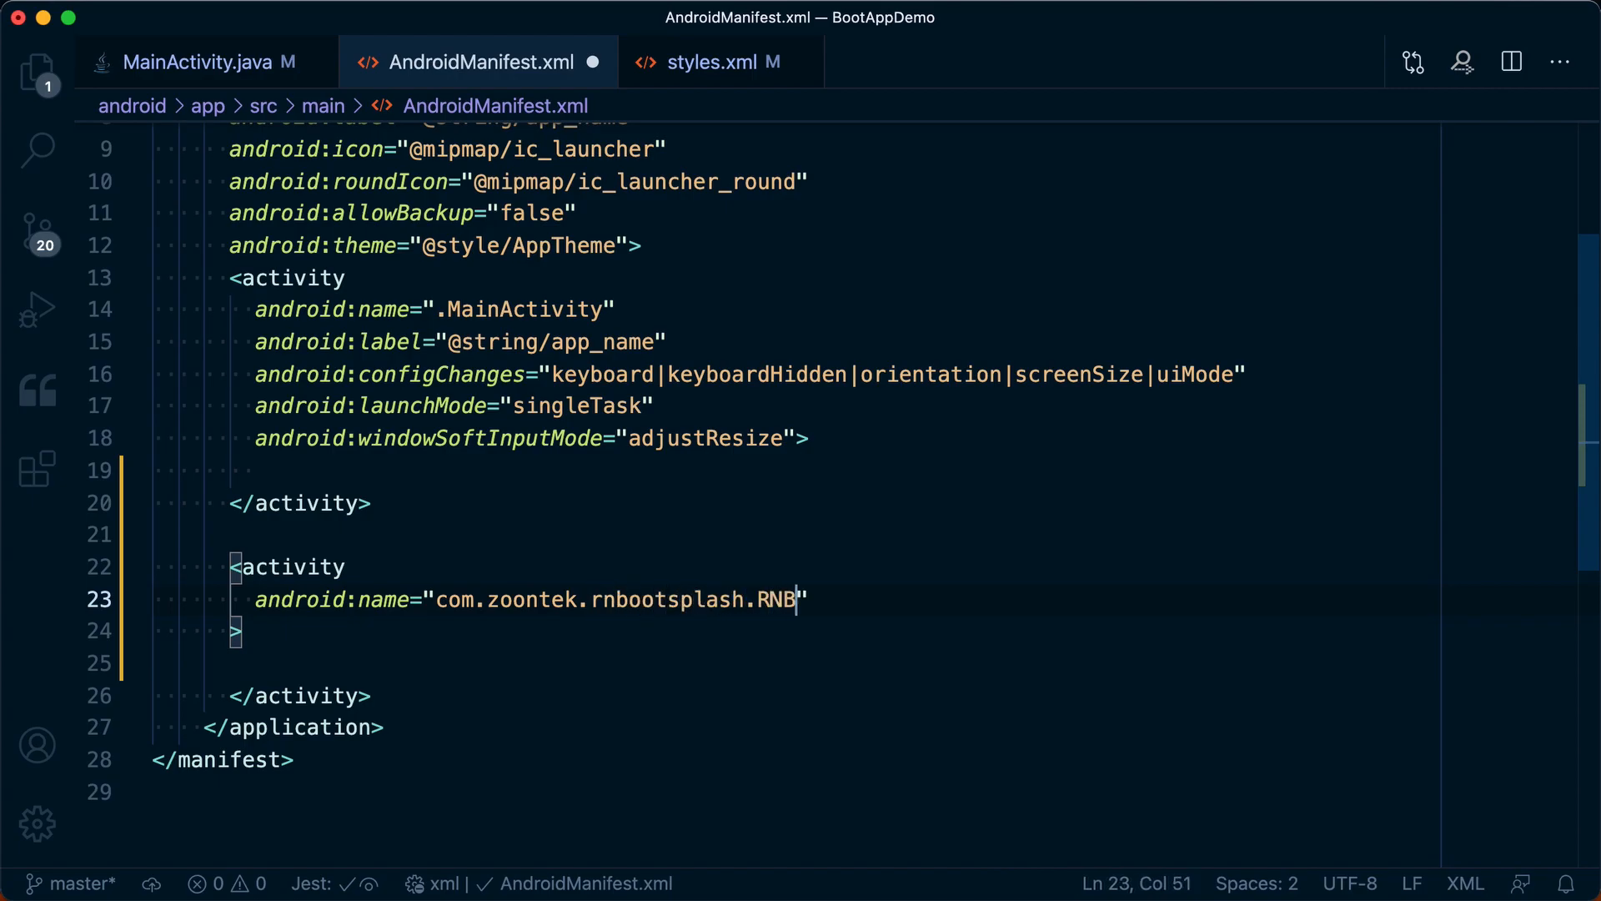
type("ootSplash")
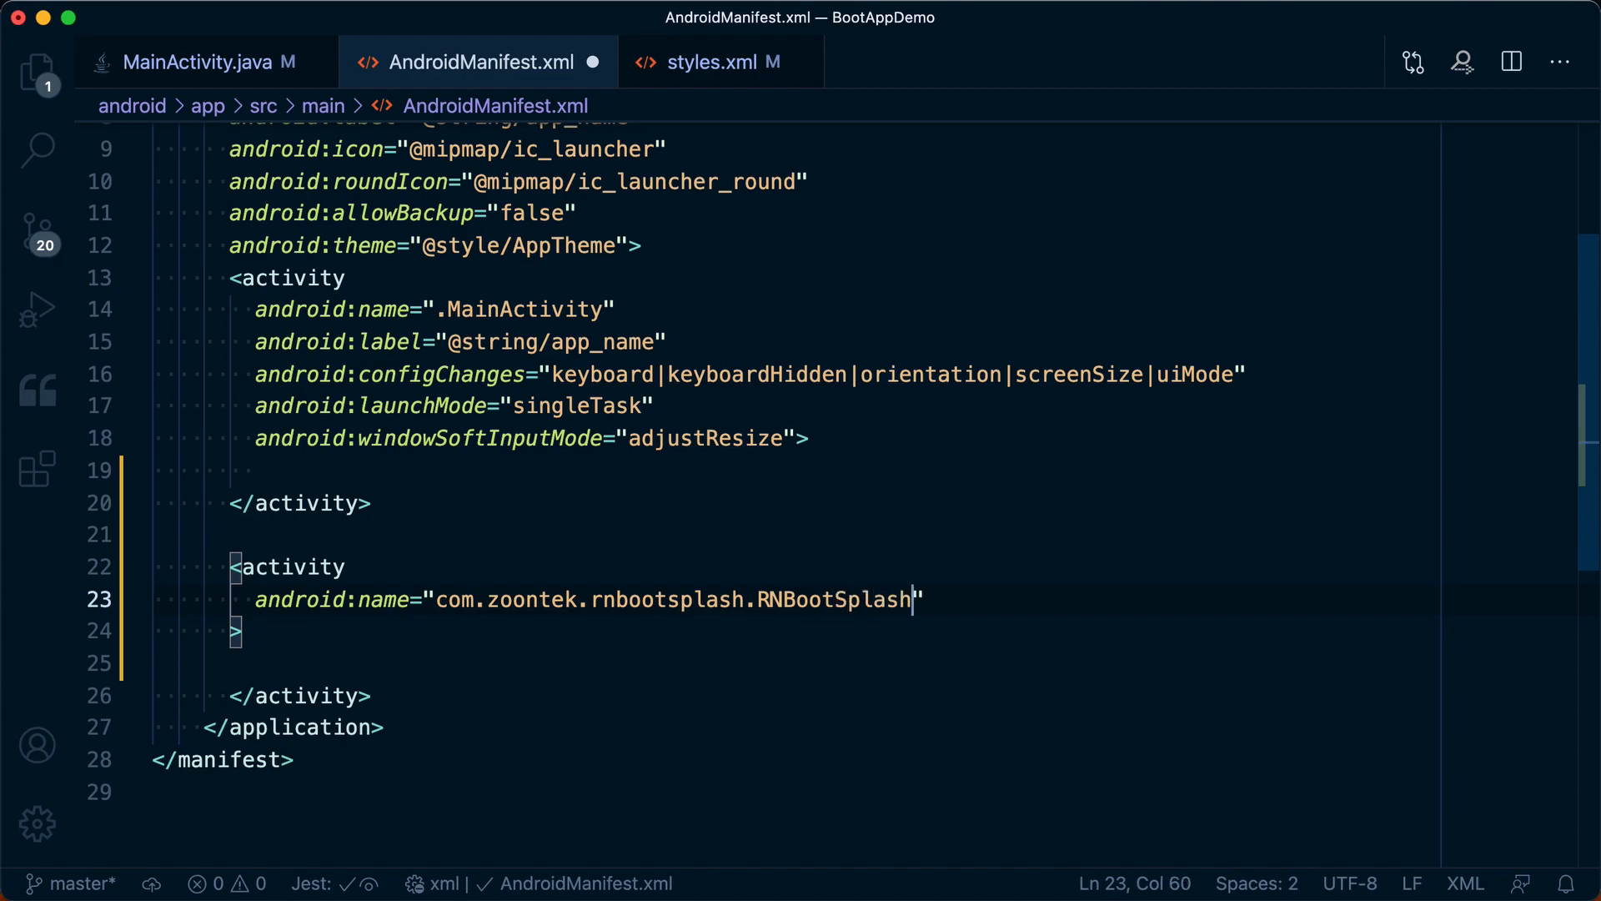
type("Activity")
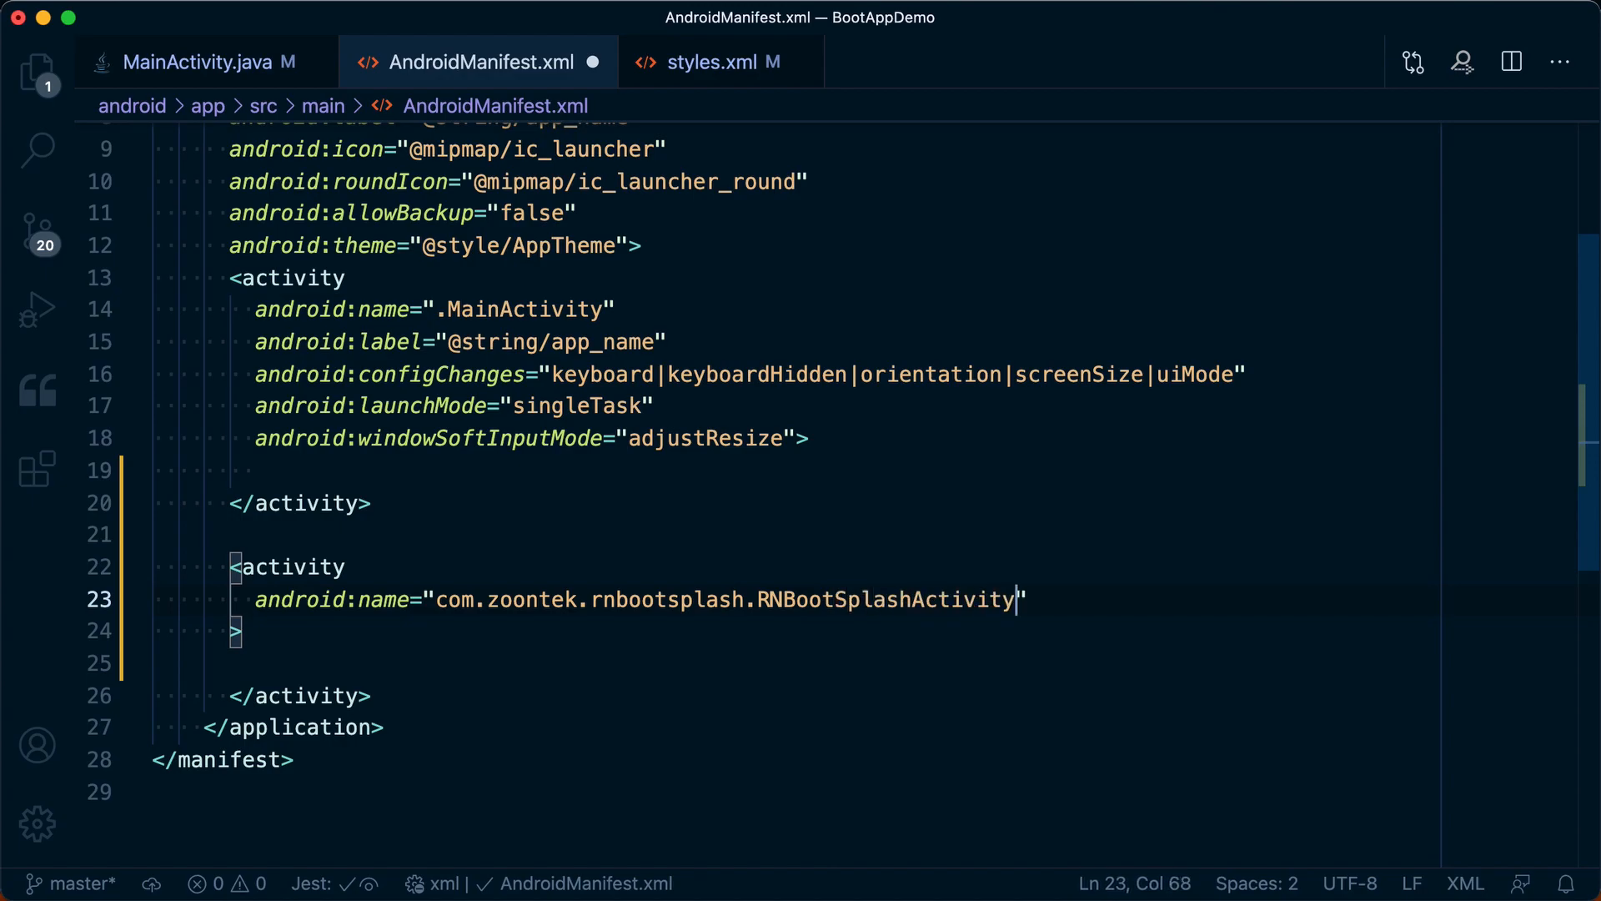
type("android:theme=")
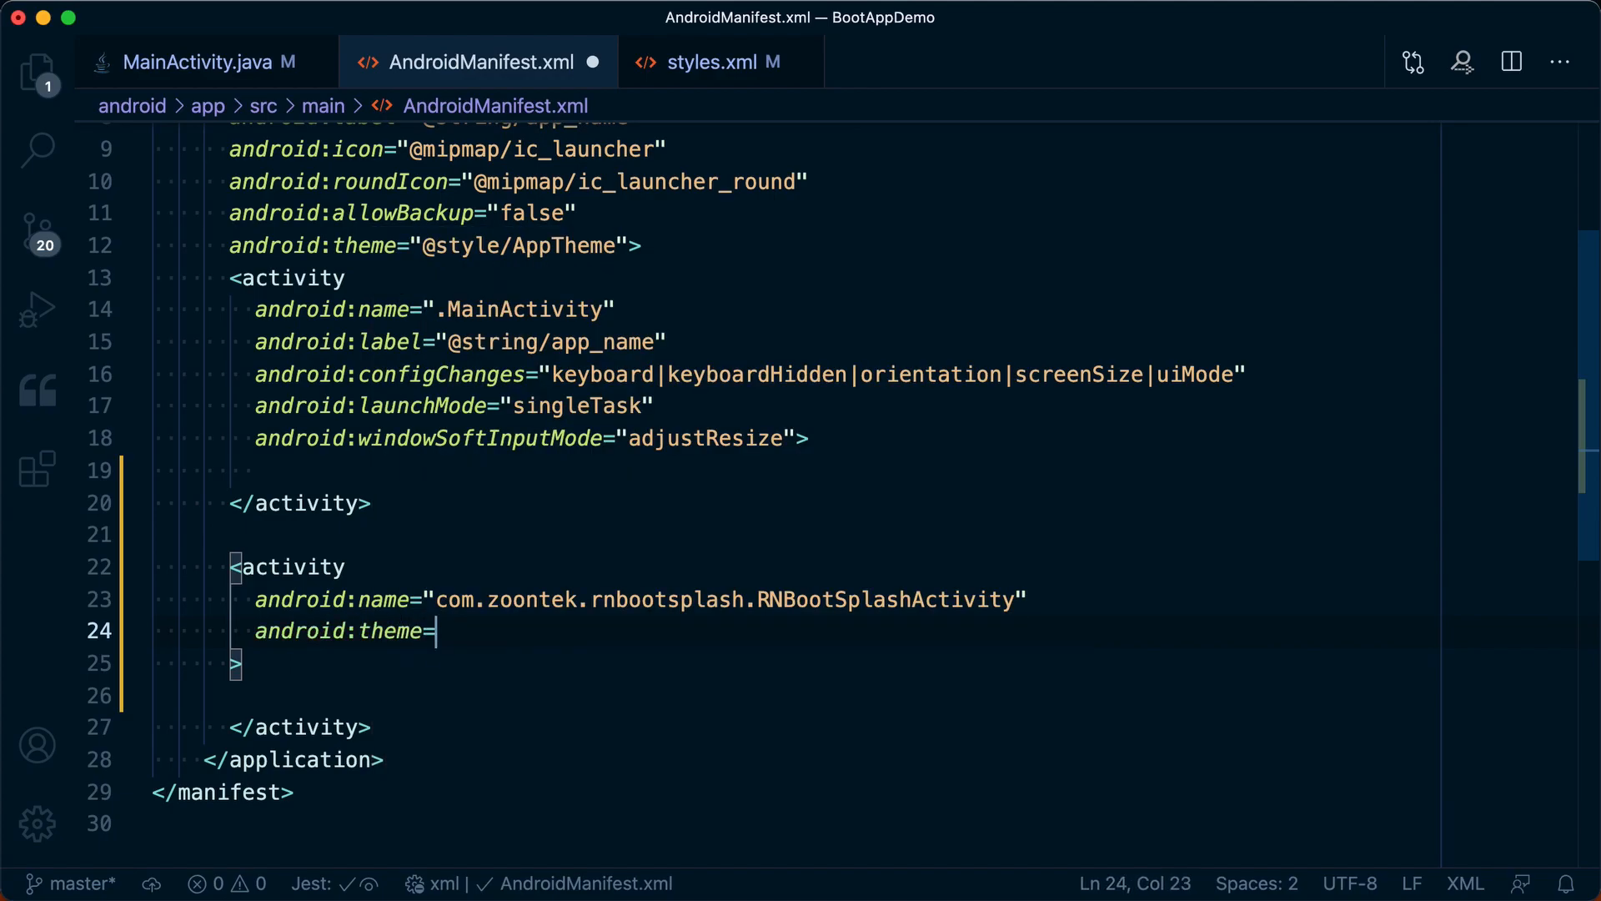
type("\"@style/\"")
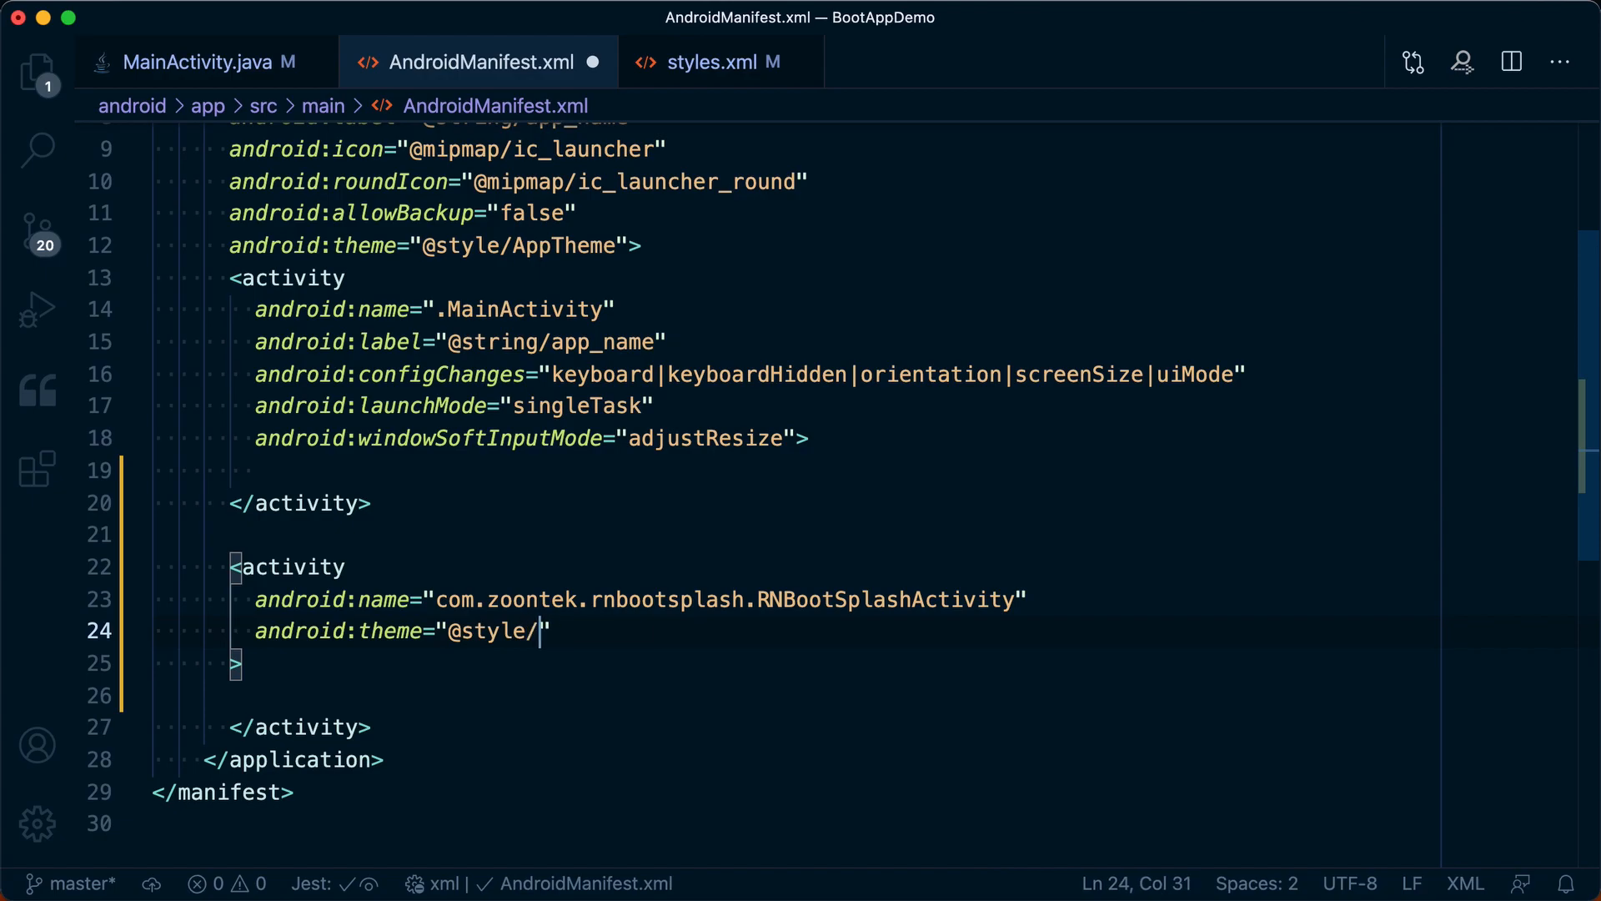
type("BootTheme")
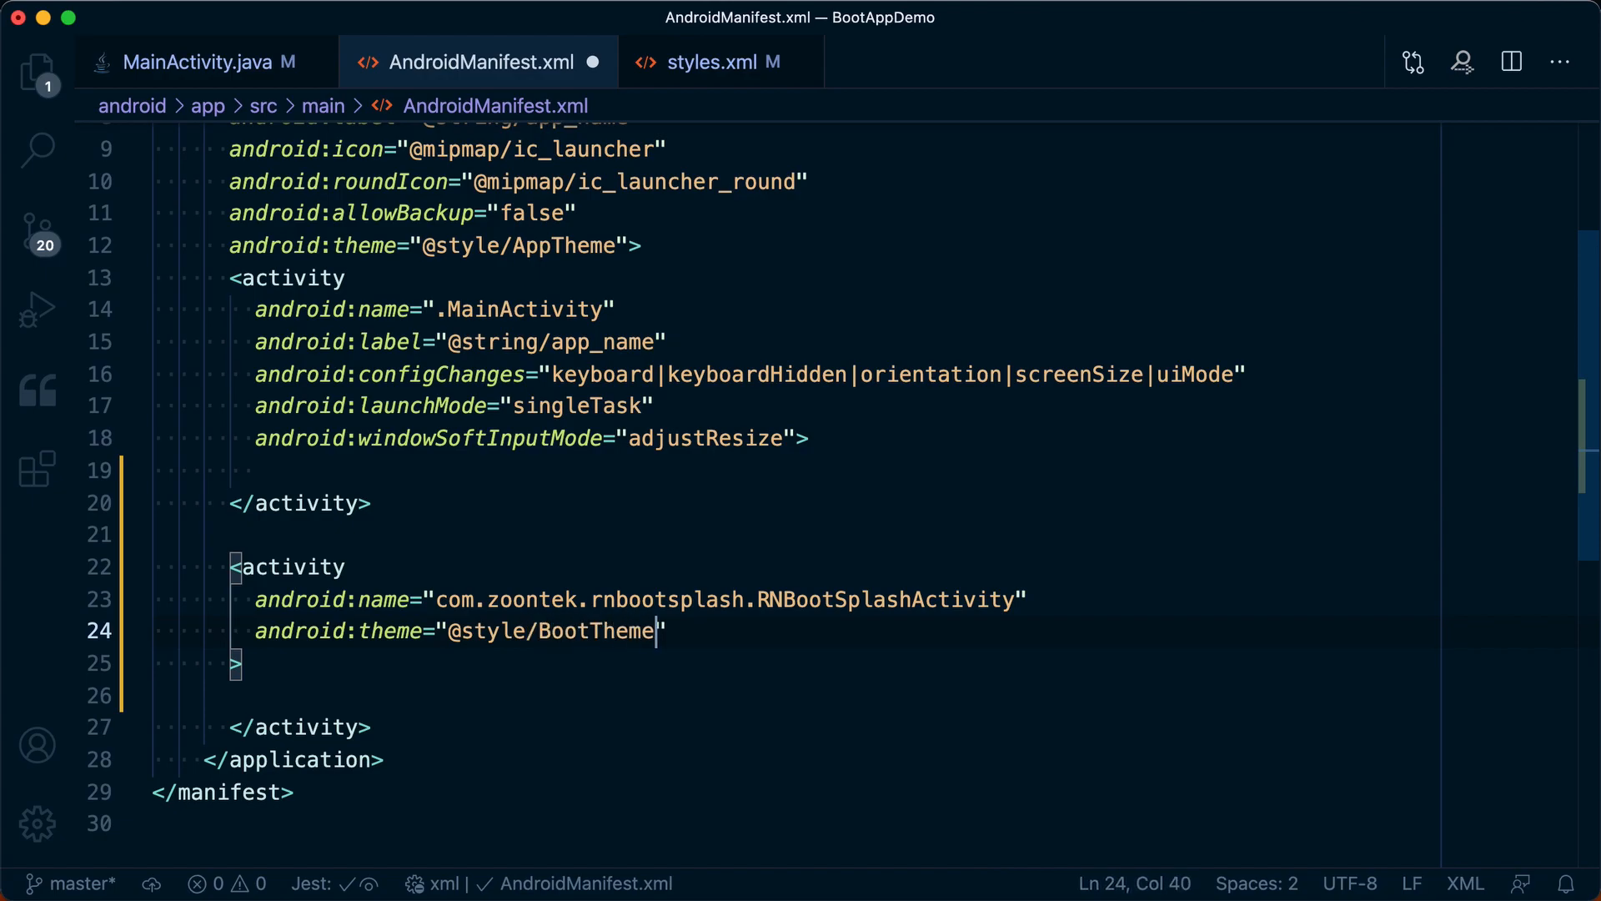
key("enter")
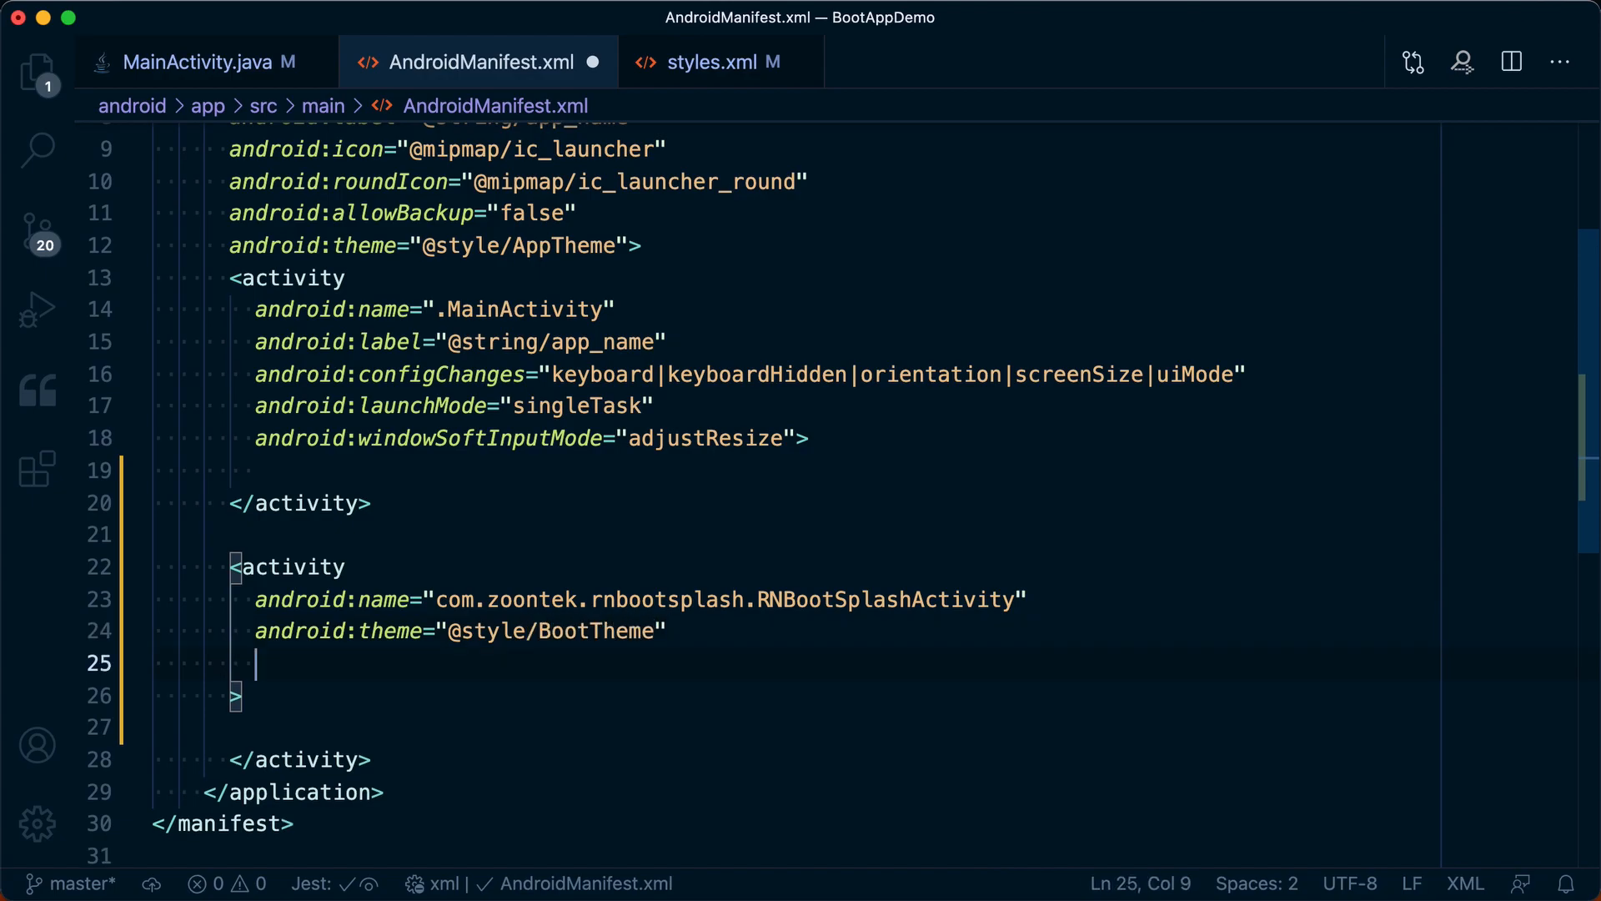
- Add android:launchMode="singleTask" to the splash activity
type("android:la")
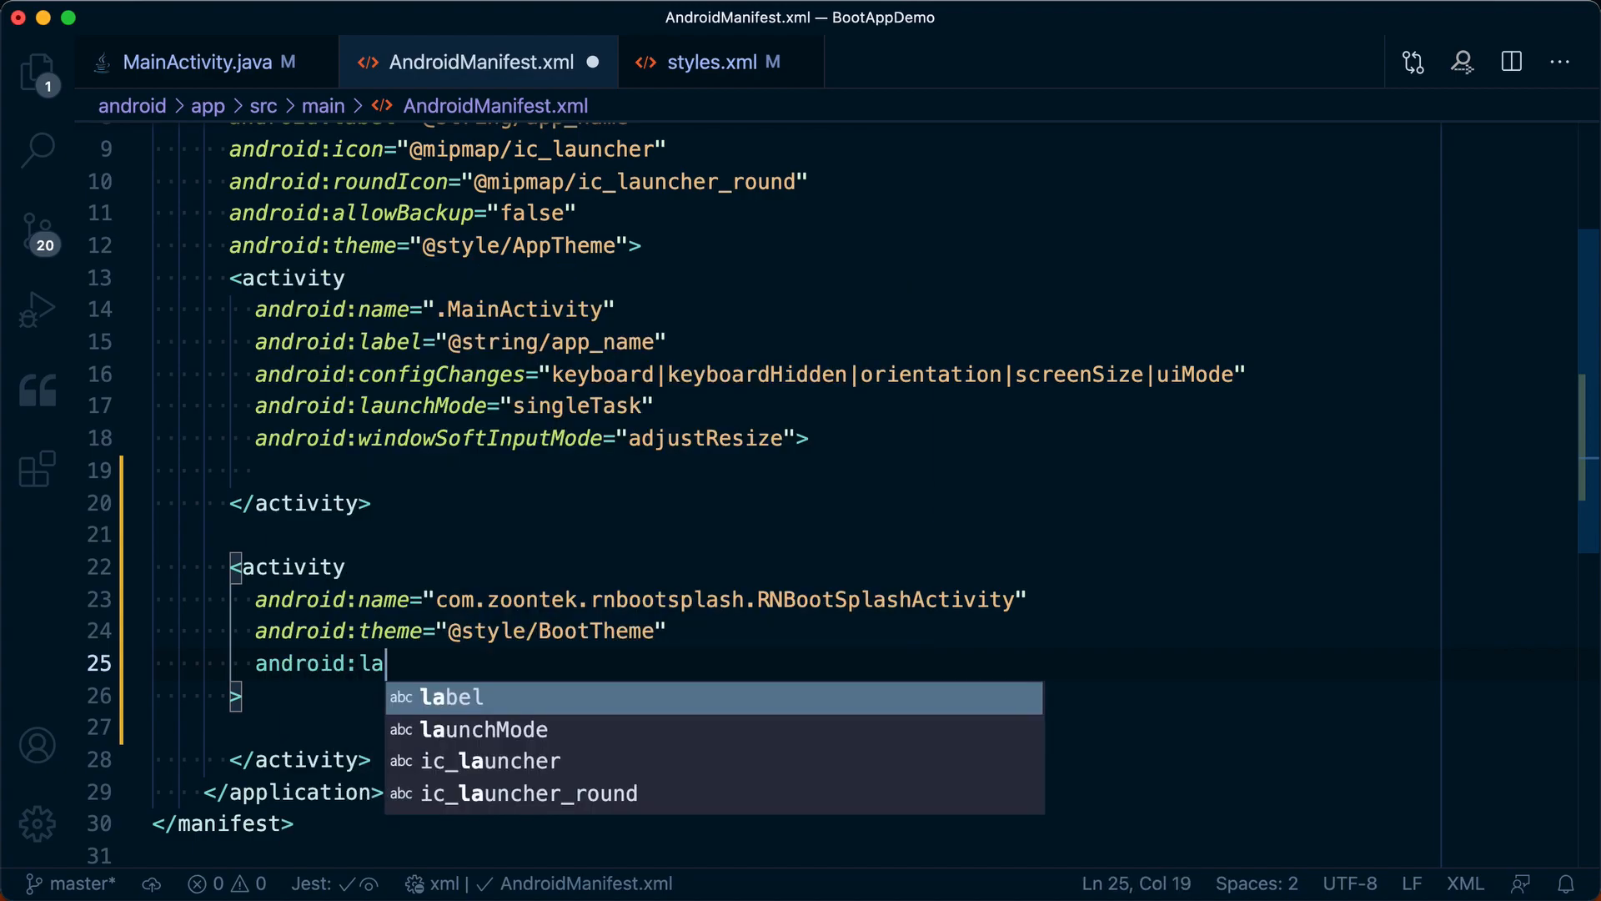
type("unchMode=\"single")
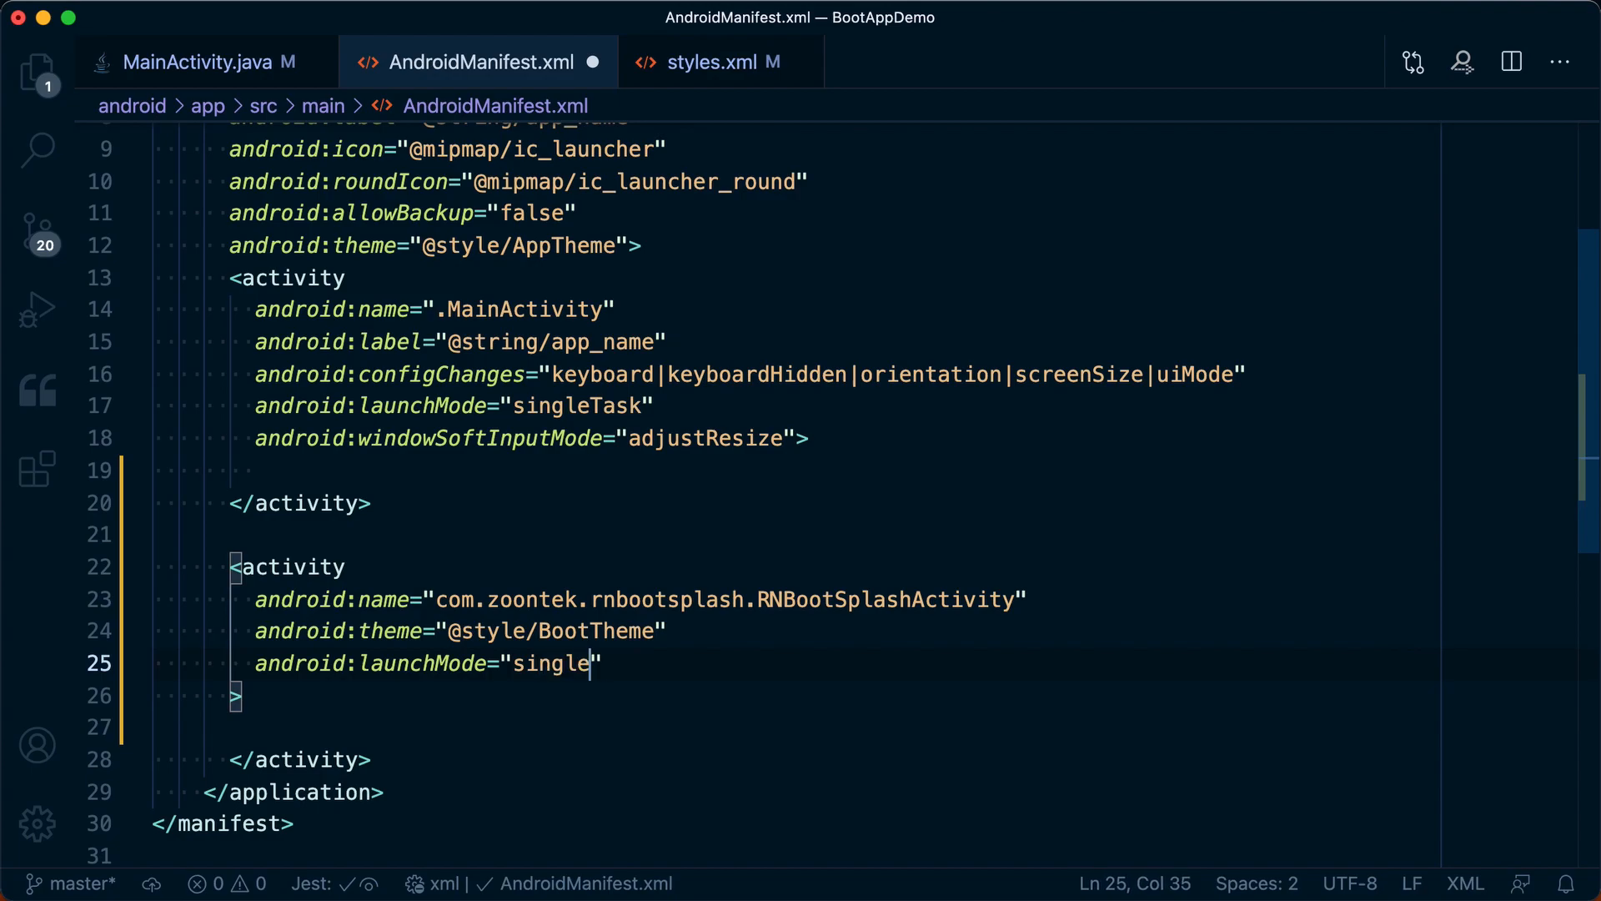
type("Task")
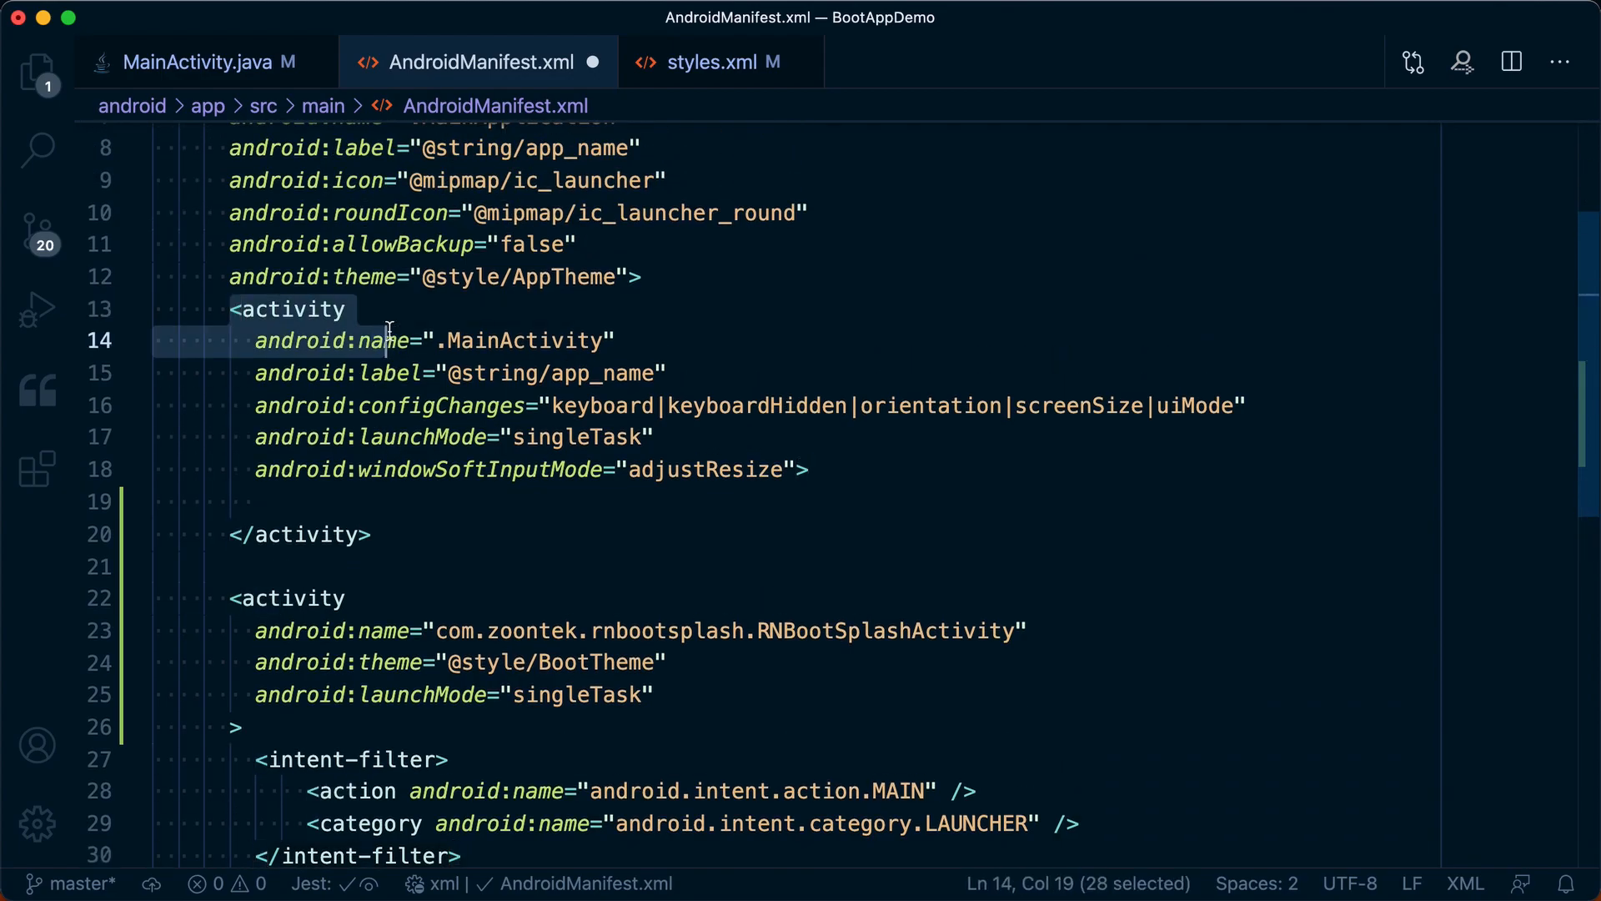
- Add android:exported="true" to the MainActivity element in the manifest
double_click(523, 341)
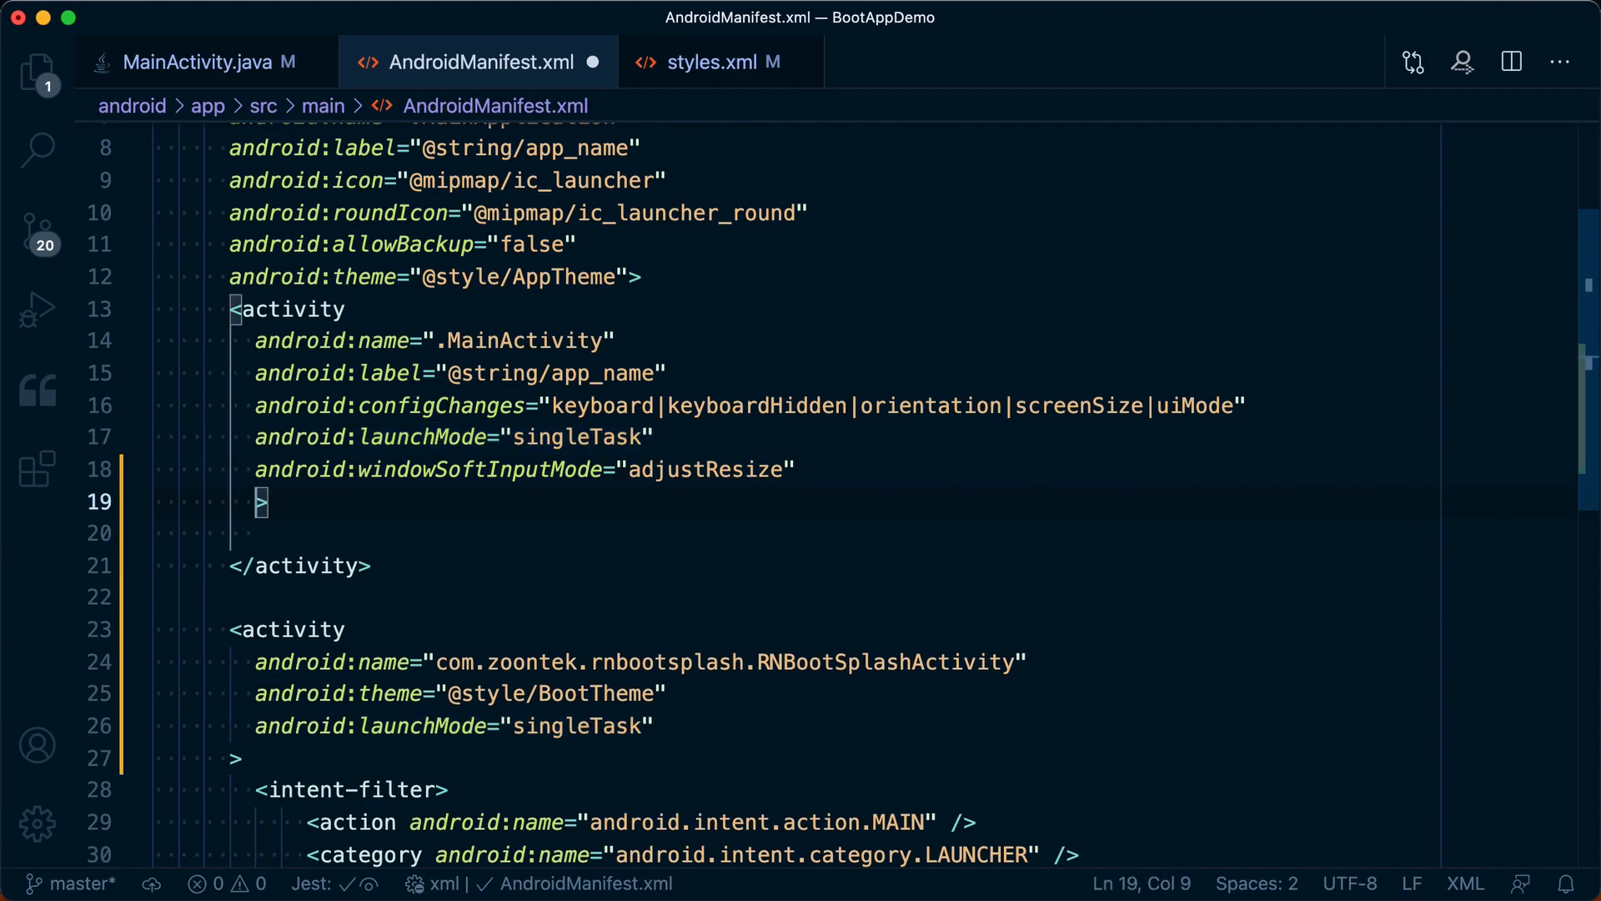
type("android:e")
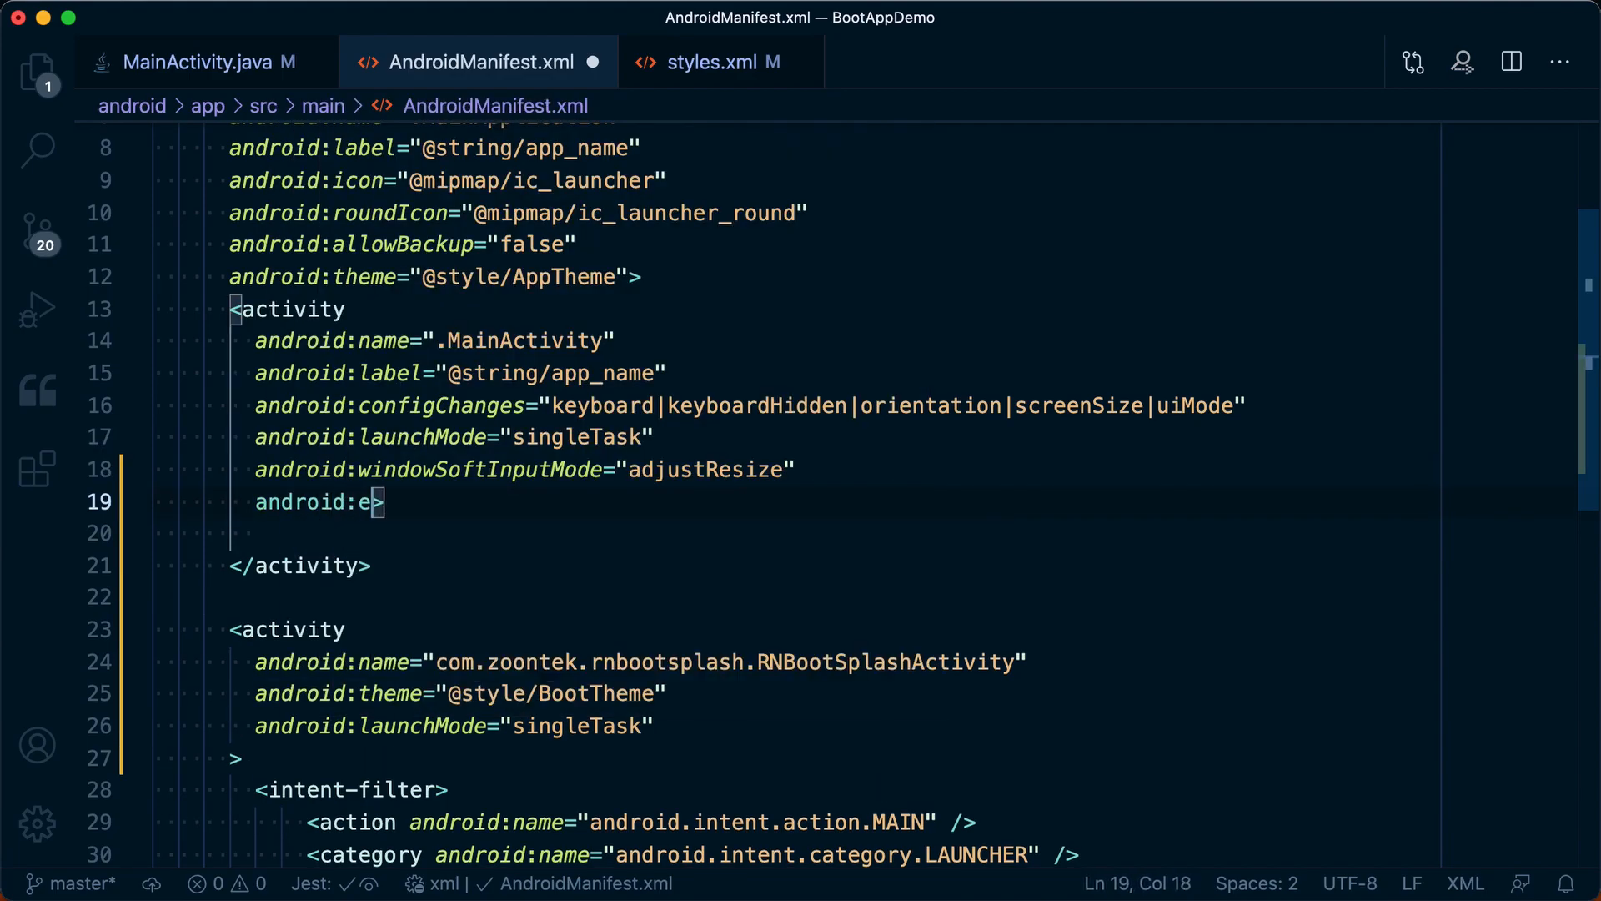
type("xported")
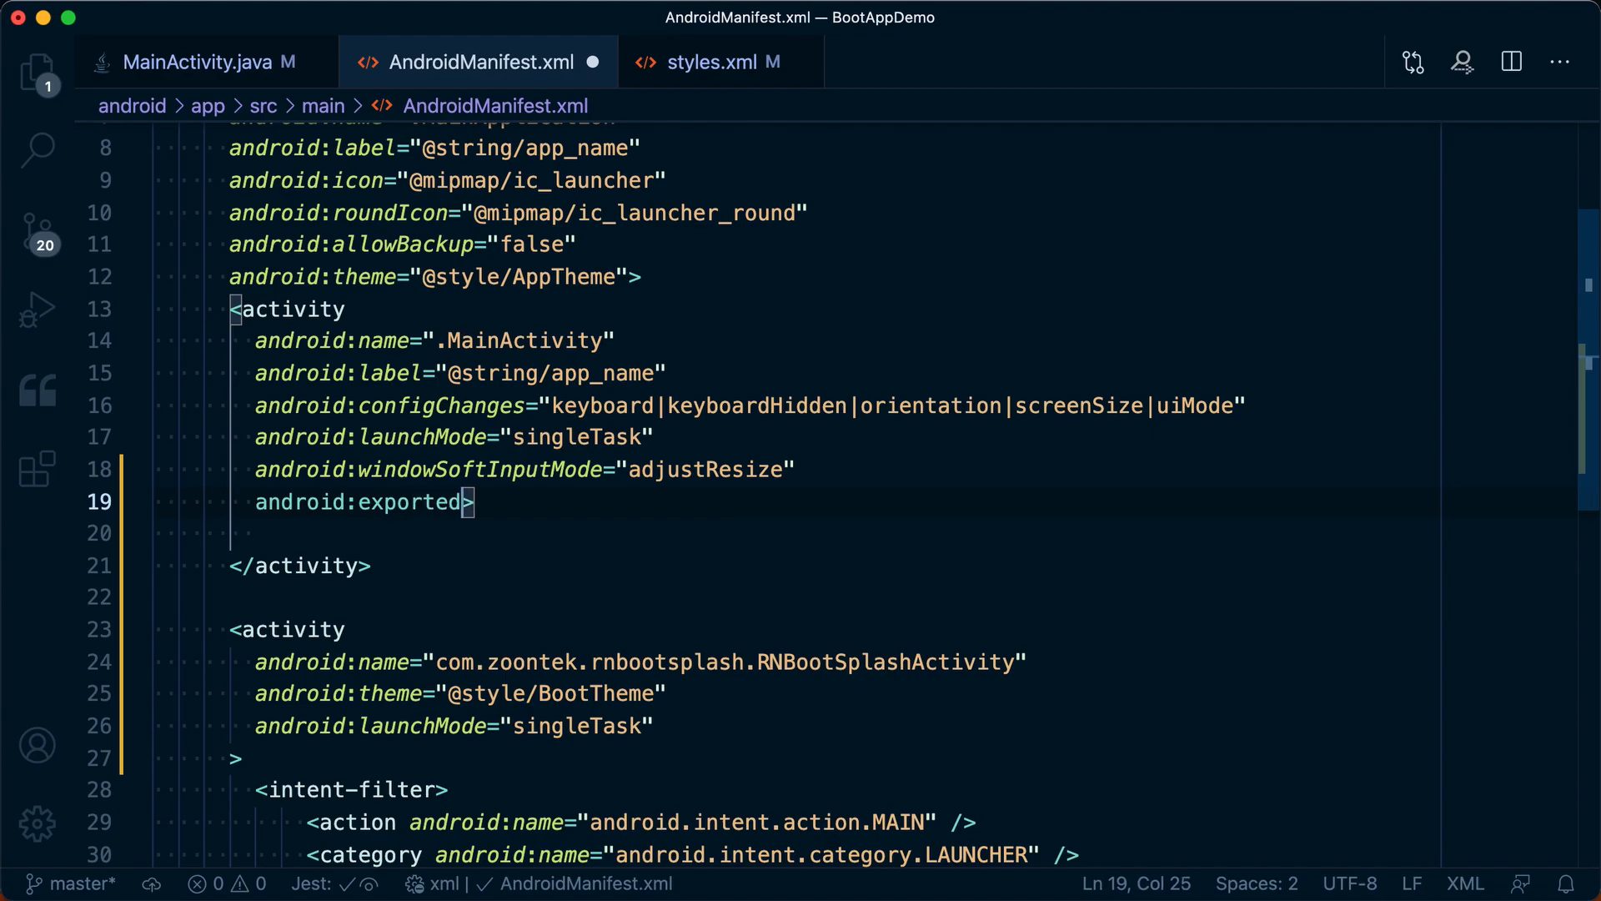
type("=\"sin\"")
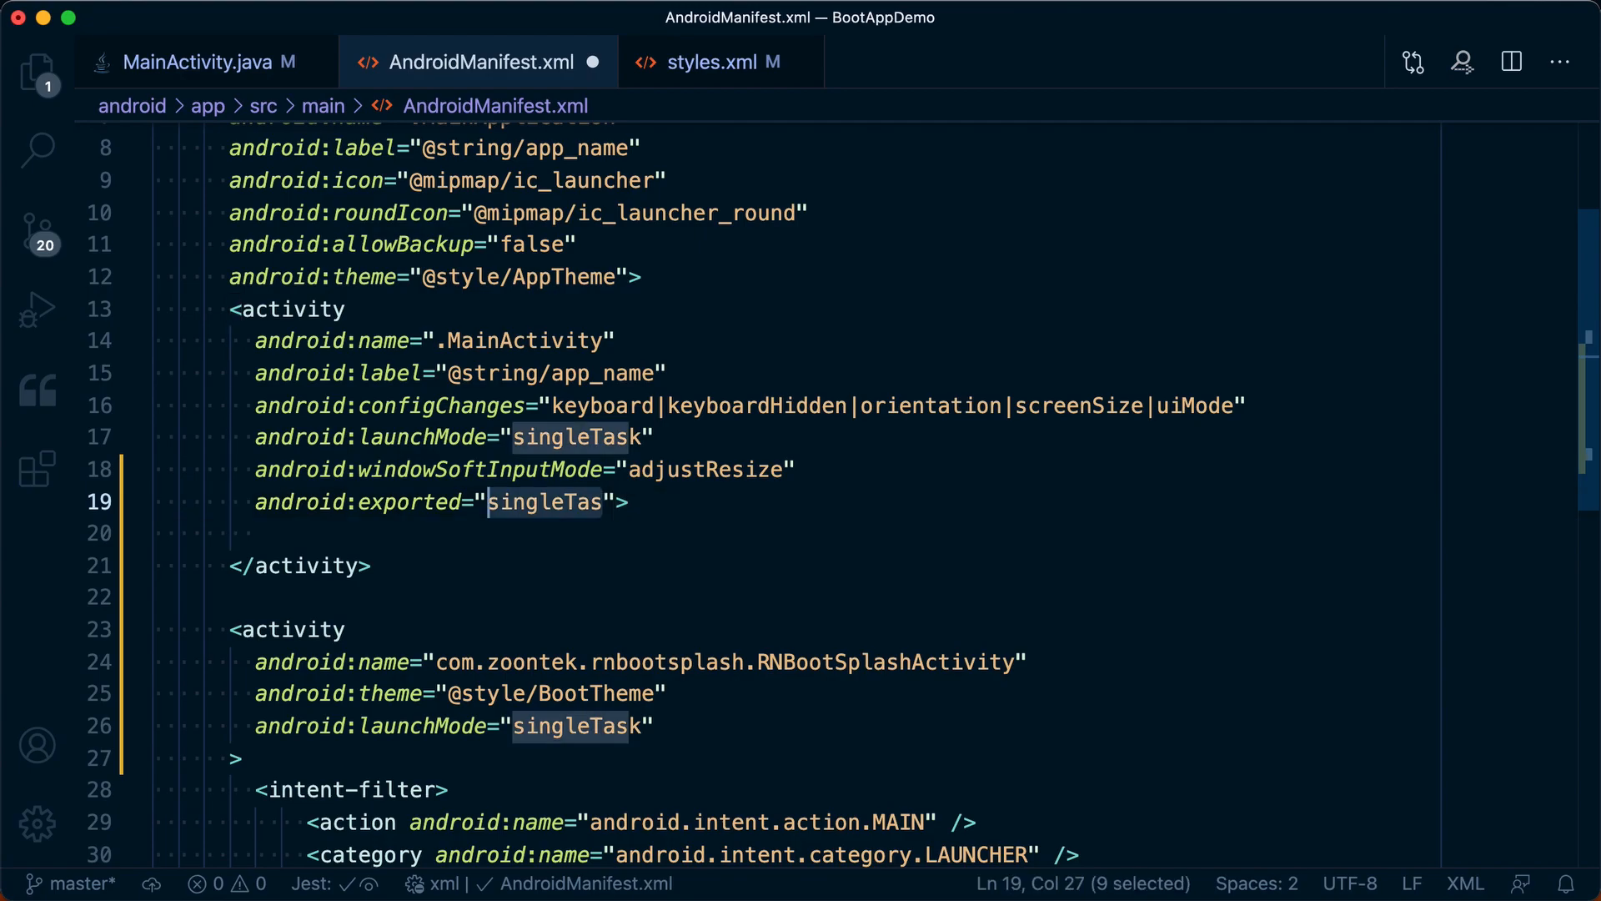
type("tru")
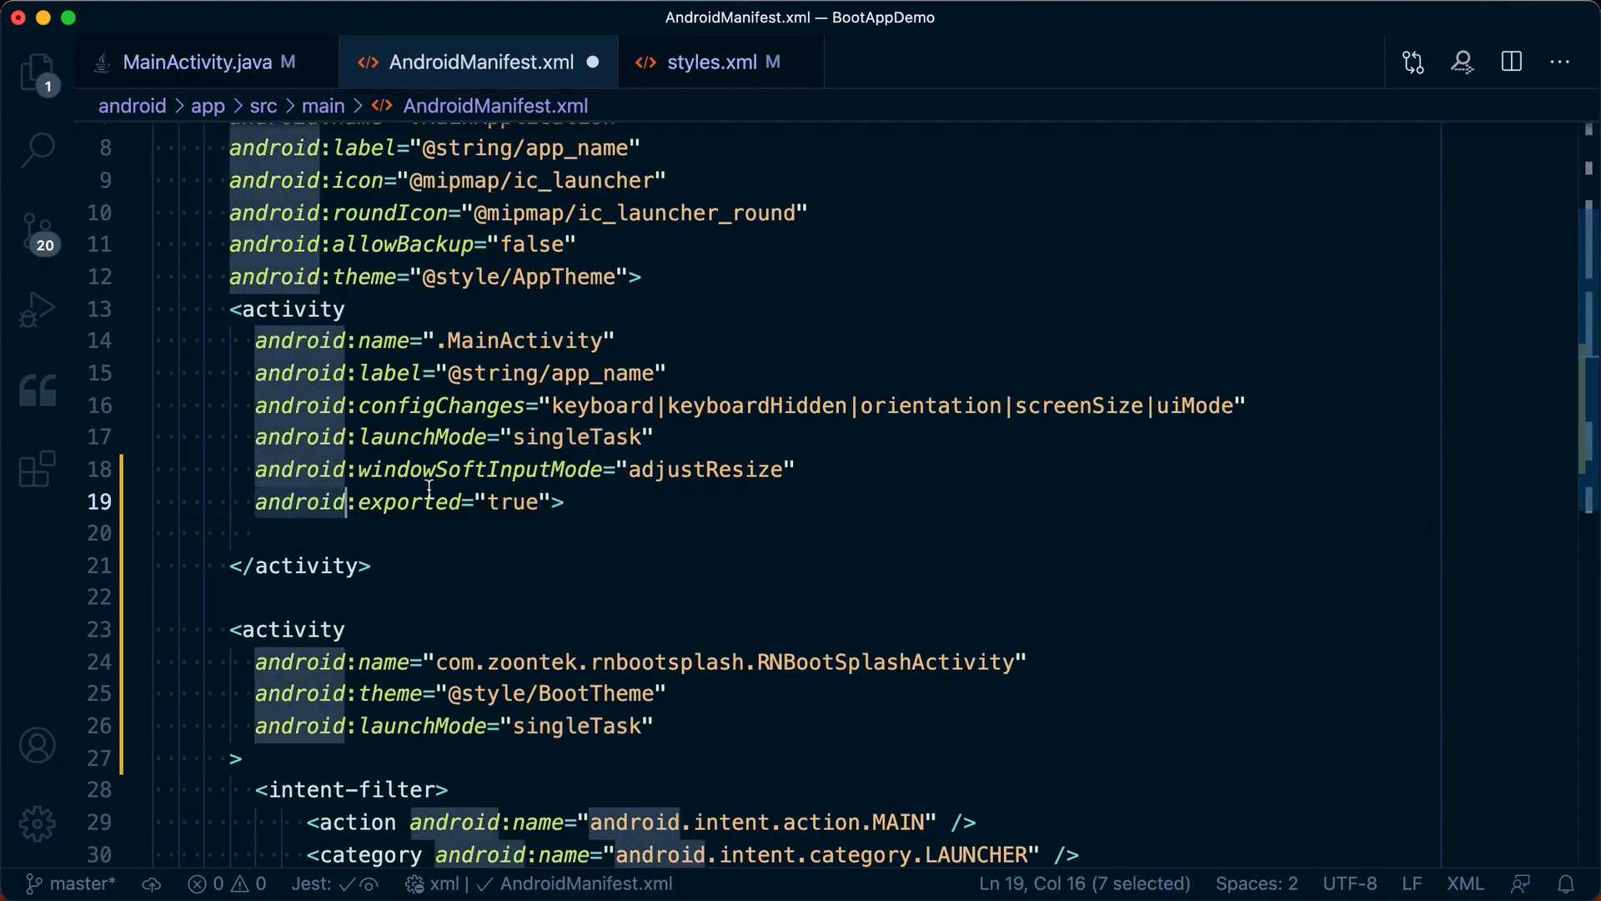
left_click(517, 437)
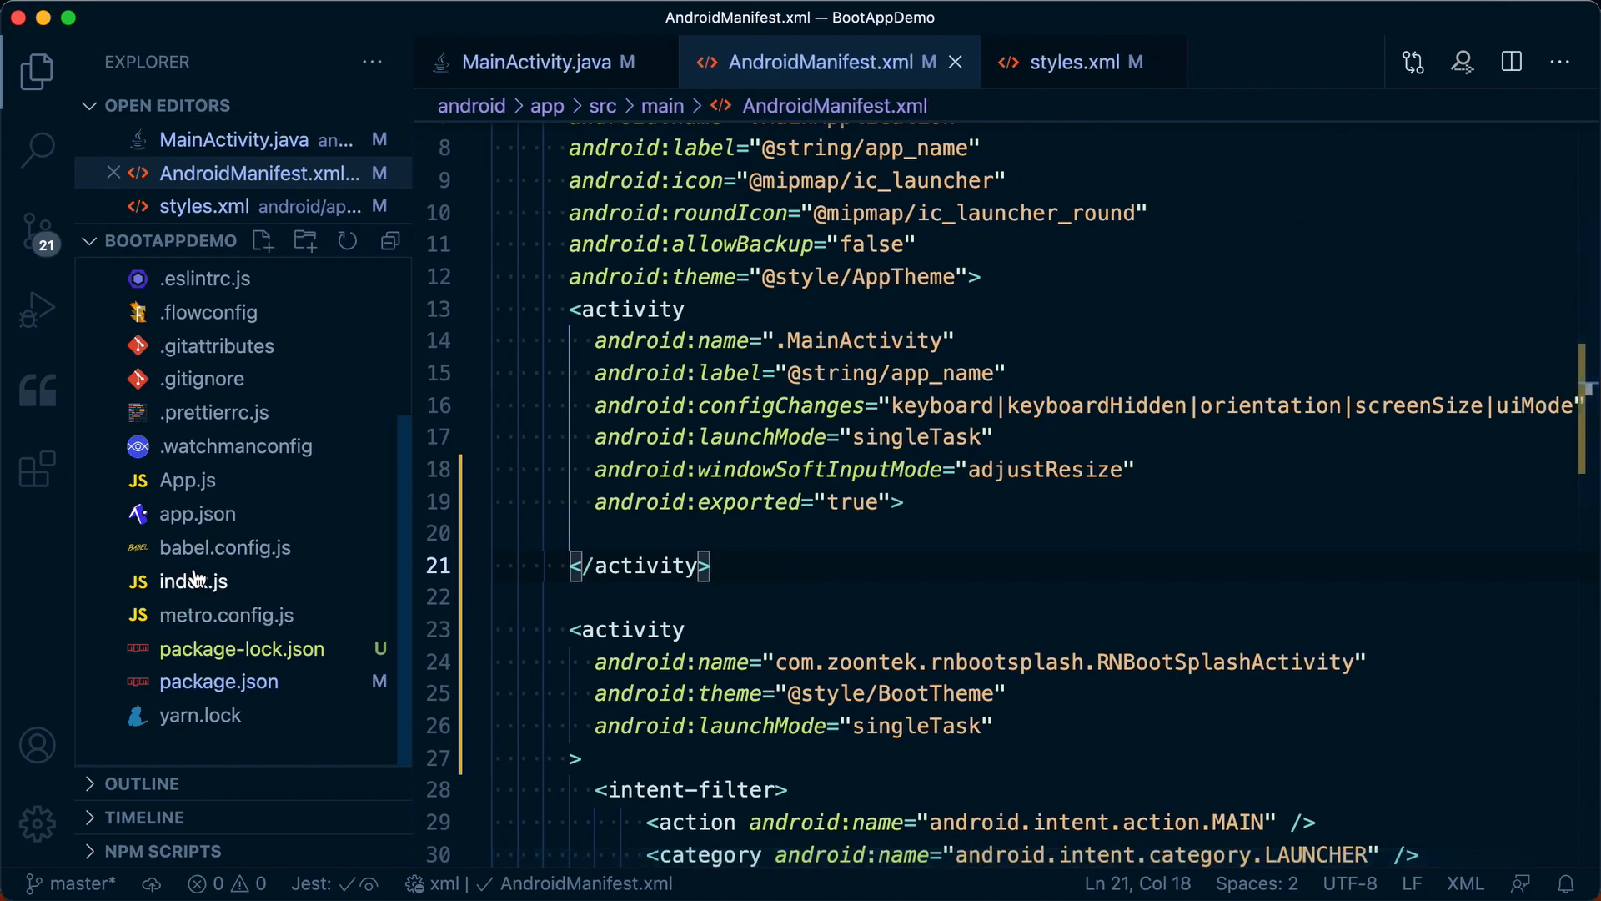
- Open App.js via index.js and start a React.useEffect hook
left_click(193, 581)
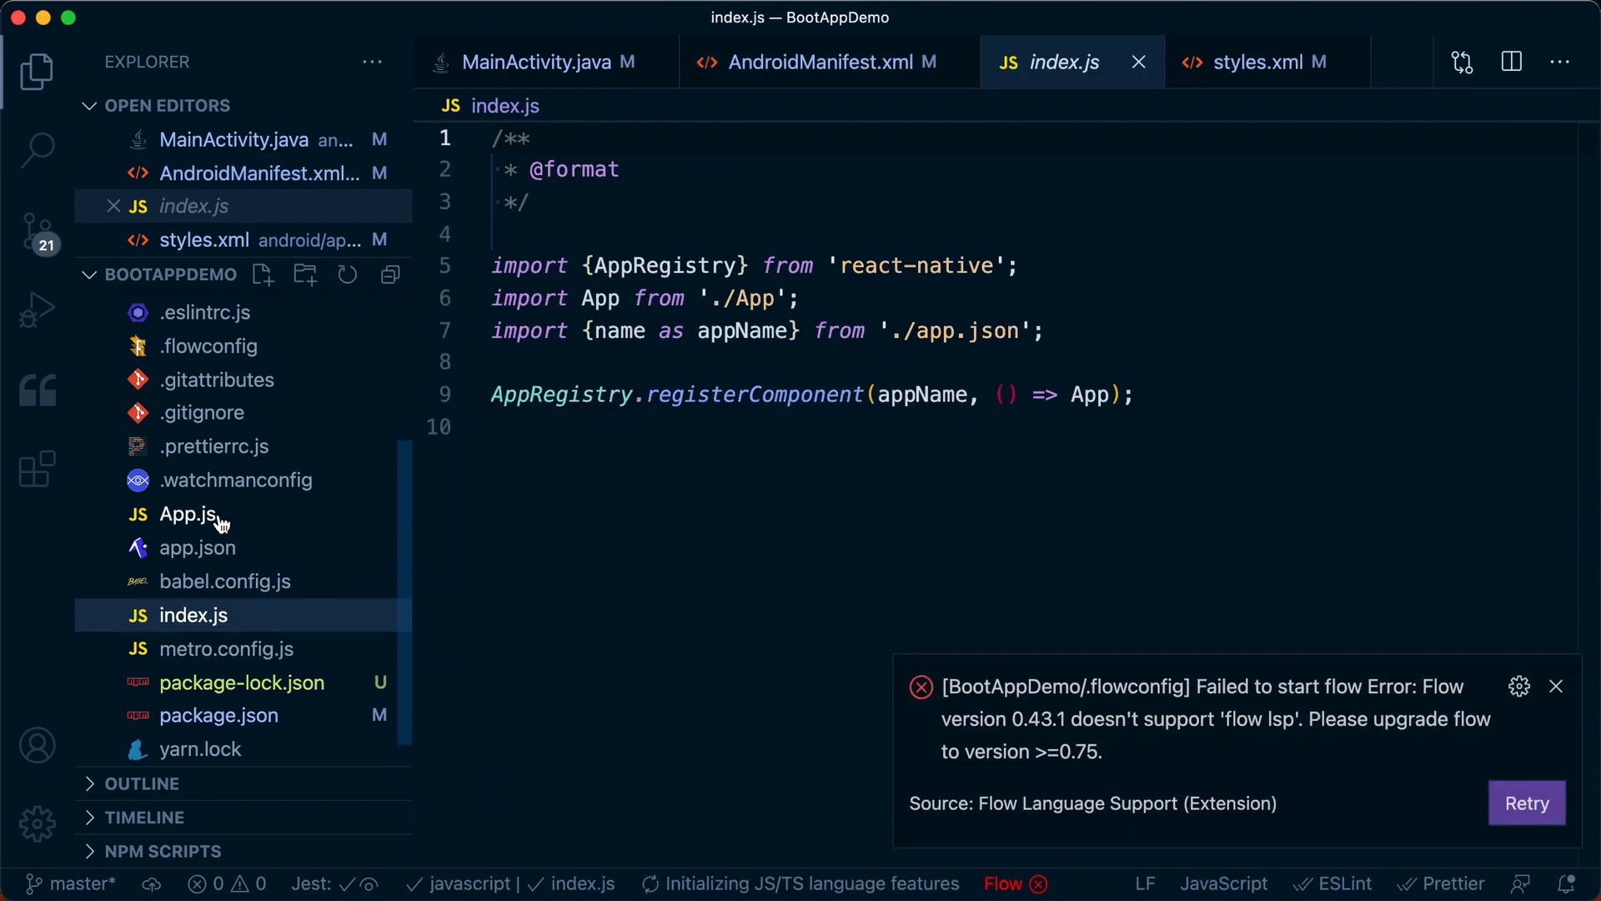
left_click(187, 512)
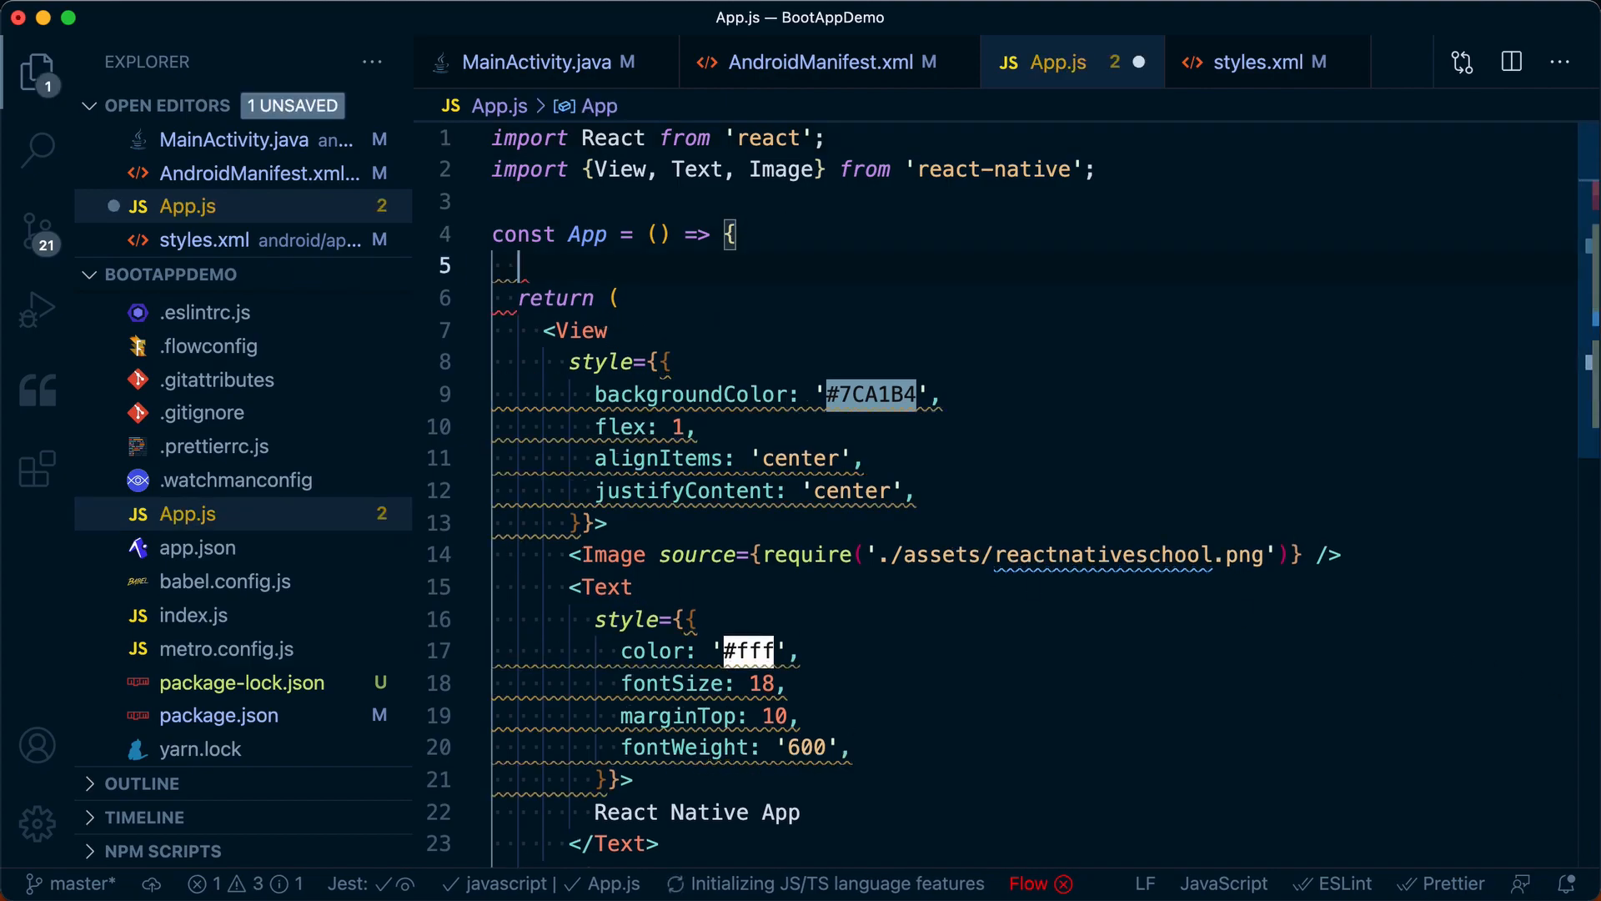
type("React.u")
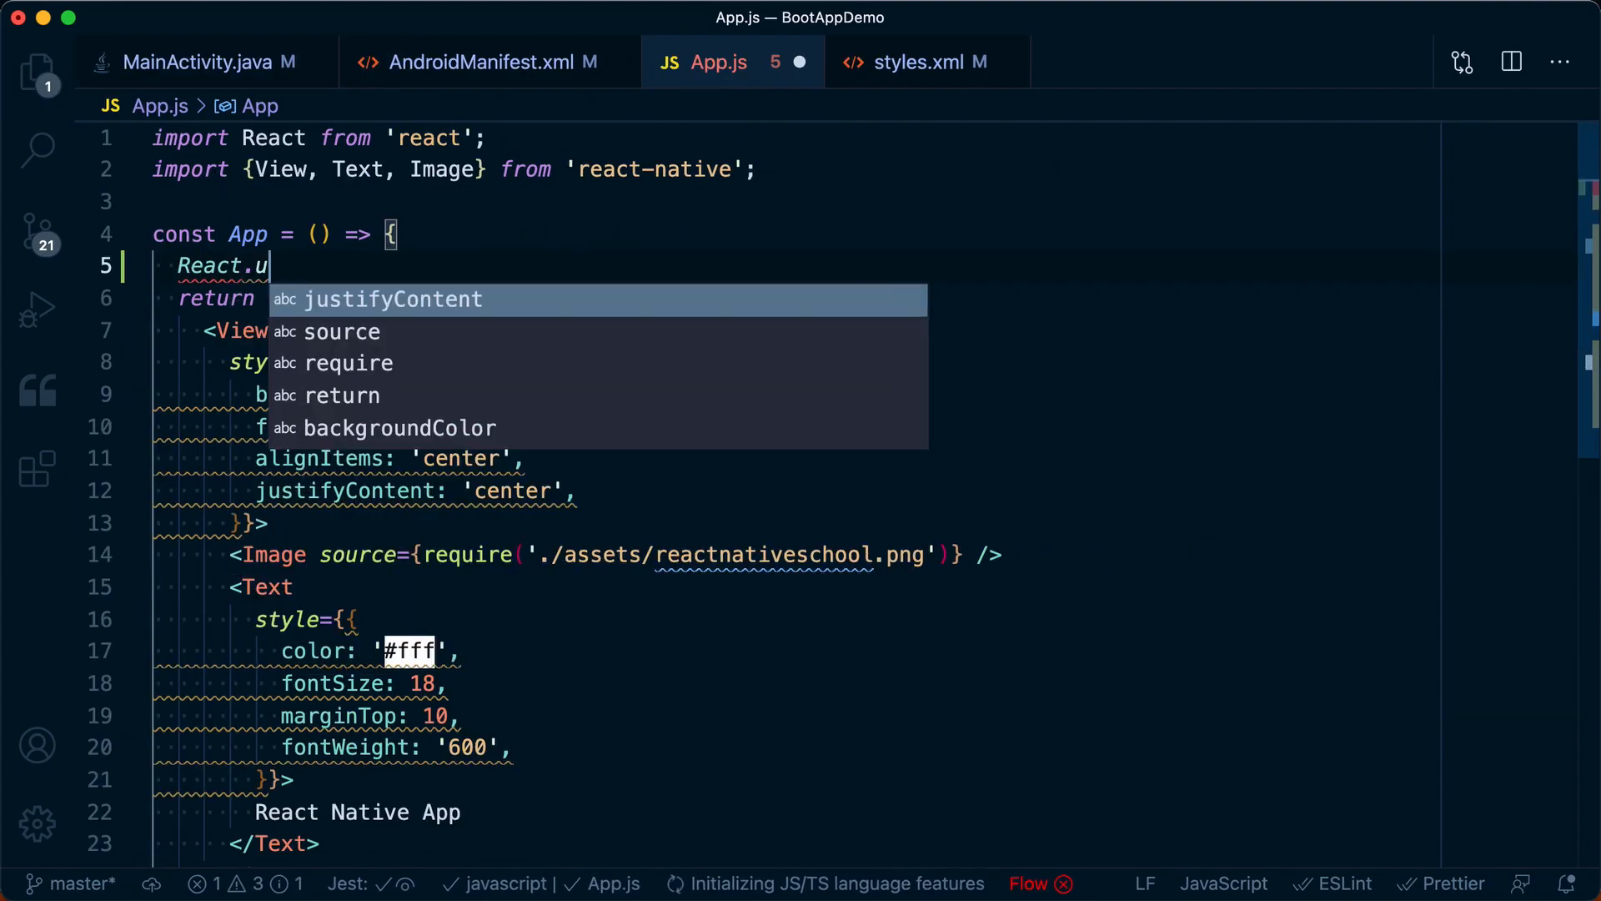
type("seEffect()")
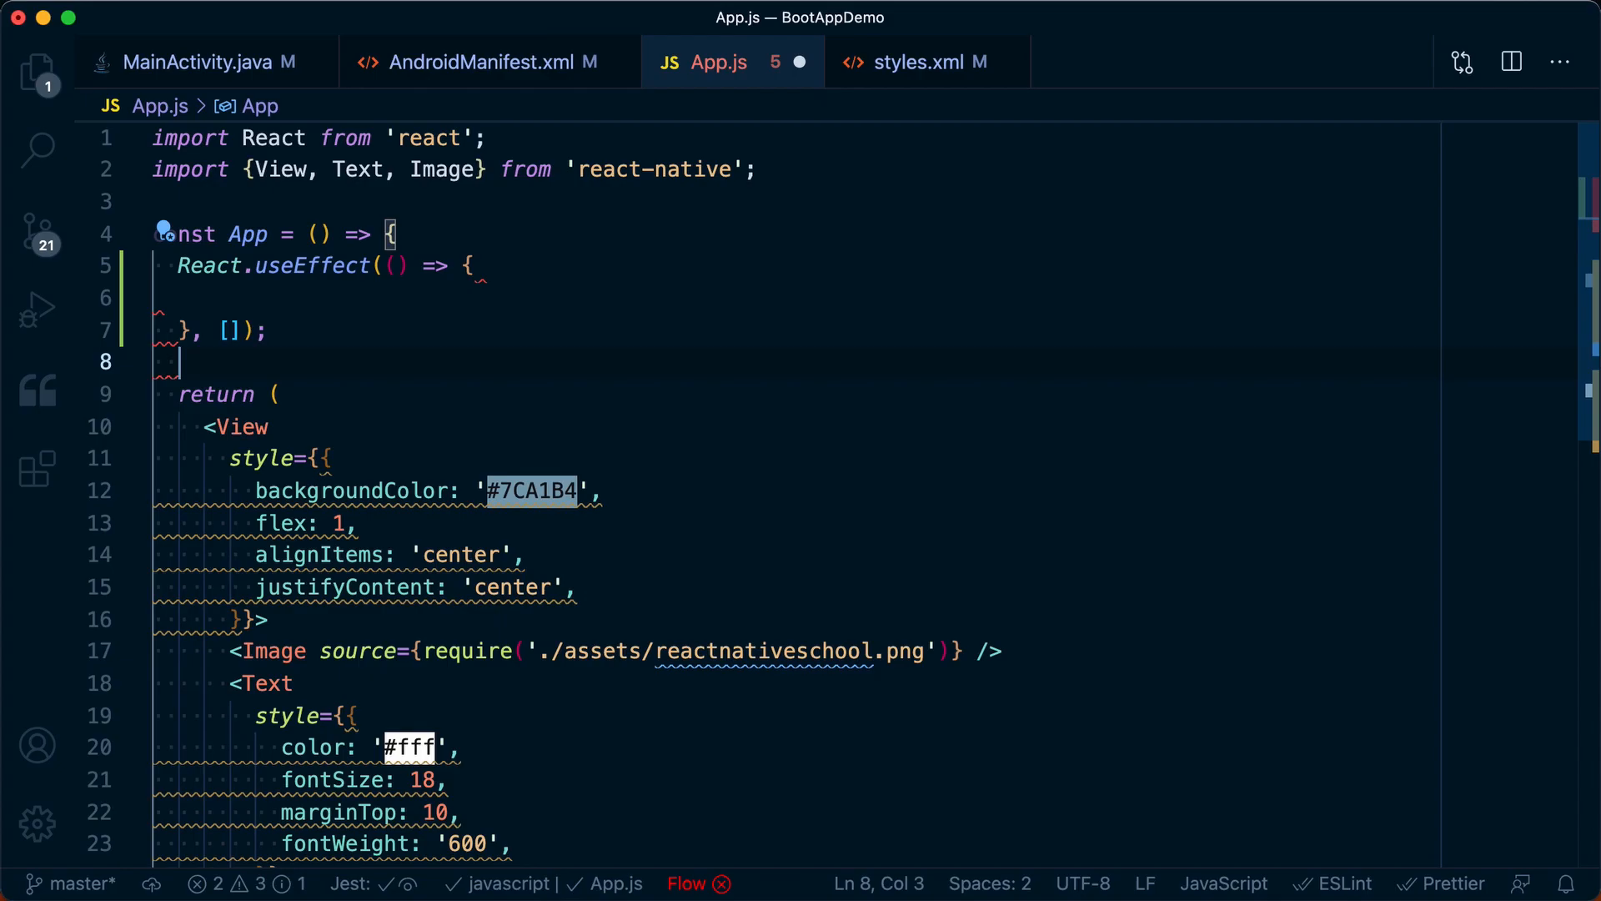
- Inside the effect add a setTimeout with a 1000 ms delay
type("setTimeout(() => {")
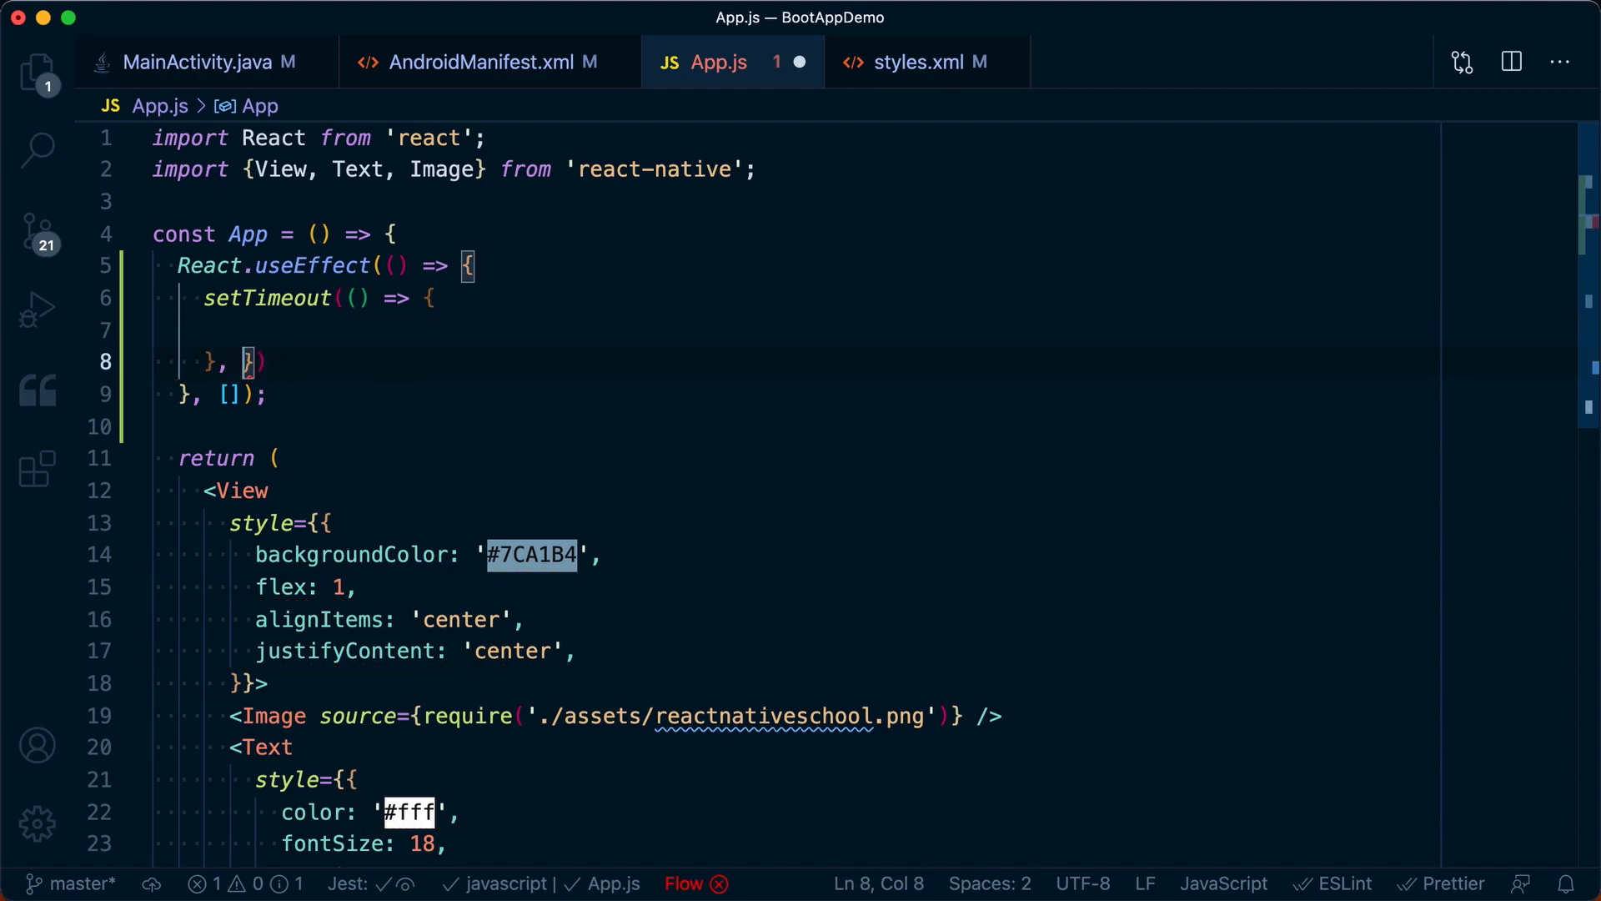
type("1000")
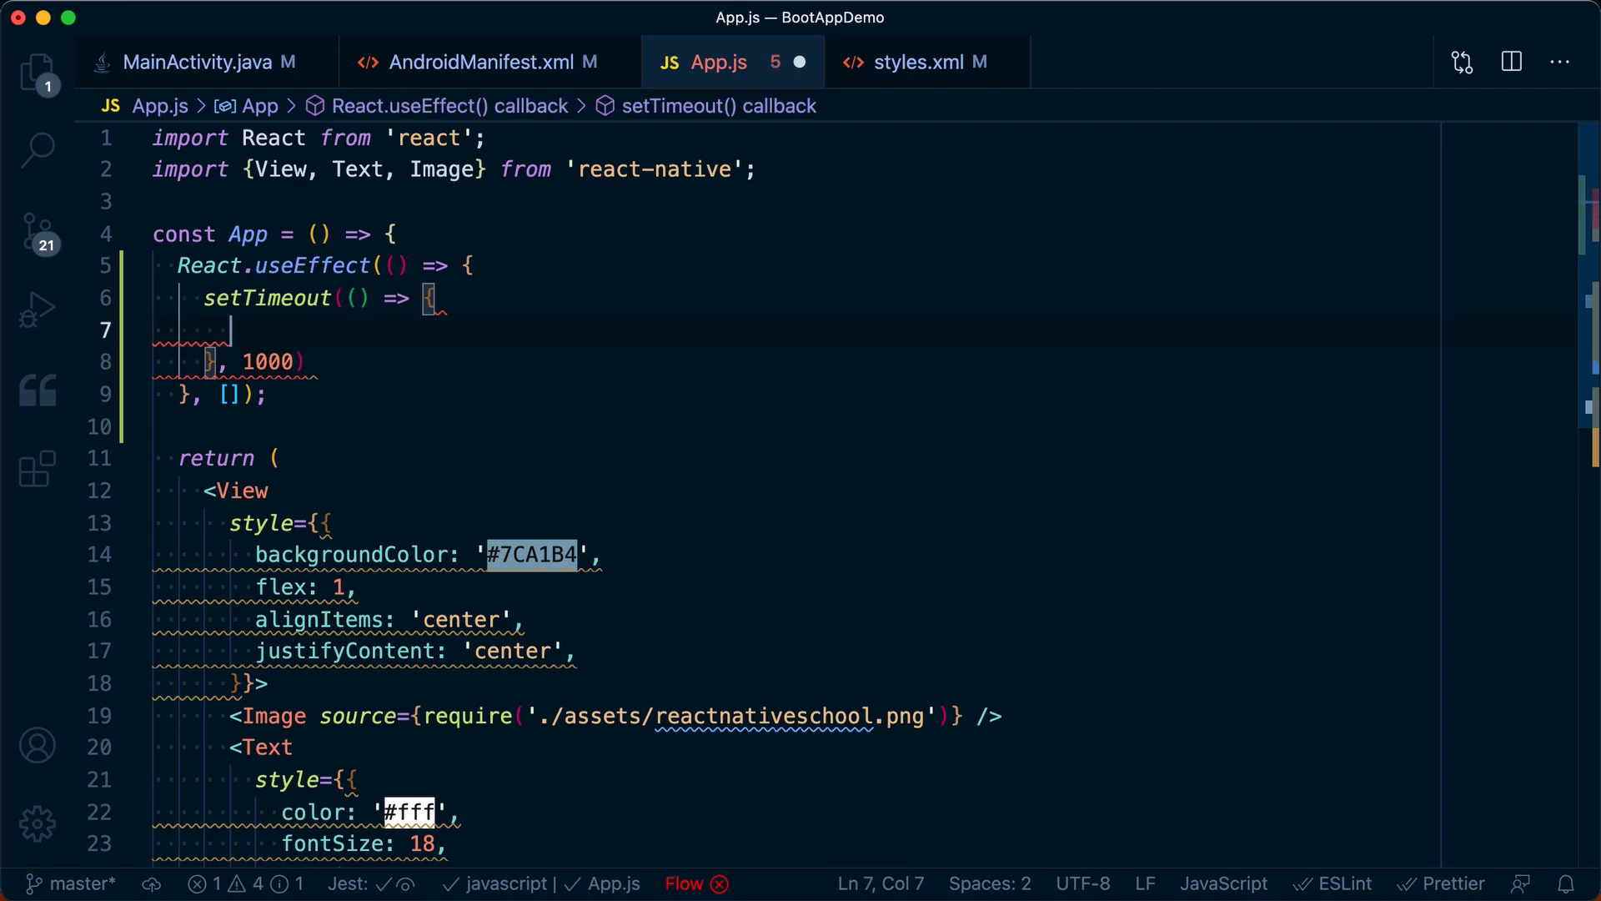
- Import RNBootSplash from 'react-native-bootsplash' at the top of App.js
type("import RN")
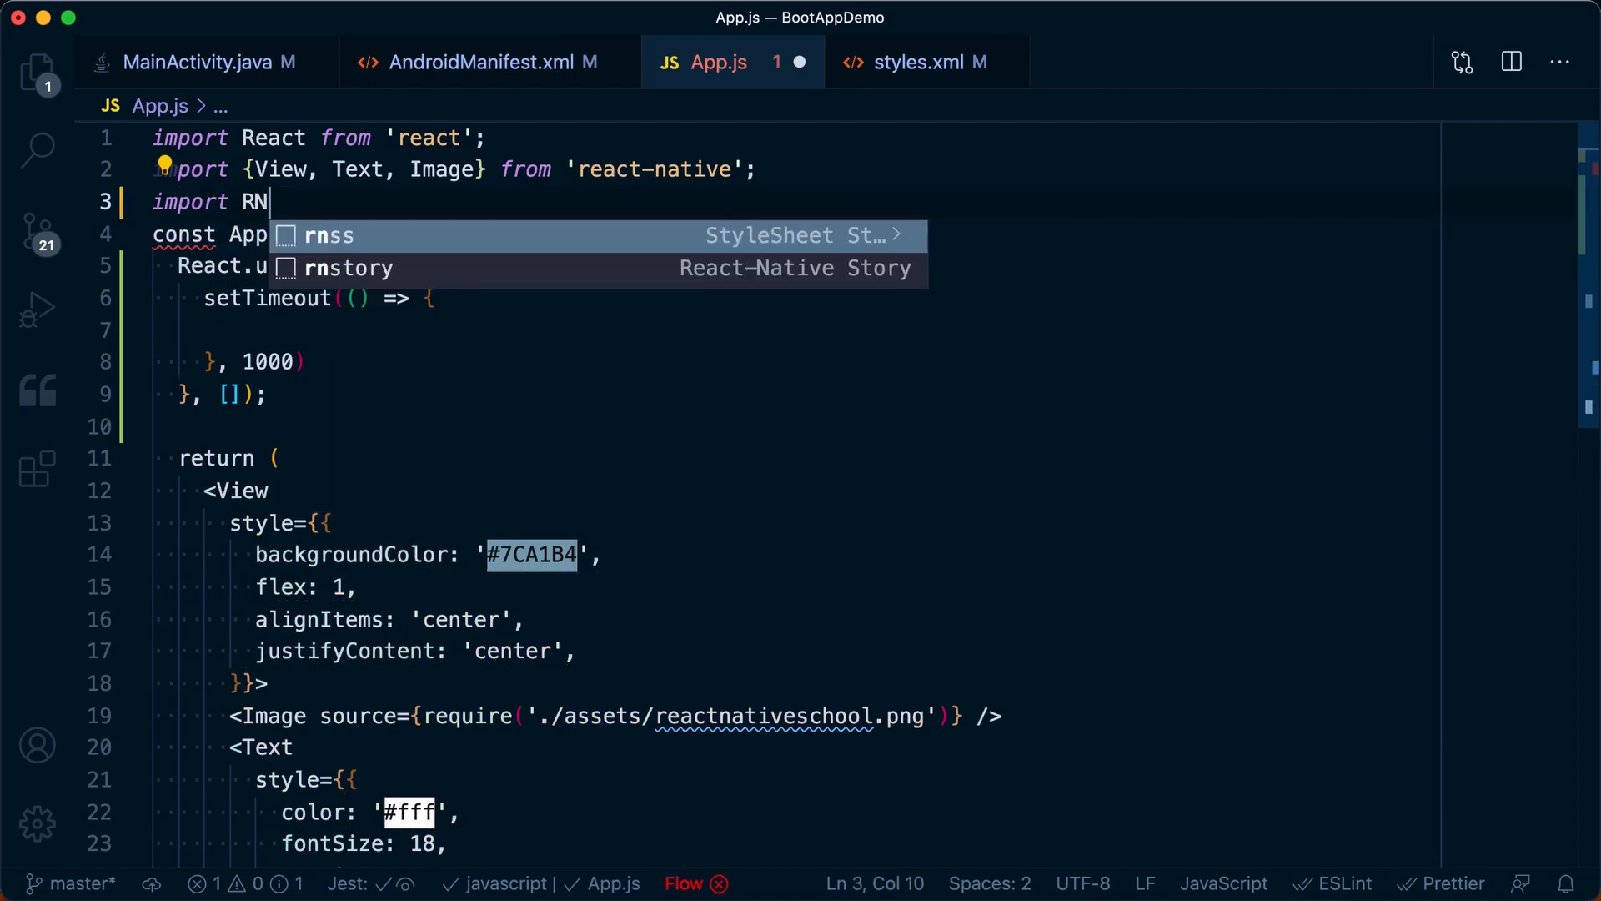
type("BootSPl")
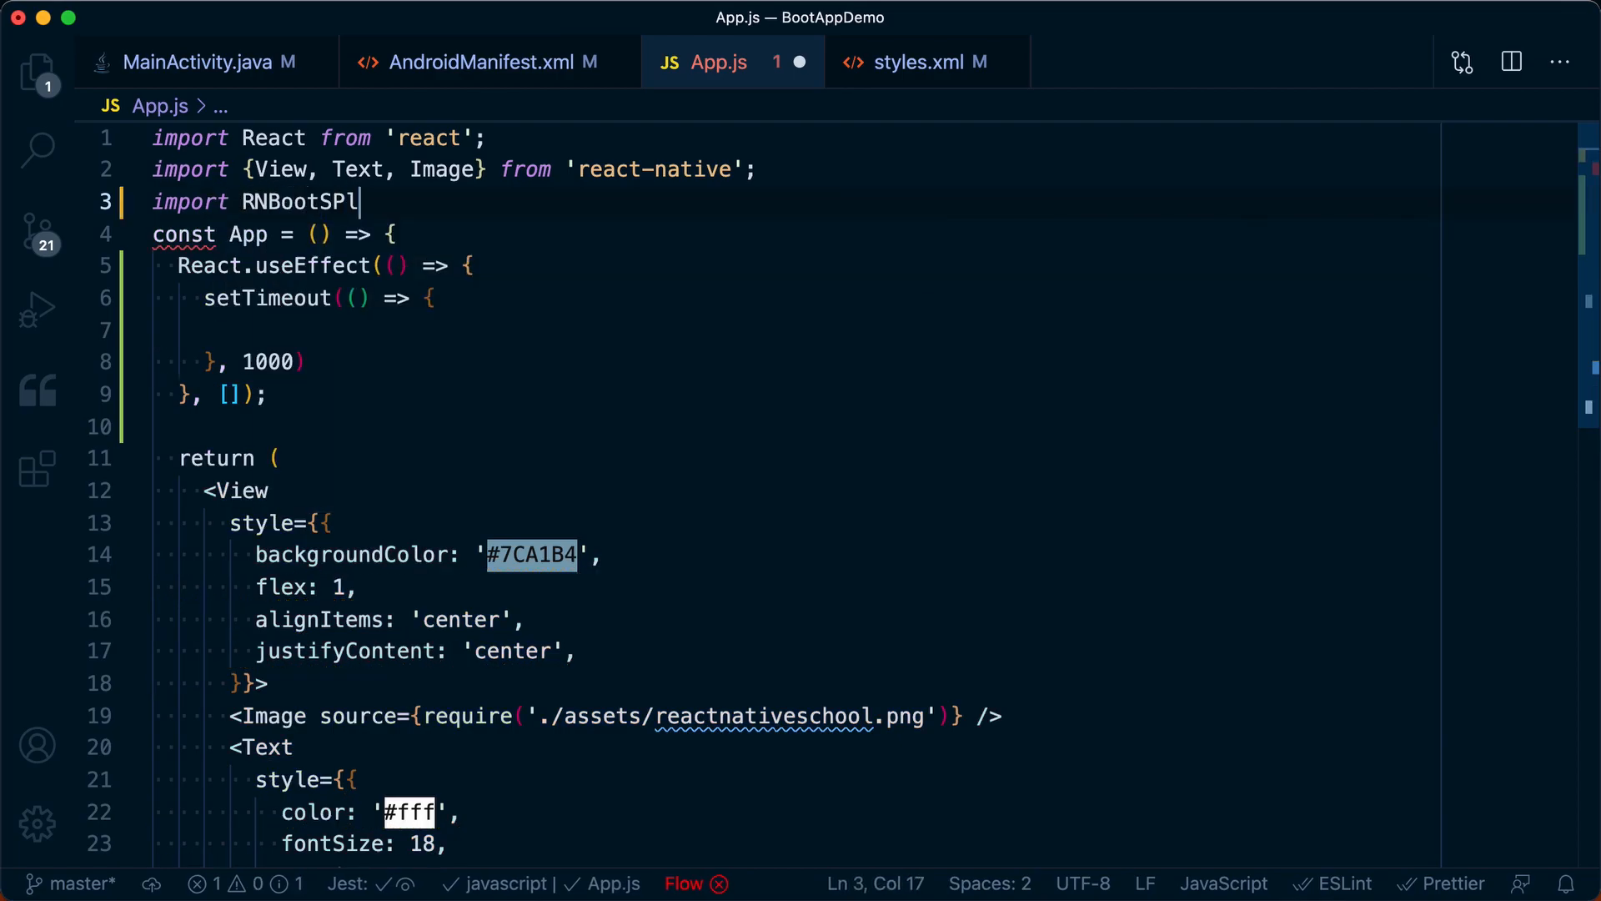
key("Backspace")
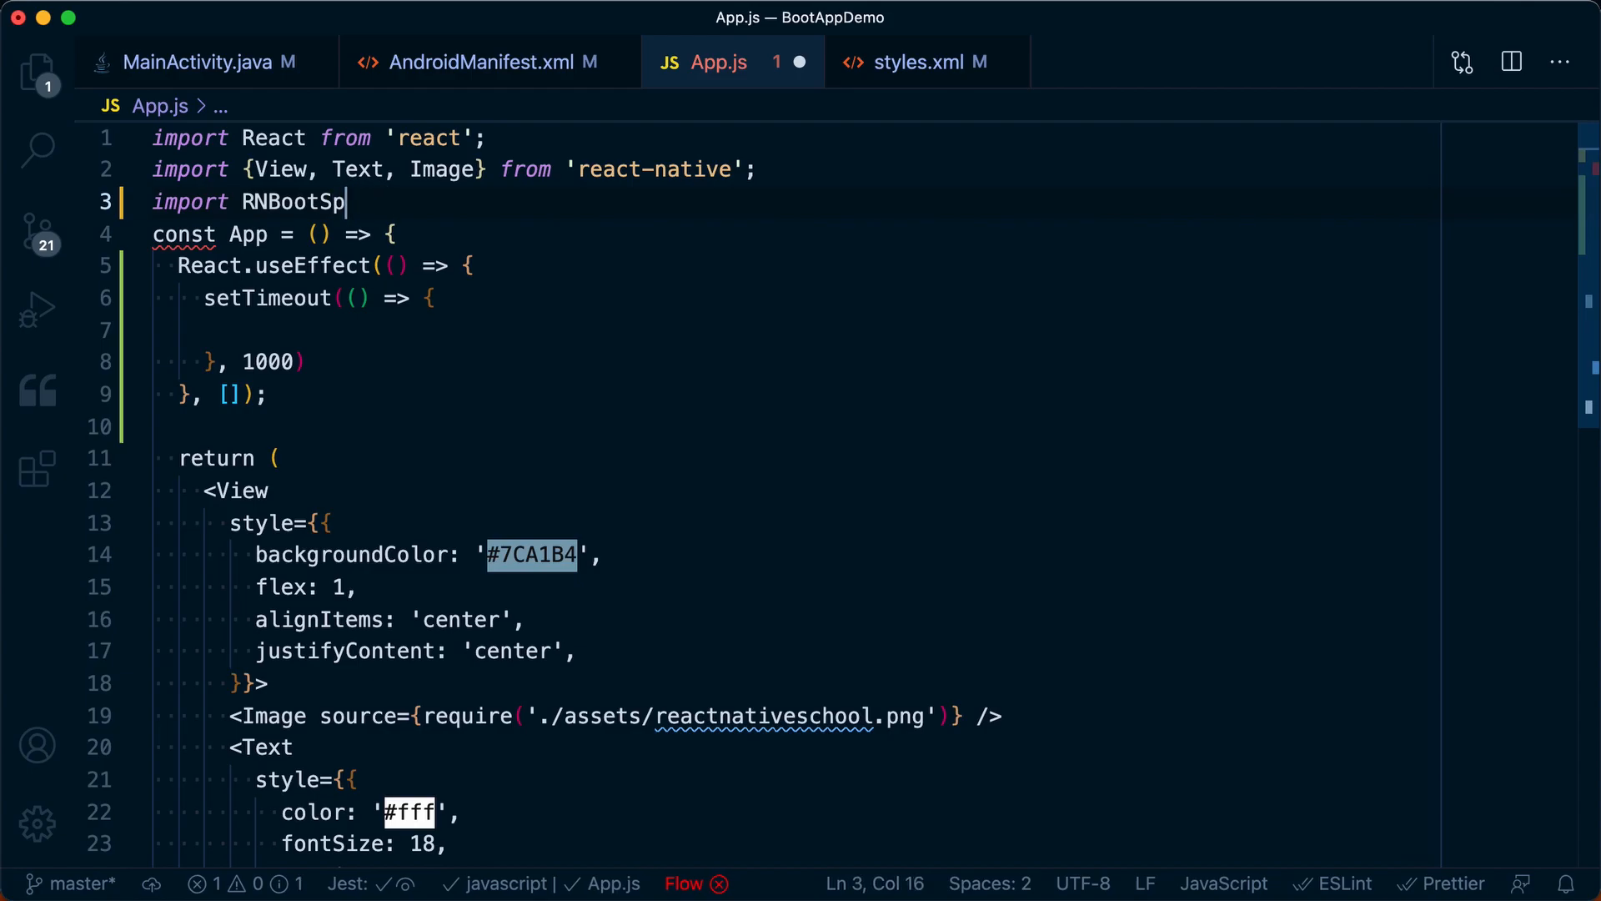
type("lash from 'react-native-bootsplash';")
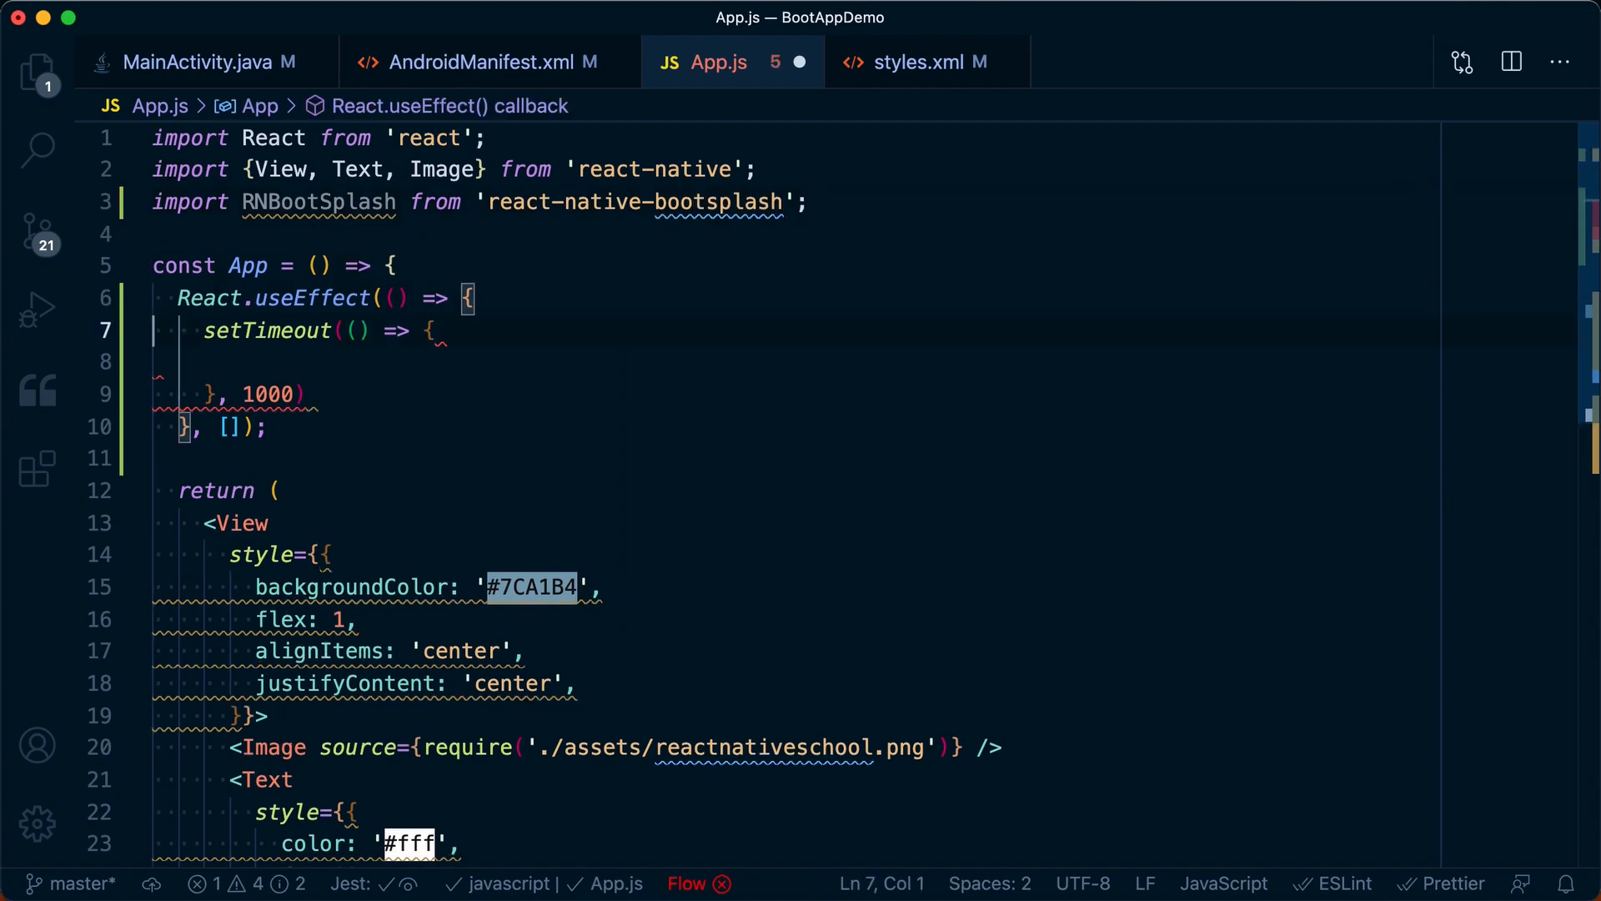
- Call RNBootSplash.hide(); inside the timeout callback
type("RNBootSplash.")
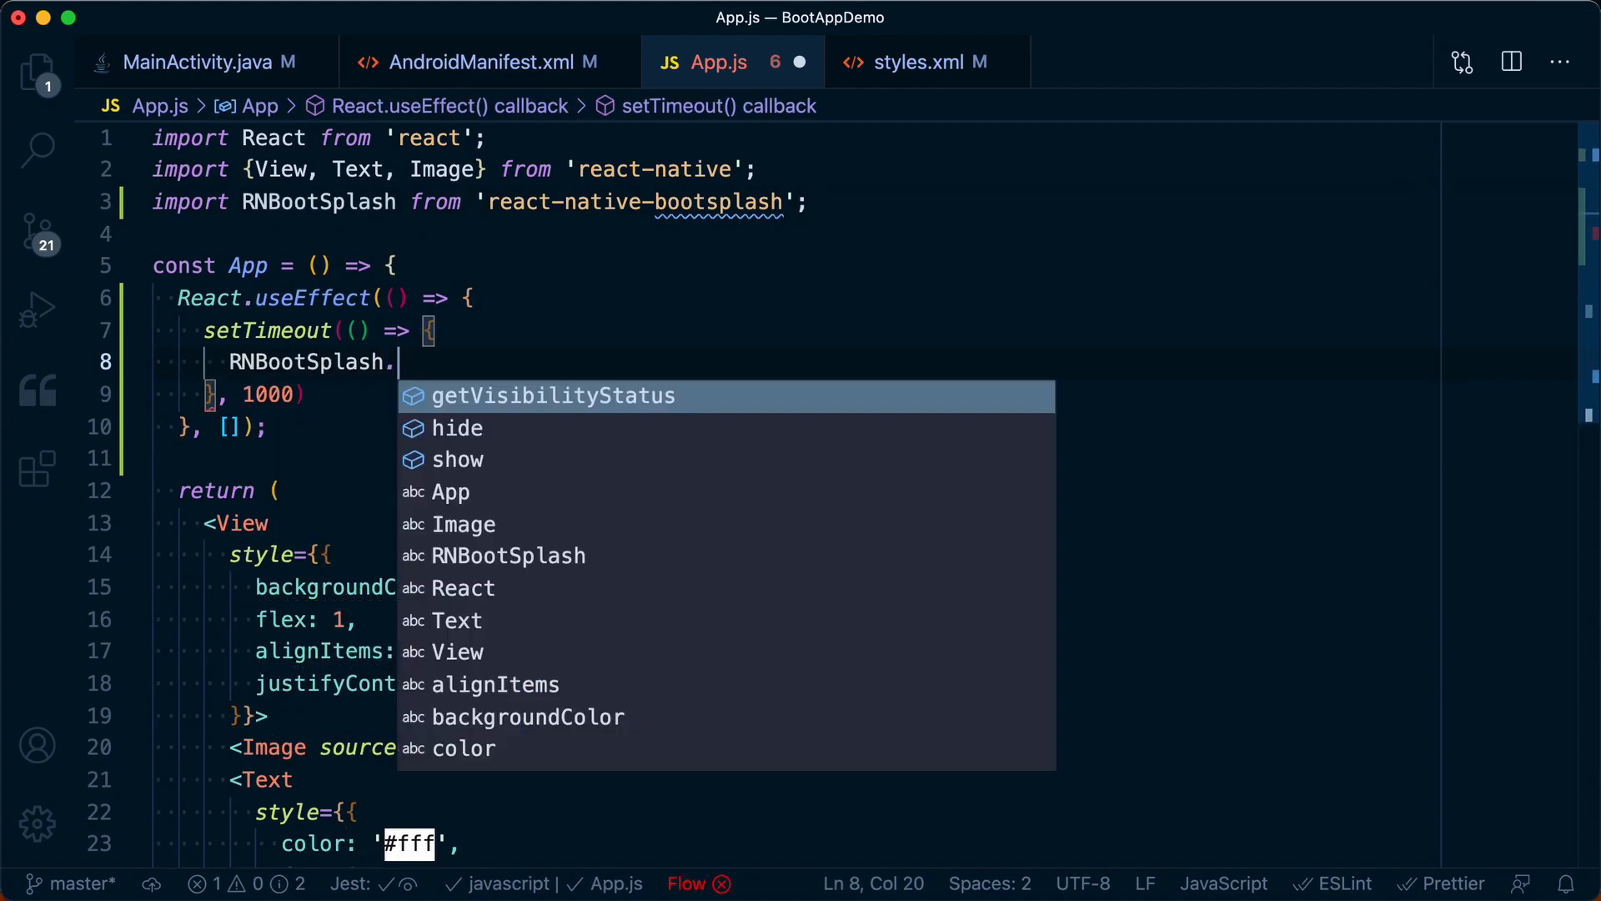
left_click(457, 429)
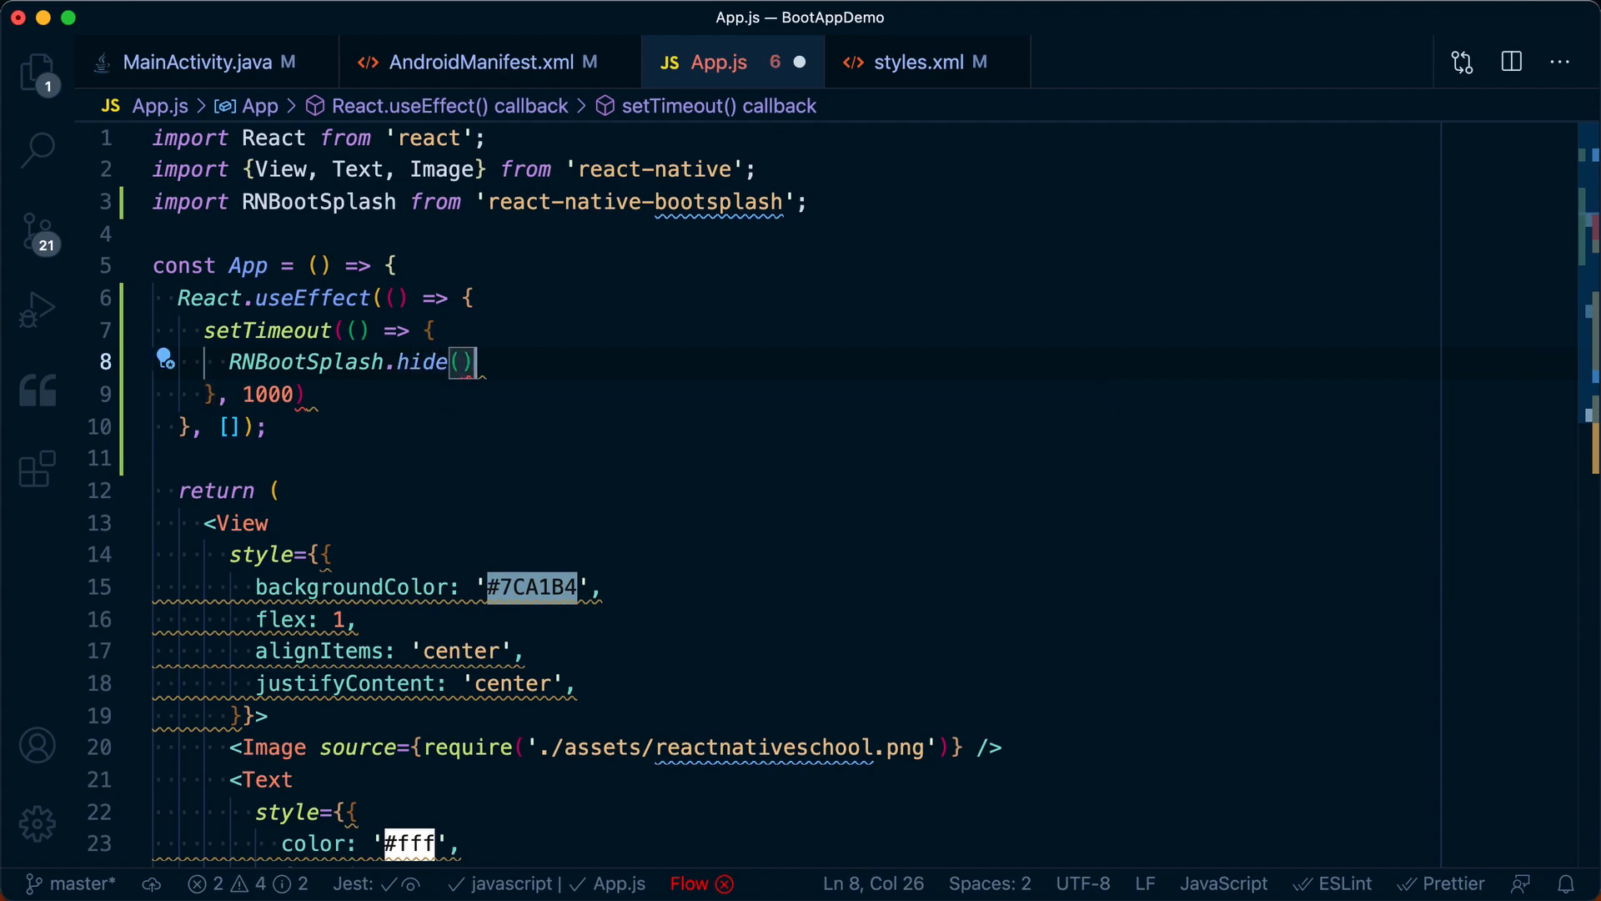
type(";")
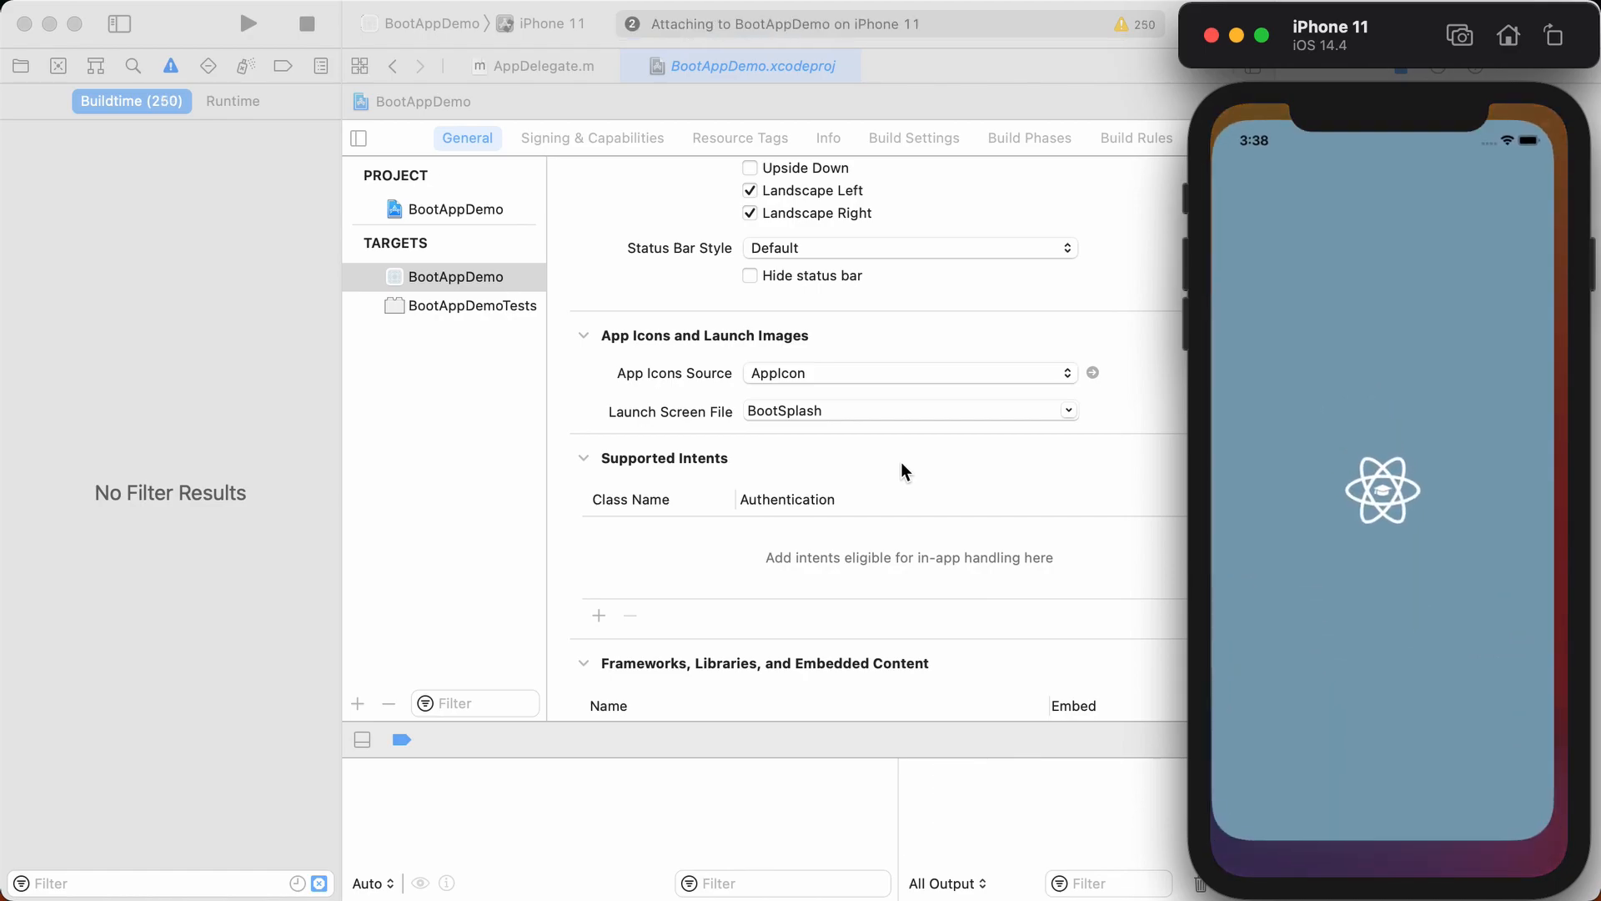
- Run BootAppDemo on the iPhone 11 simulator to see the splash then the app
left_click(248, 23)
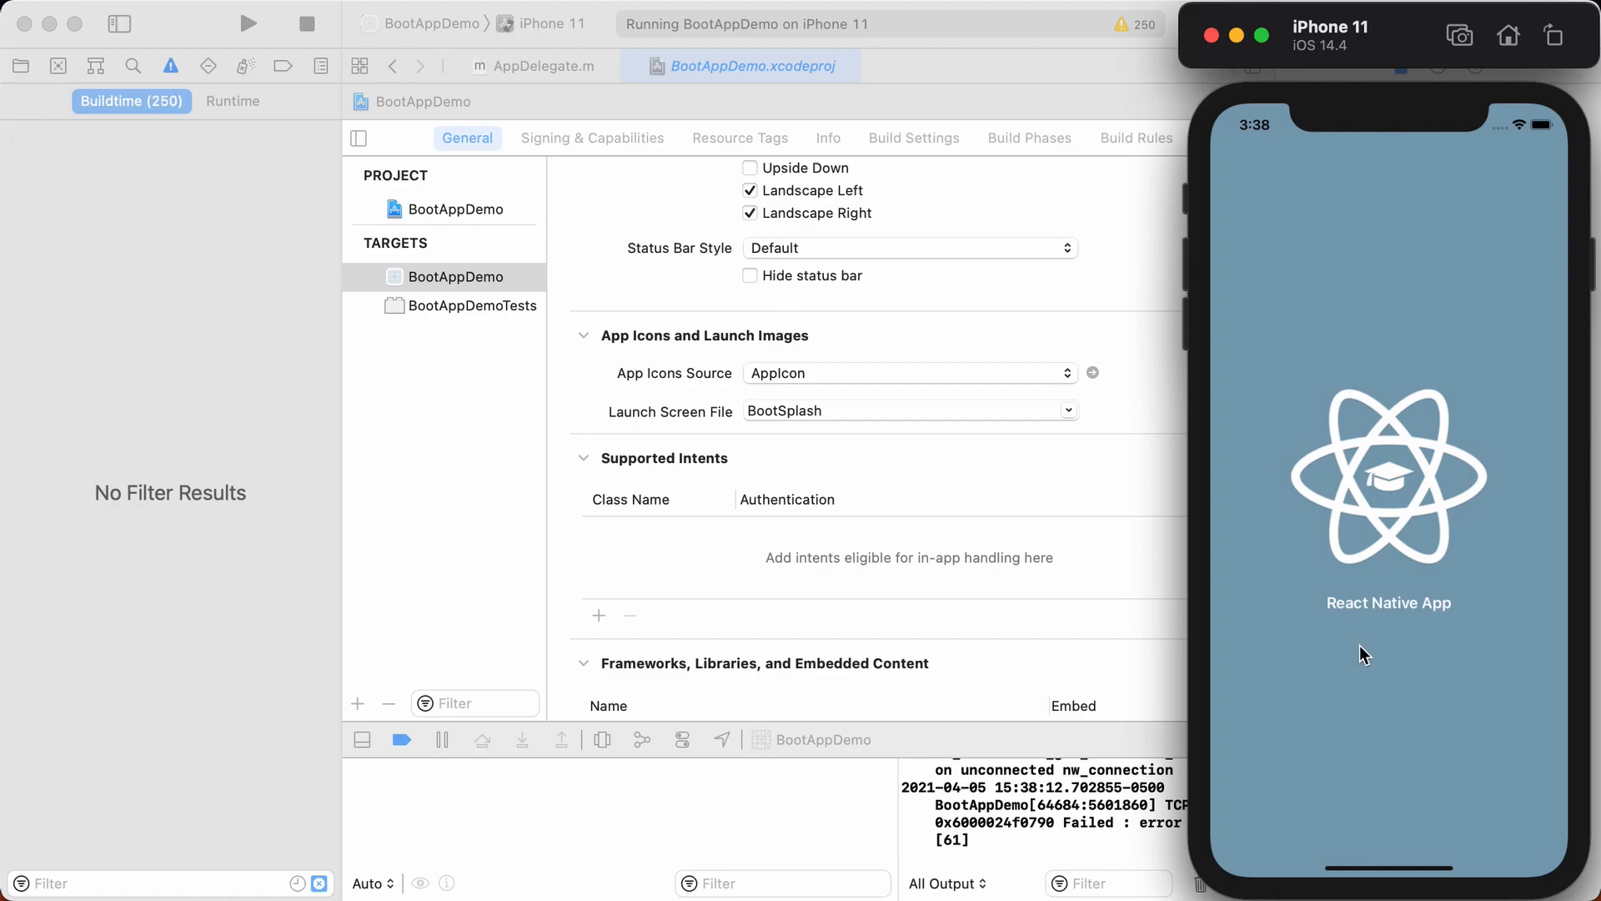
mouse_move(536, 539)
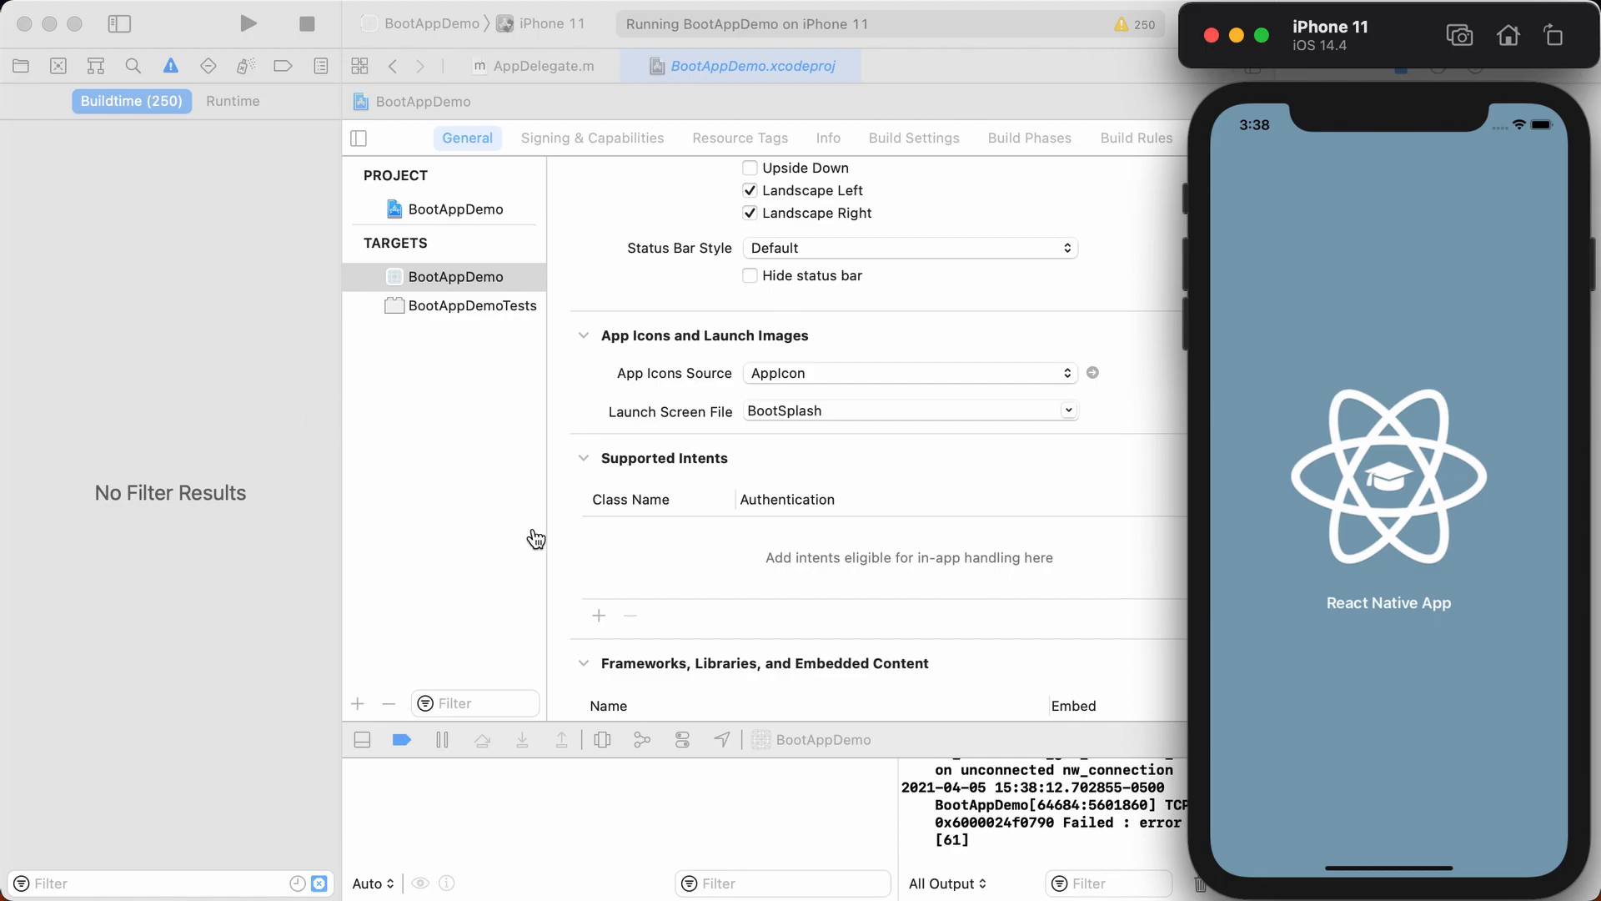